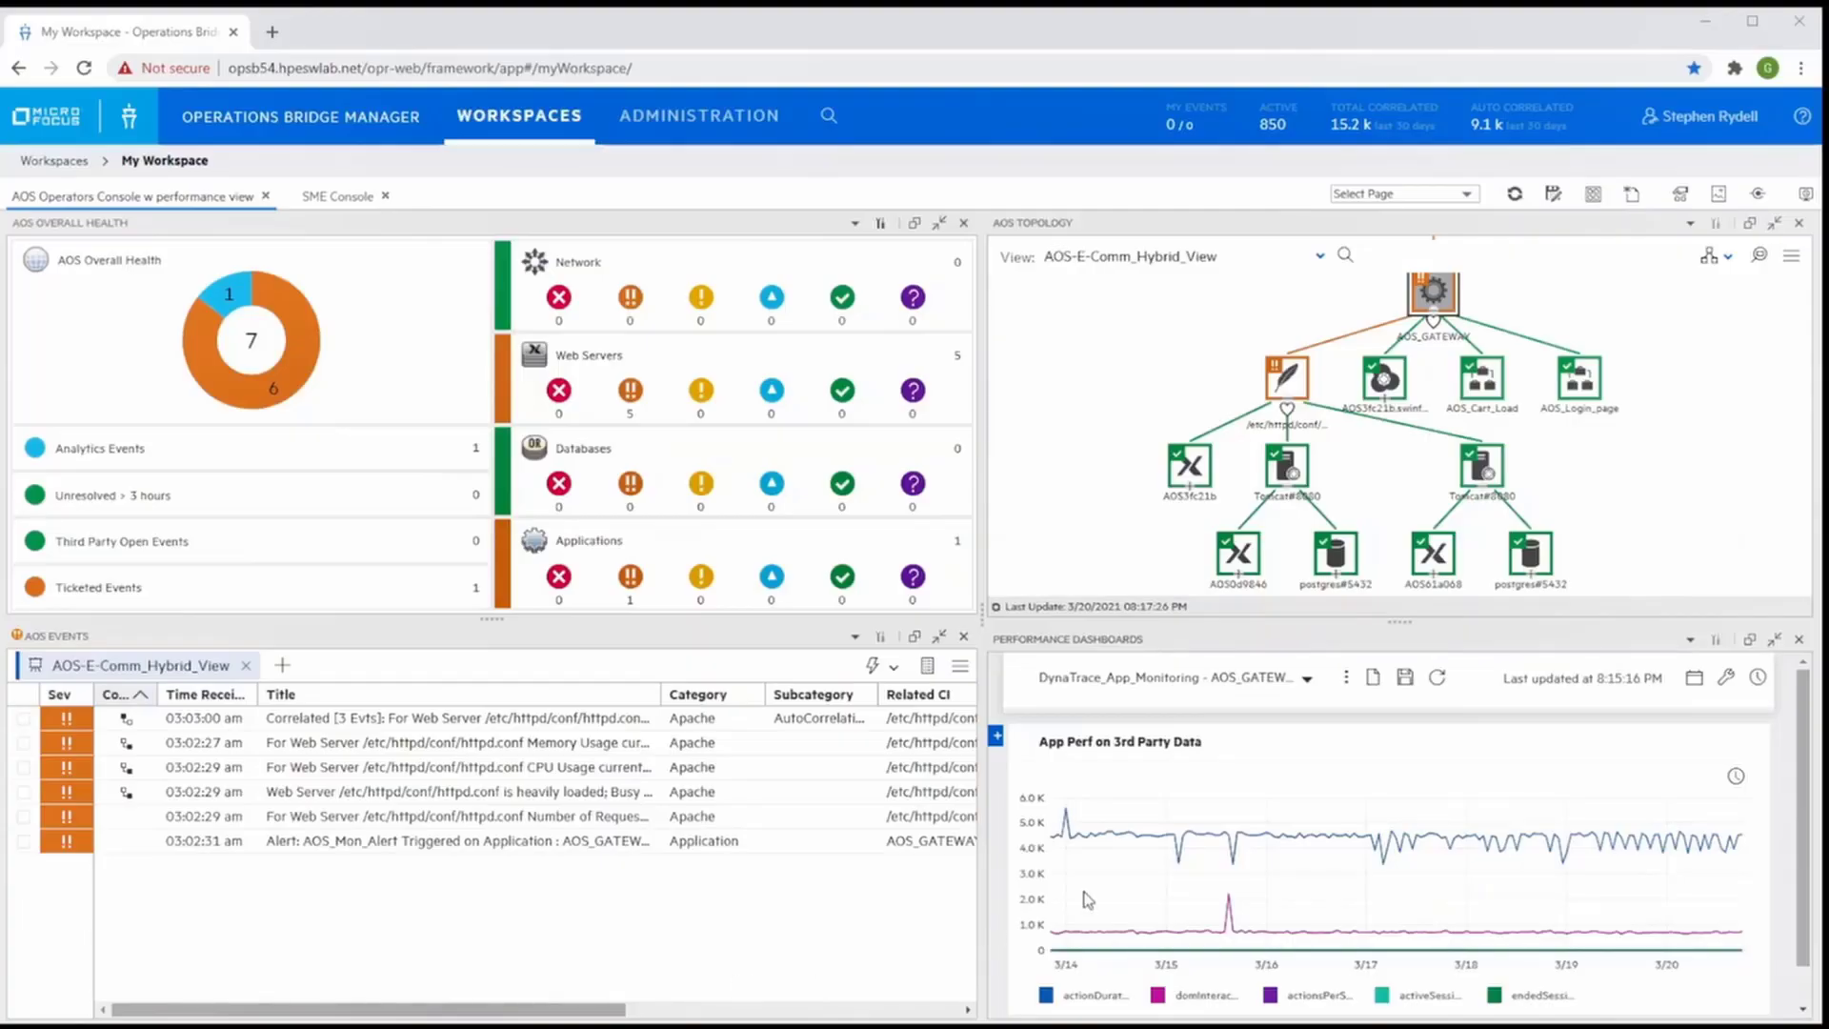
mouse_move(1246, 675)
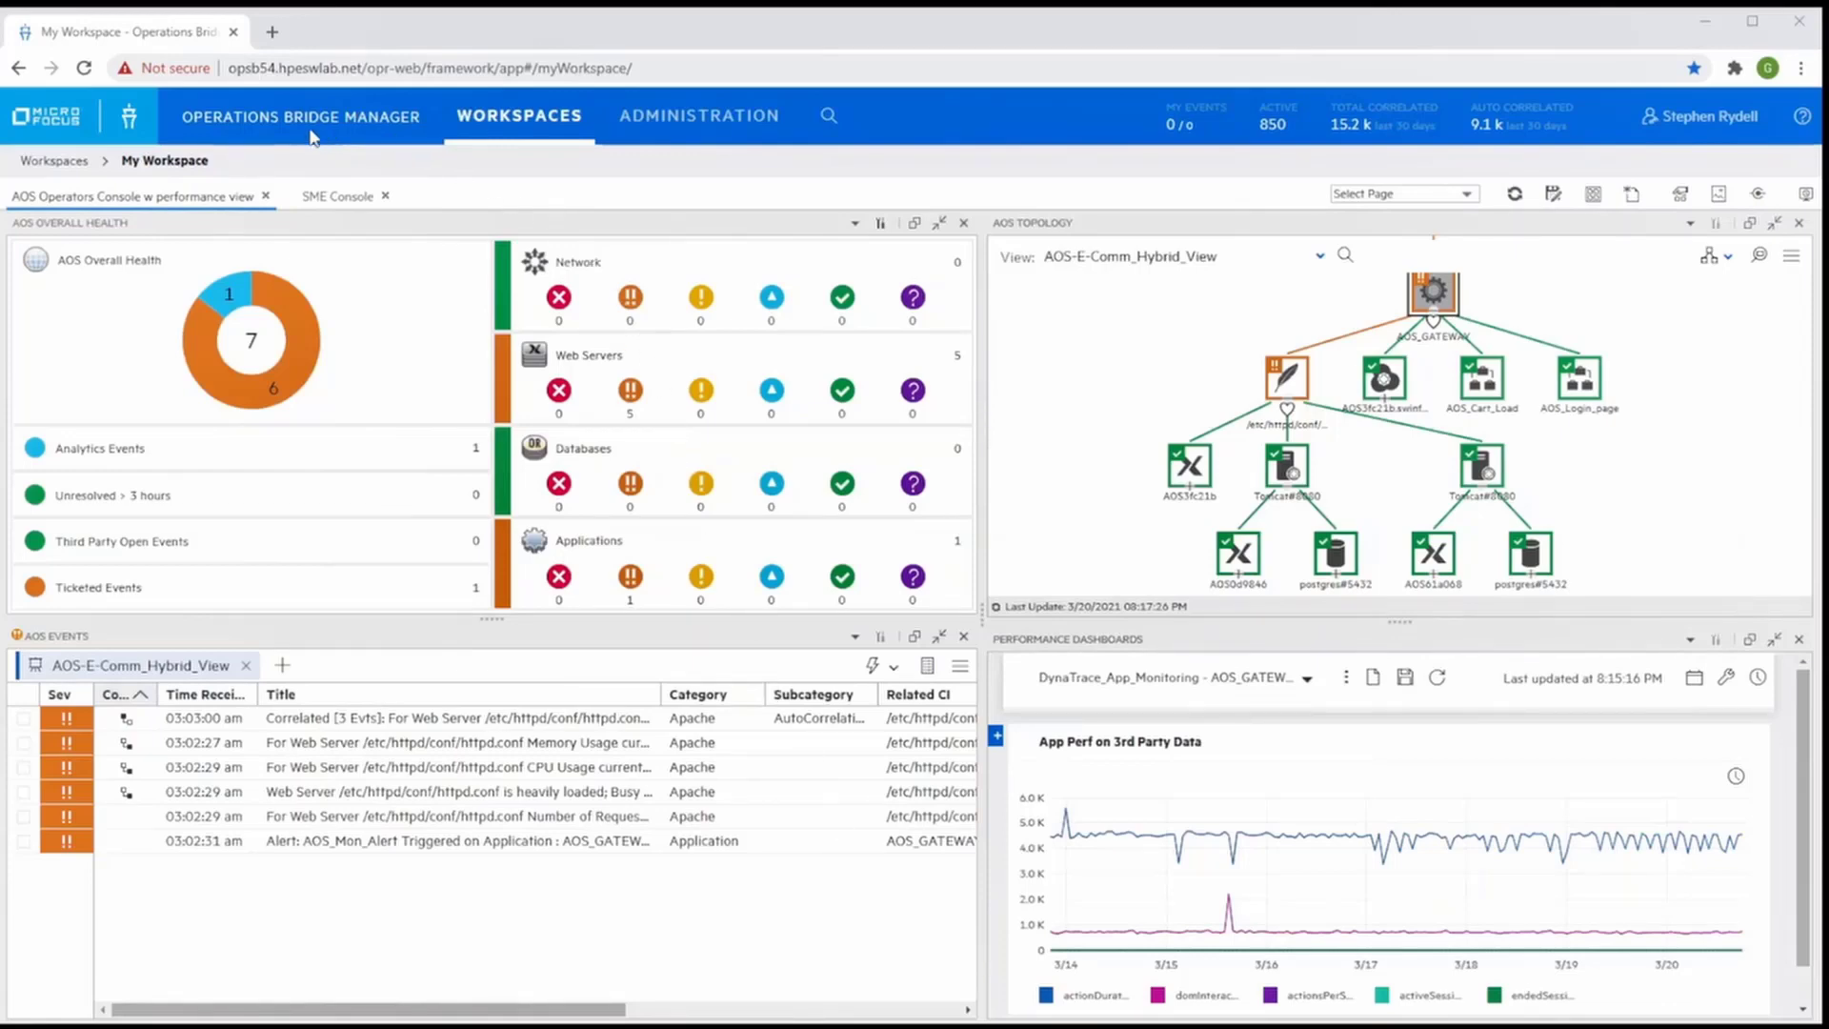
mouse_move(305, 149)
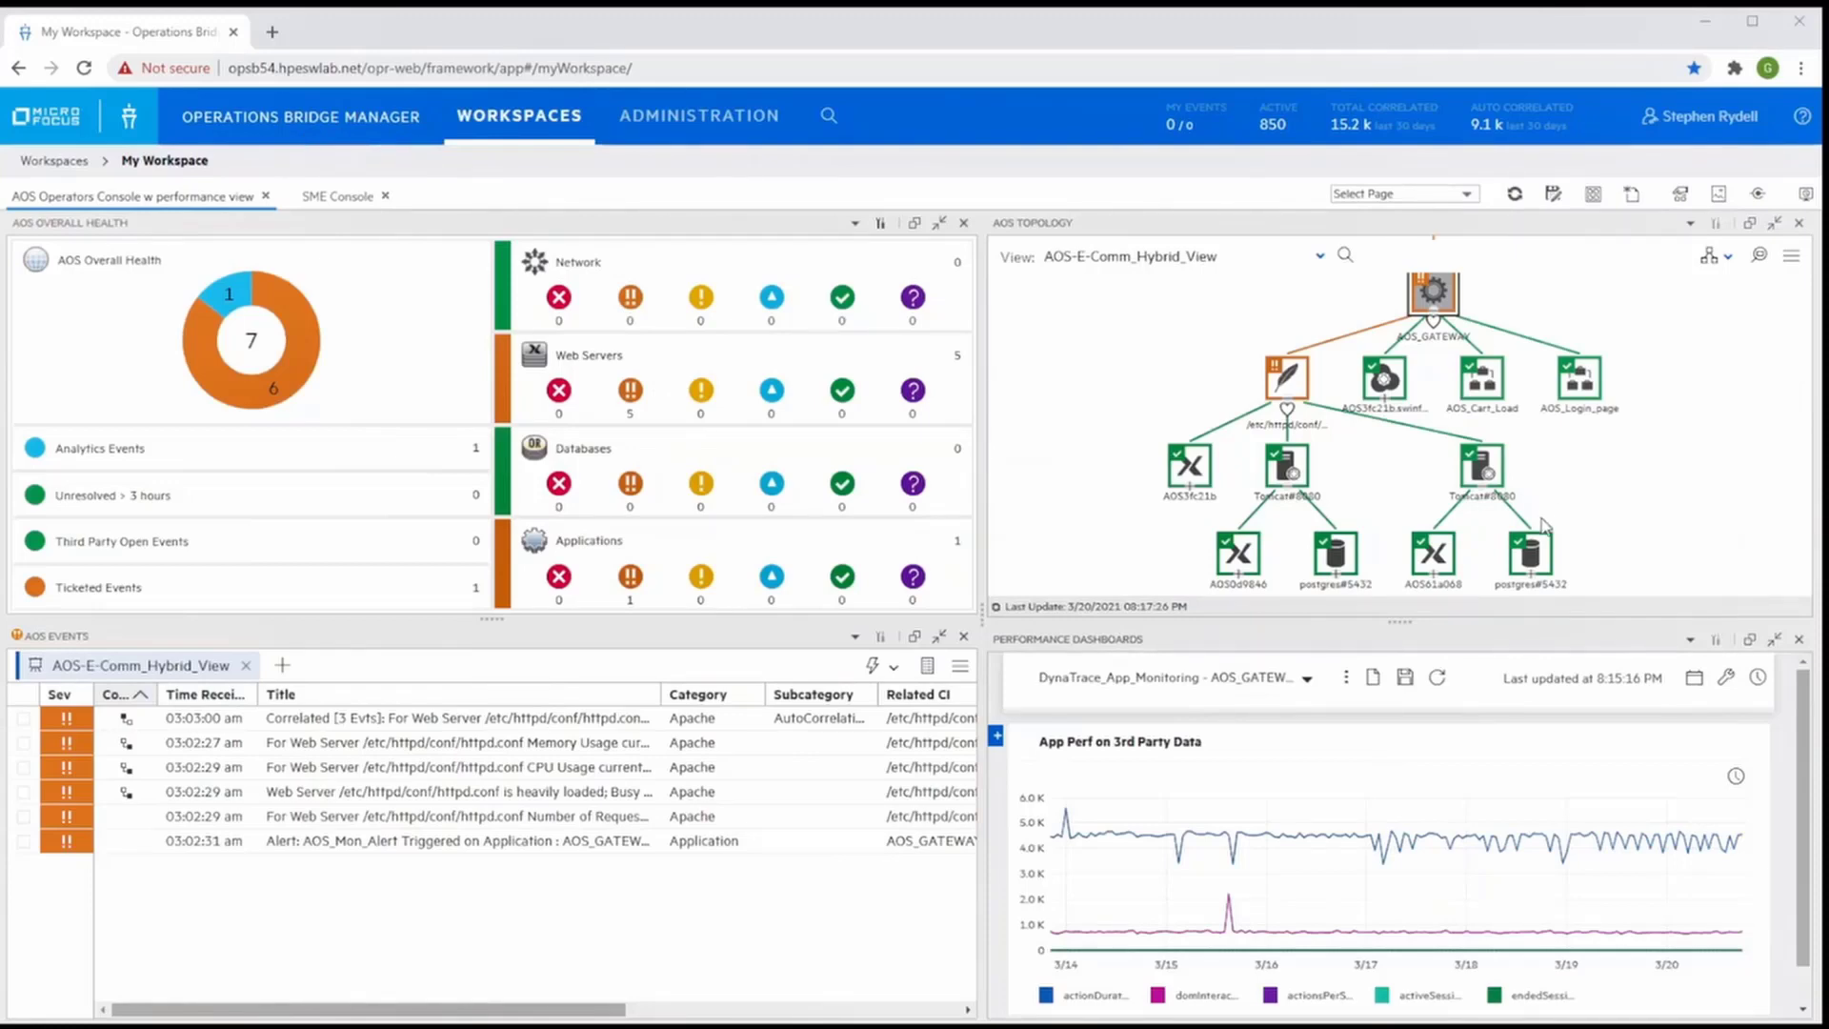
mouse_move(1198, 377)
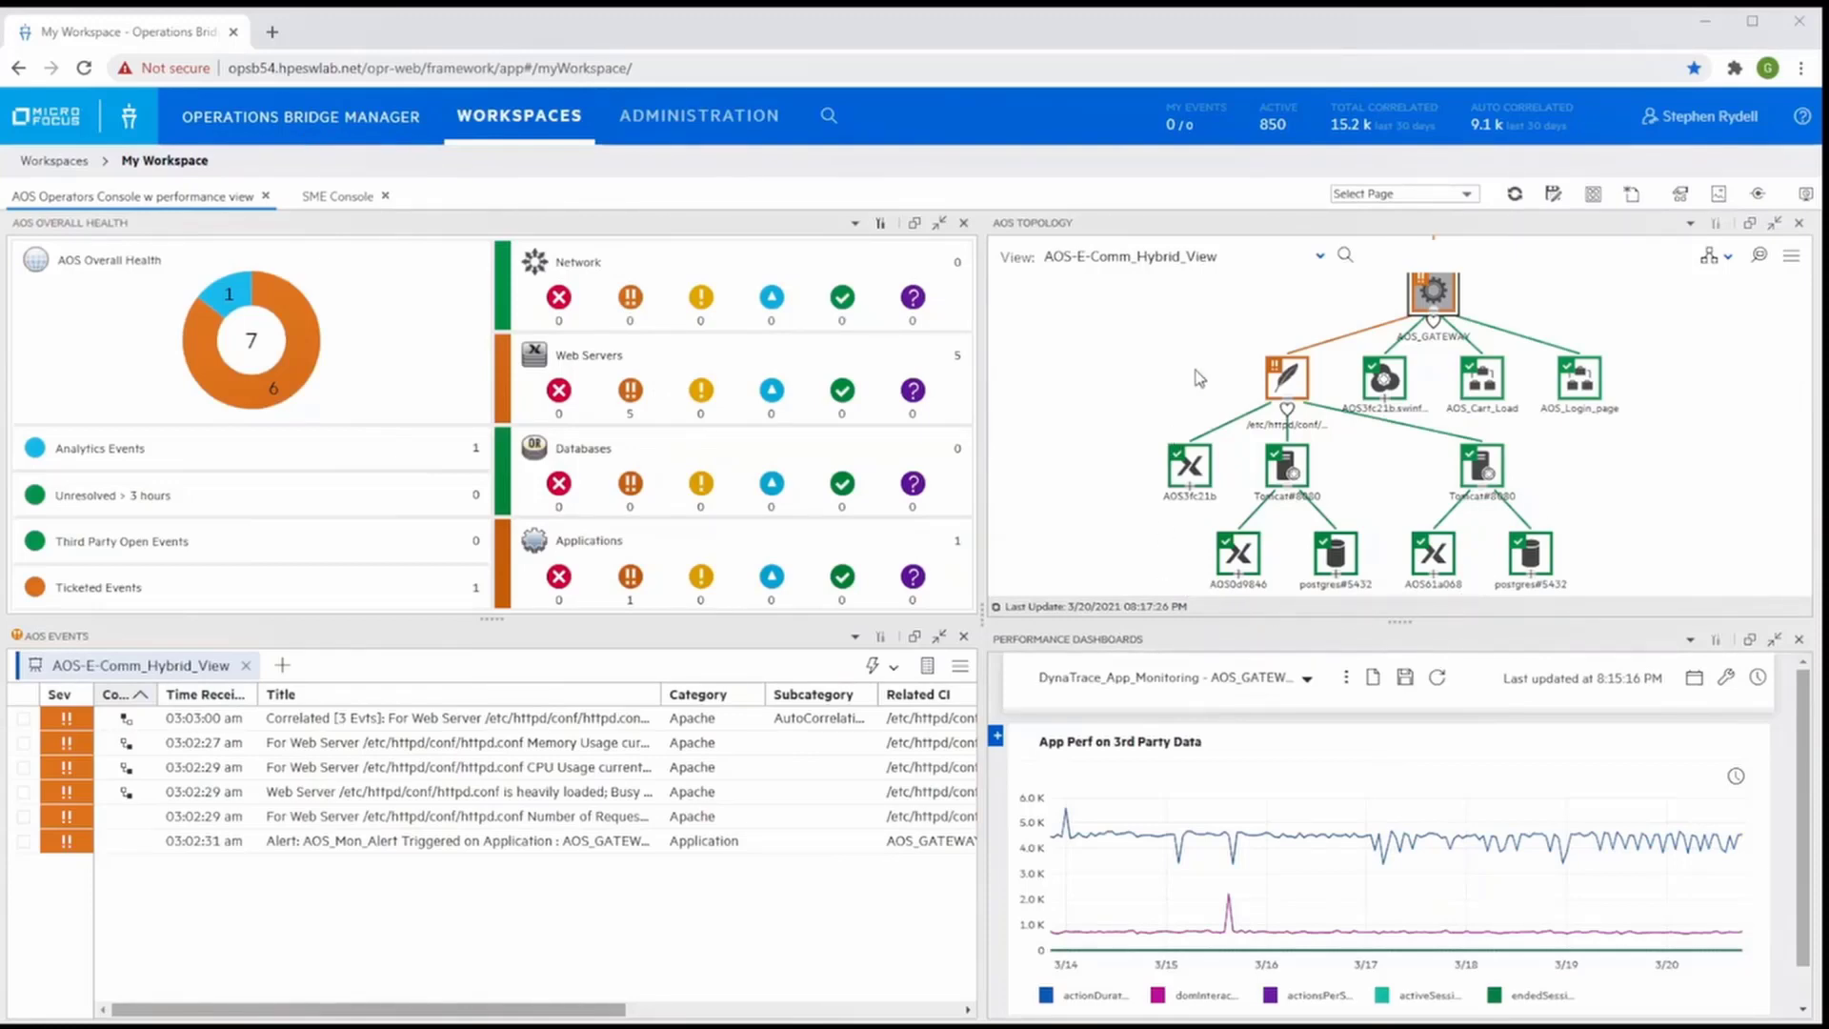
mouse_move(1605, 518)
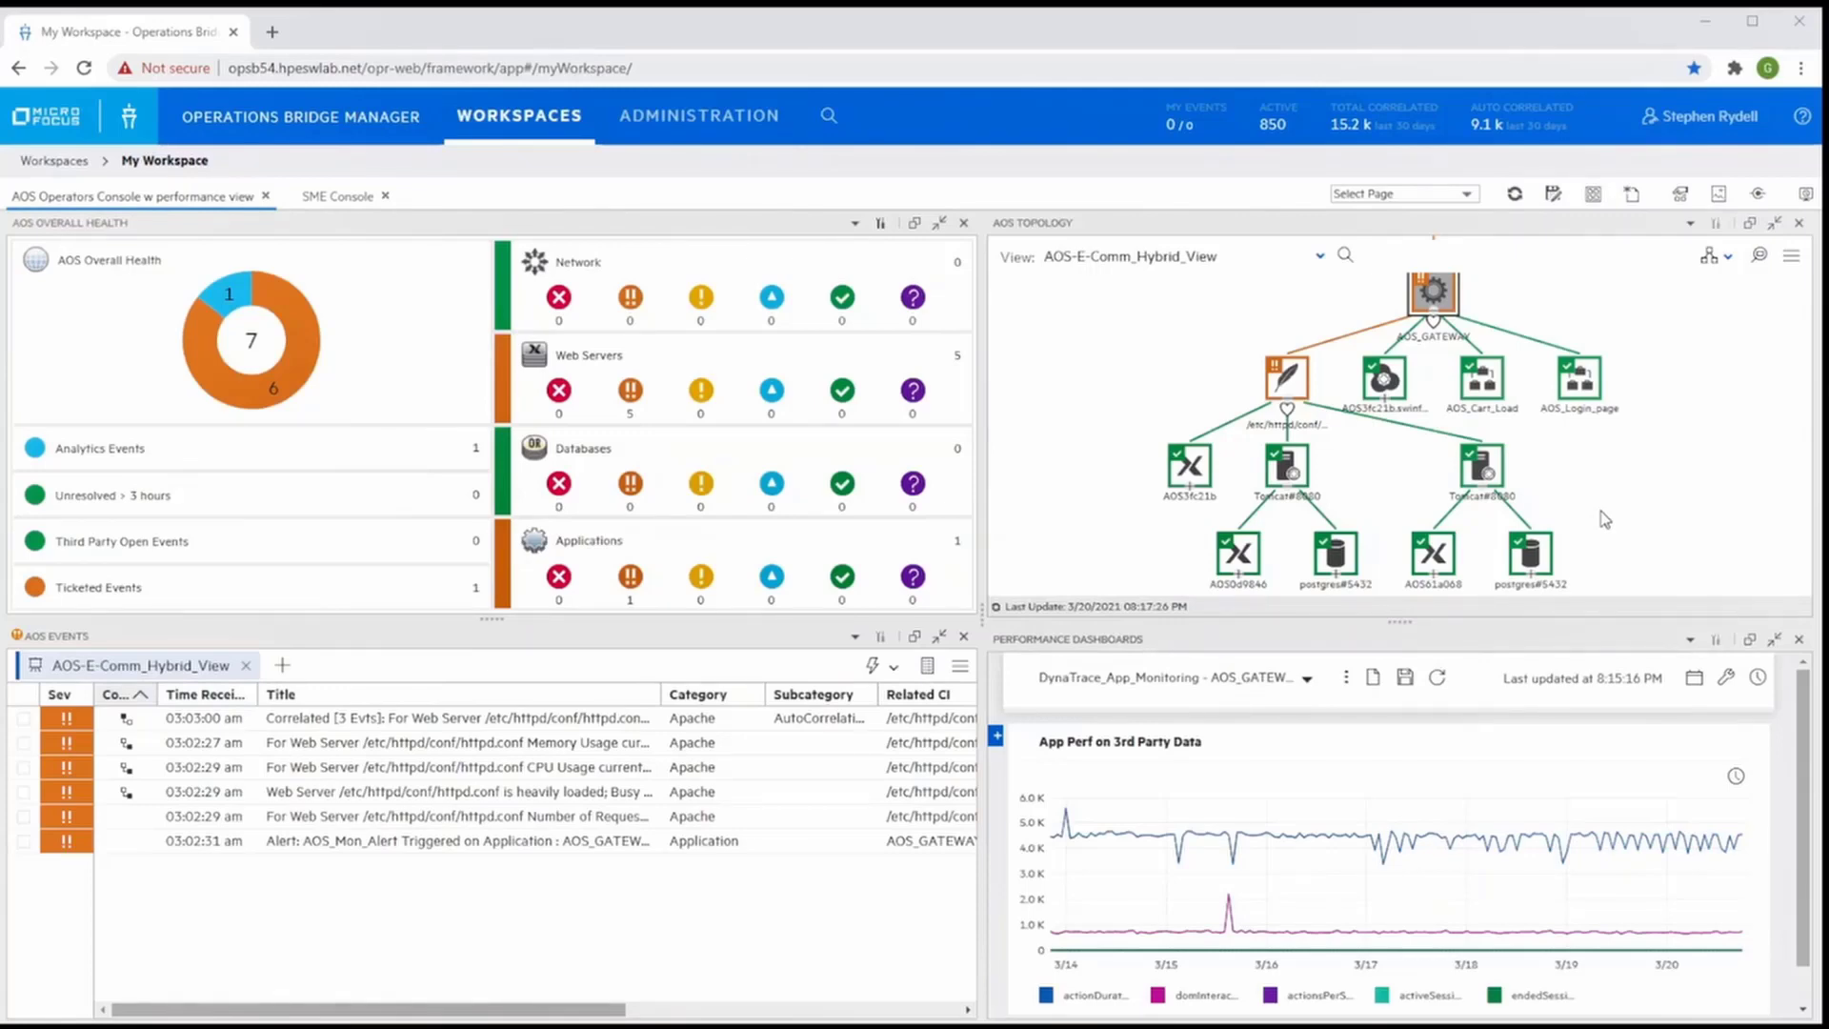
mouse_move(1633, 519)
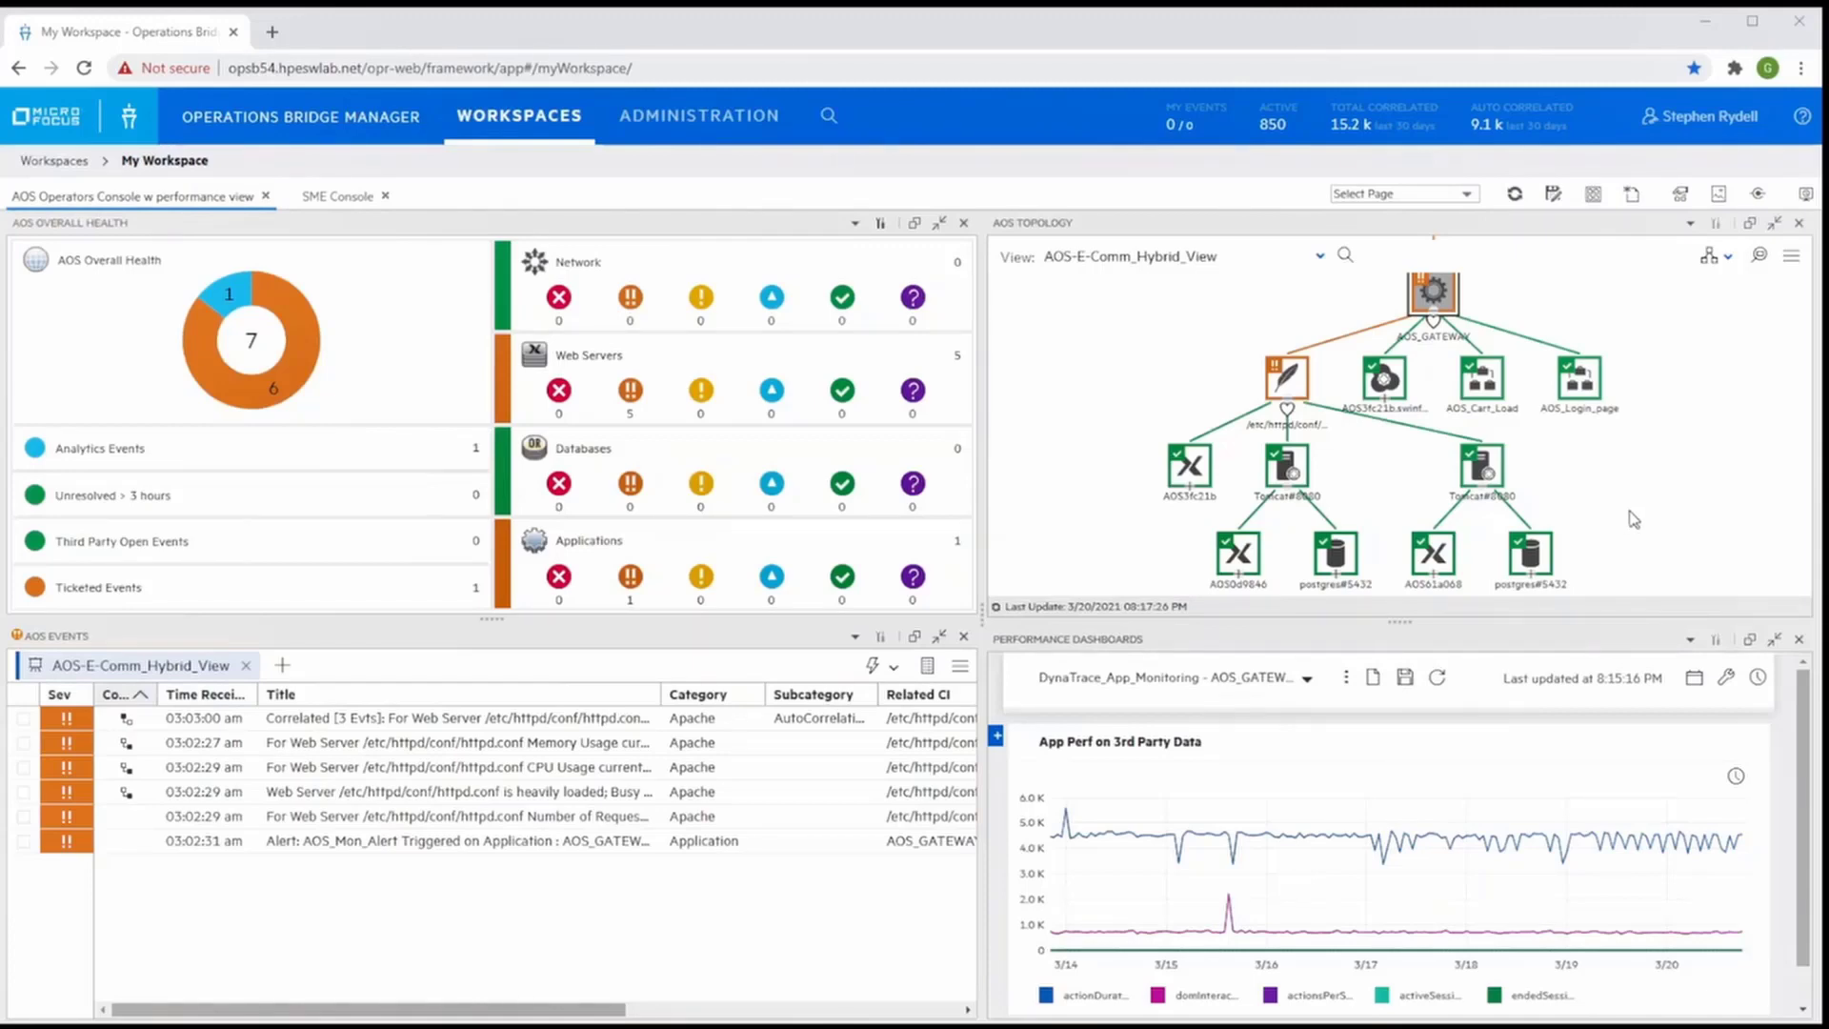
mouse_move(1632, 511)
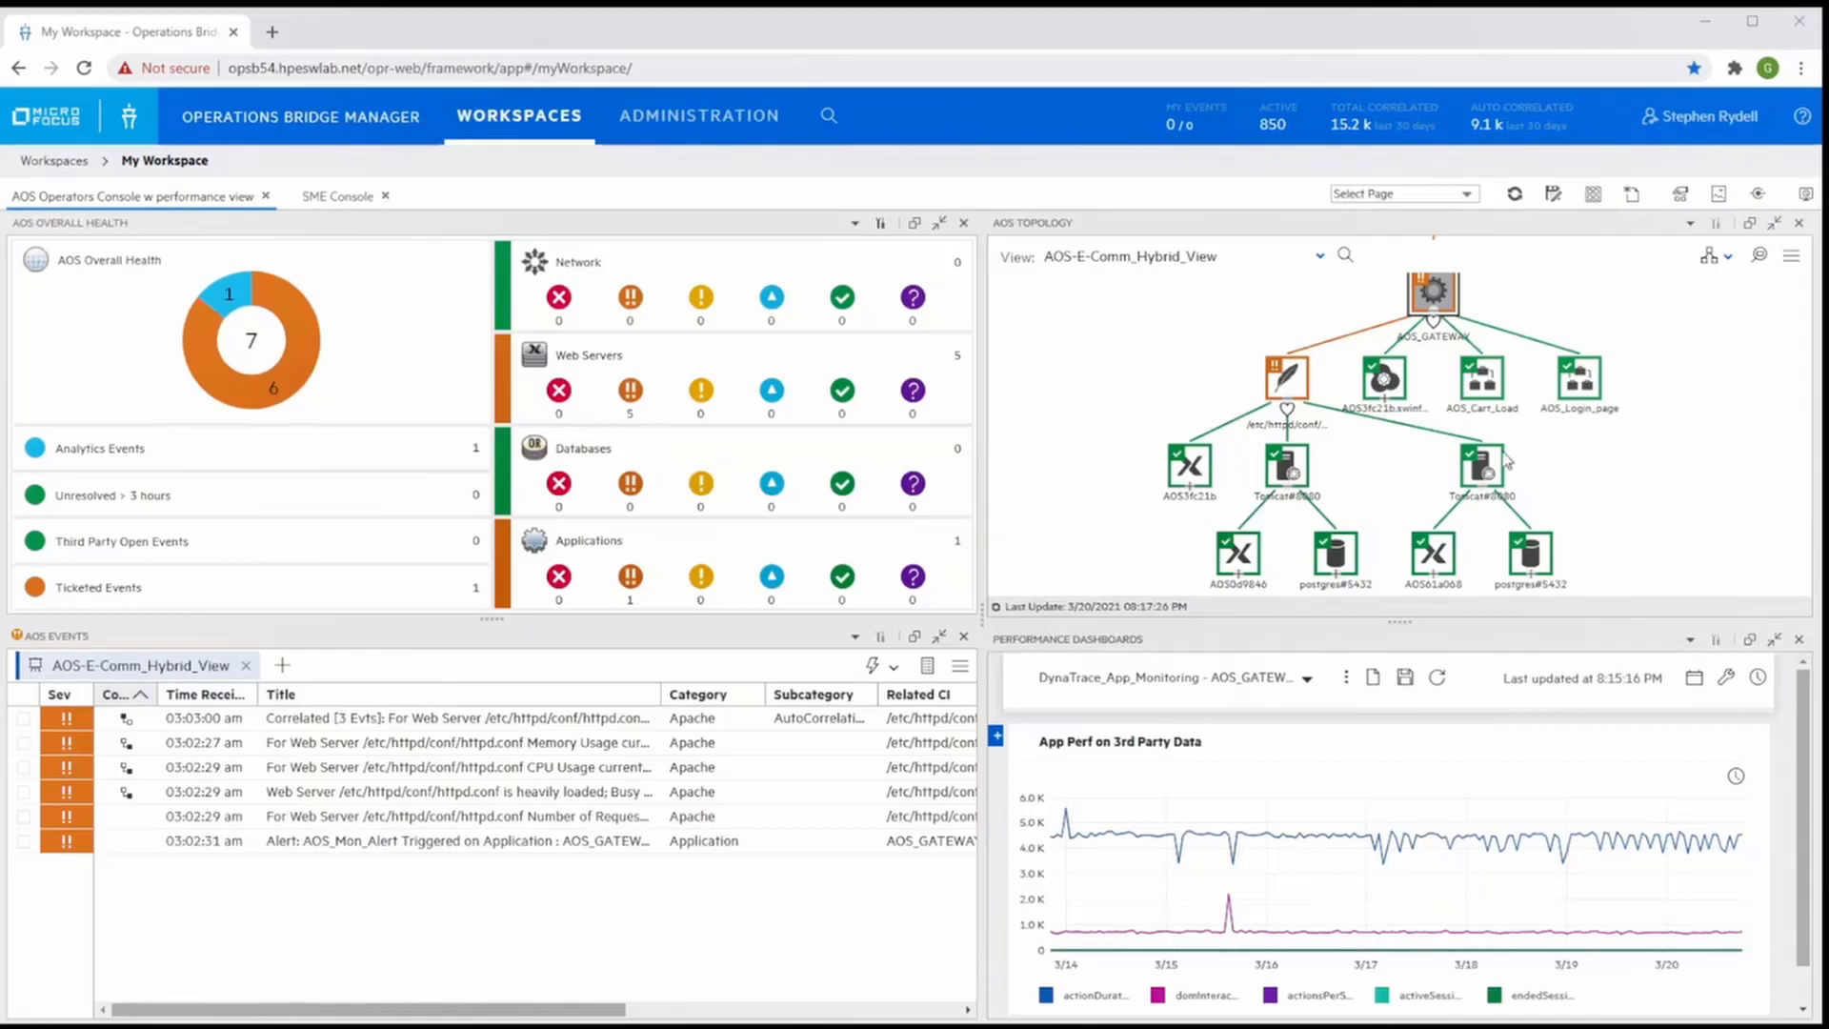
mouse_move(720, 817)
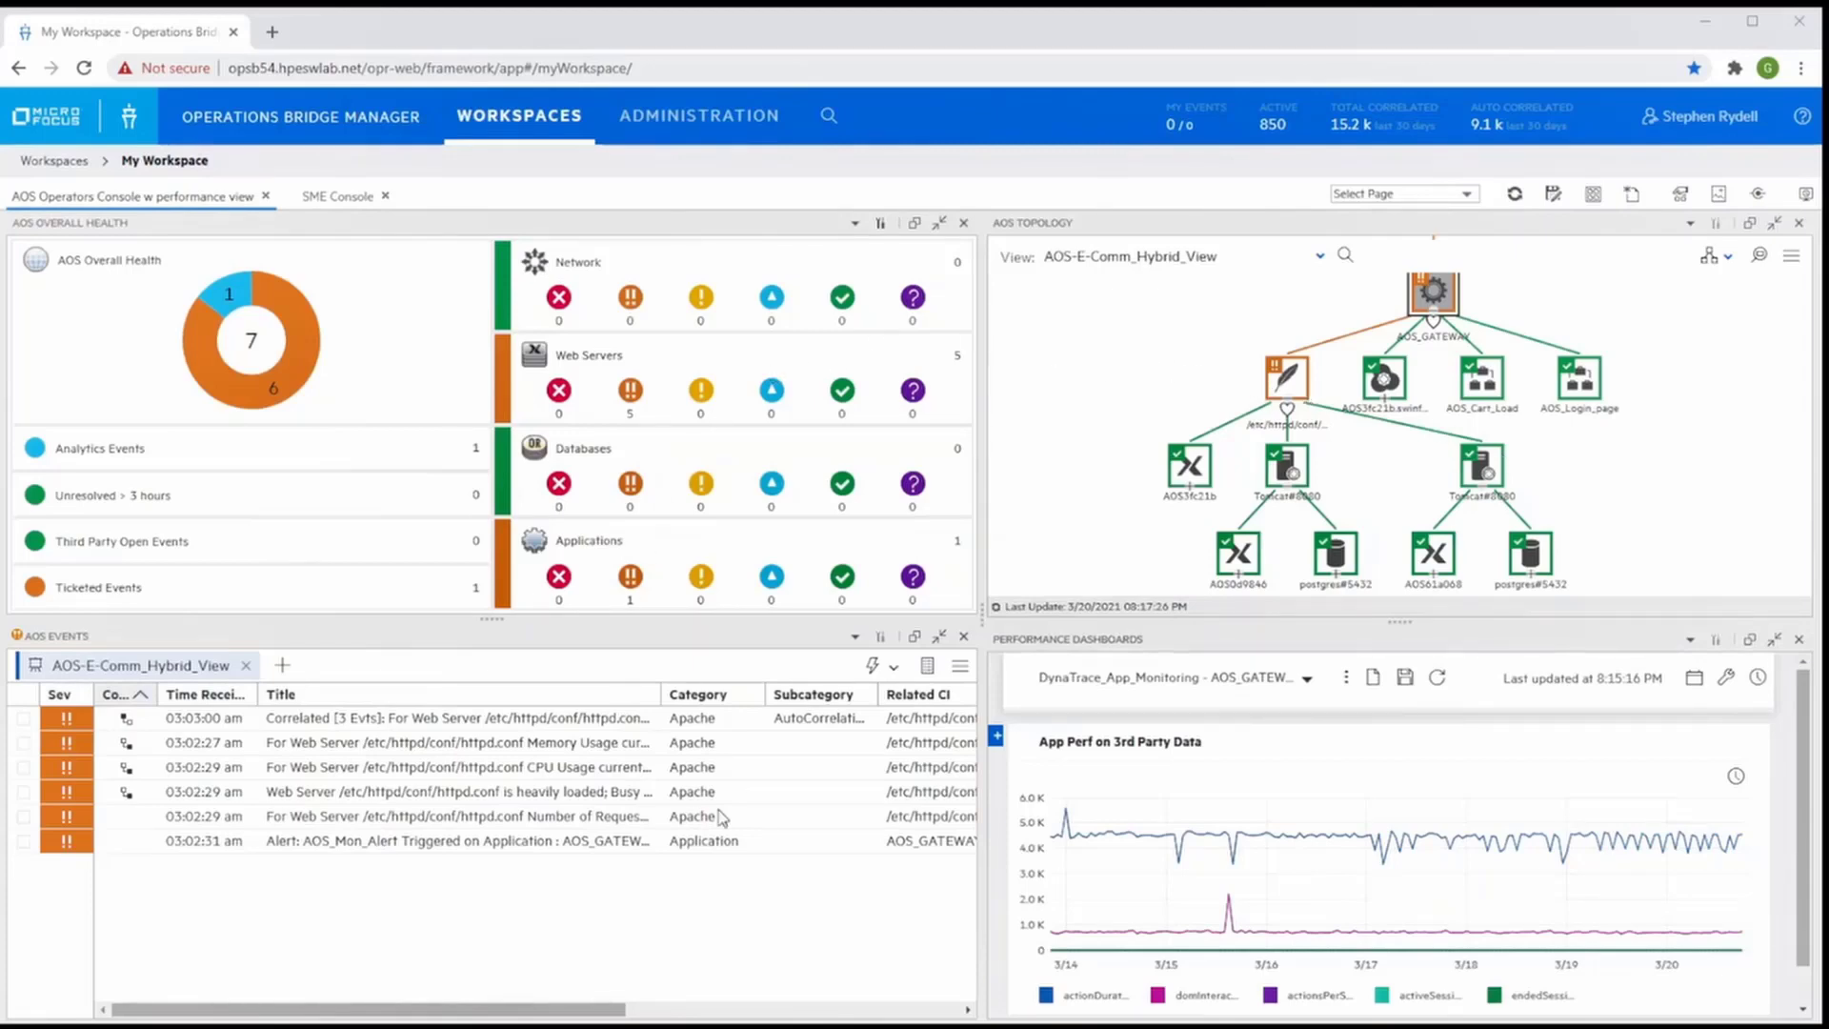
mouse_move(1142, 874)
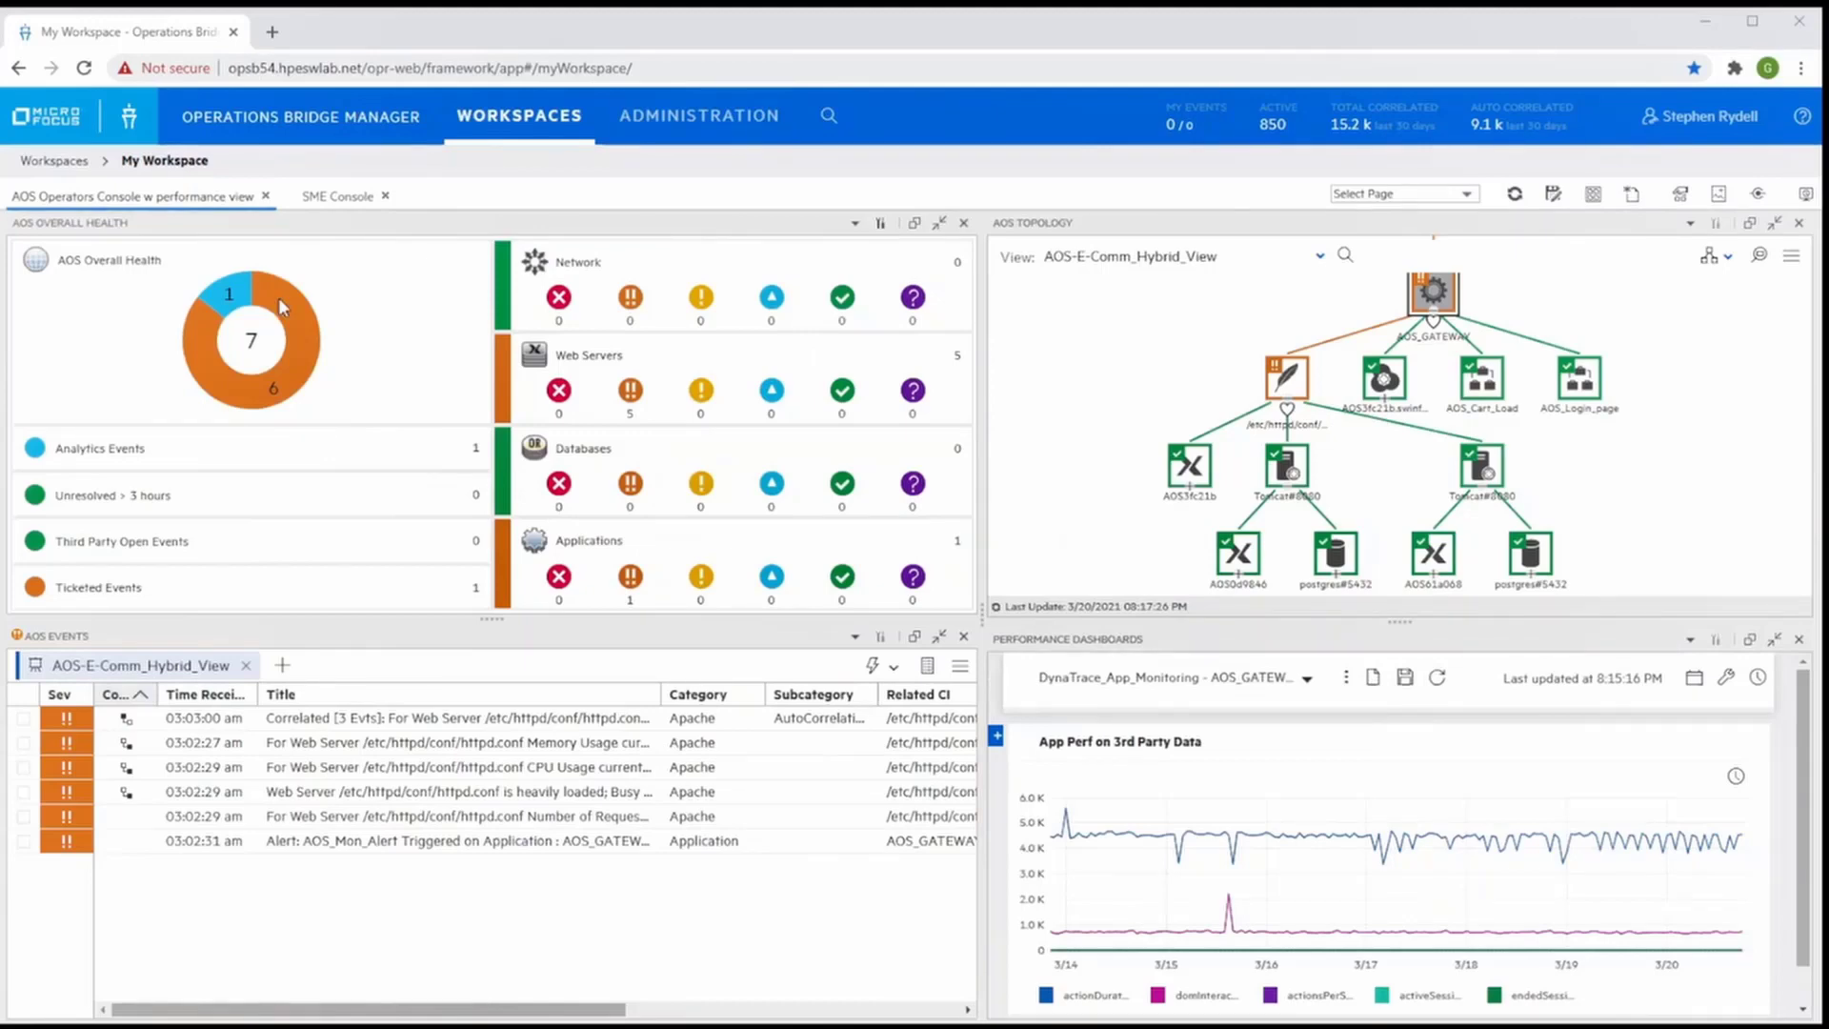
mouse_move(1141, 875)
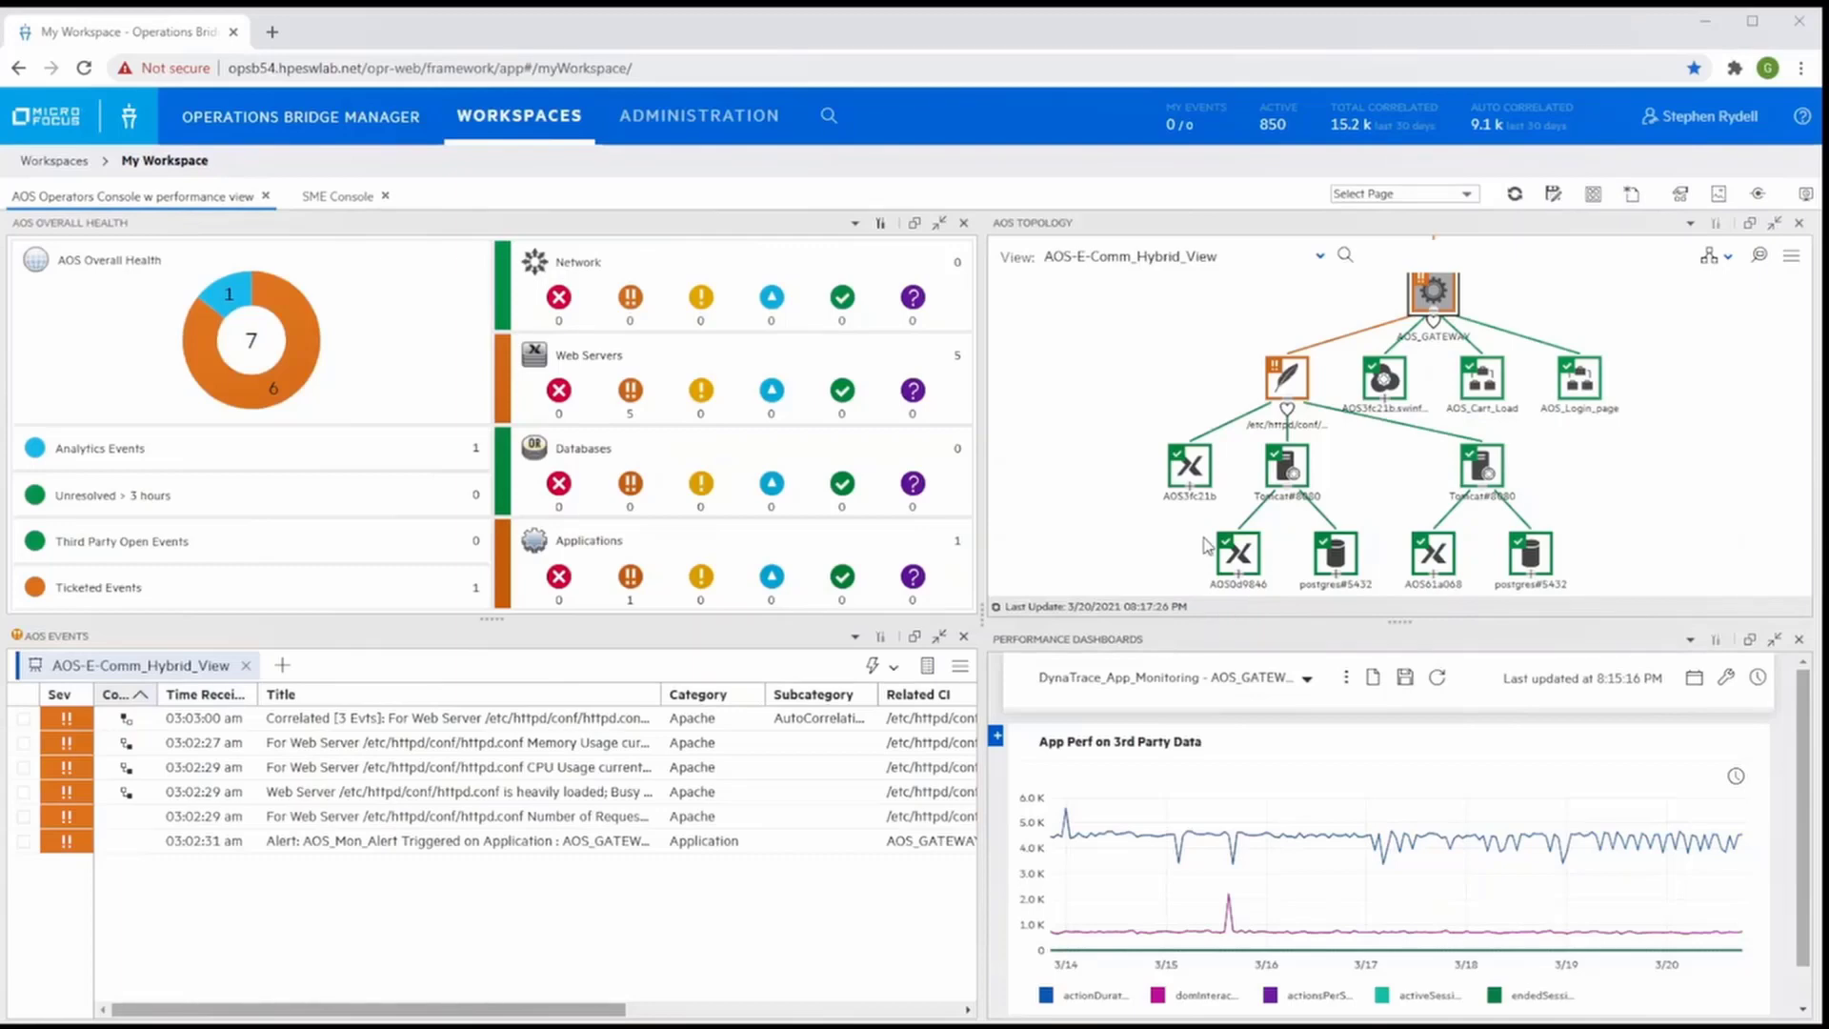
mouse_move(1412, 440)
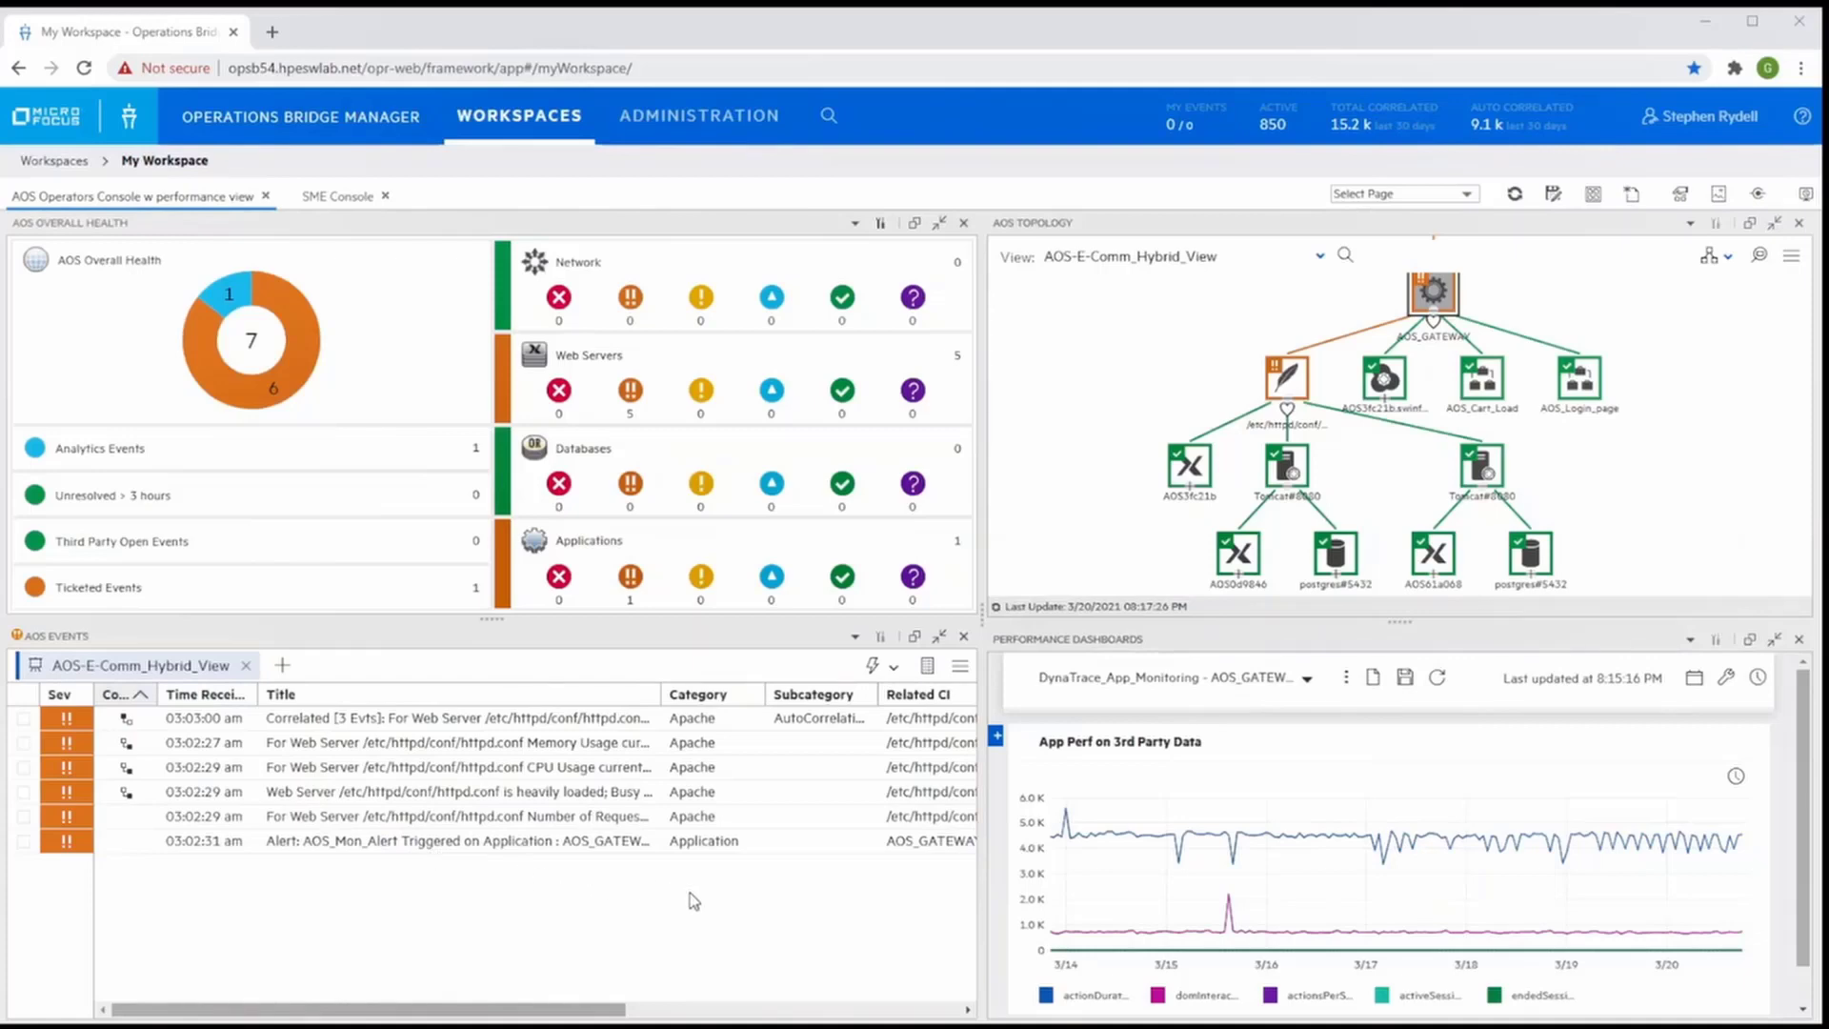
mouse_move(1340, 520)
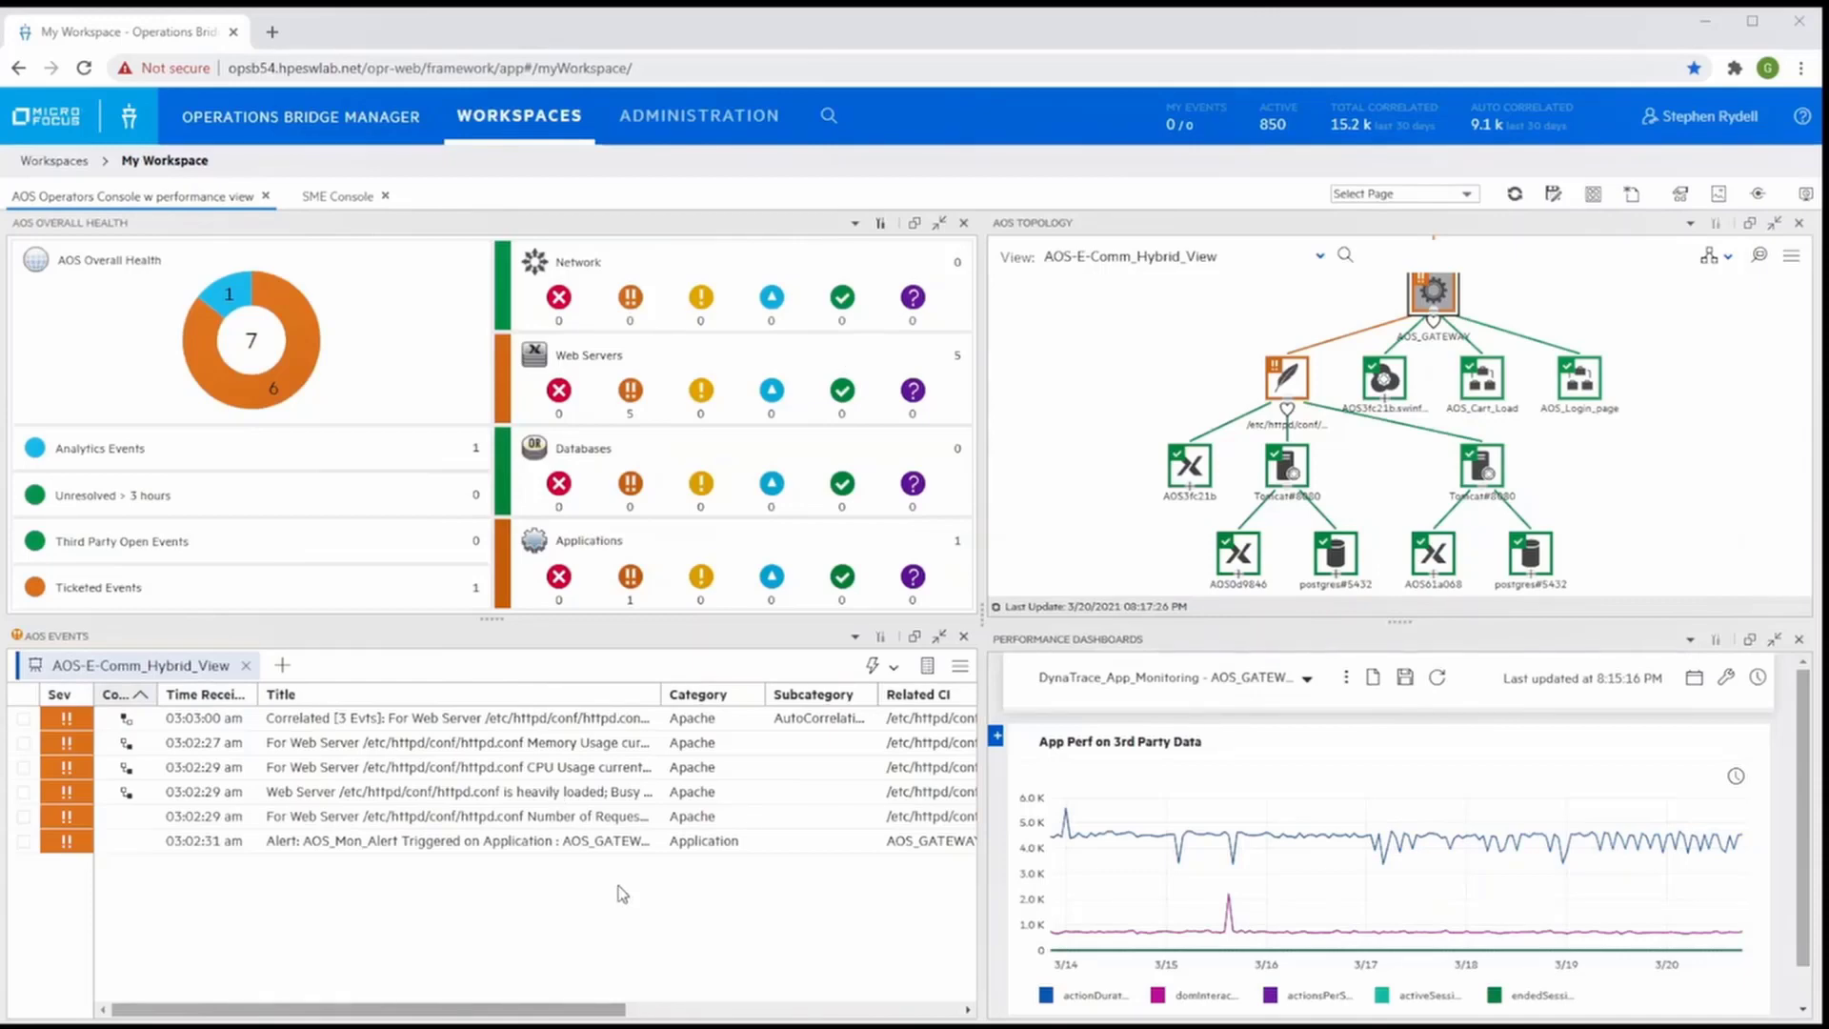
mouse_move(539, 703)
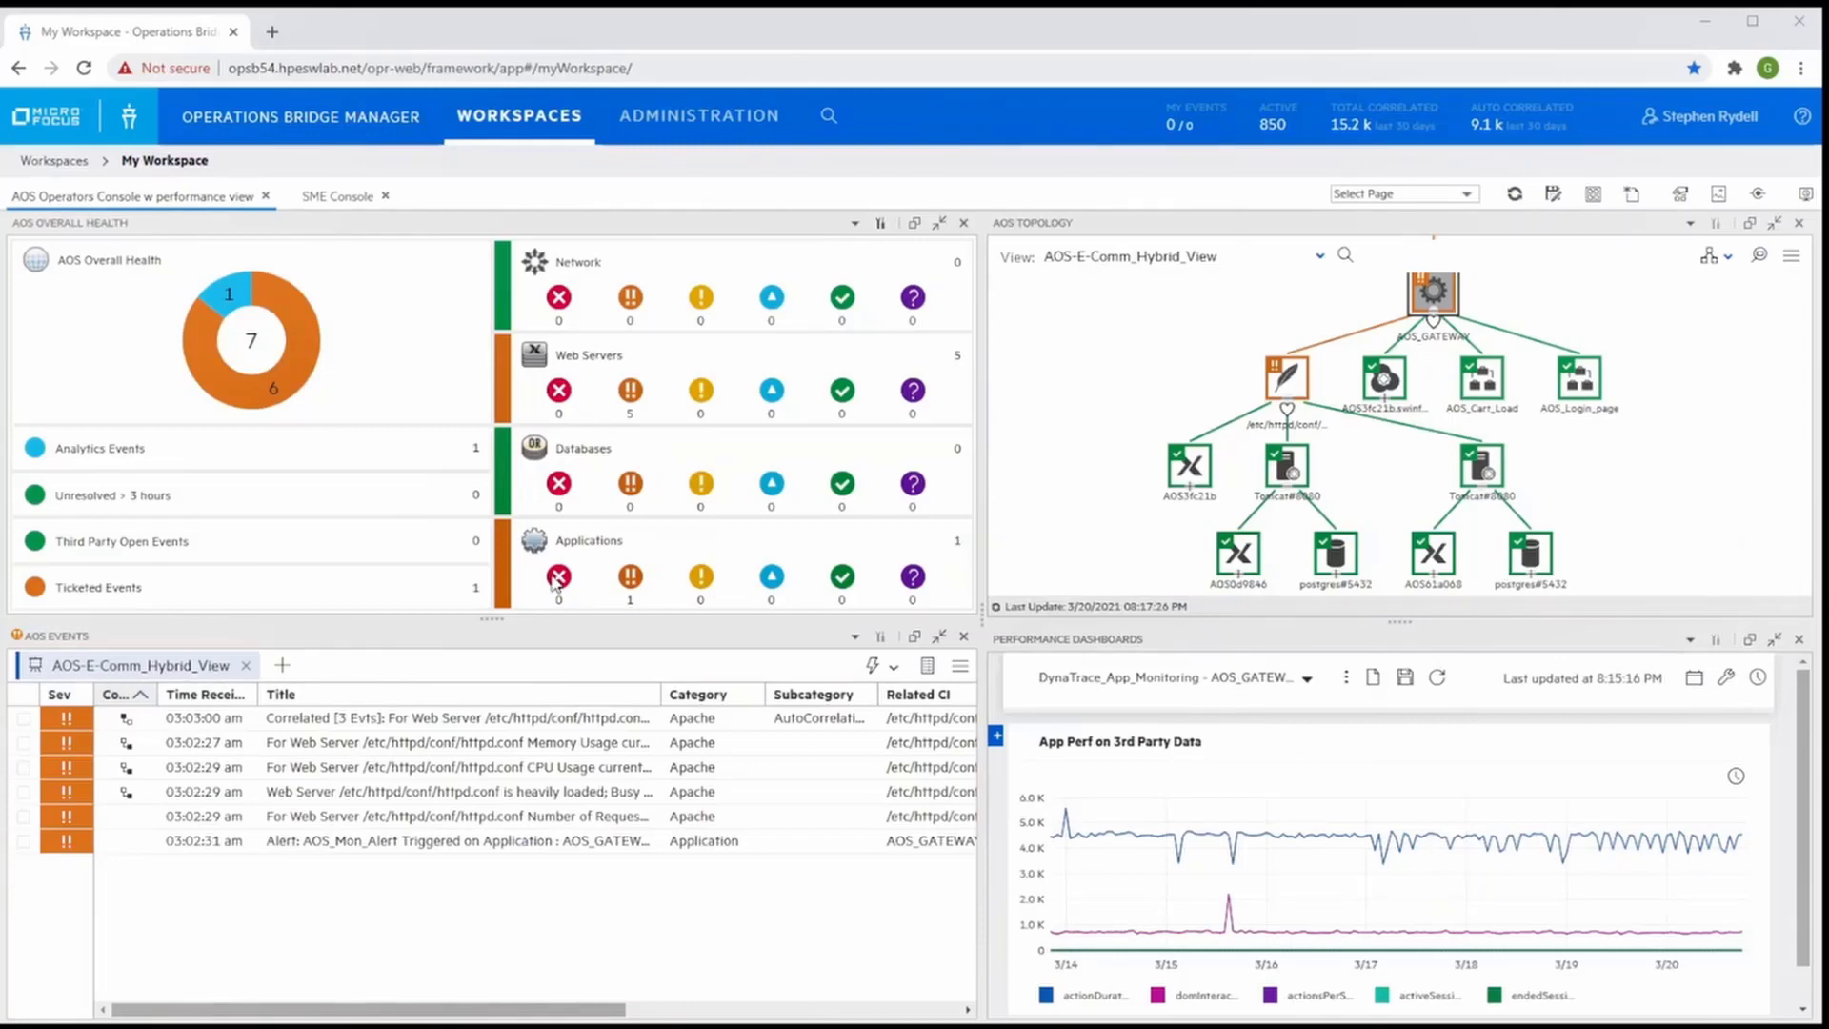
mouse_move(330, 419)
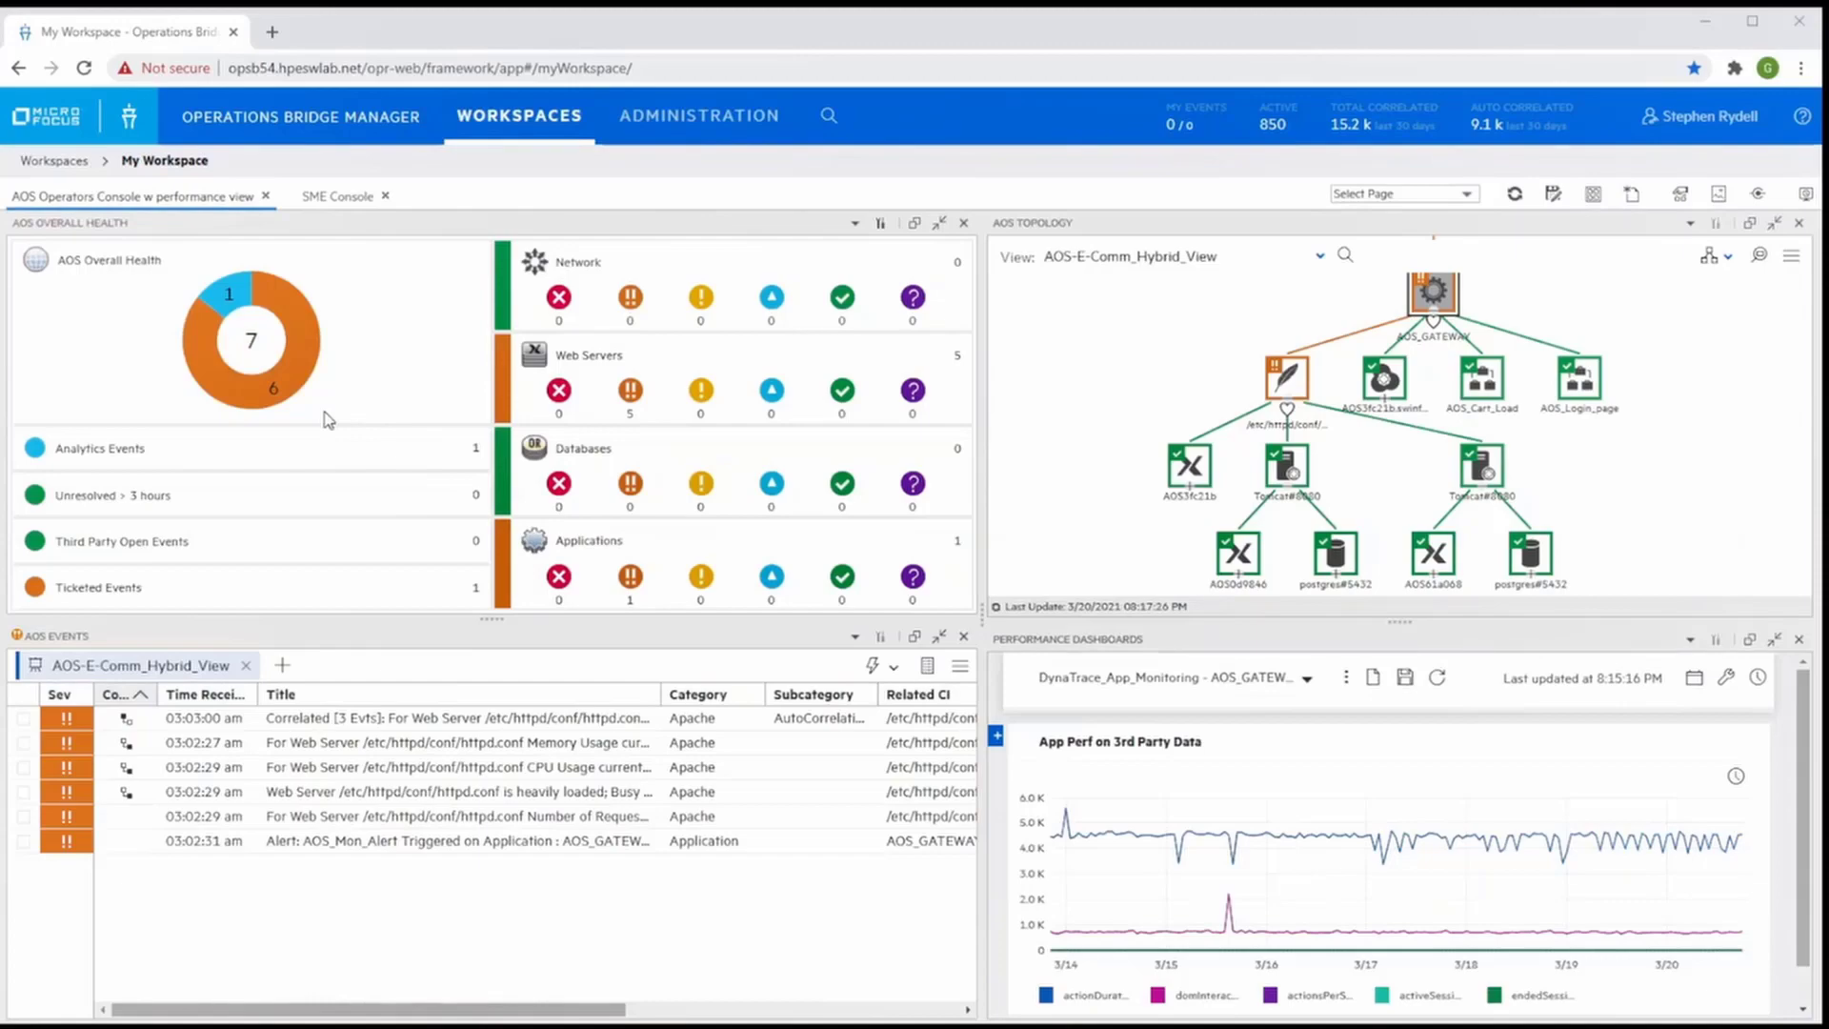
mouse_move(1354, 360)
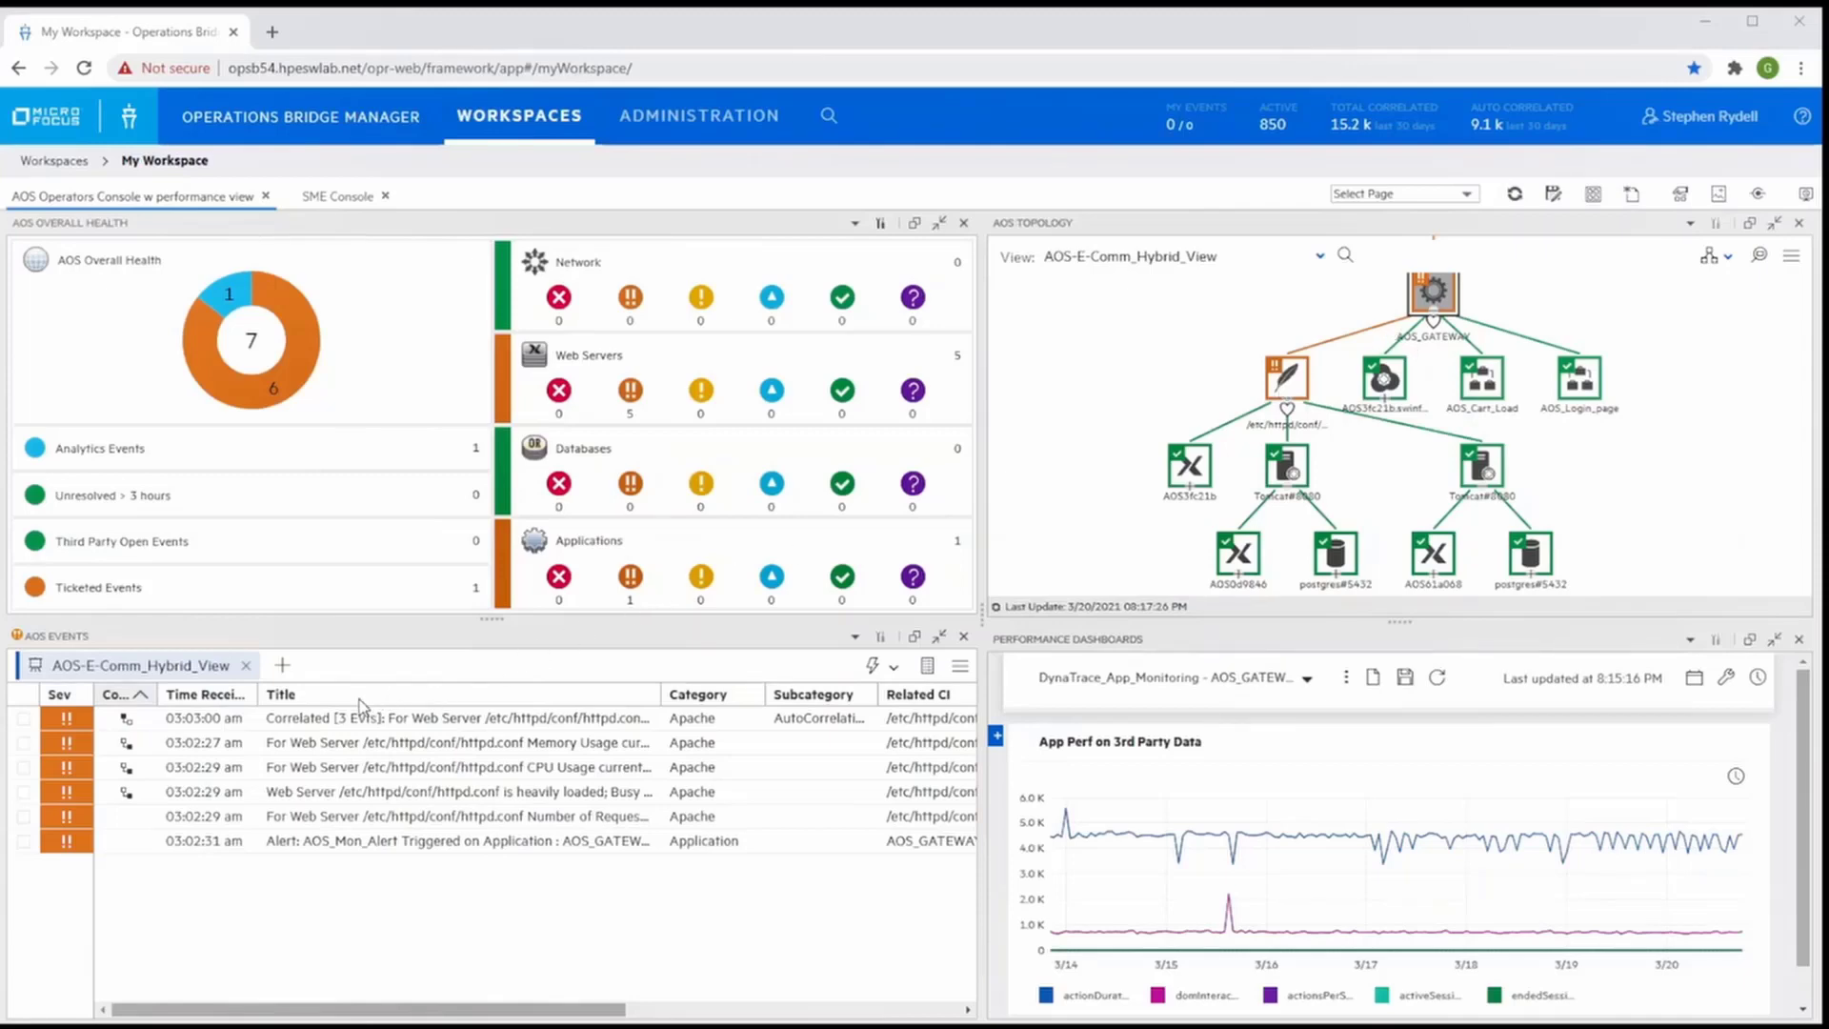
mouse_move(303, 731)
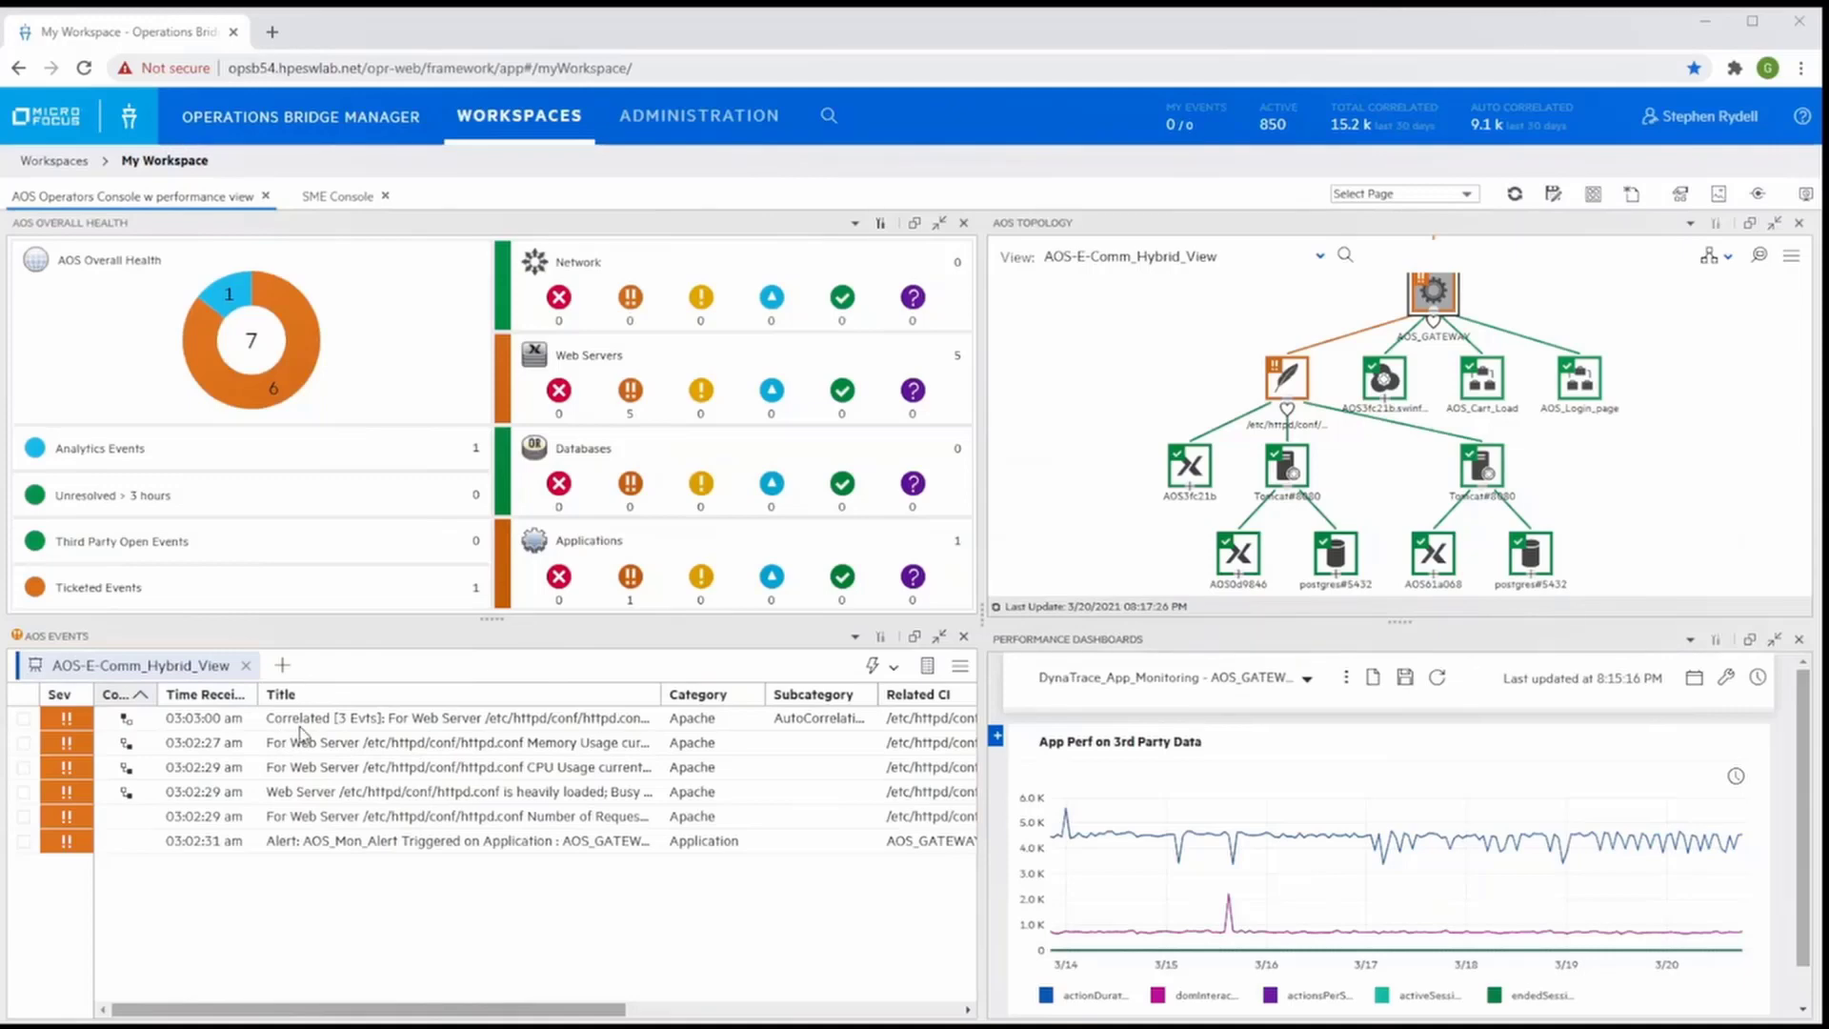
mouse_move(438, 736)
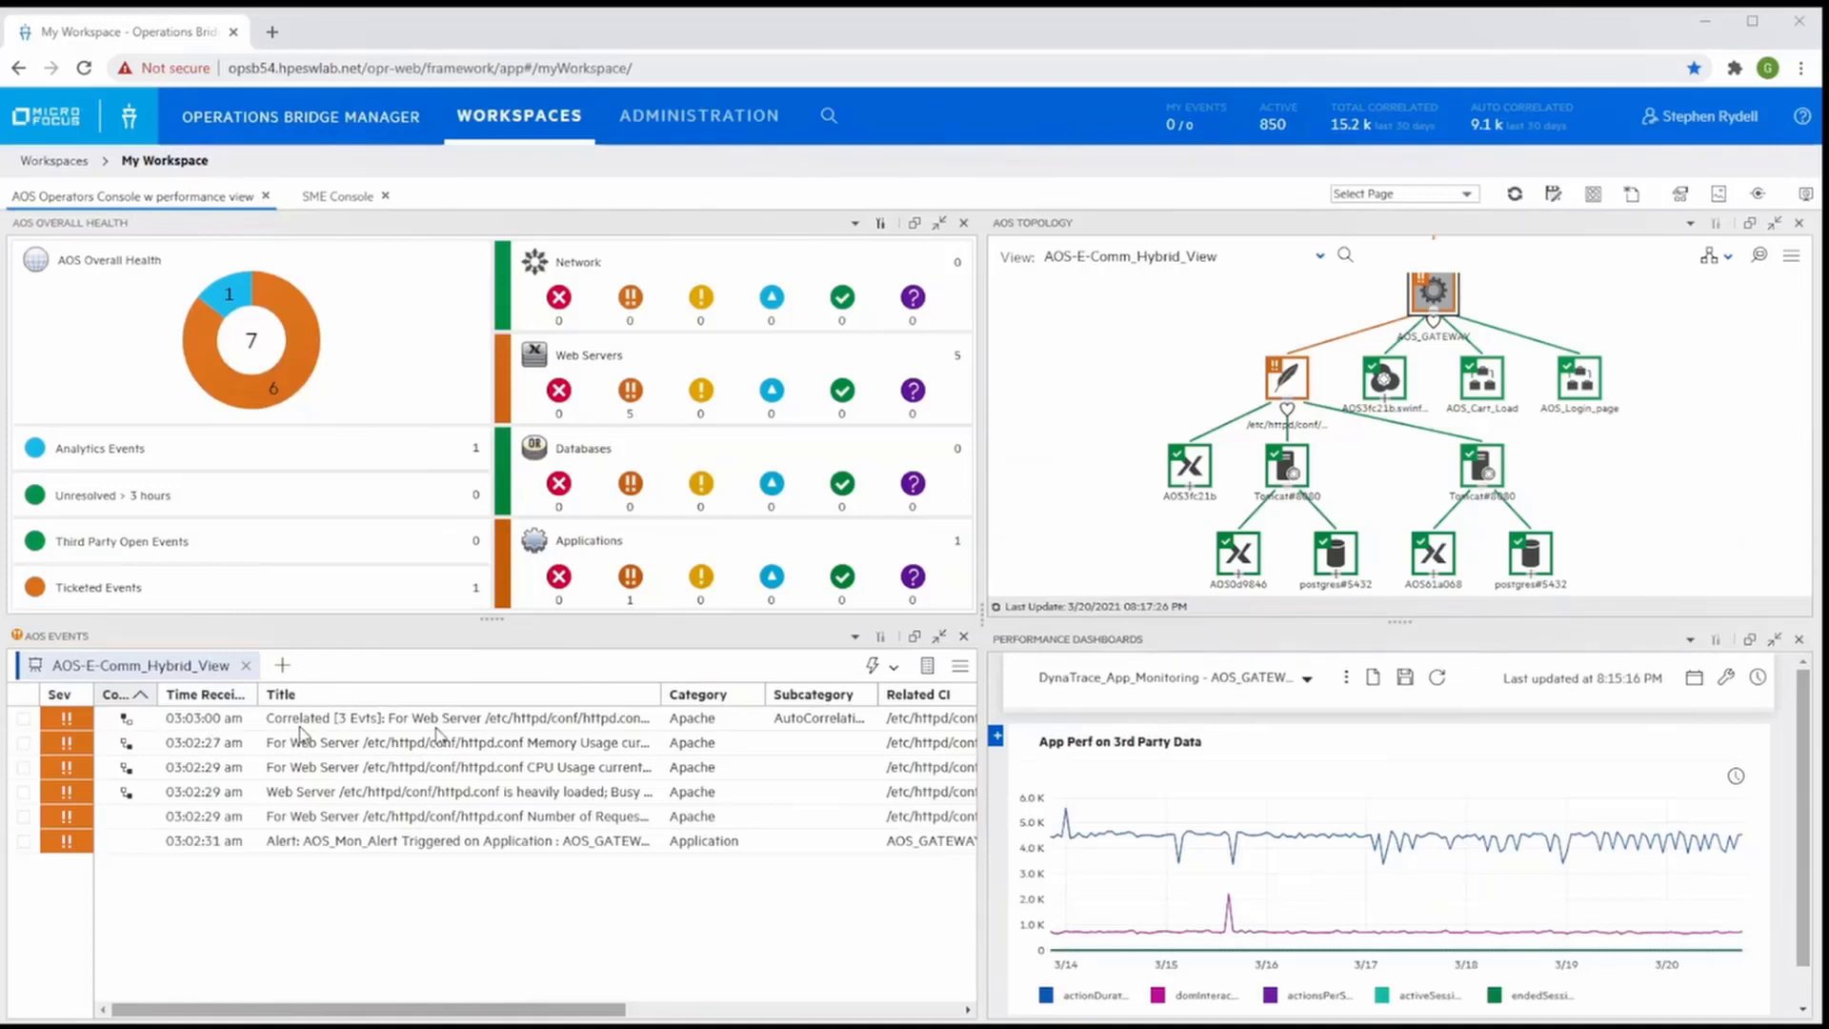
mouse_move(494, 724)
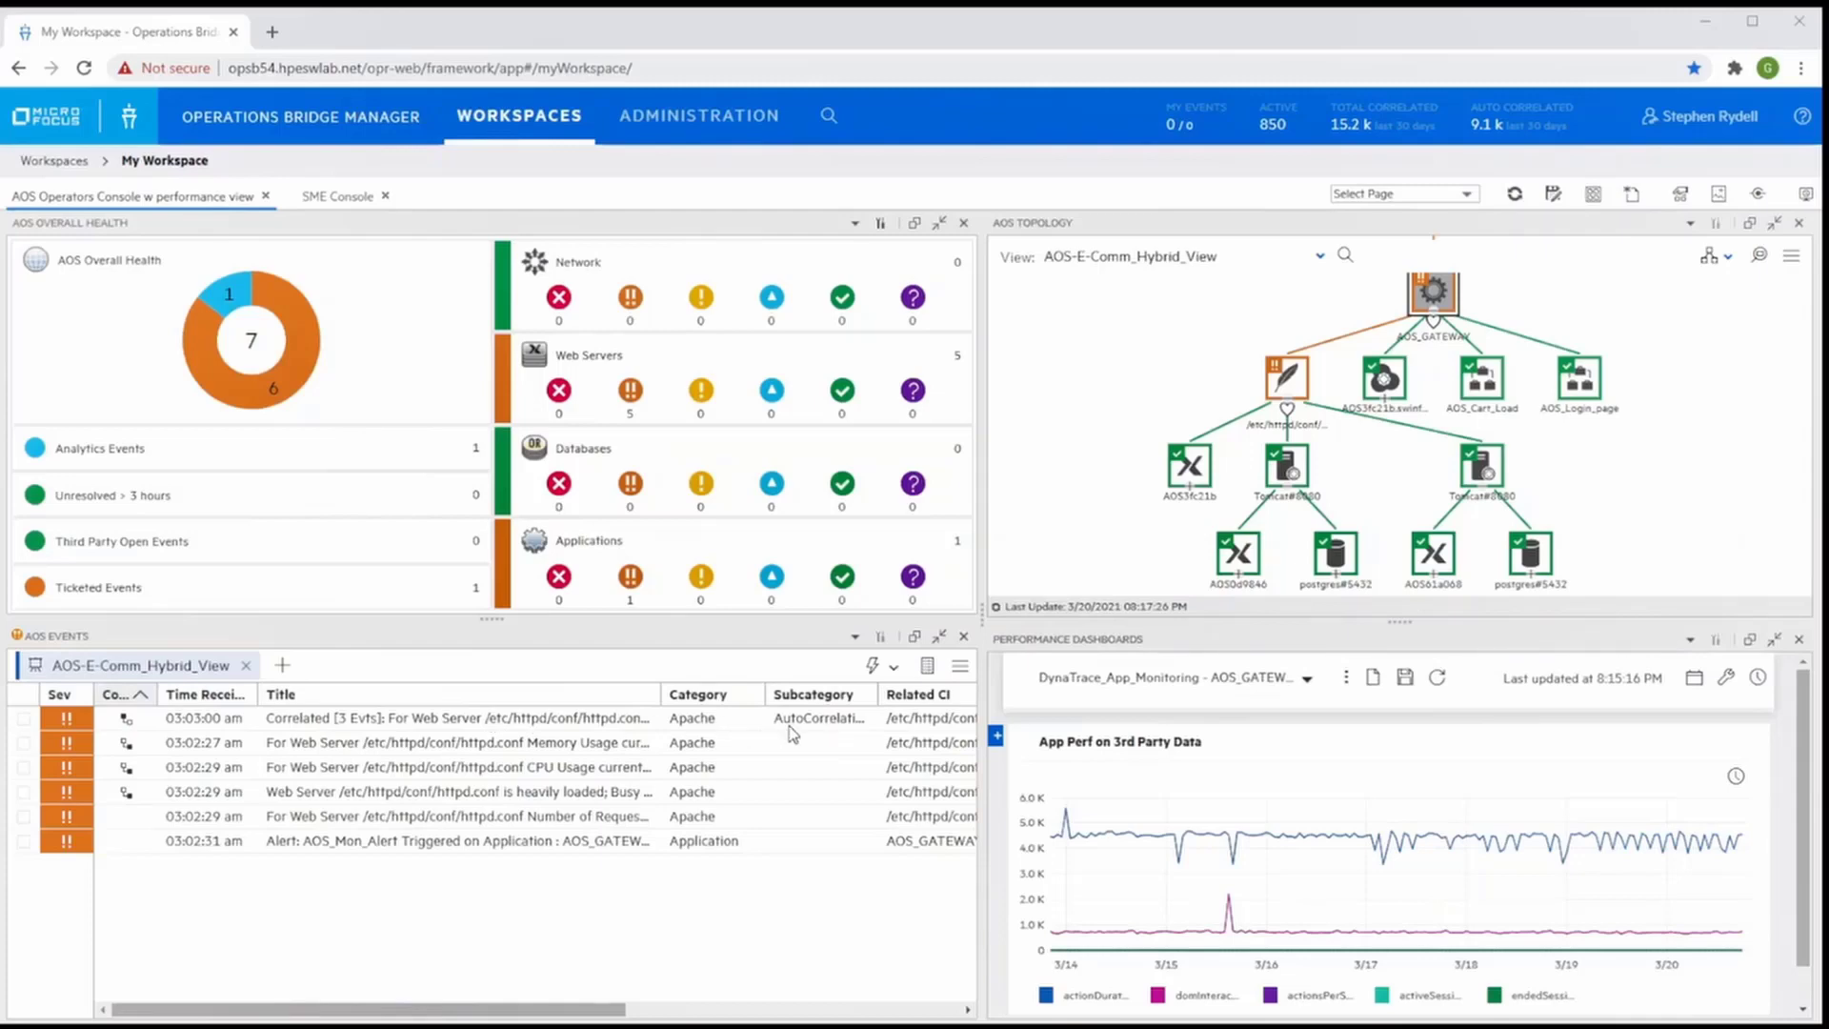
mouse_move(842, 740)
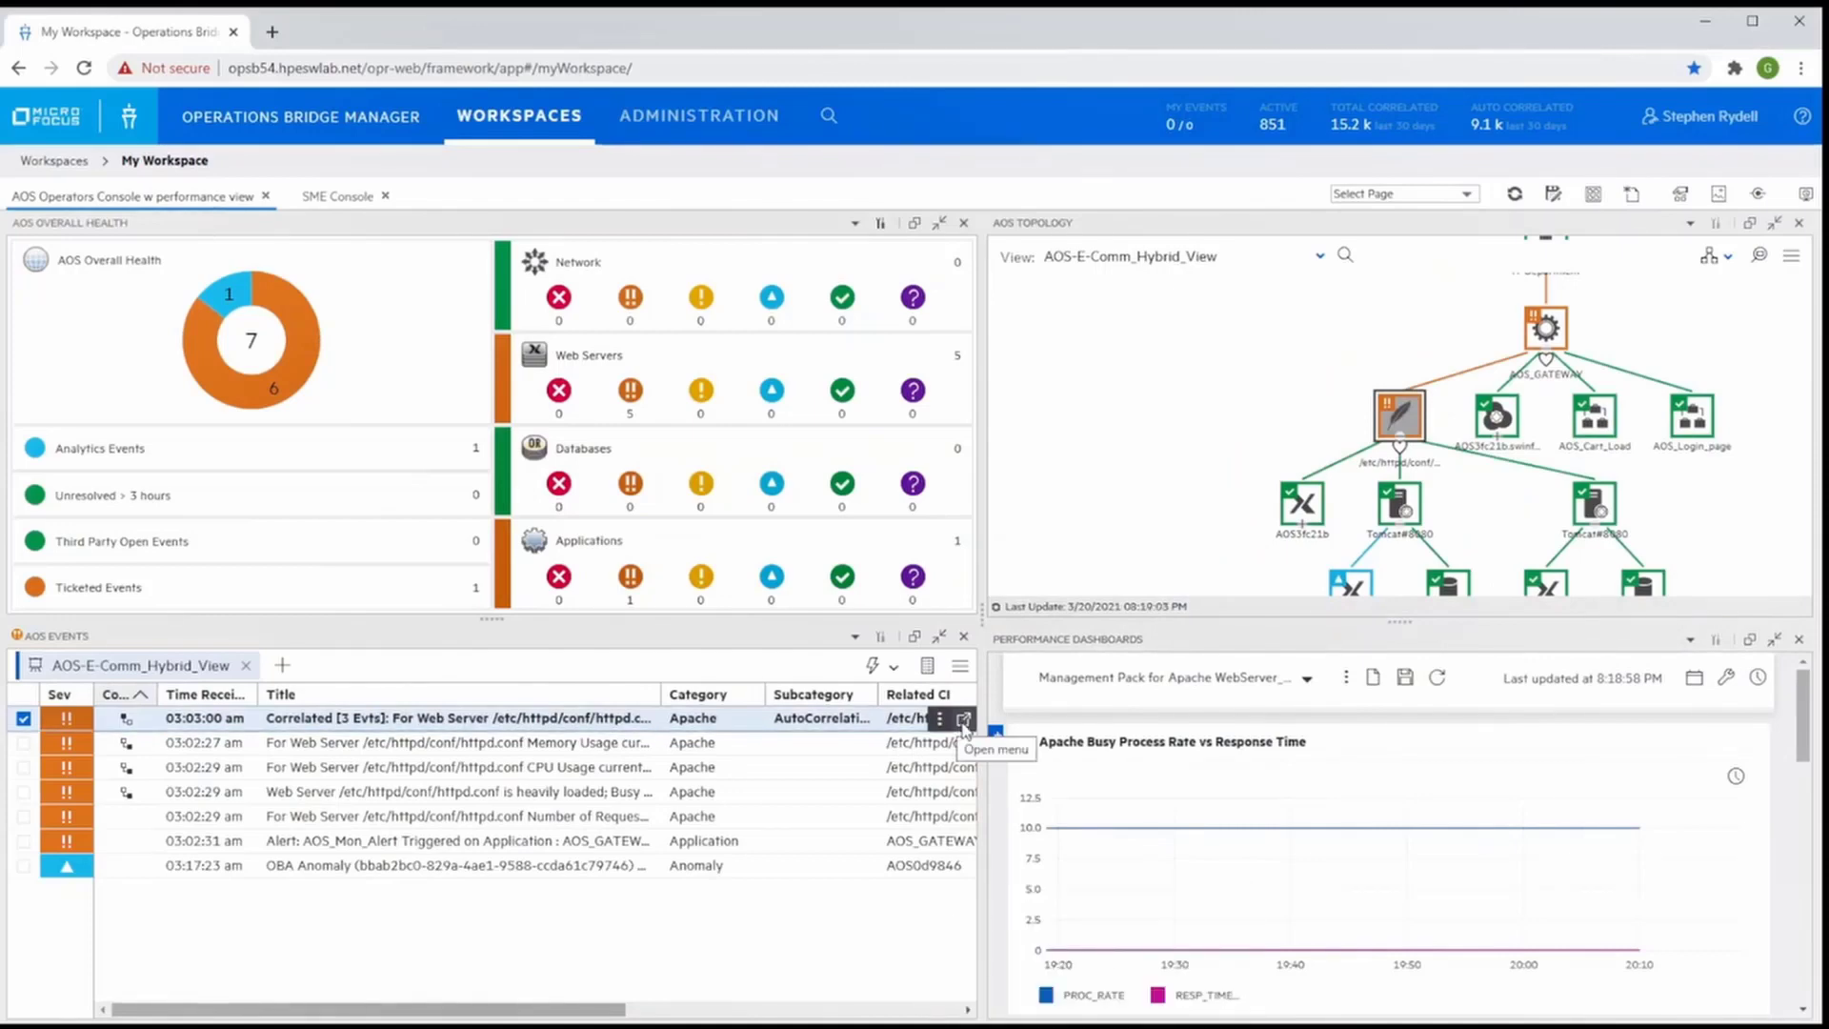
Show the Related Events of the Correlated [3 Evts] httpd.conf memory usage event
left_click(960, 719)
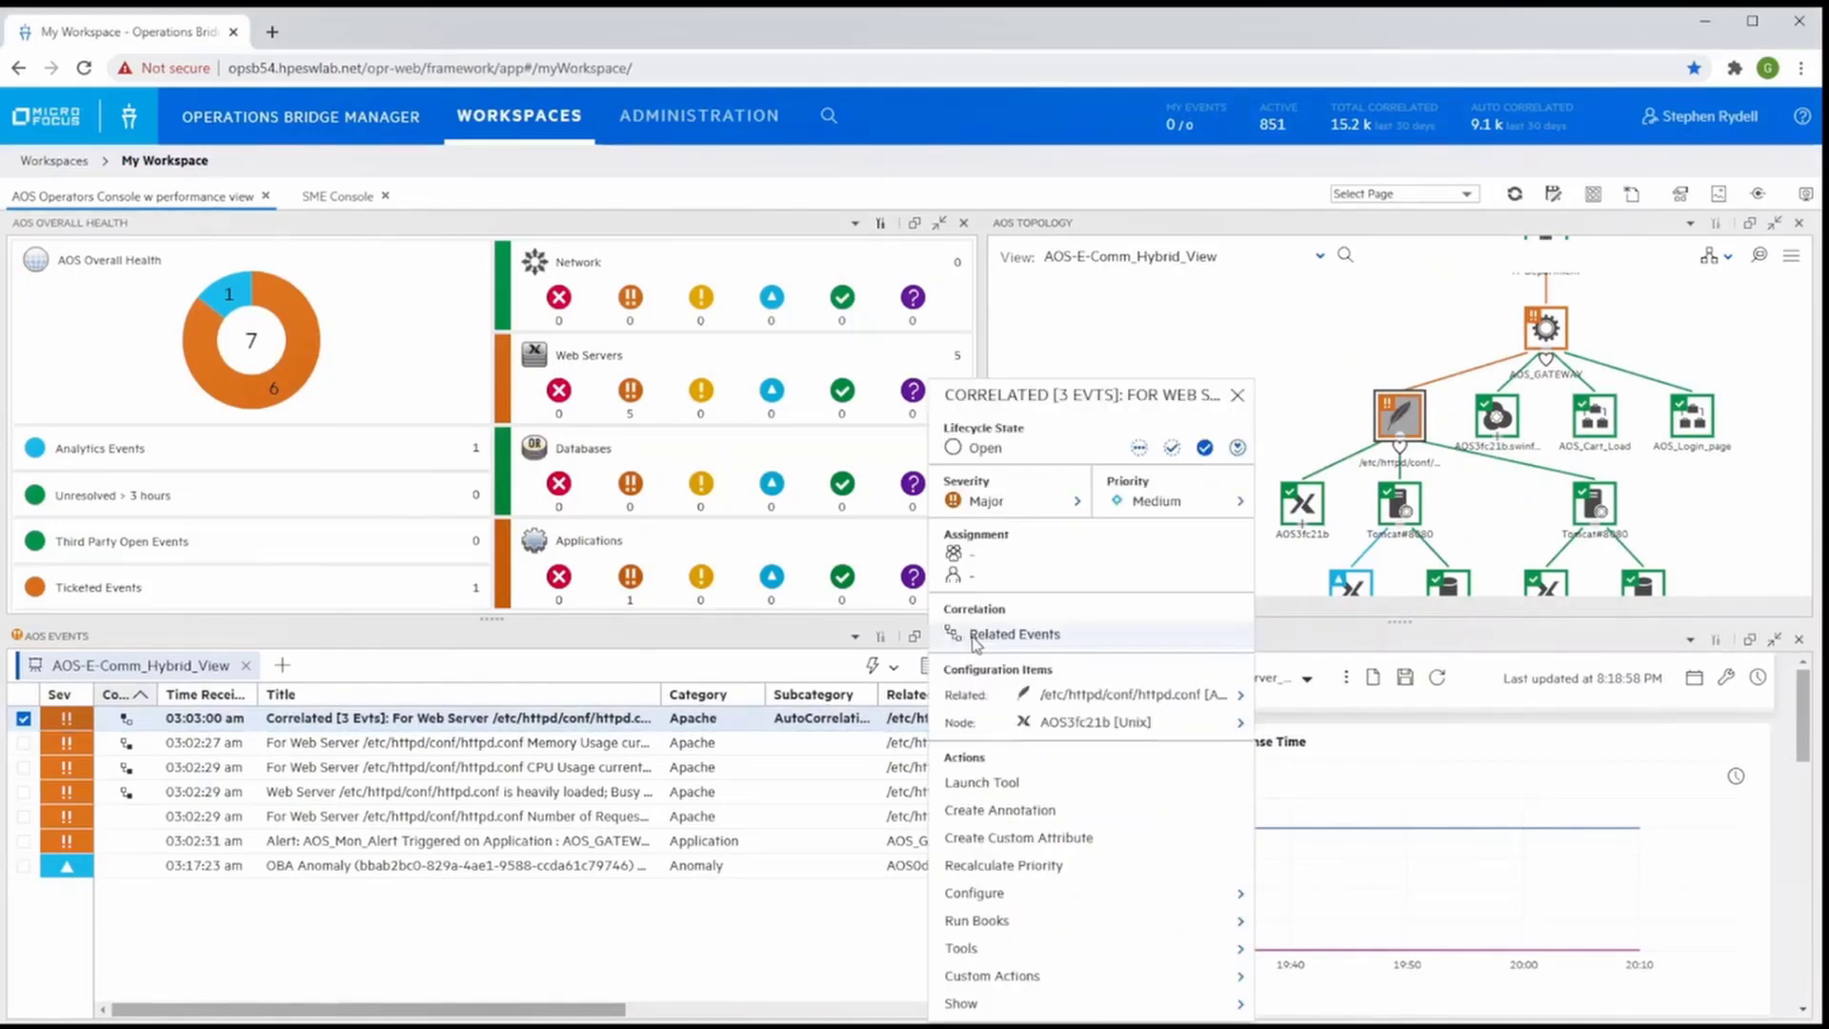
left_click(1011, 633)
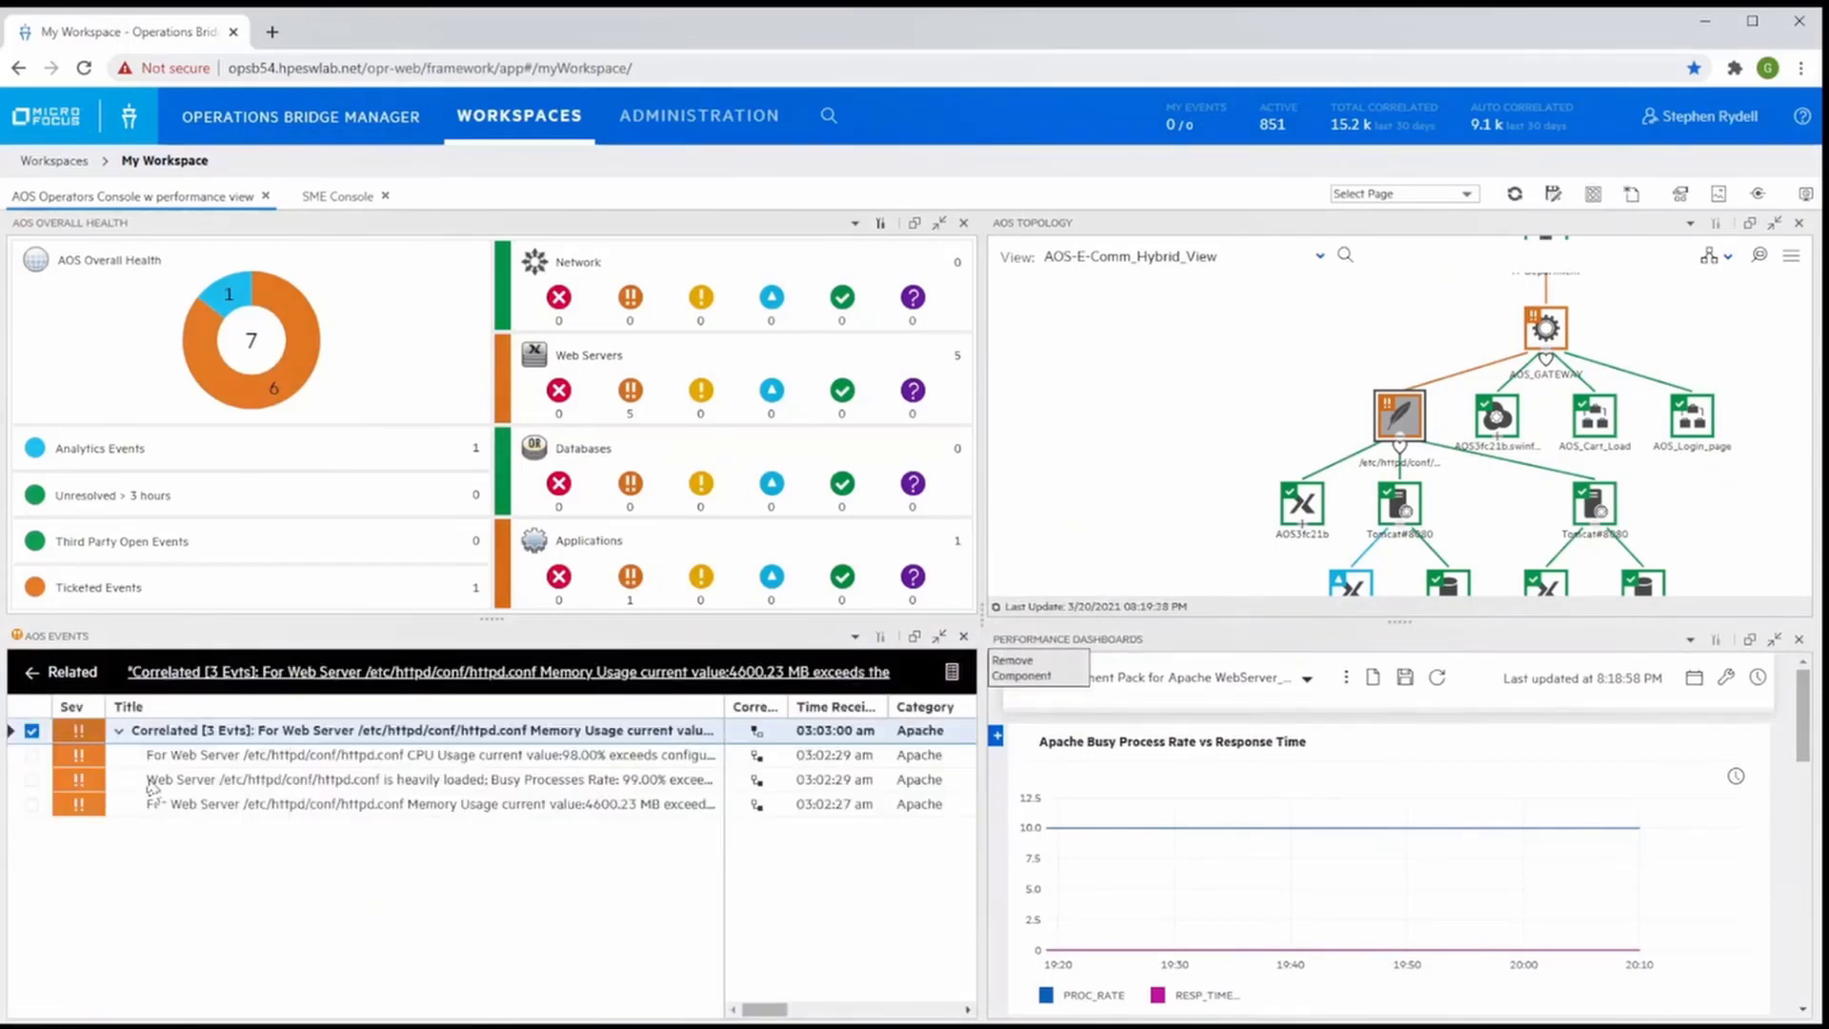
mouse_move(303, 780)
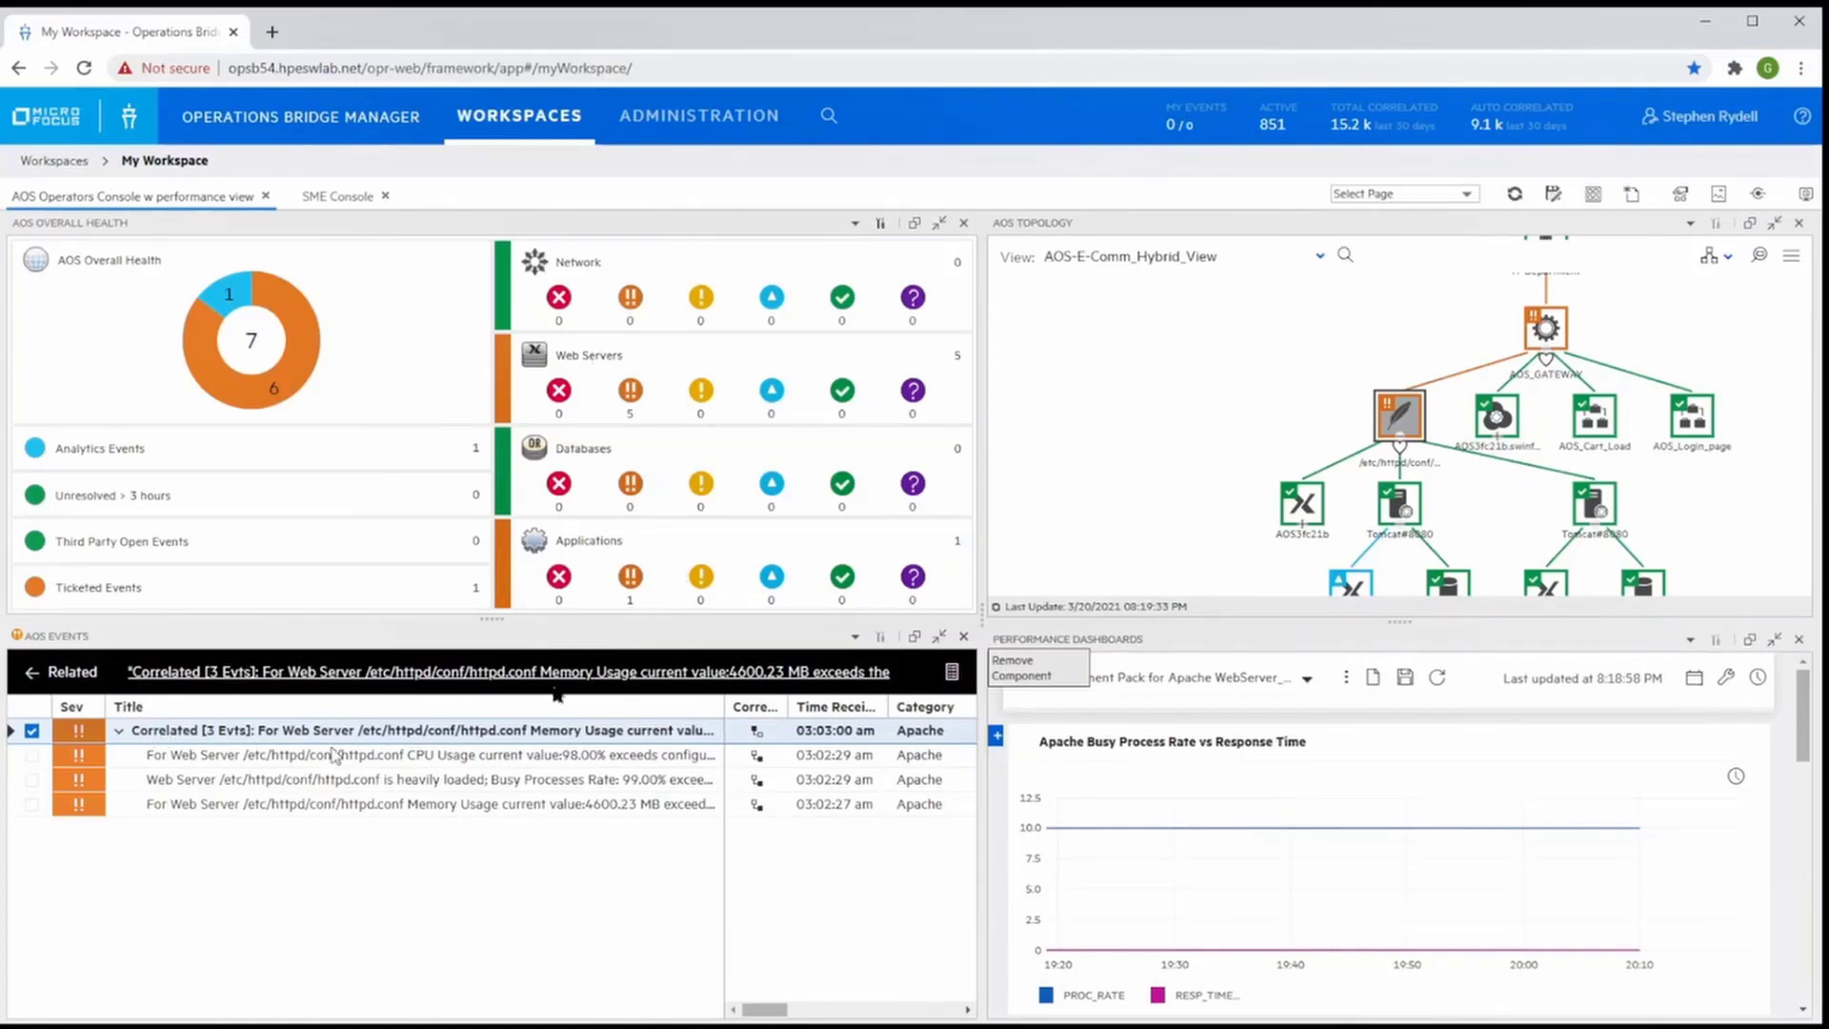
mouse_move(1597, 271)
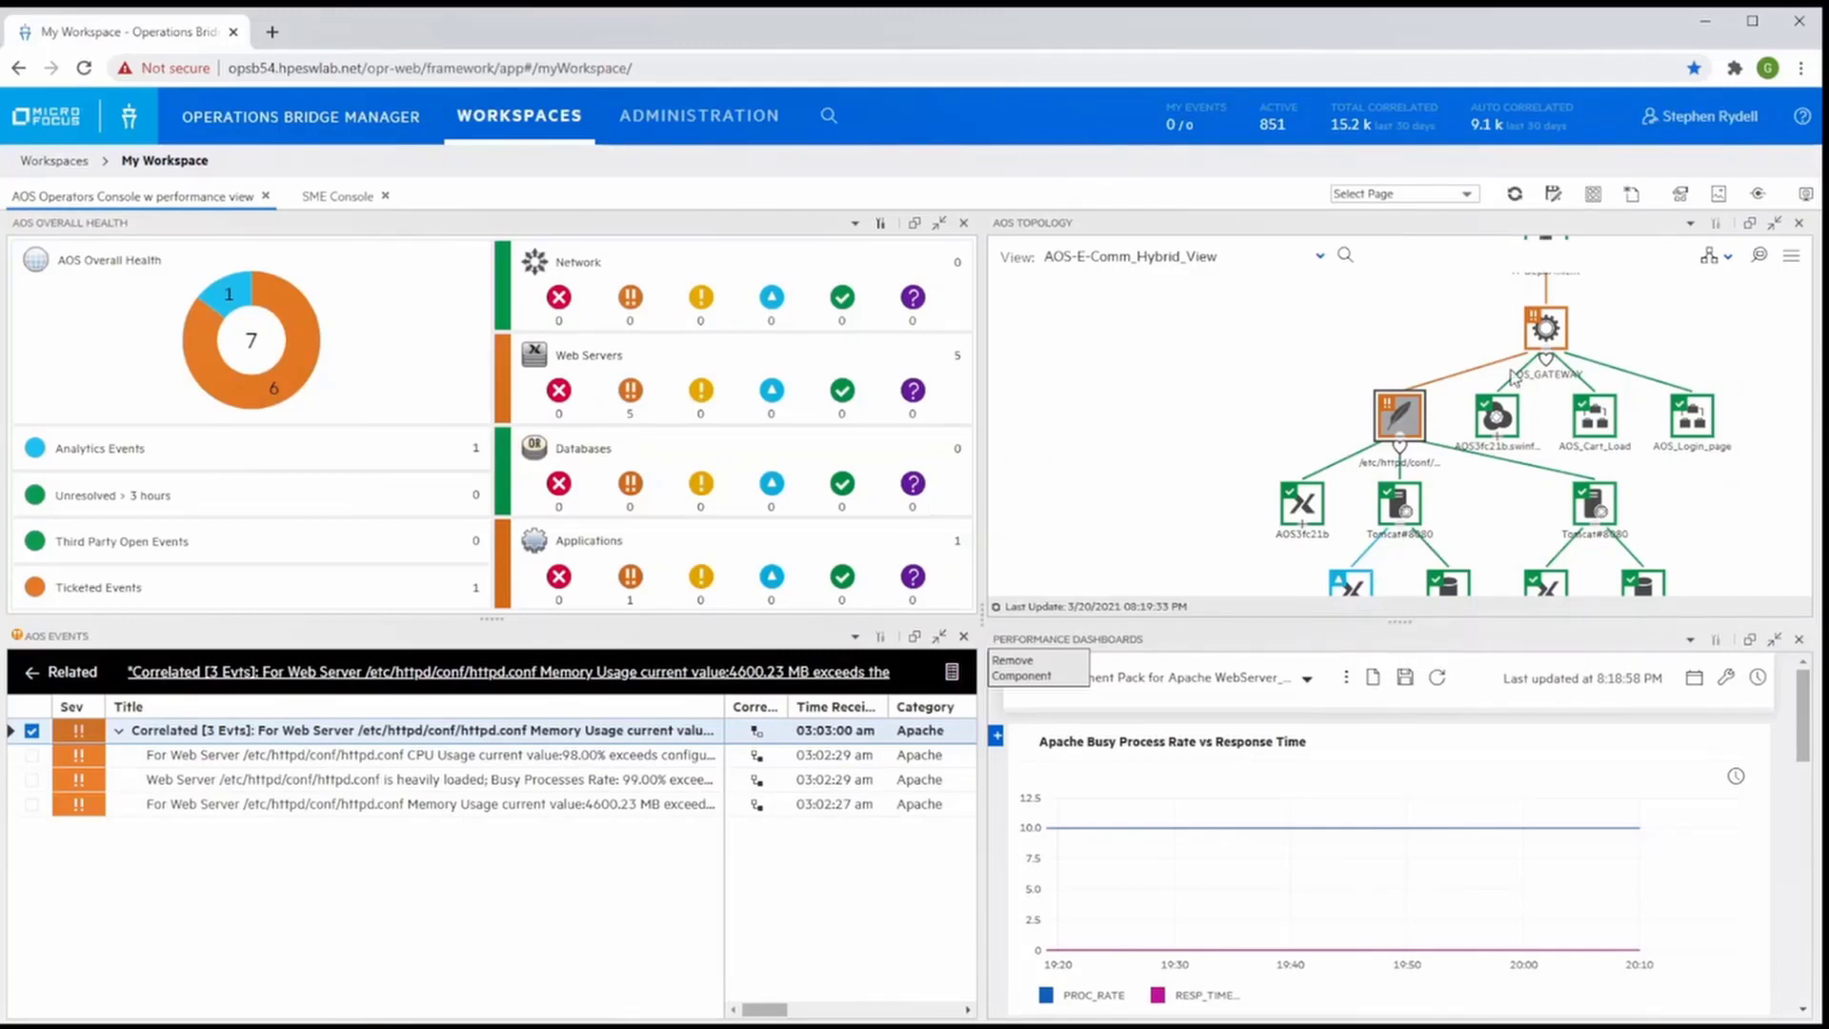
mouse_move(1351, 593)
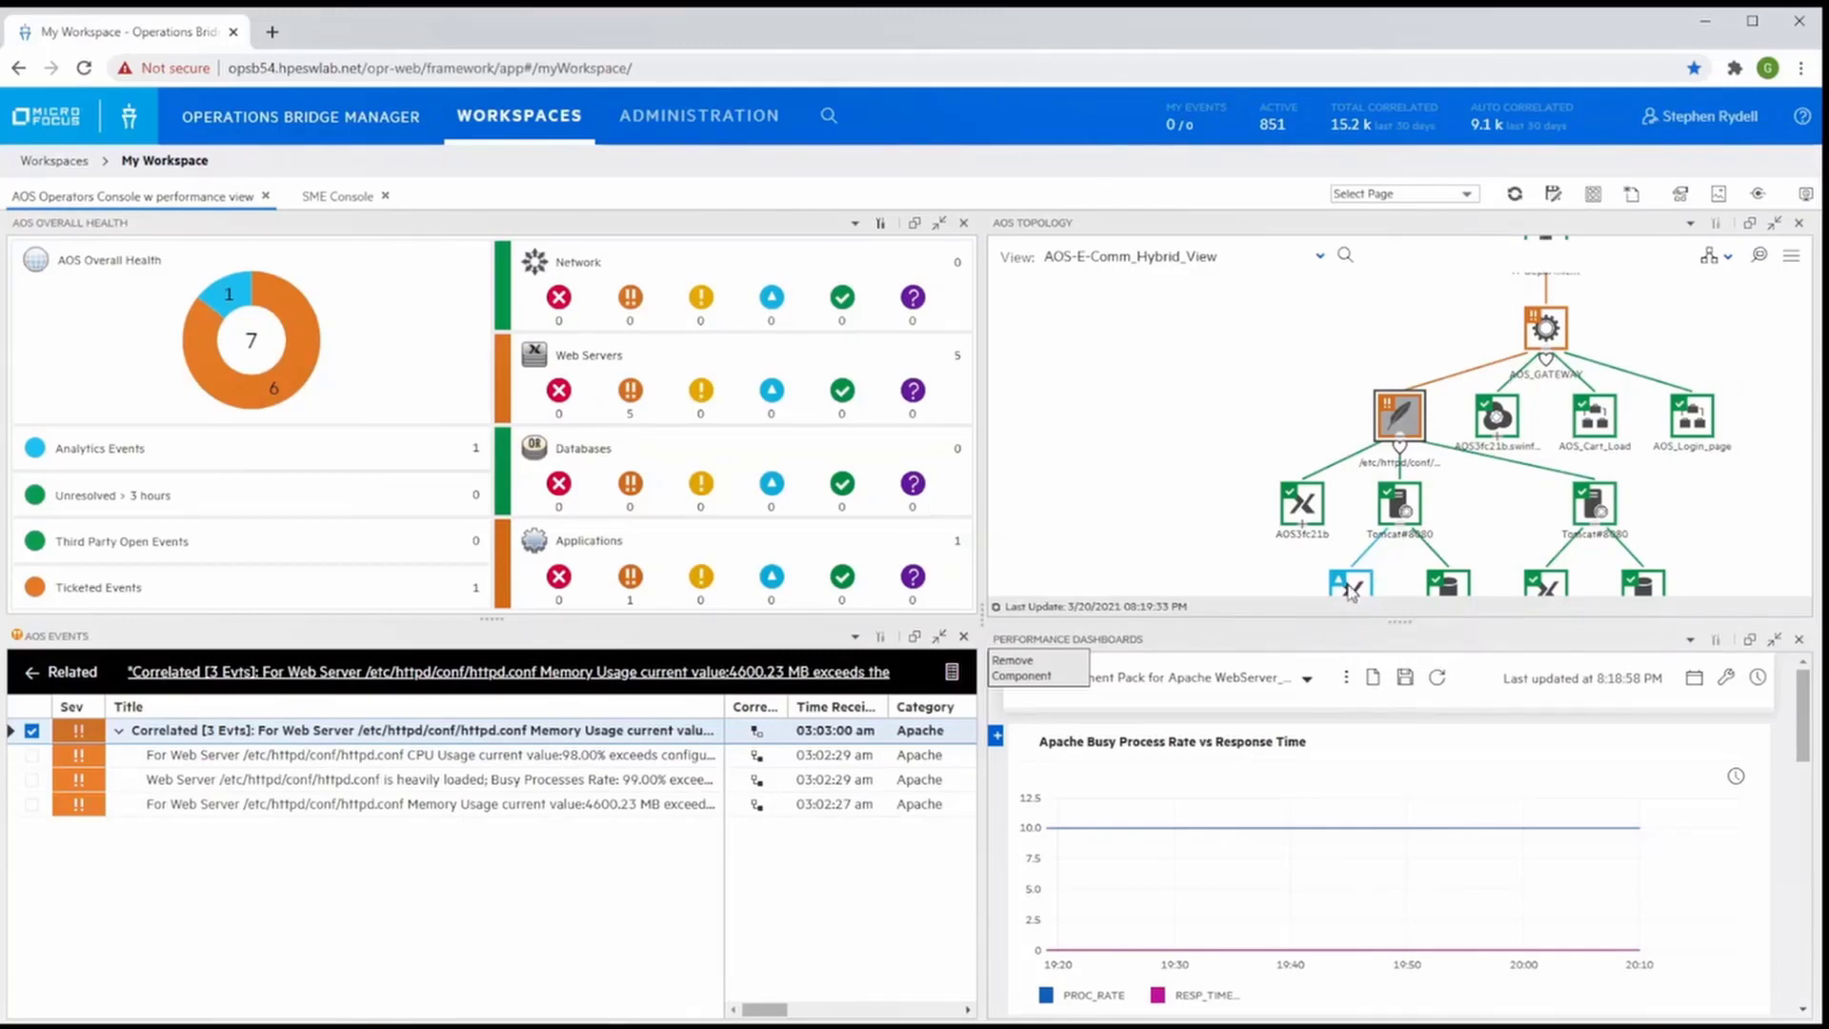
mouse_move(857, 589)
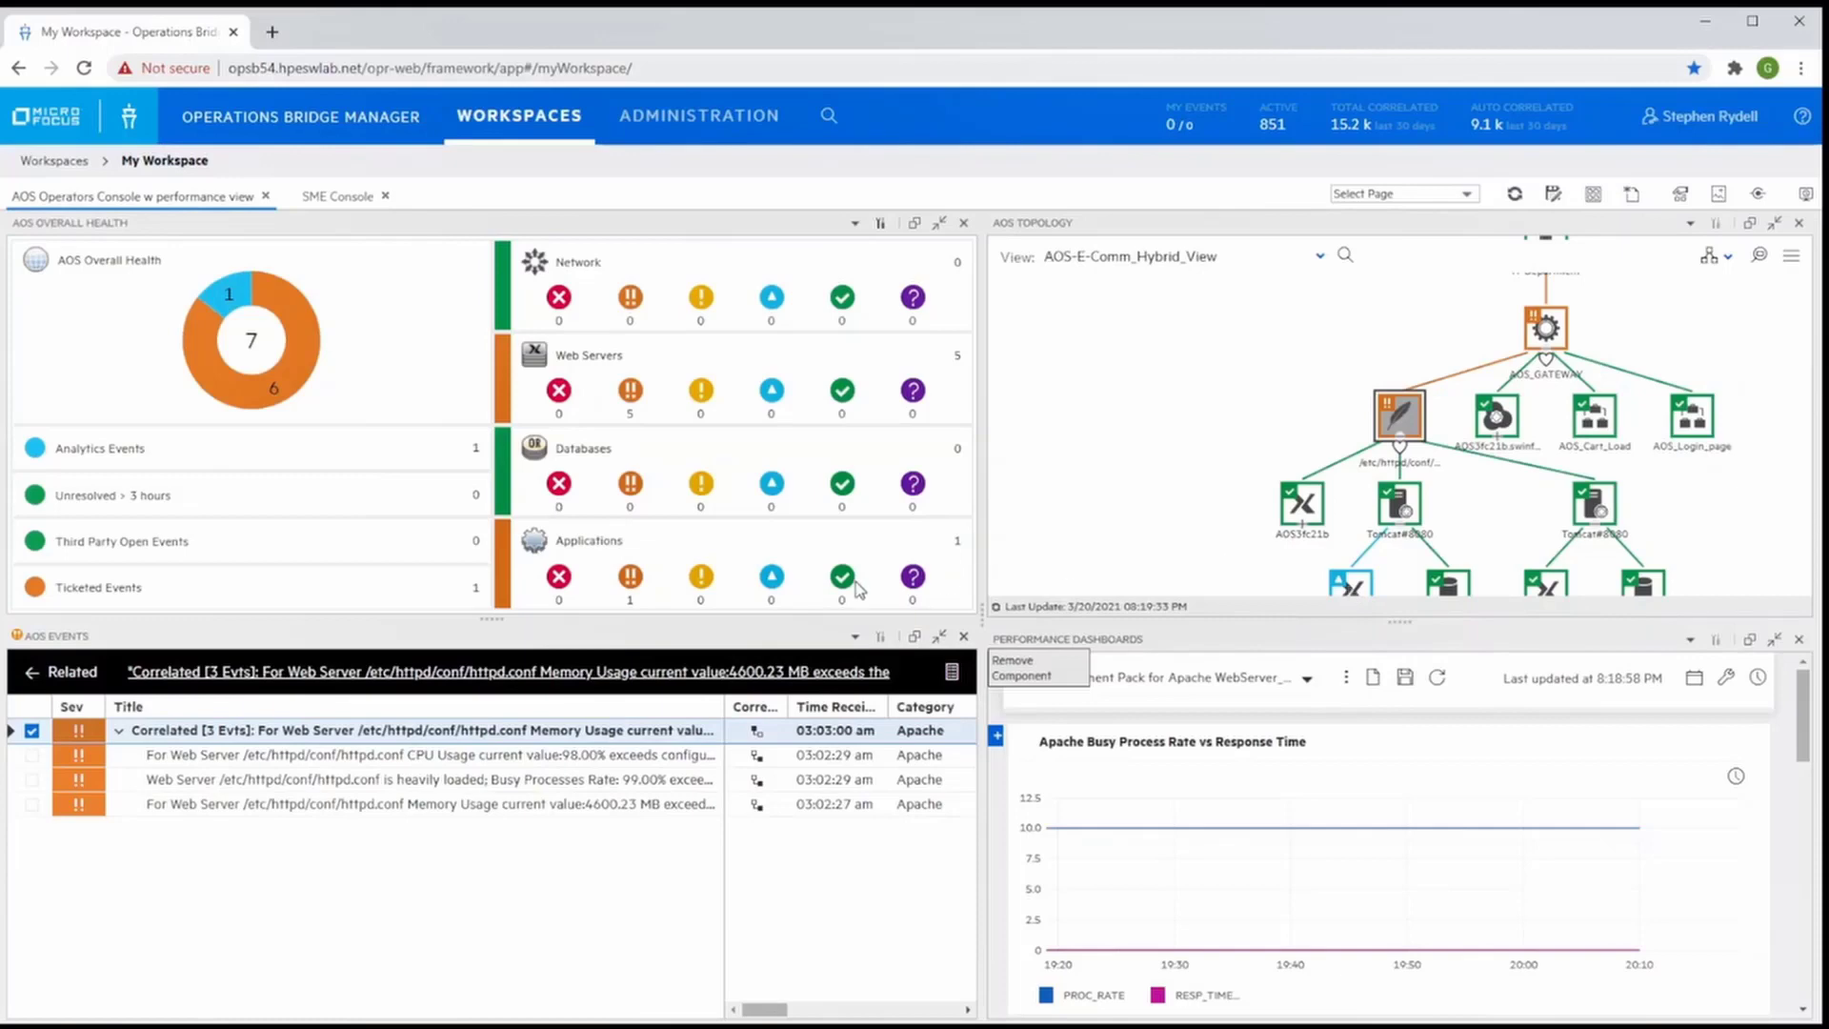
mouse_move(1064, 568)
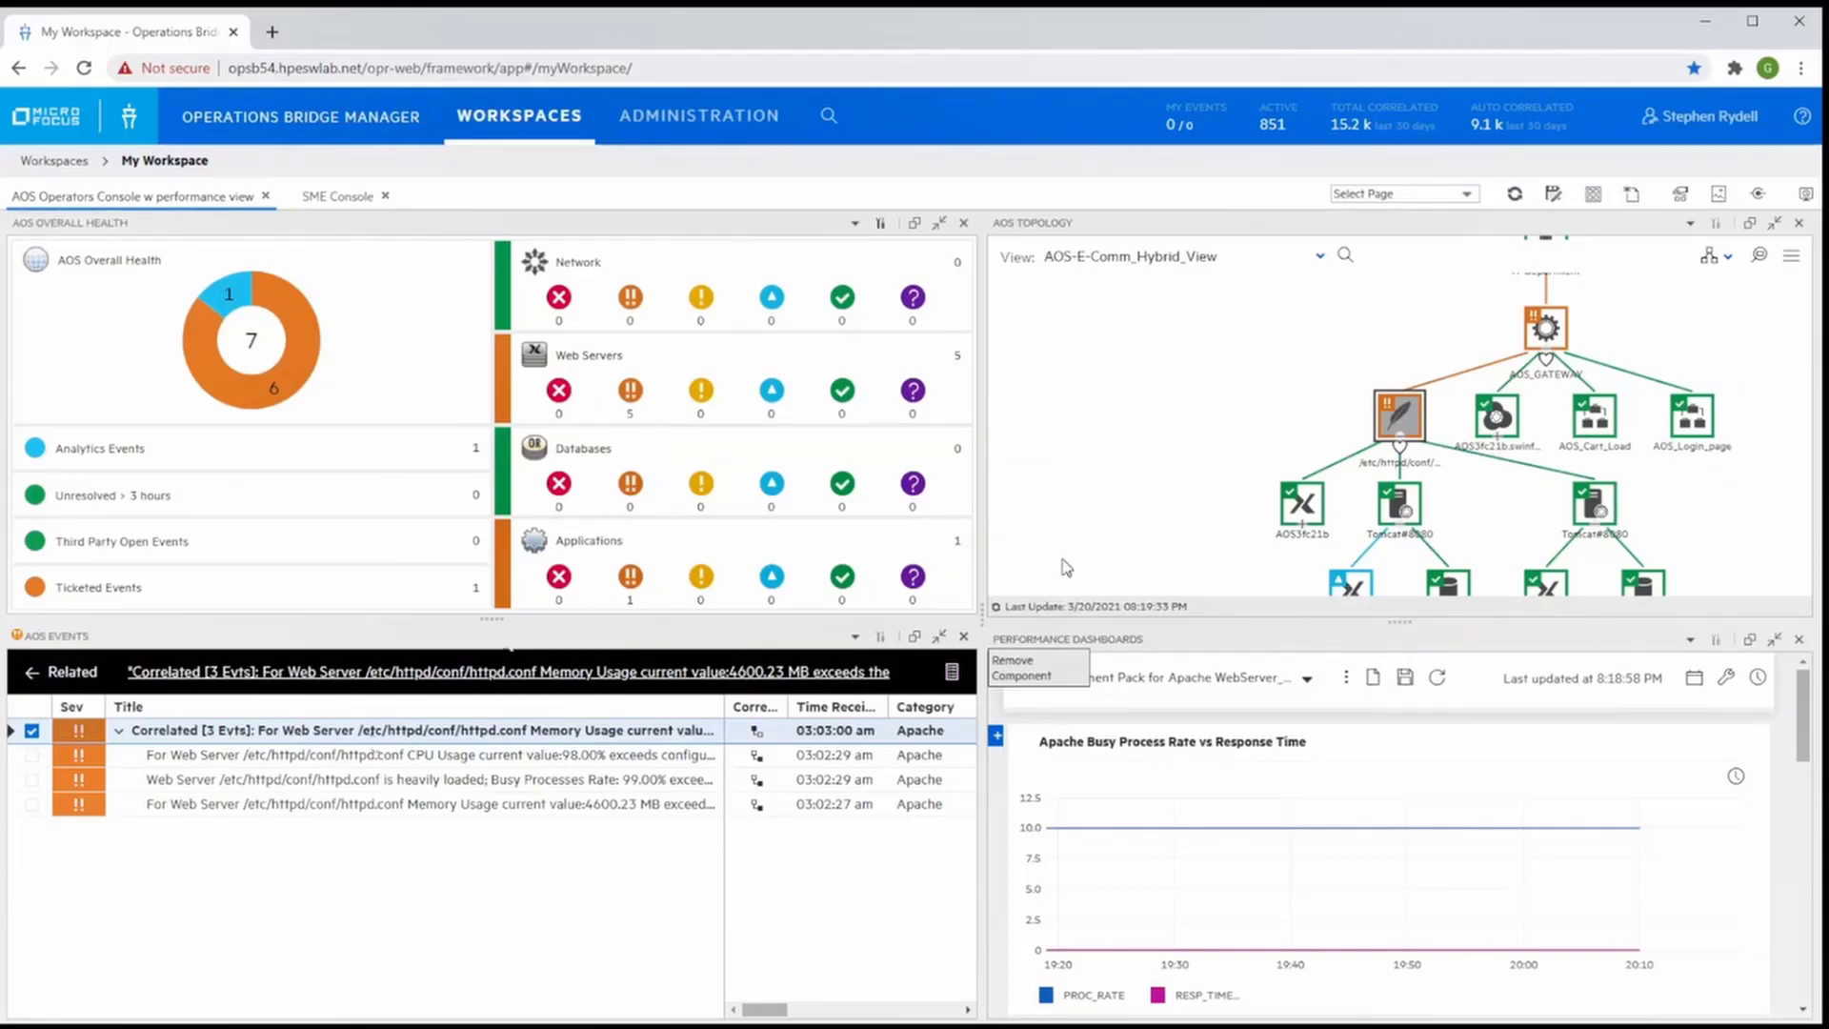
mouse_move(766, 747)
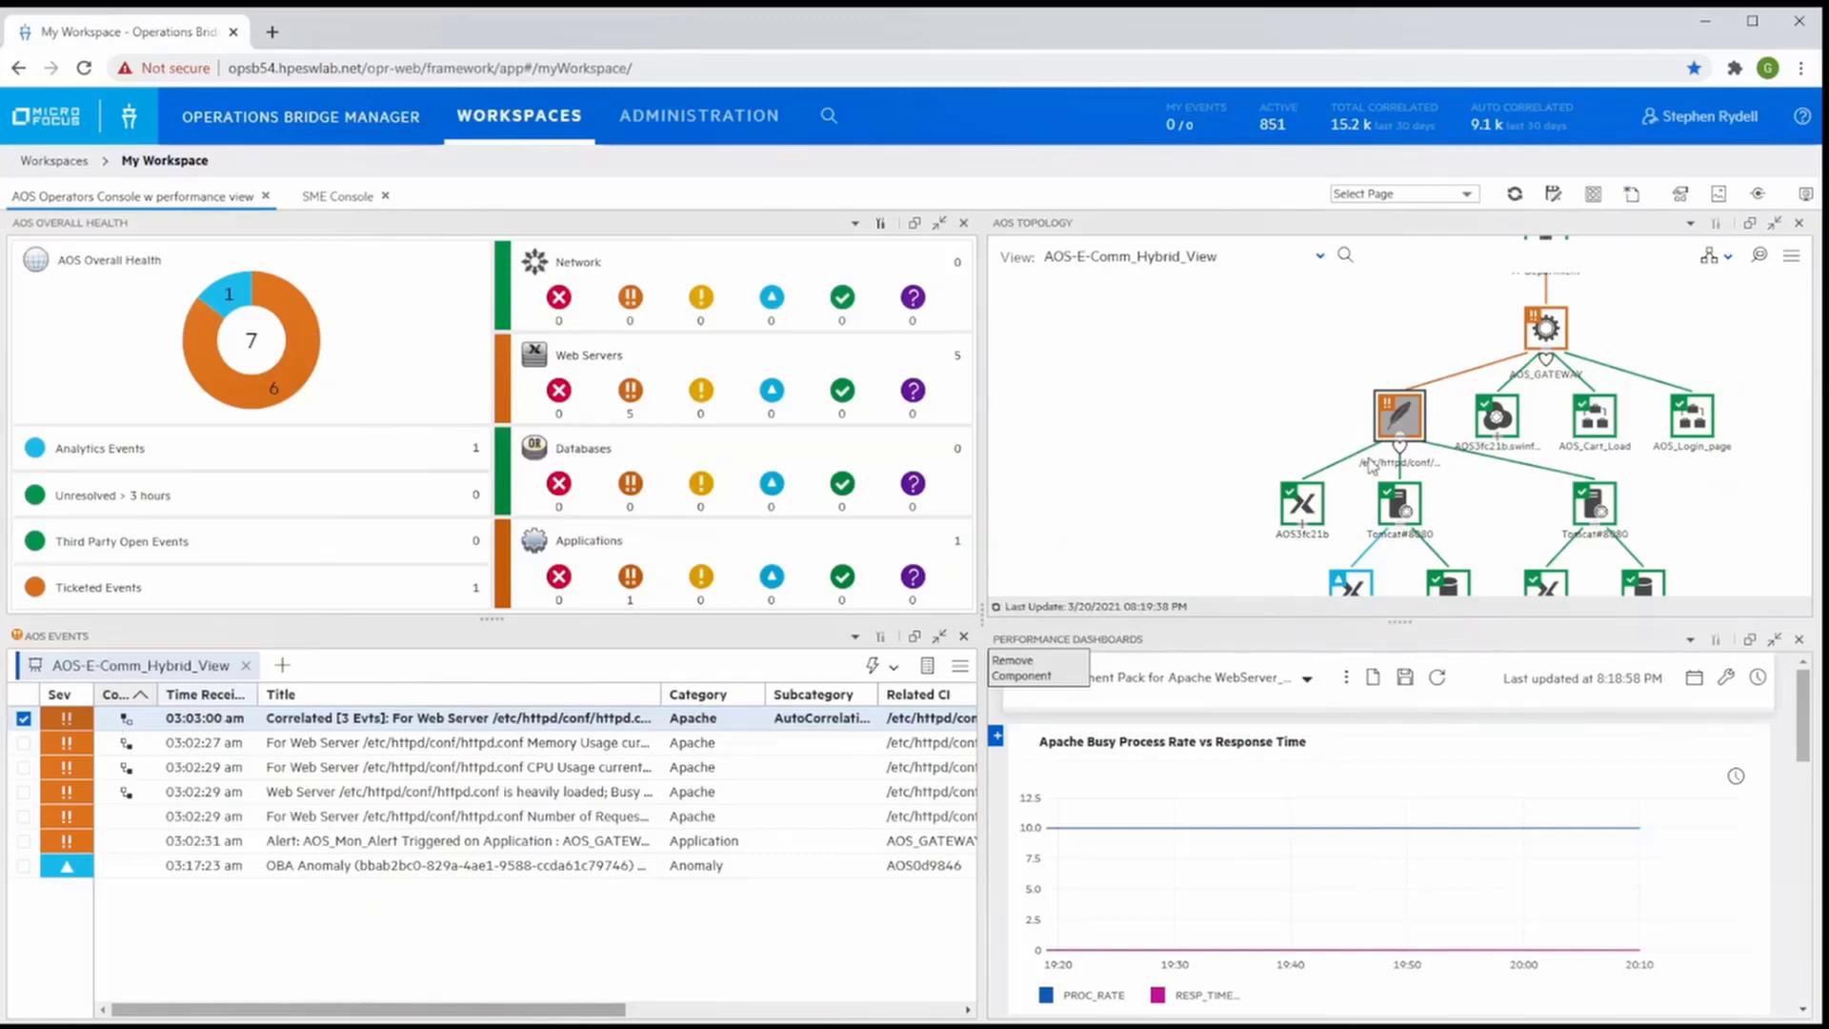
mouse_move(1351, 429)
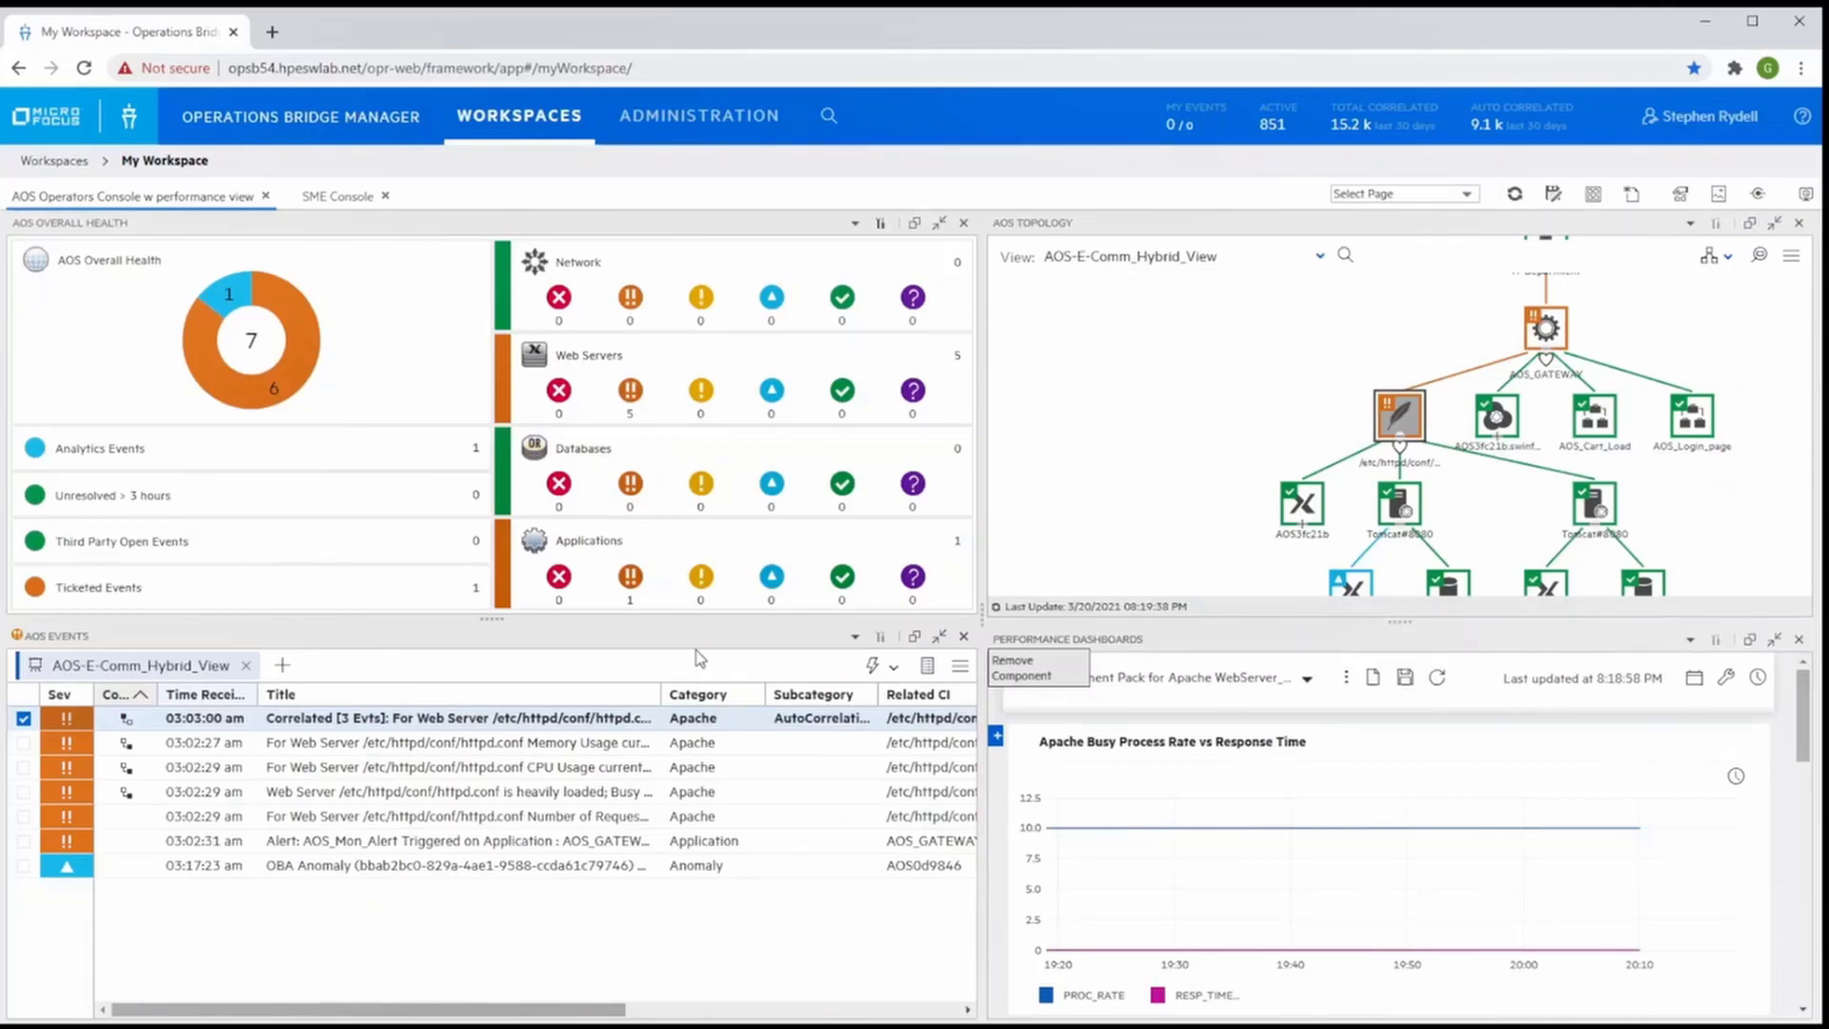
mouse_move(341, 901)
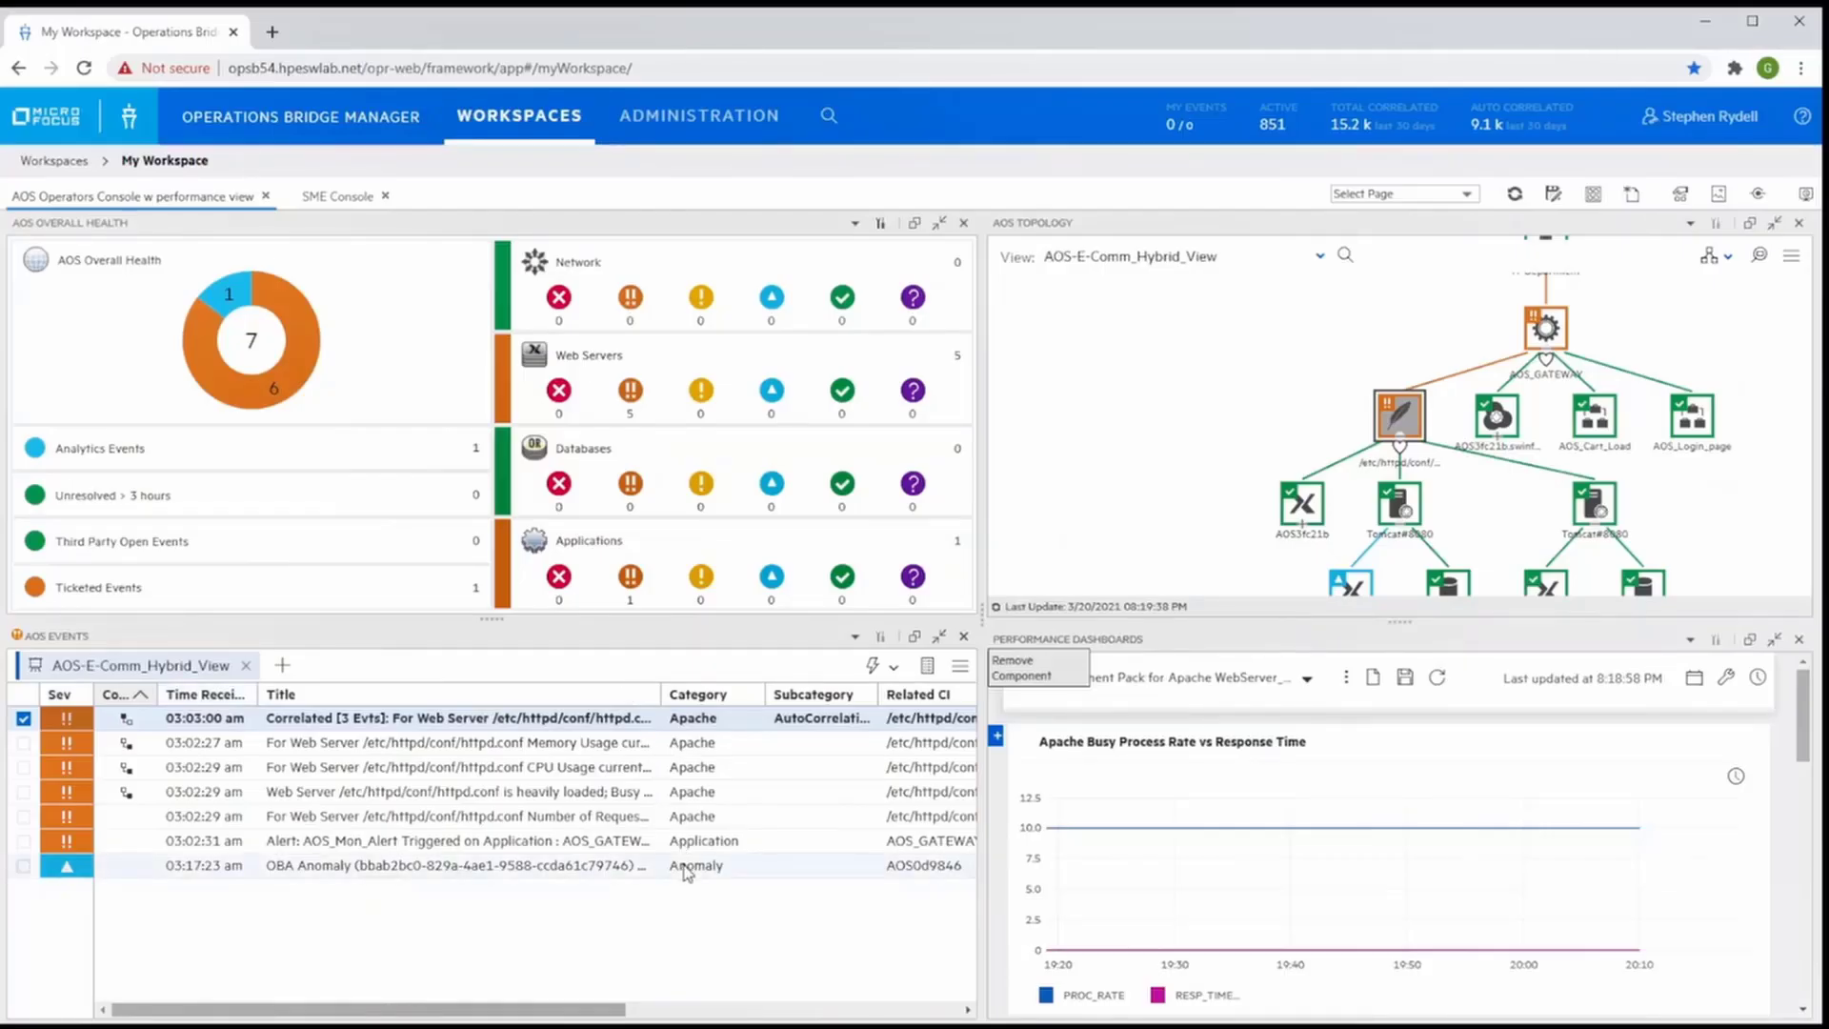
mouse_move(736, 883)
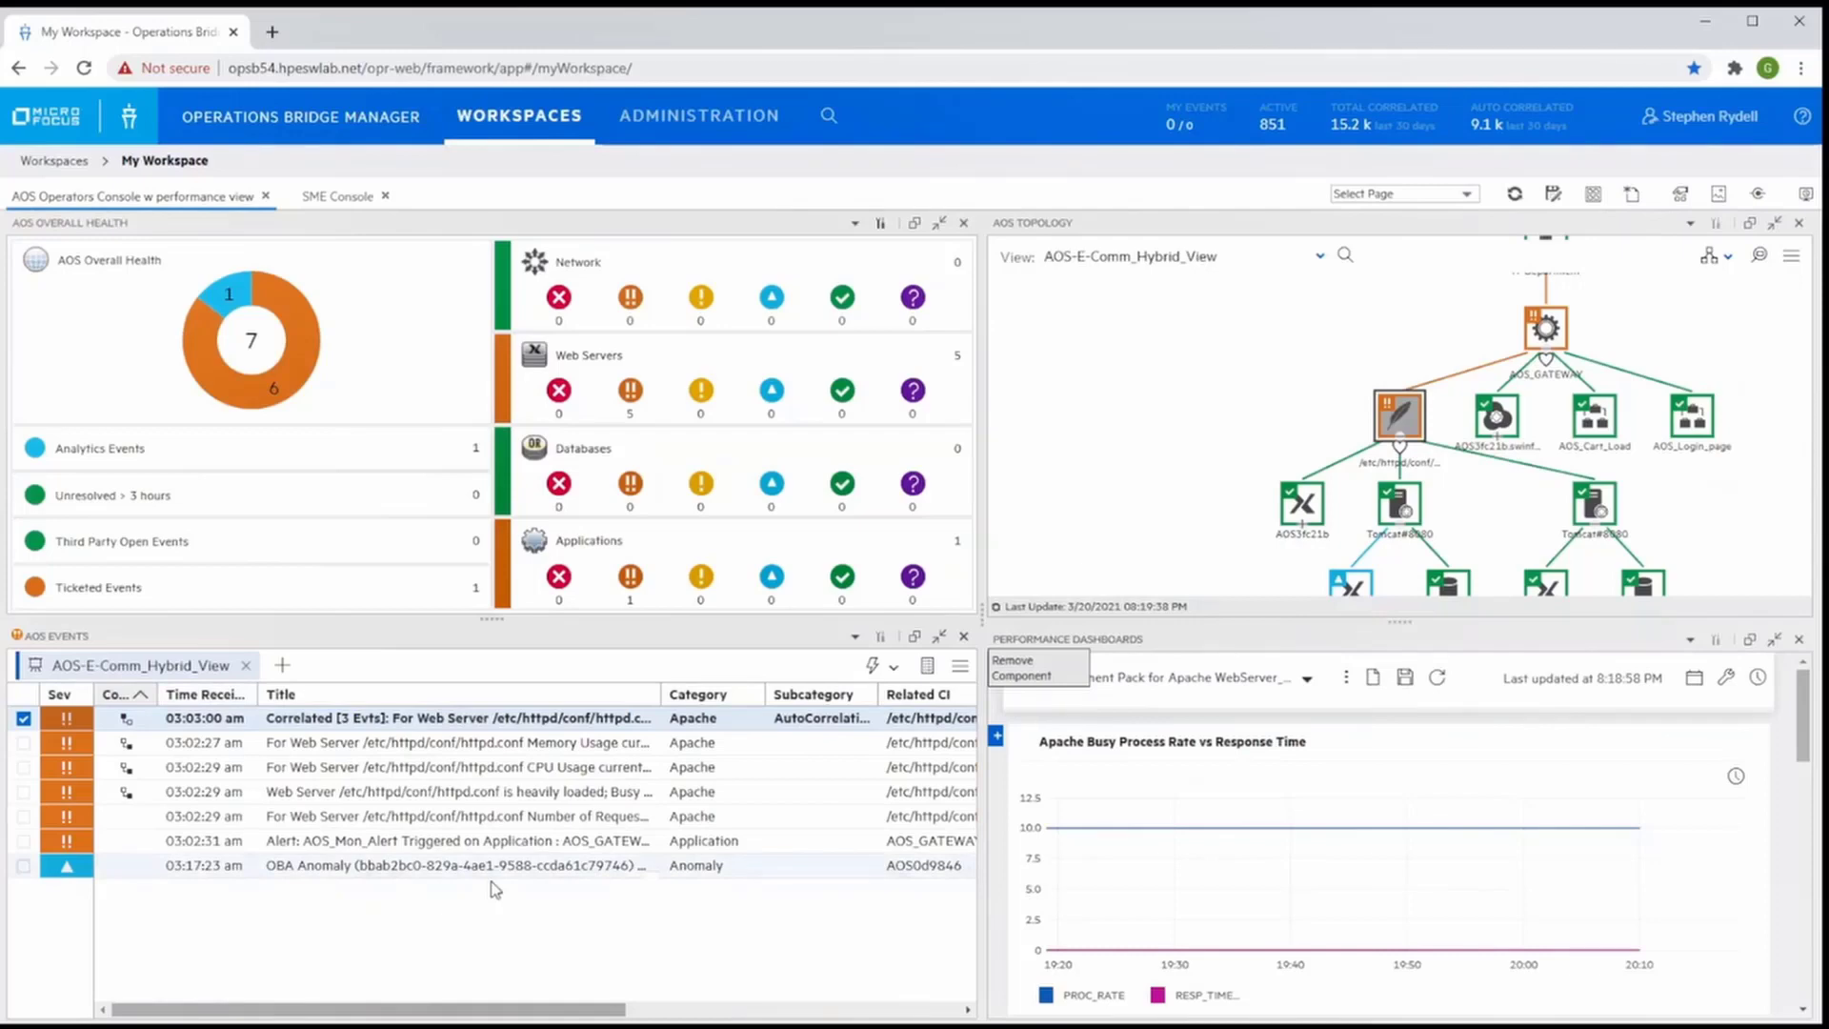
mouse_move(745, 877)
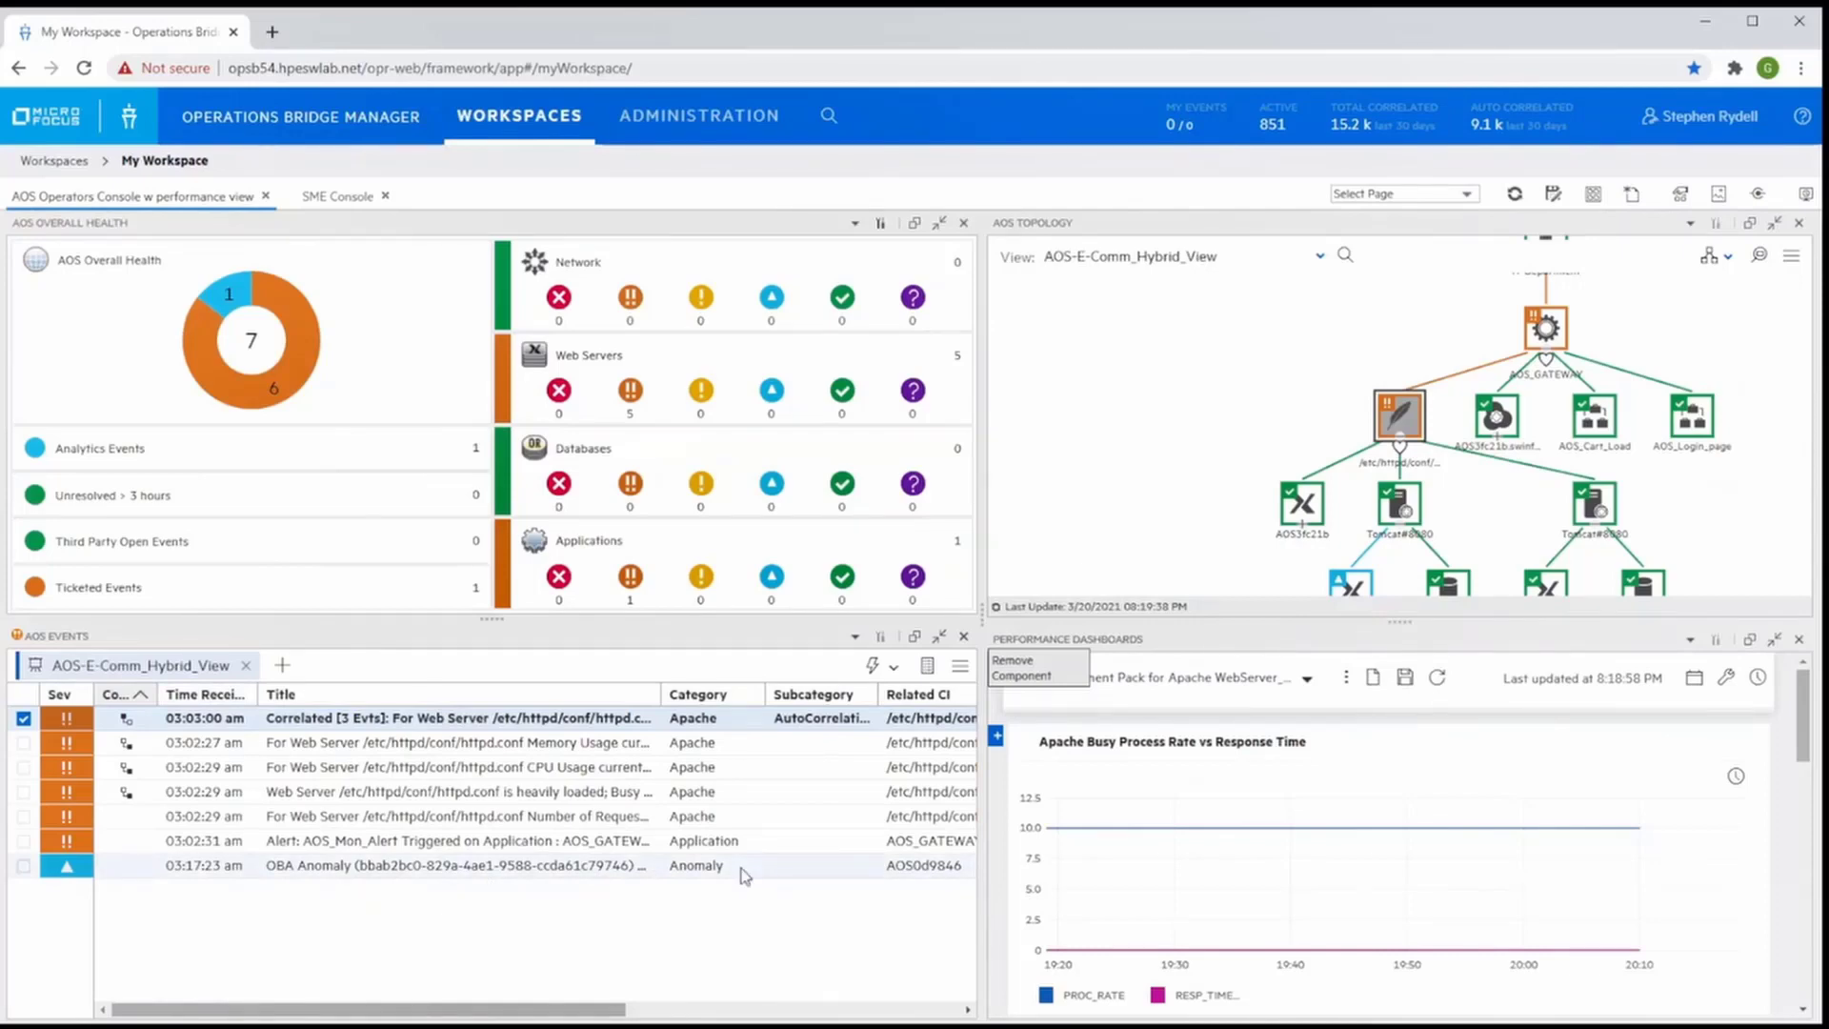
mouse_move(517, 878)
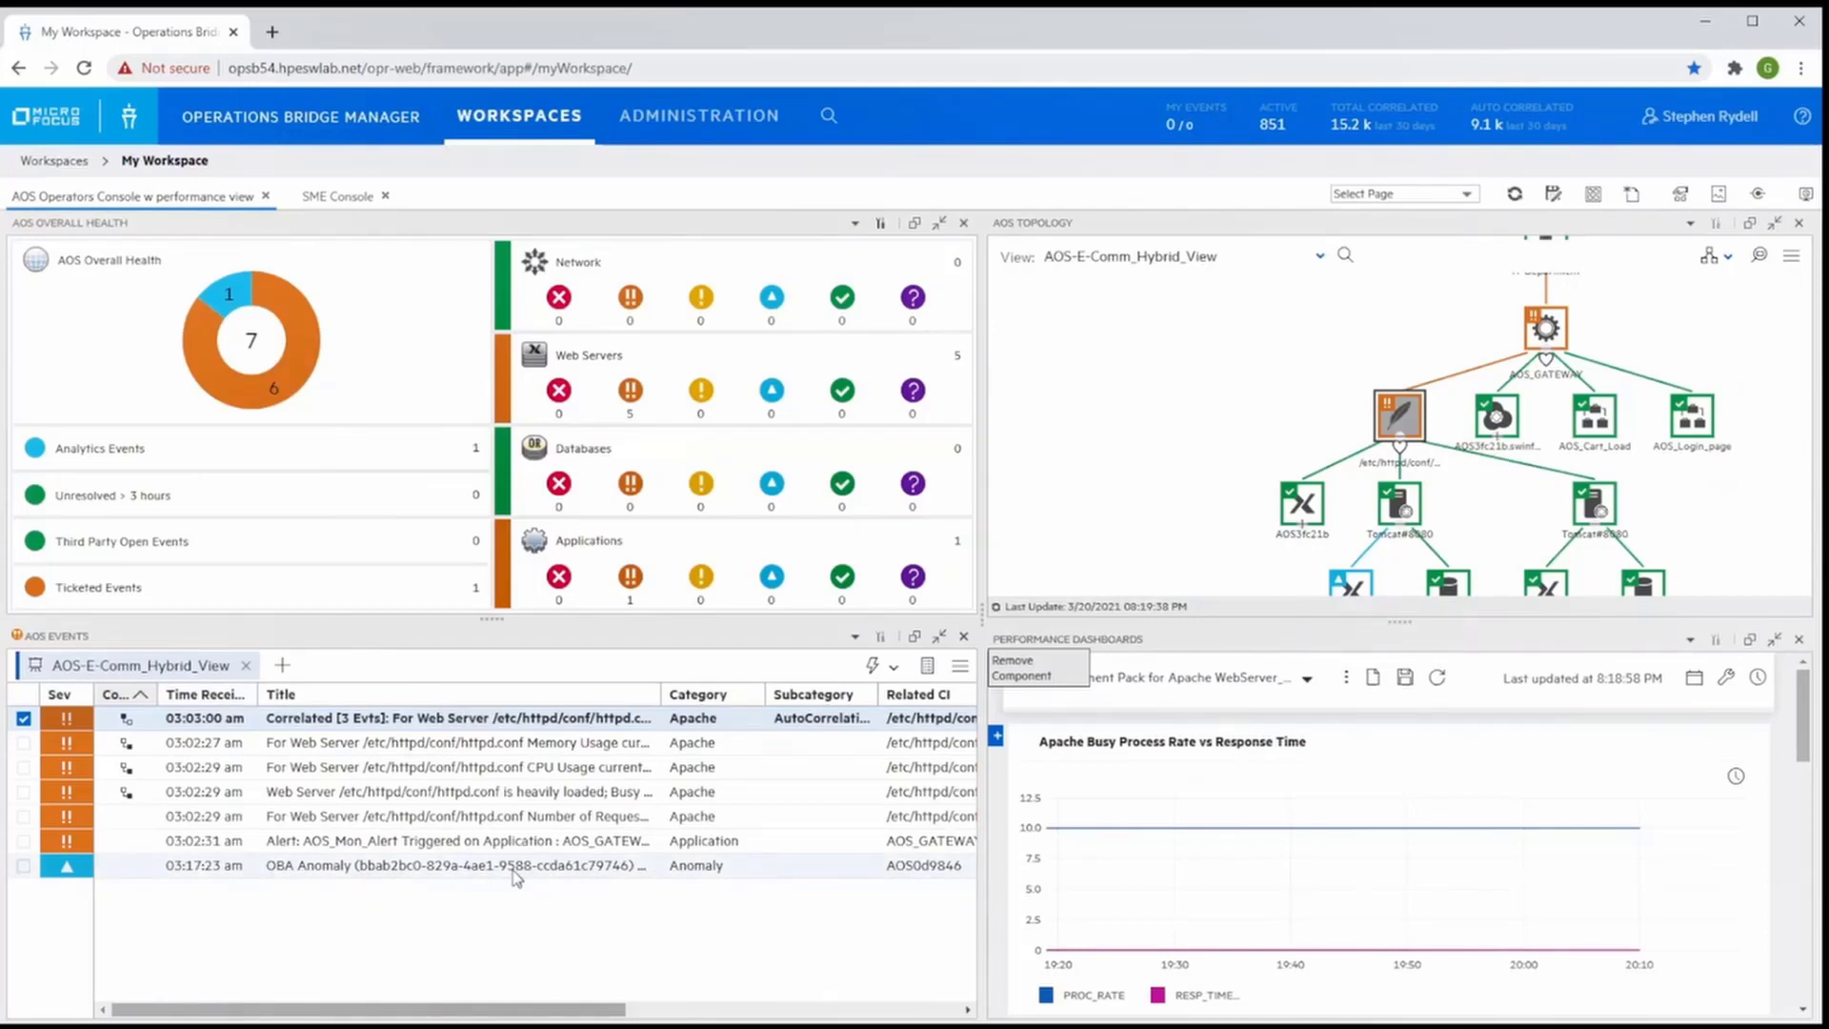
mouse_move(745, 877)
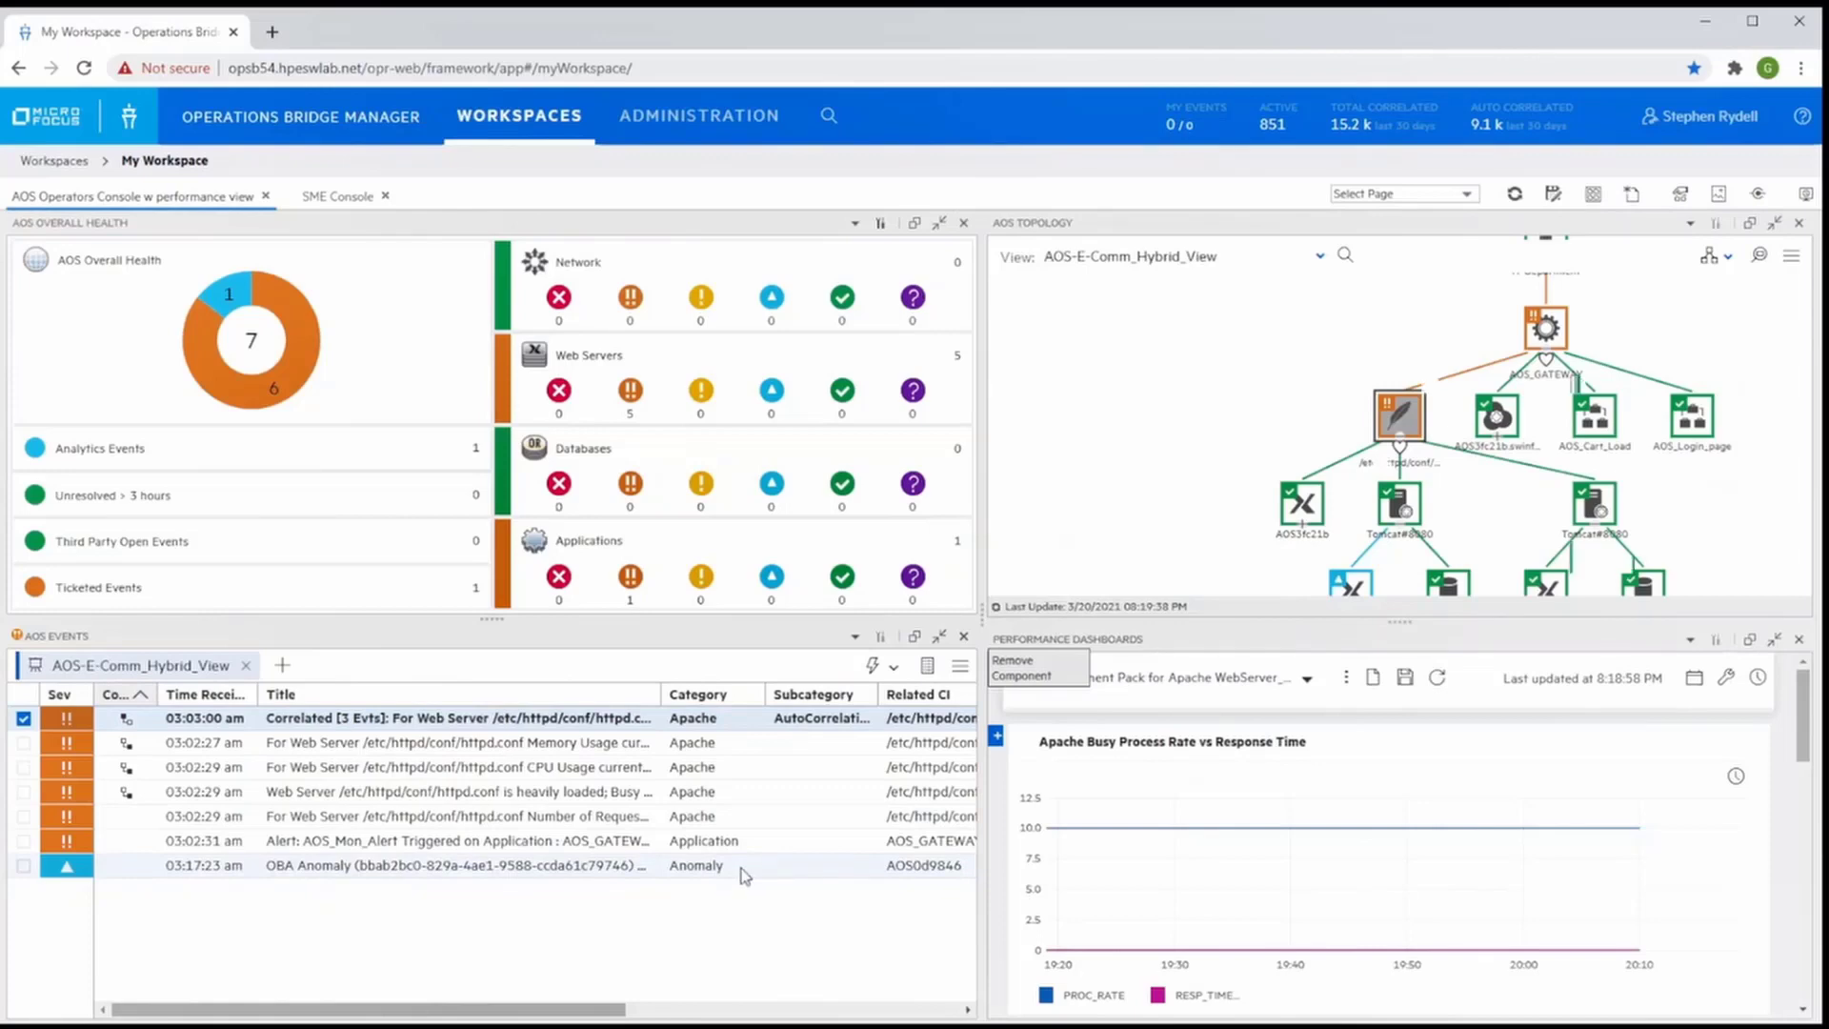
From the OBA Anomaly event, list only events for related host AOS0d9846 in a new tab
left_click(455, 865)
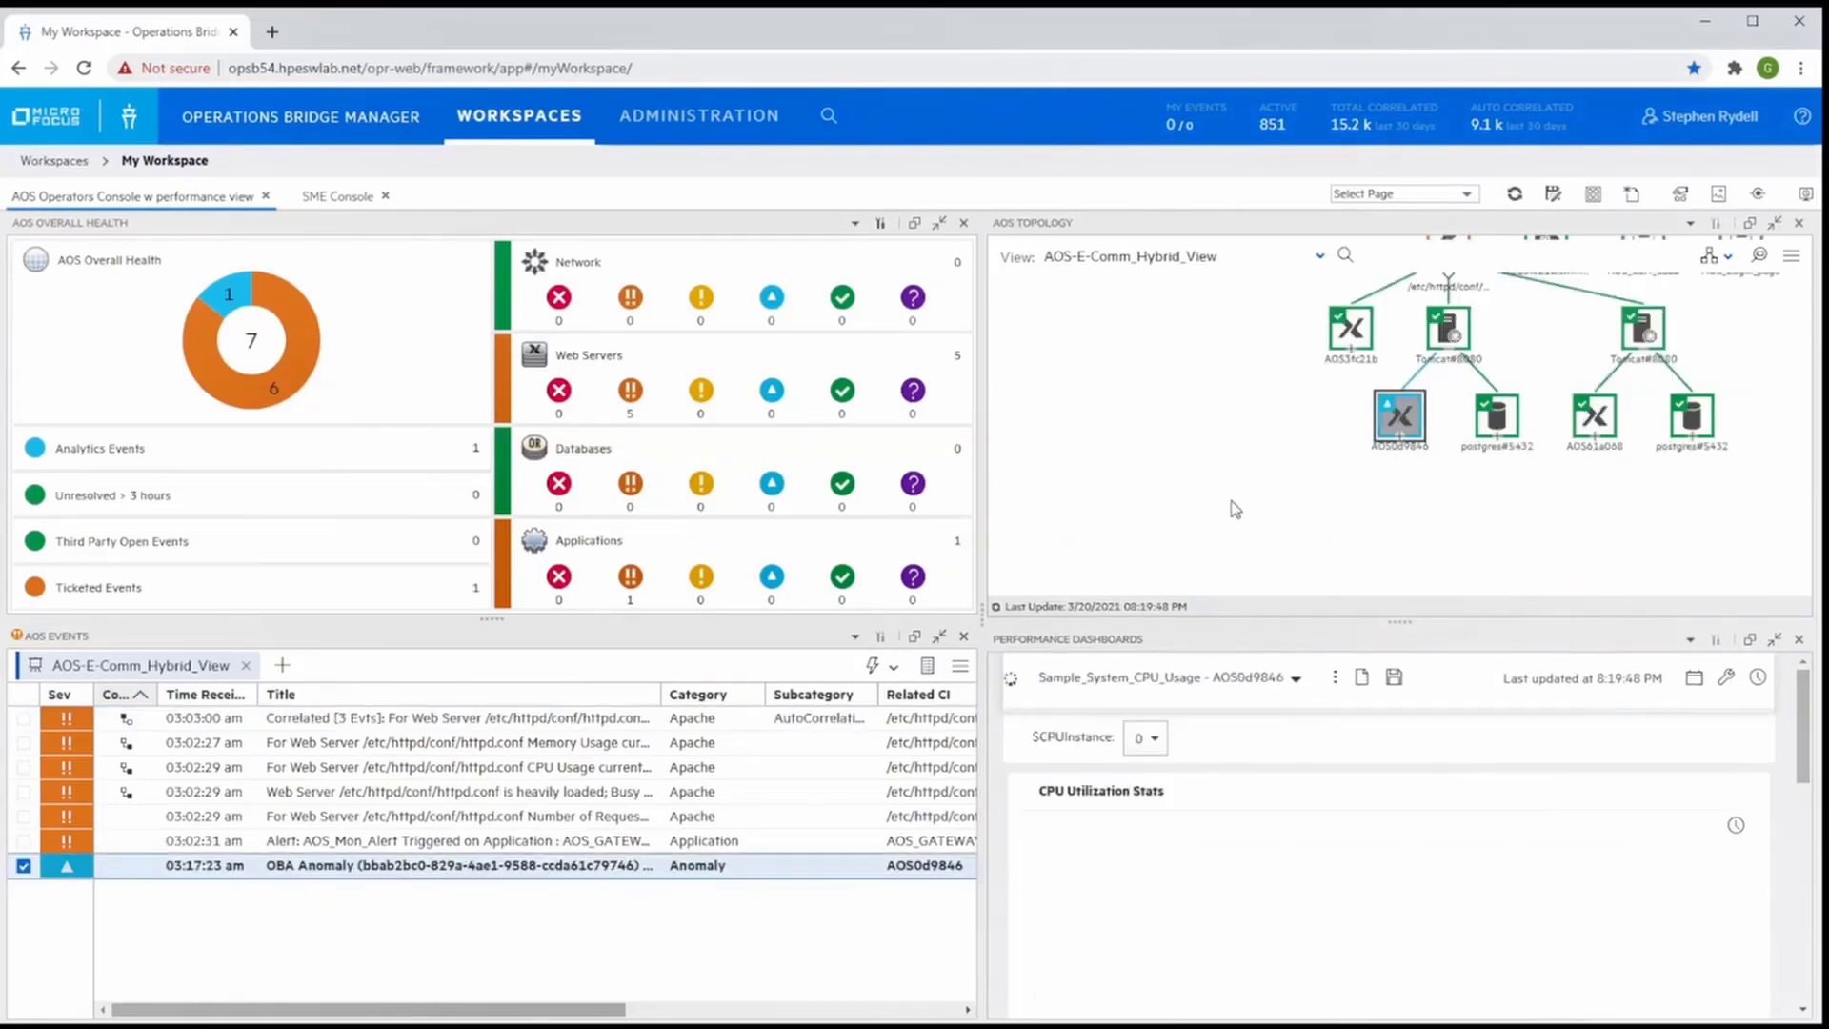
left_click(1399, 417)
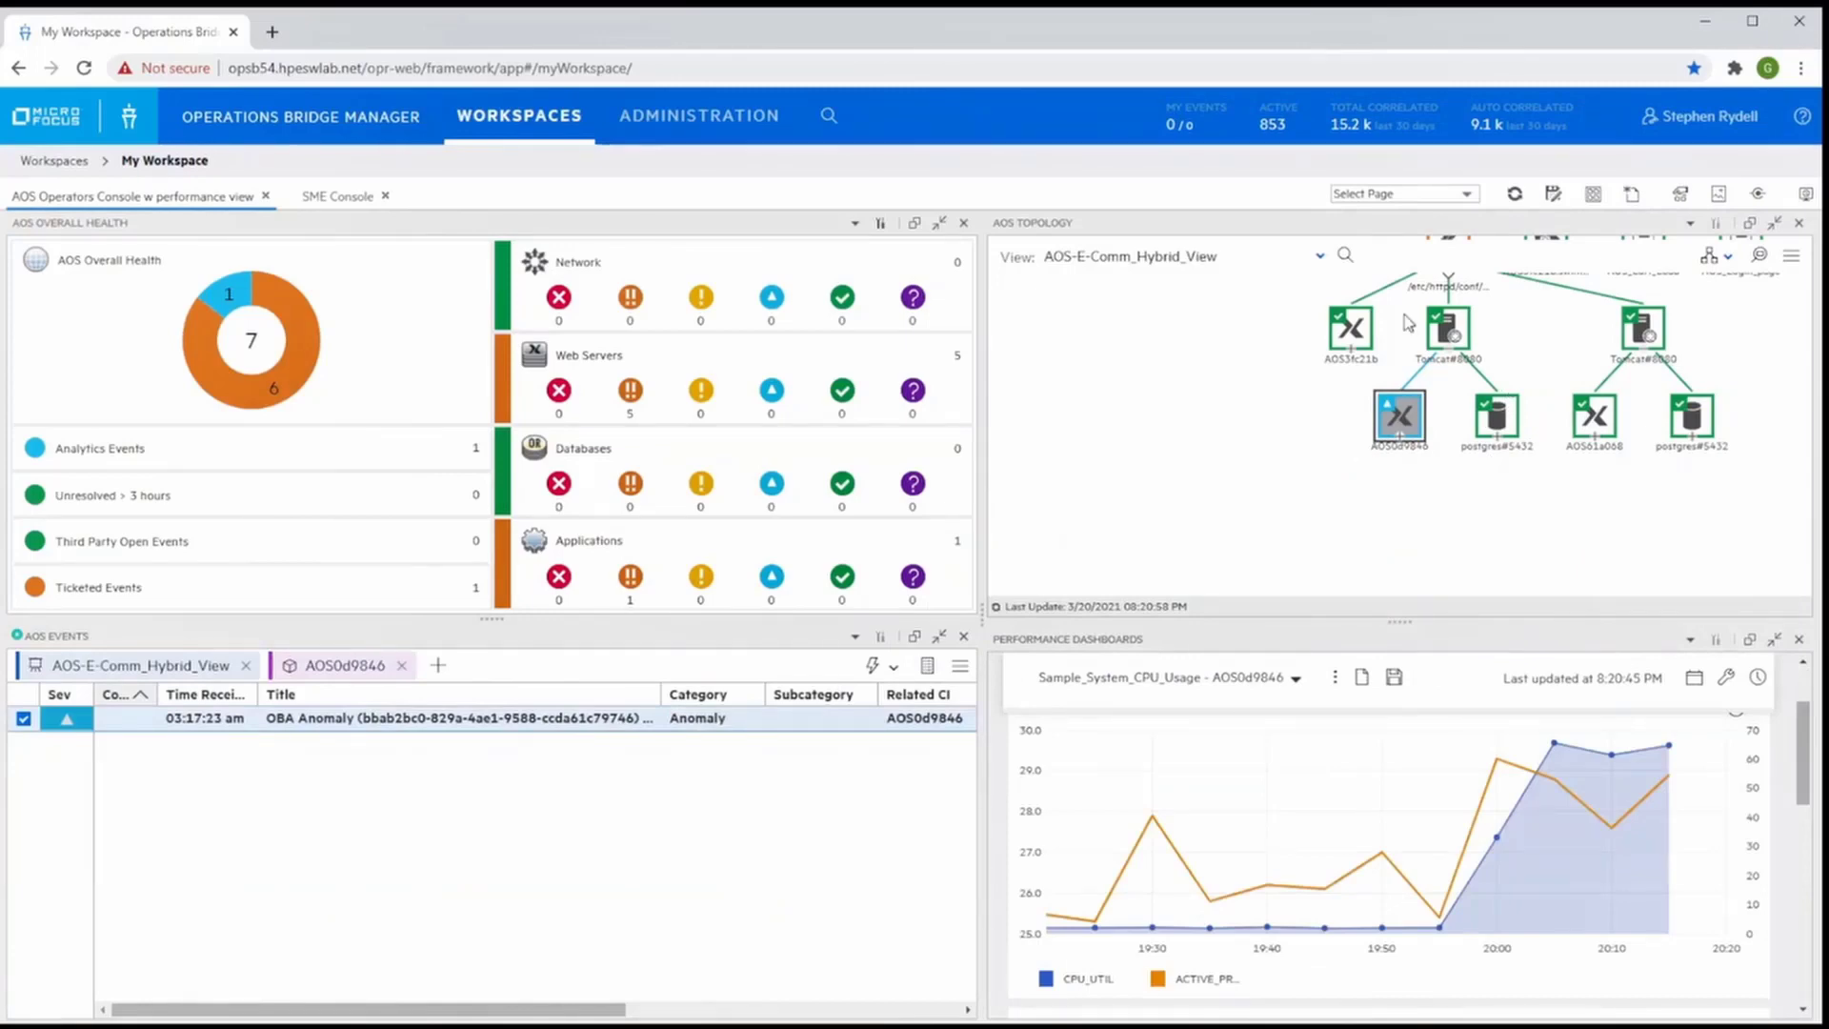
mouse_move(1437, 409)
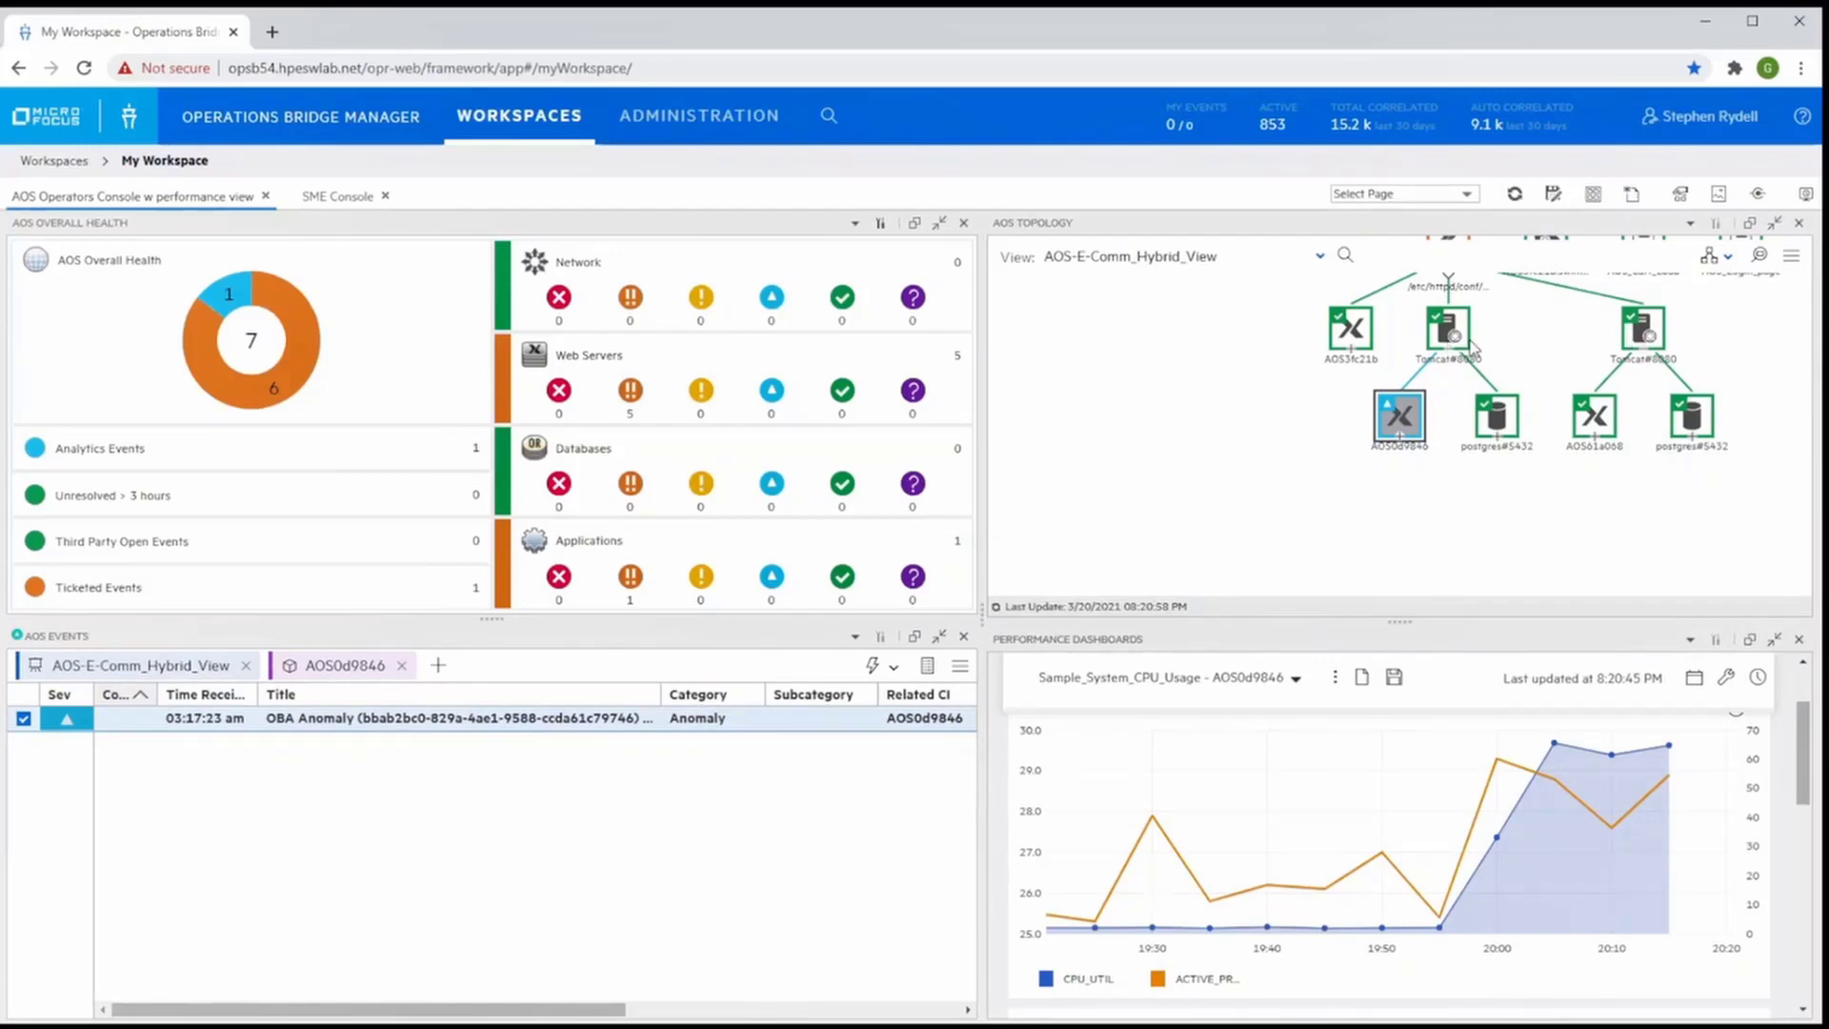
mouse_move(1433, 478)
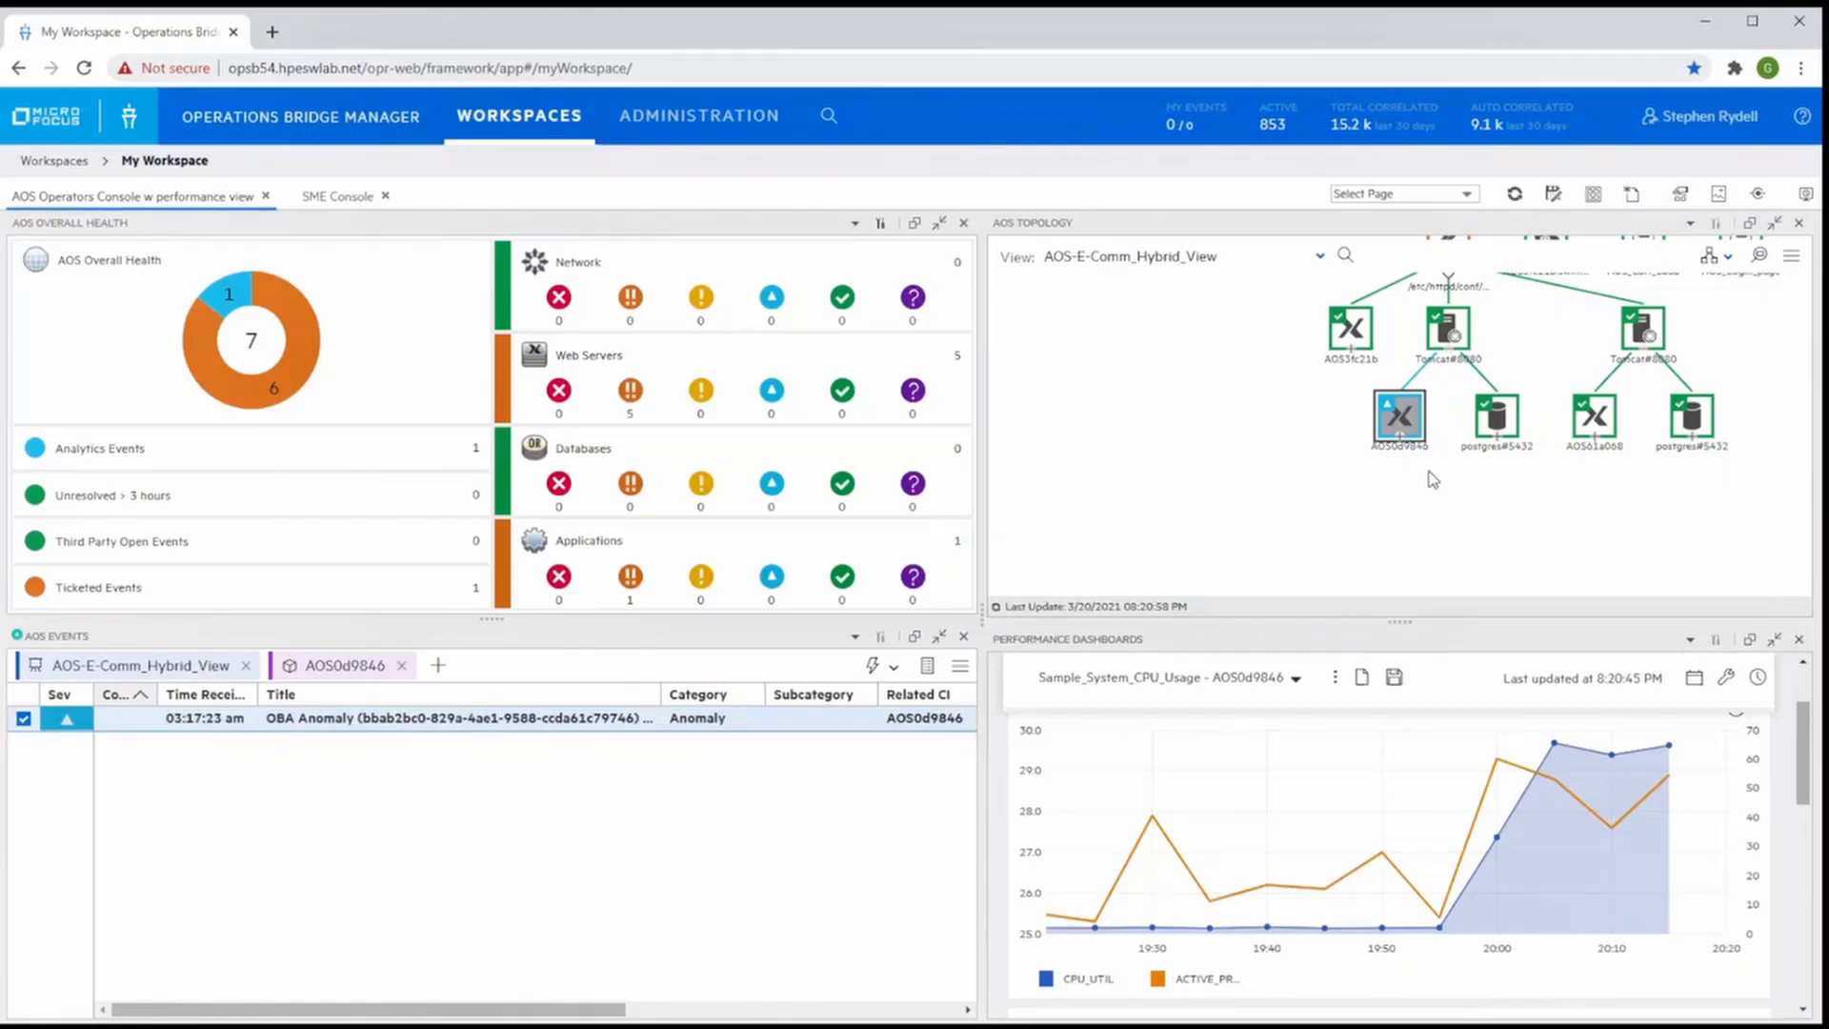
mouse_move(1401, 471)
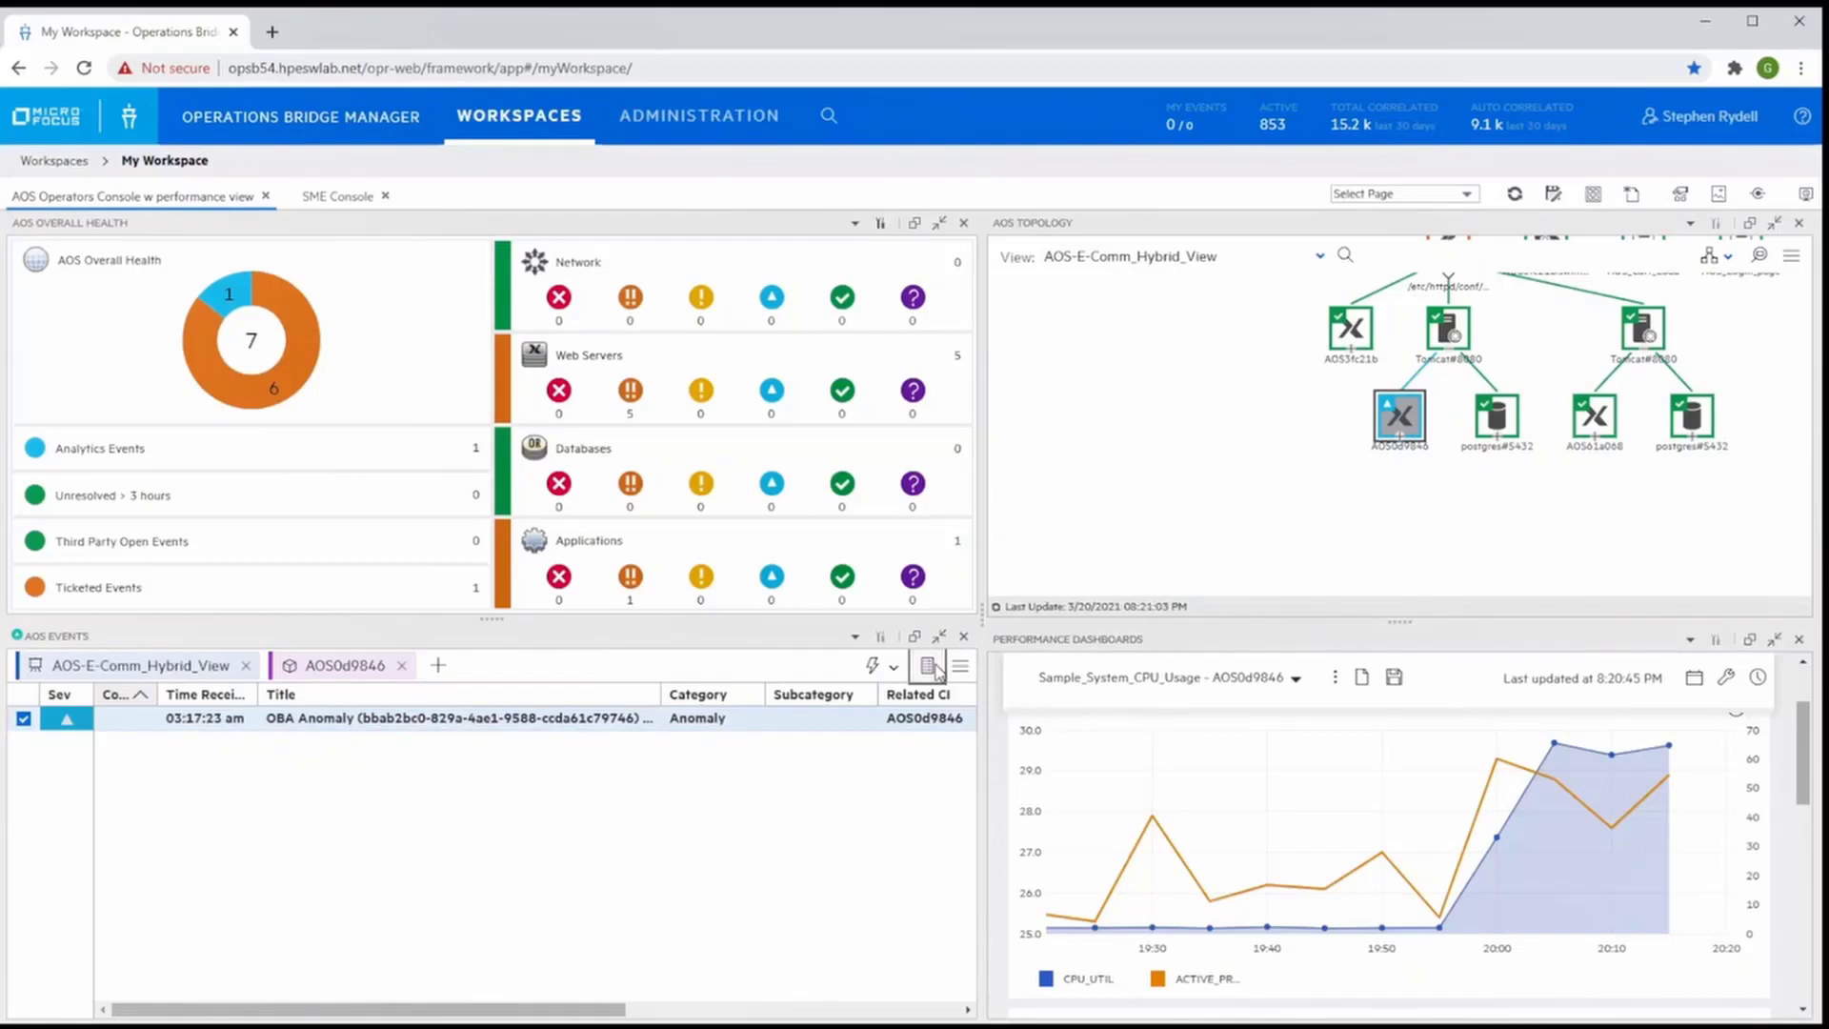
Show the OBA Anomaly event's full details down to Annotations and Forwarding
left_click(930, 665)
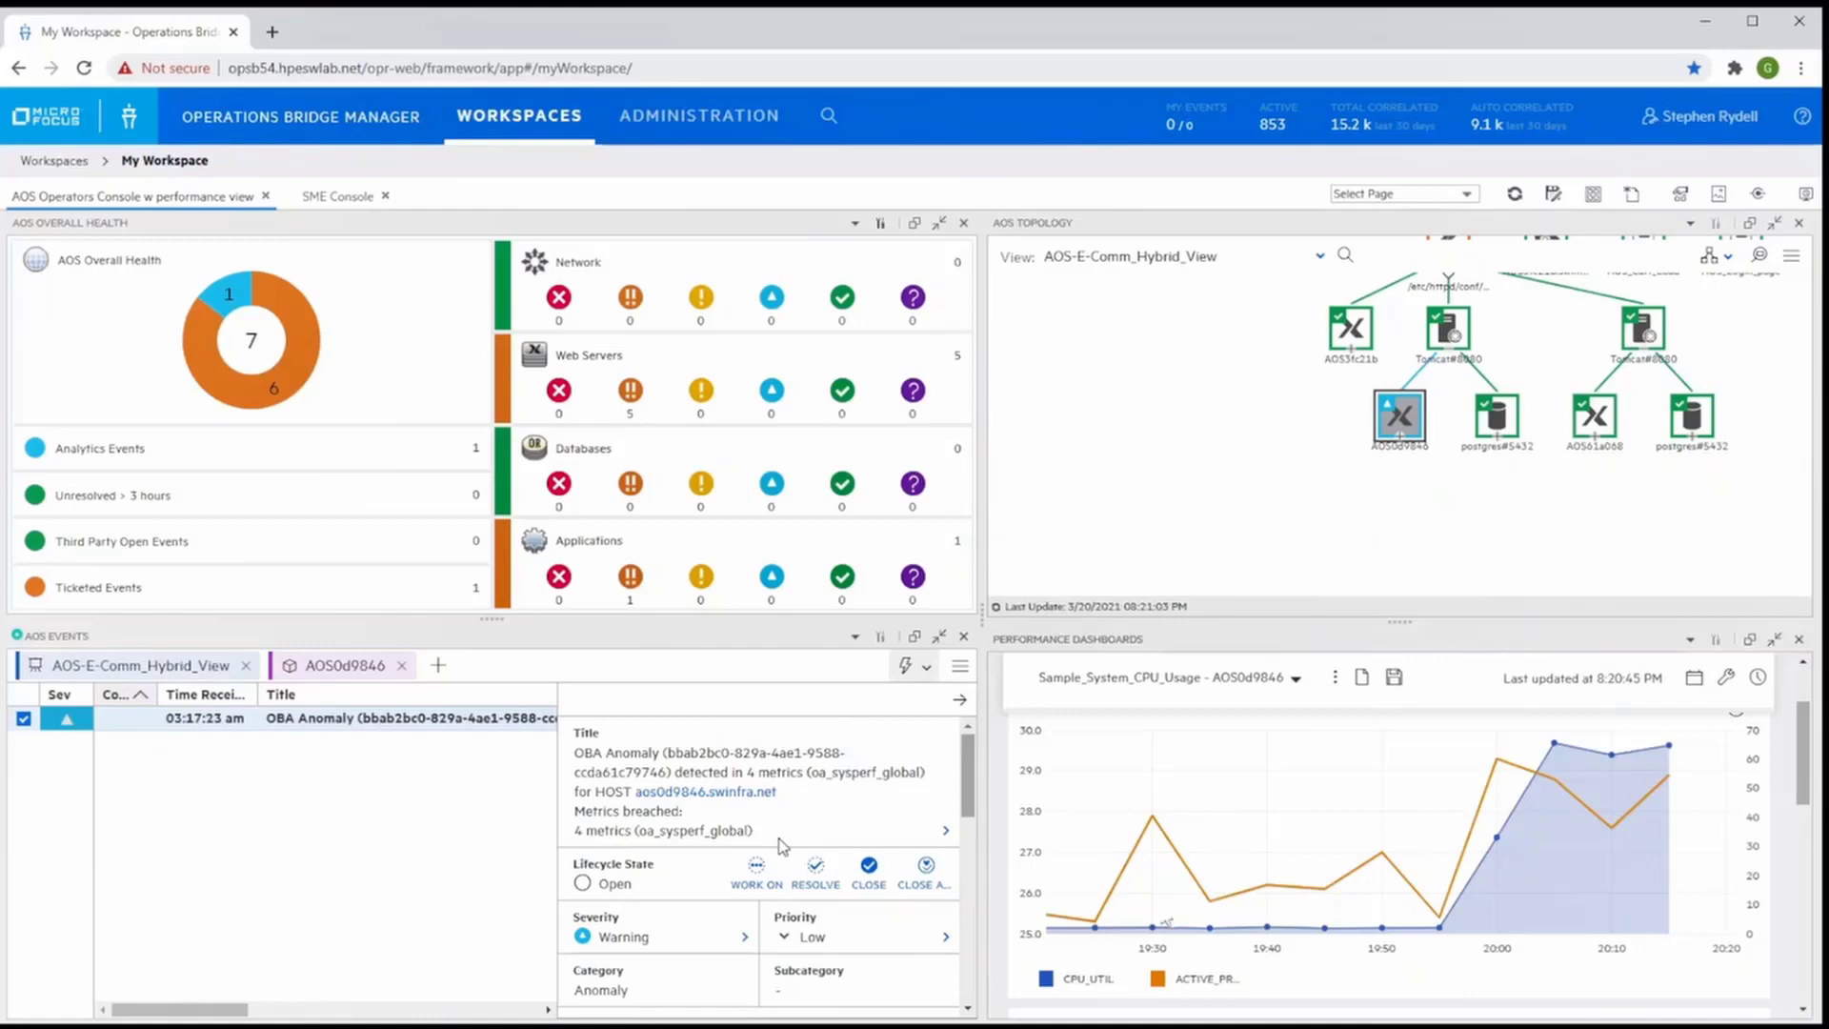
mouse_move(1010, 697)
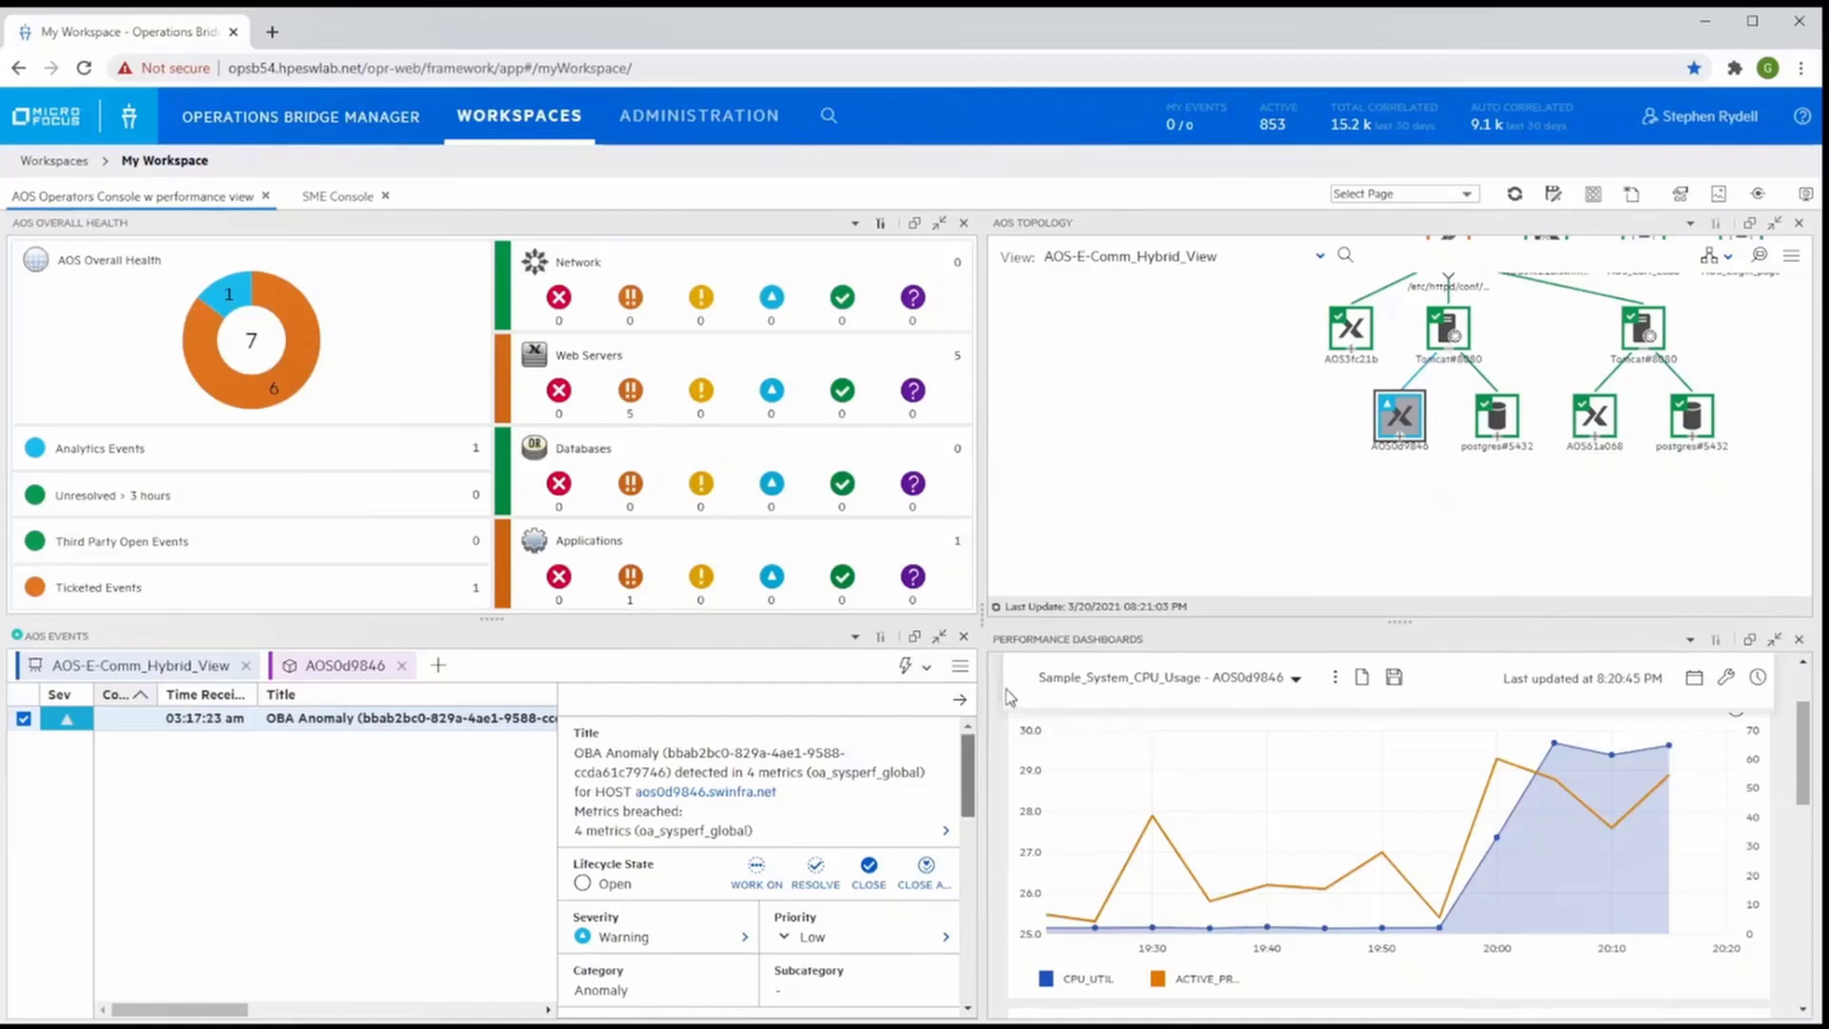
mouse_move(1334, 952)
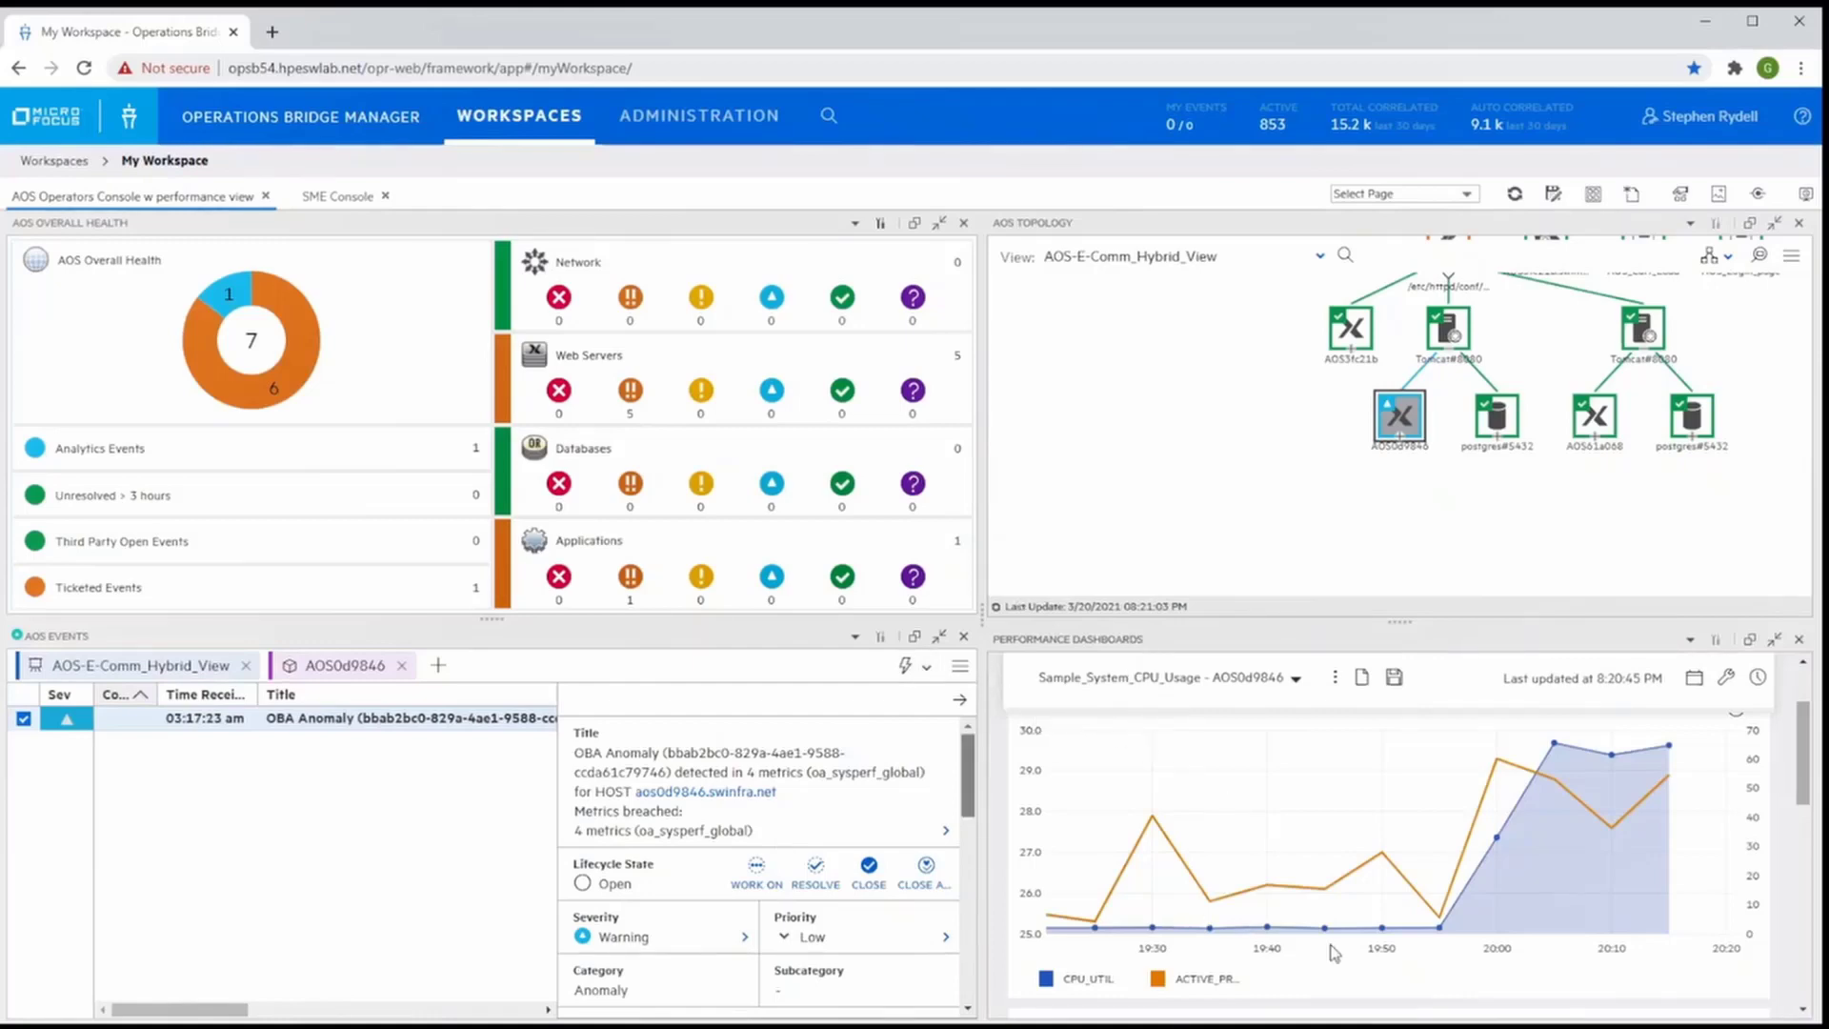
mouse_move(1132, 673)
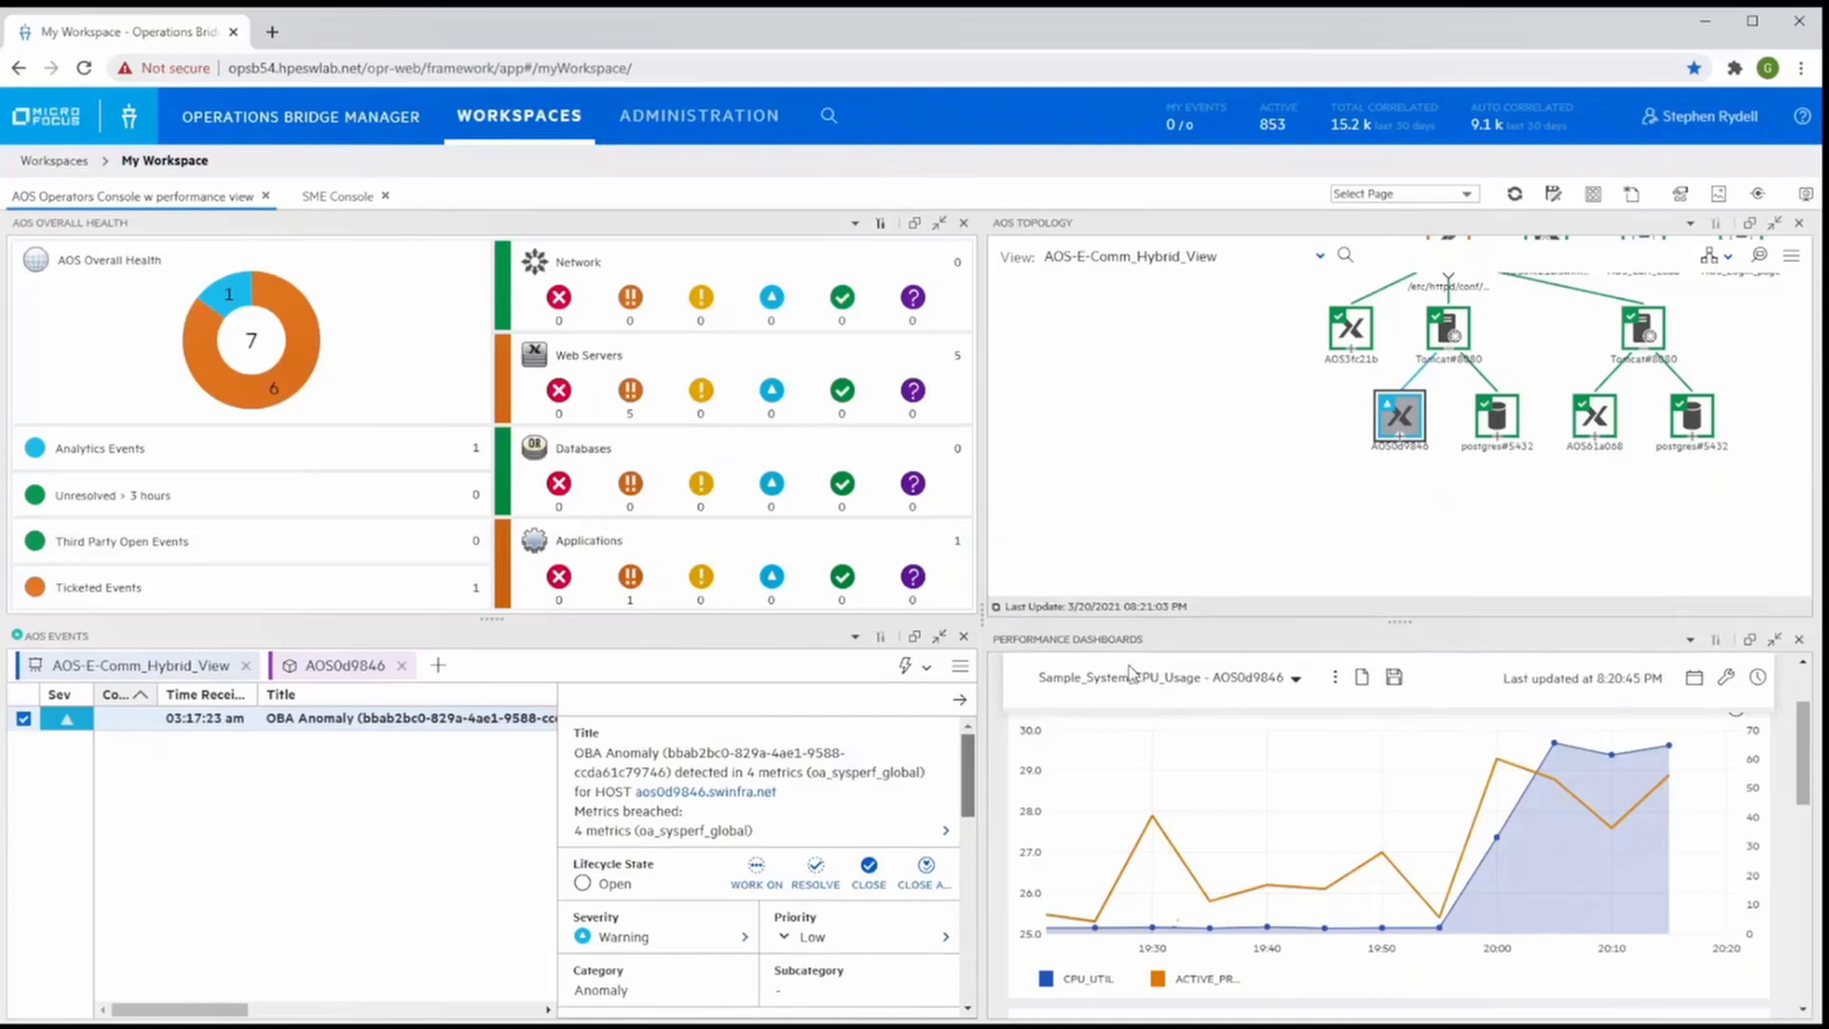
mouse_move(978, 772)
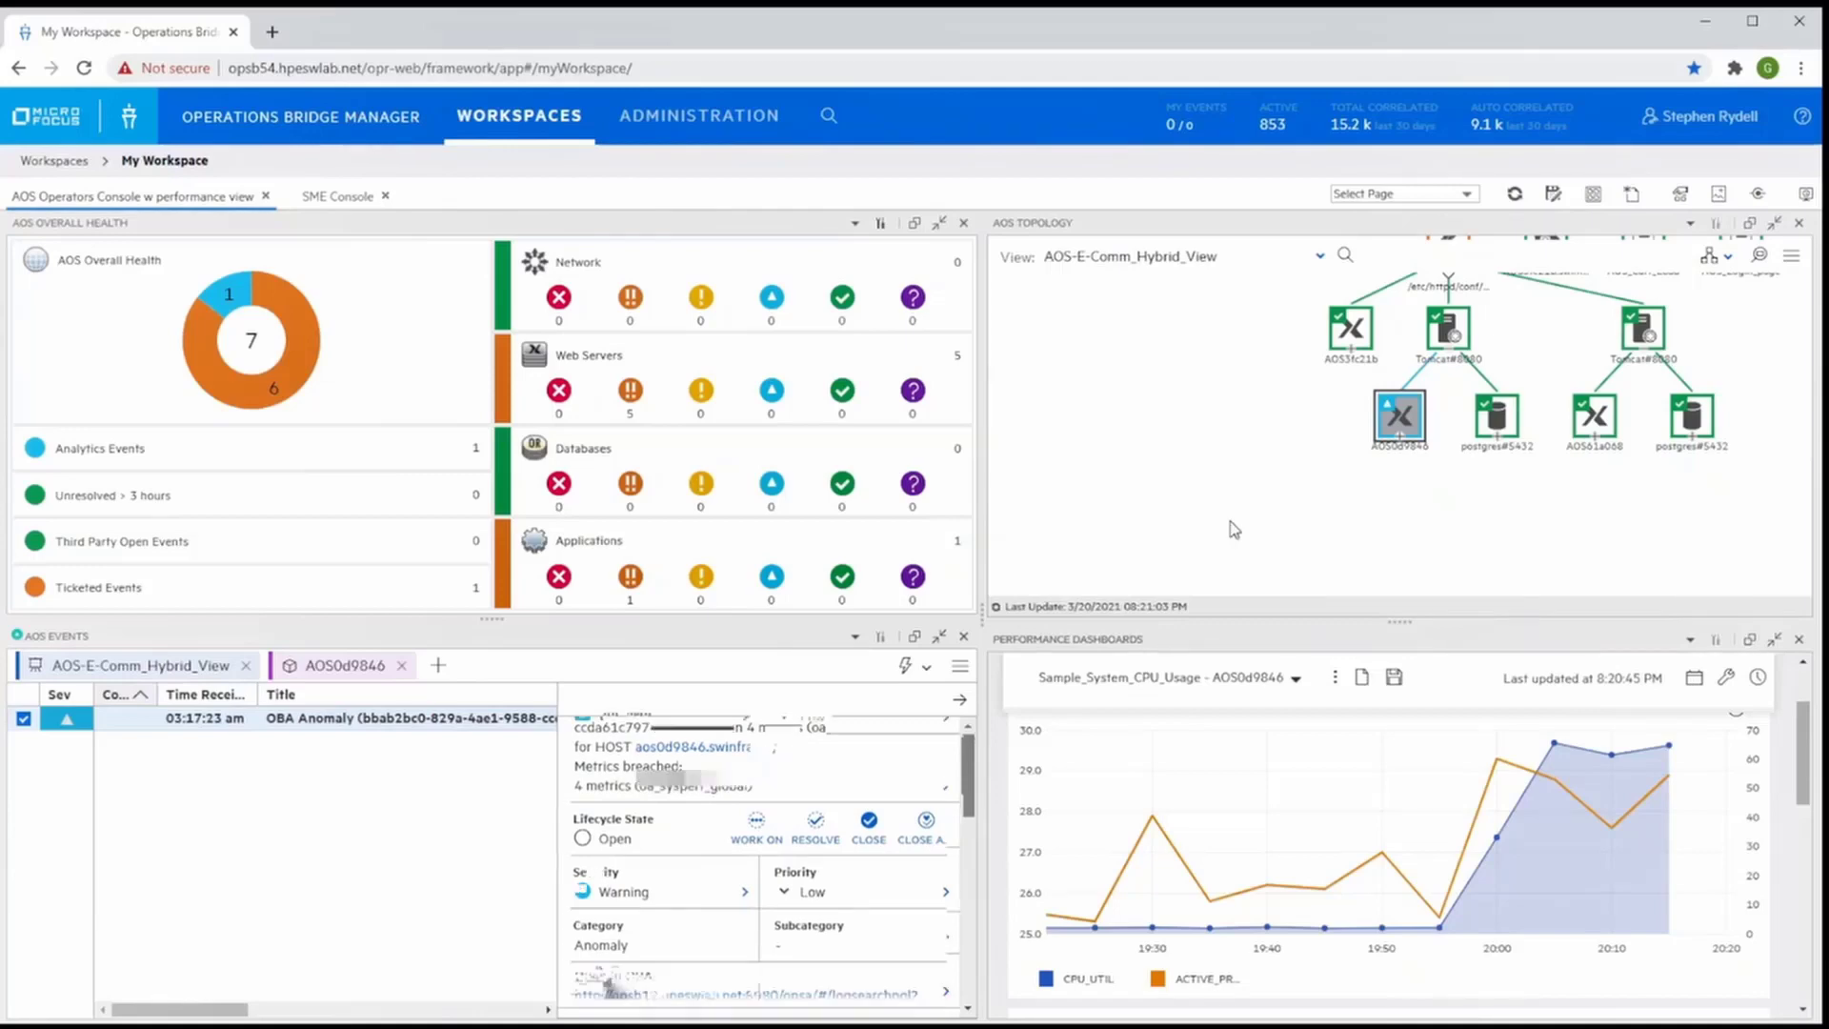
scroll("down", 3)
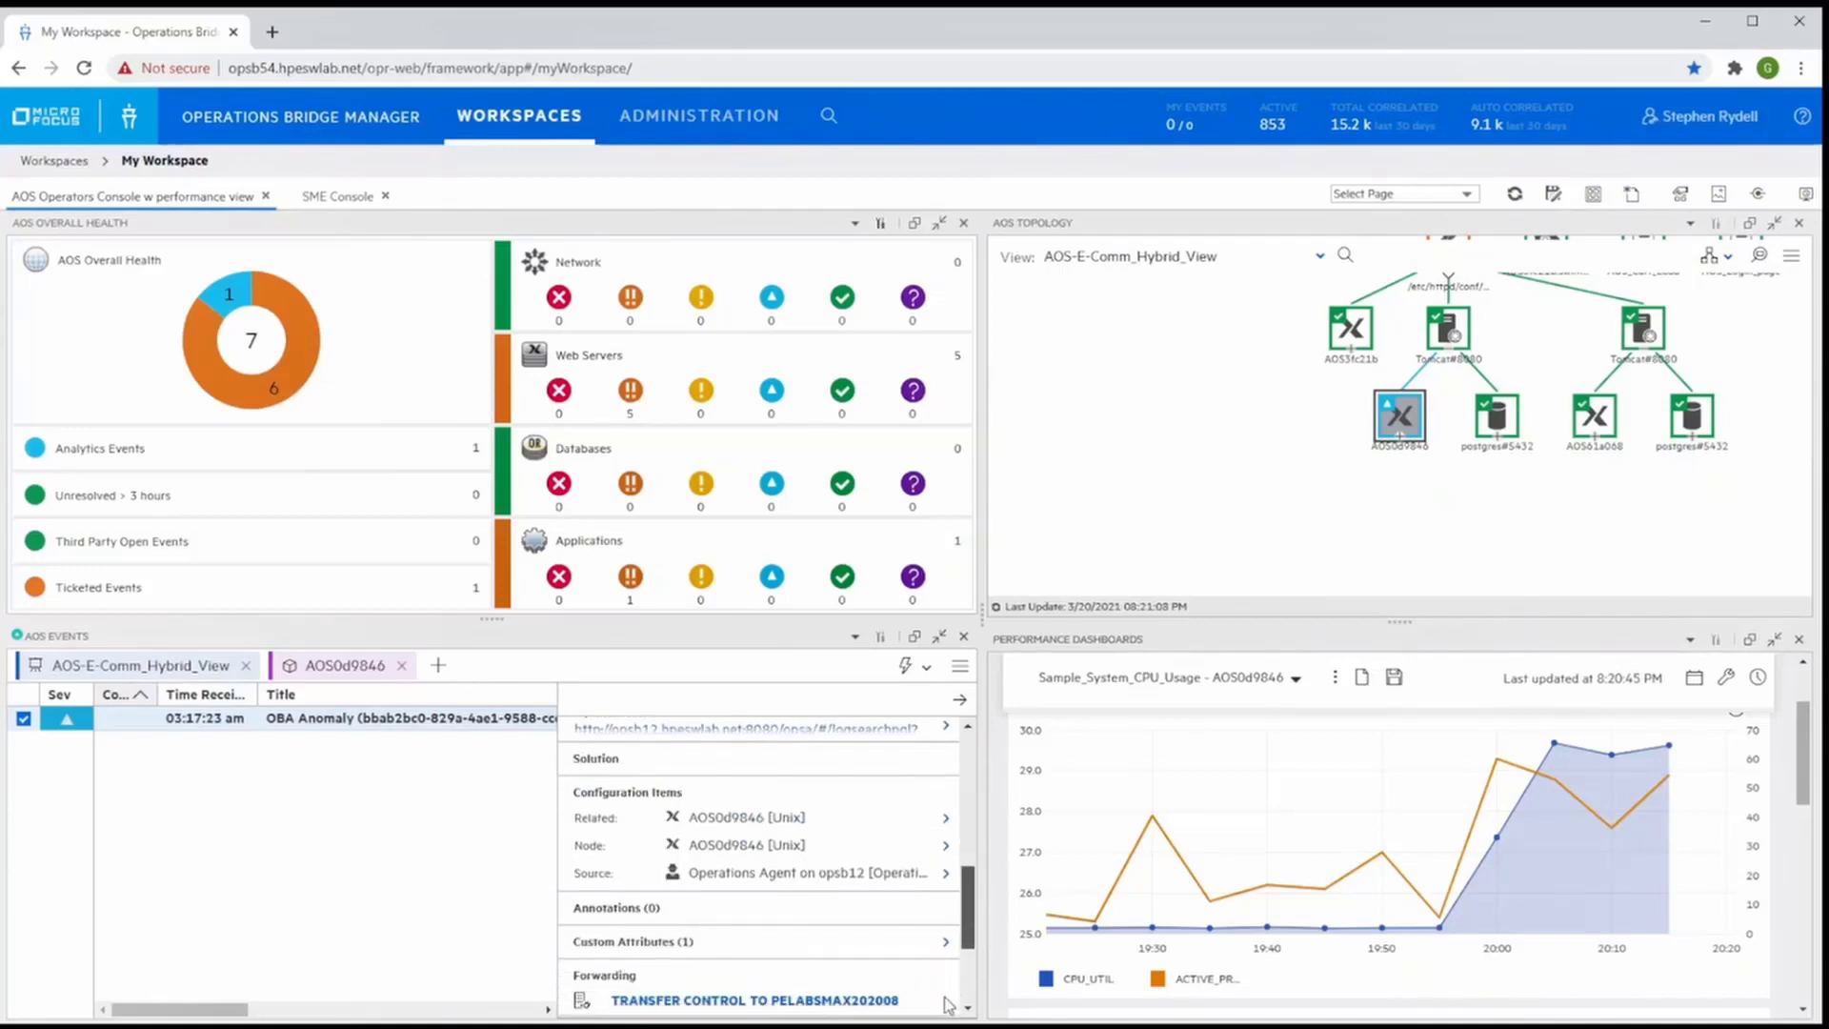
scroll("down", 3)
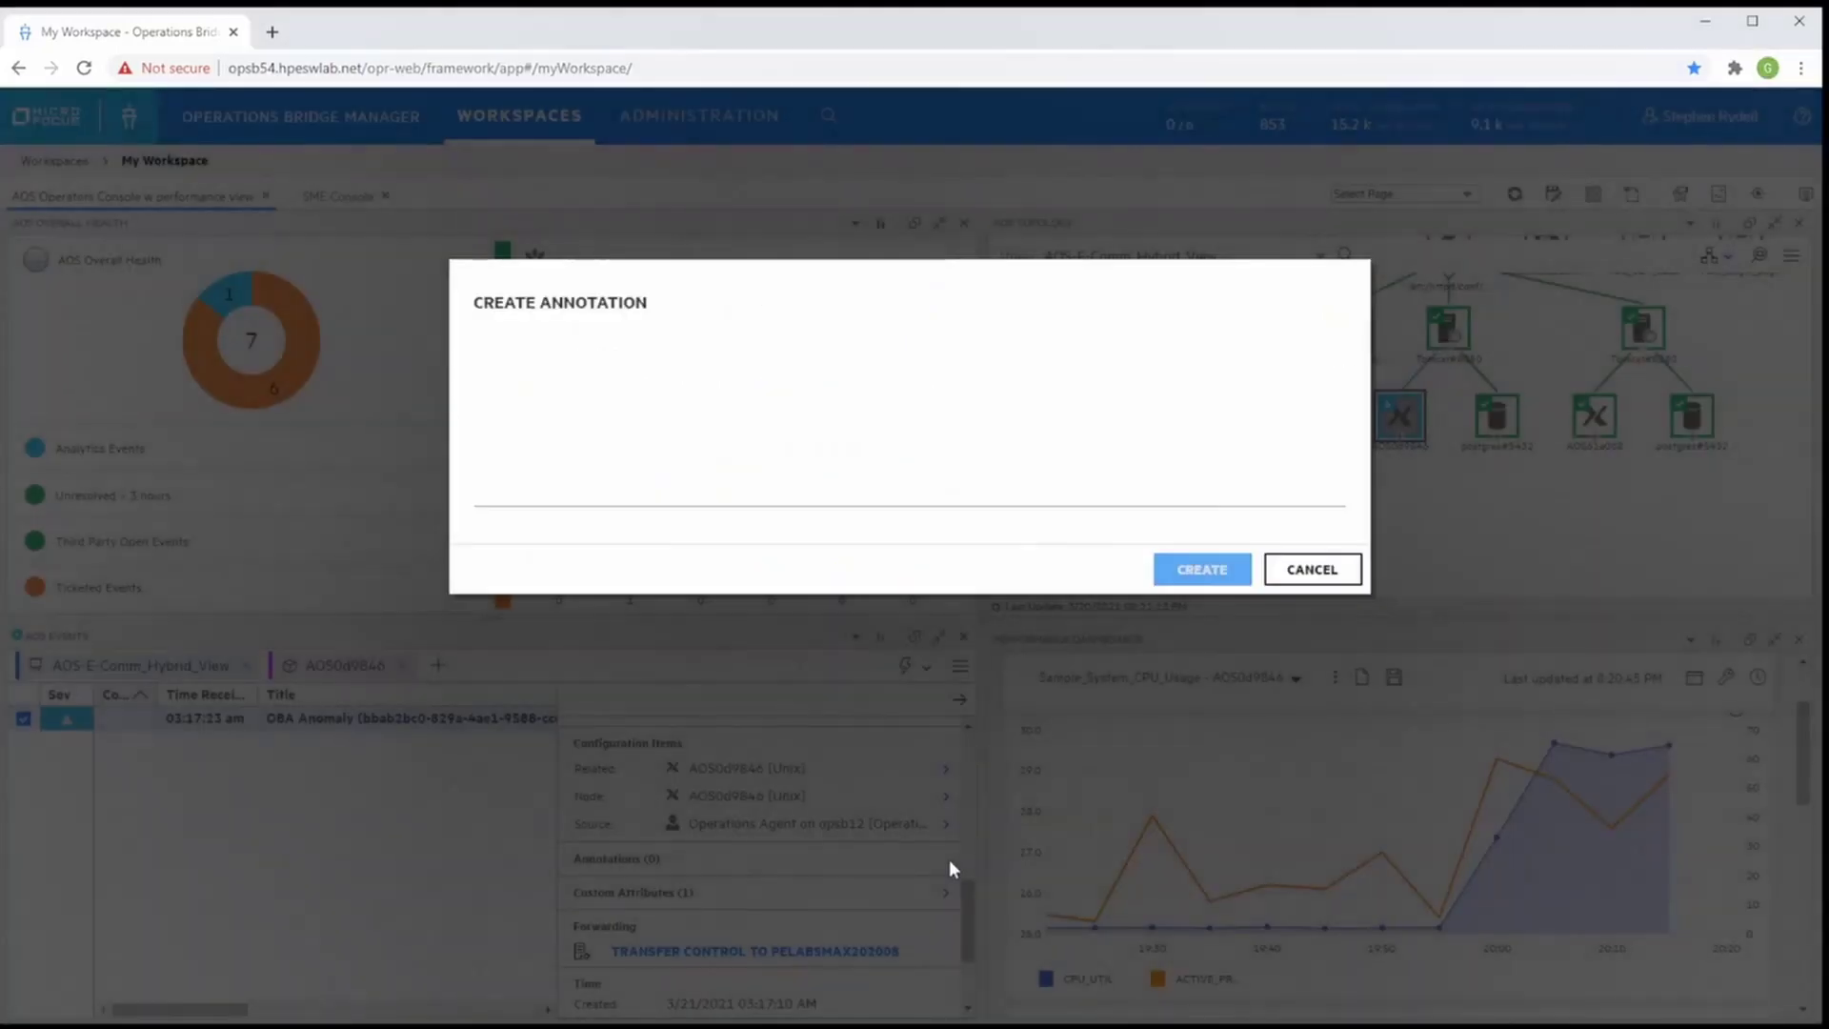
mouse_move(802, 480)
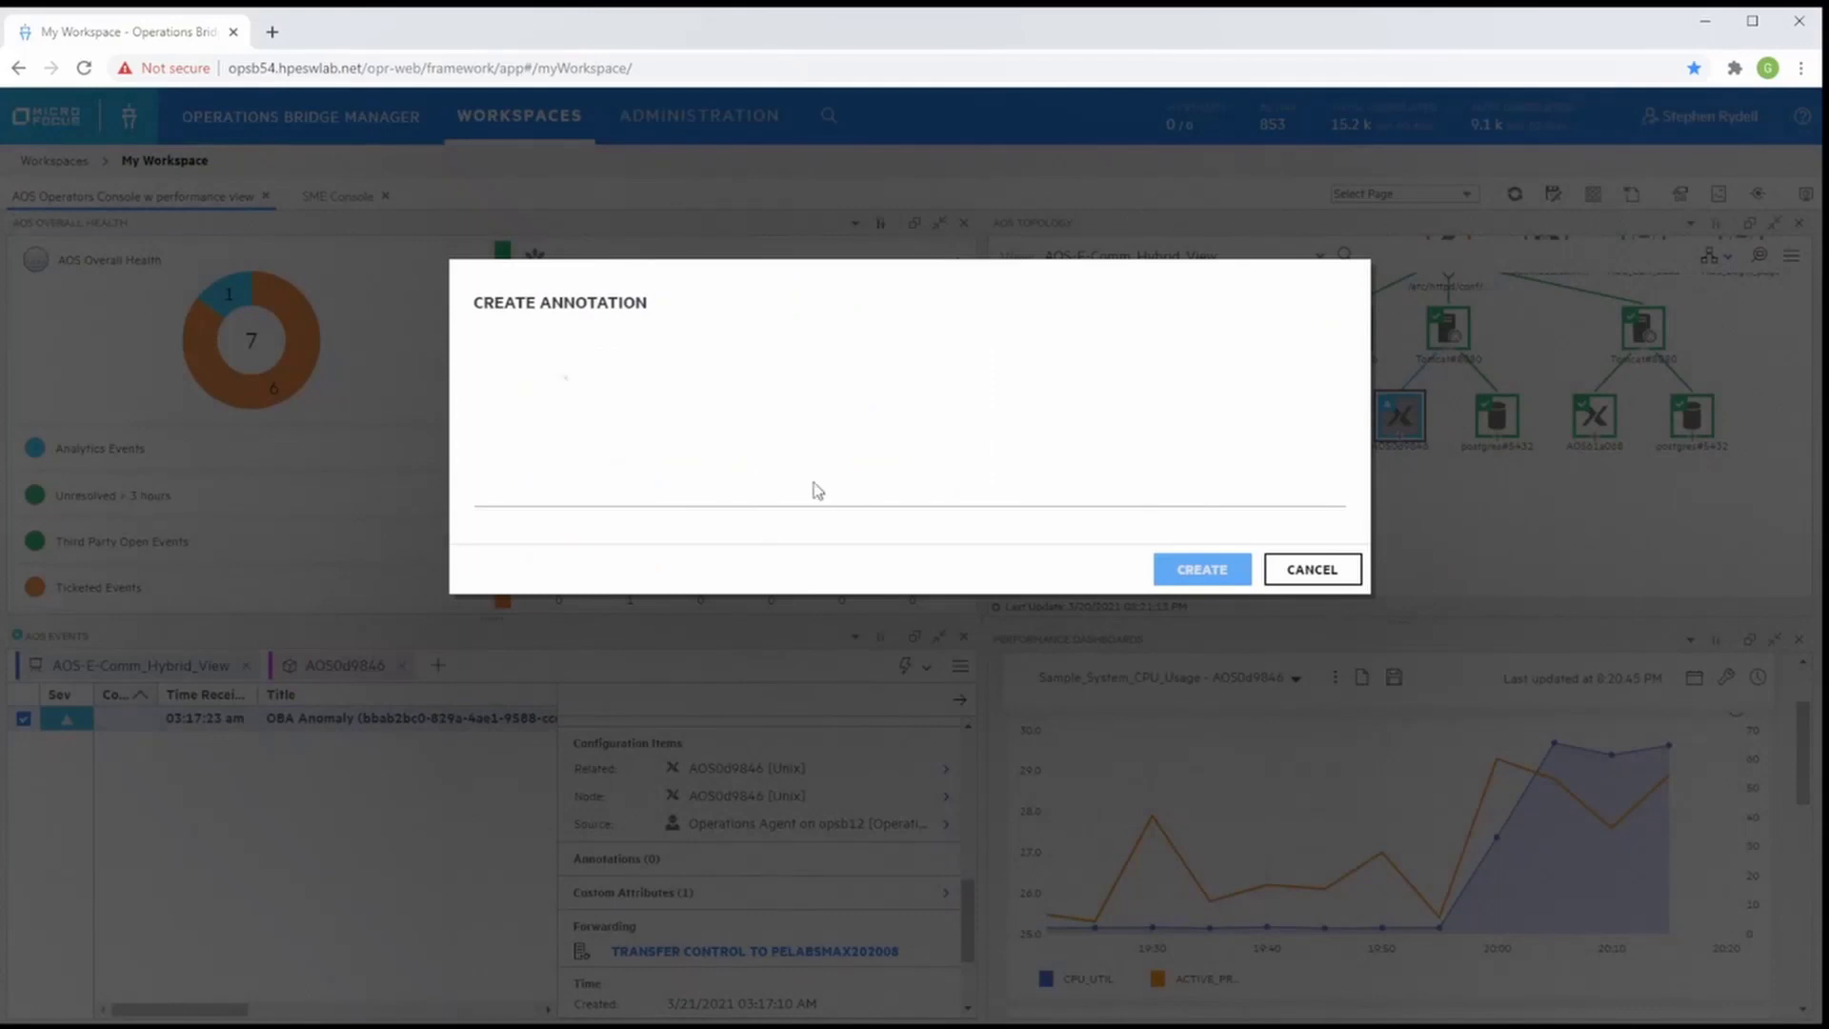
Write the annotation: anomaly on webserver #1 AOS0d9846 with very high CPU while webserver #2 AOS61a068 gets no web traffic
type("An anomaly was detected on Apache webserver #1 host")
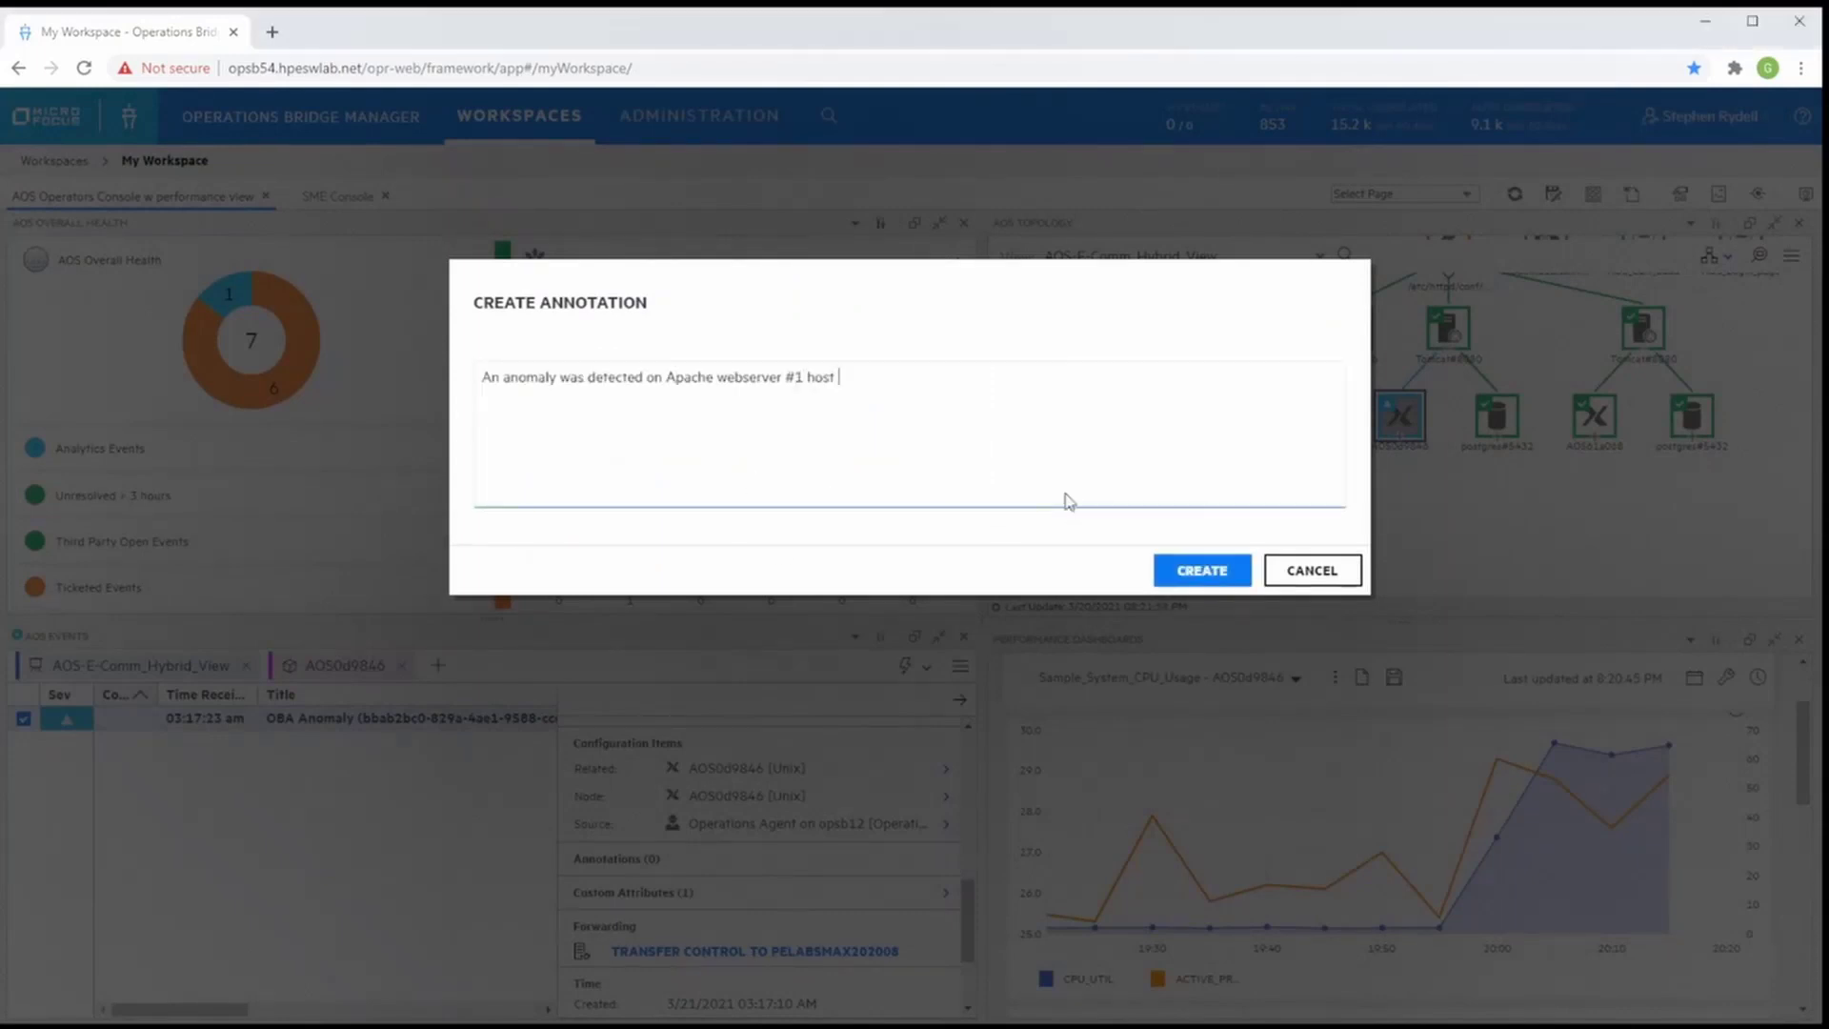
type("(AOS0d9846.swinfra.net) - the server is showing very high CPU, while")
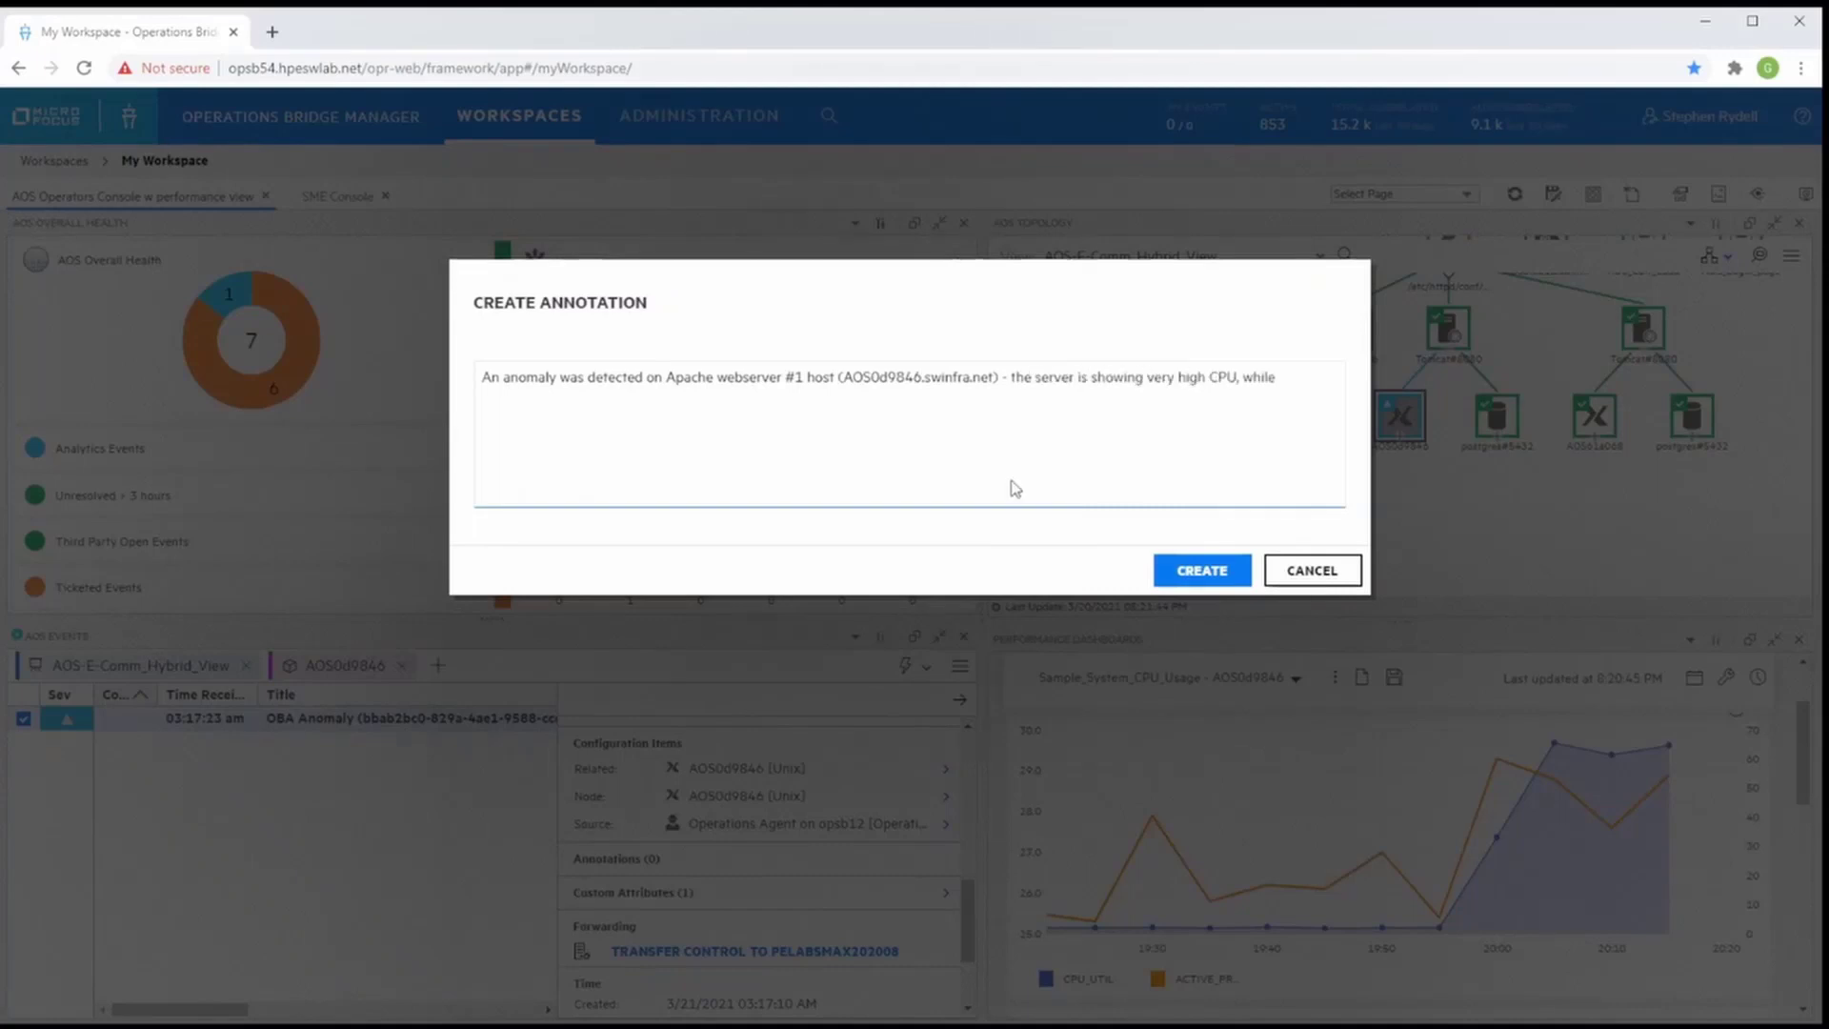
key("Backspace")
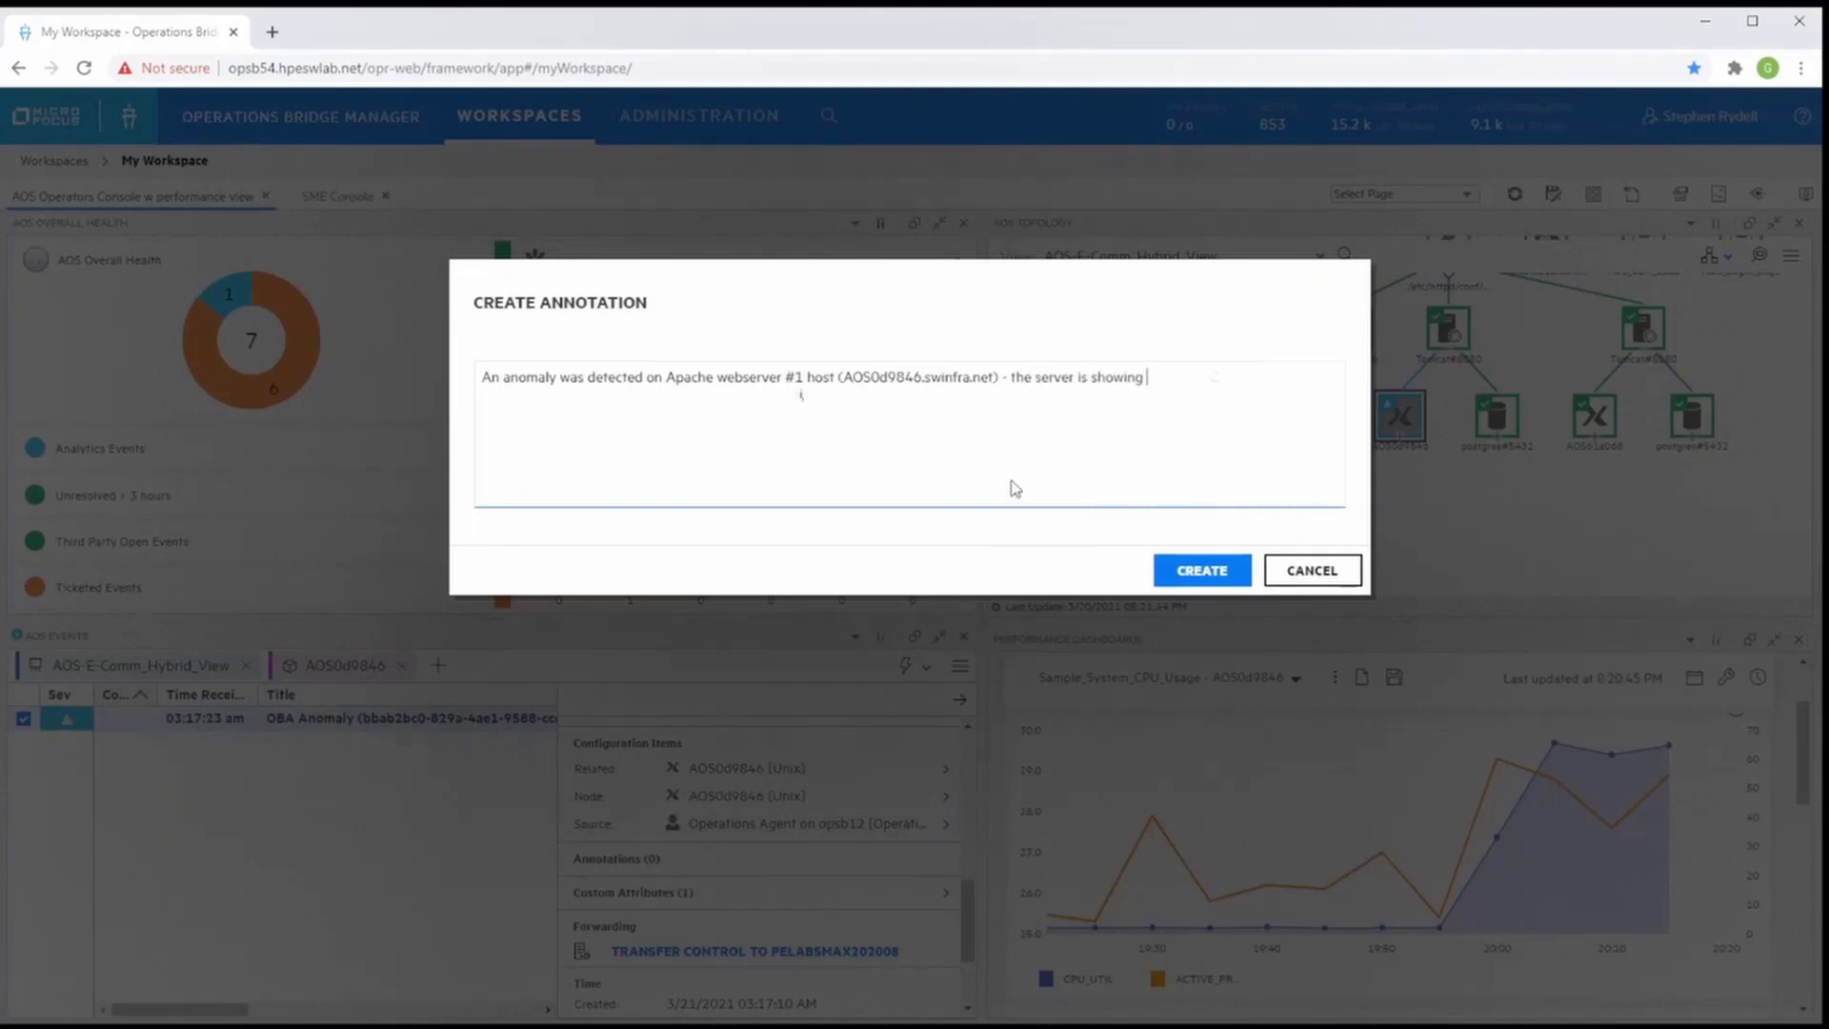
type("very high CPU, while webserver #2 (AOS61a068.swinfra.net) is not receiving any web traffic.")
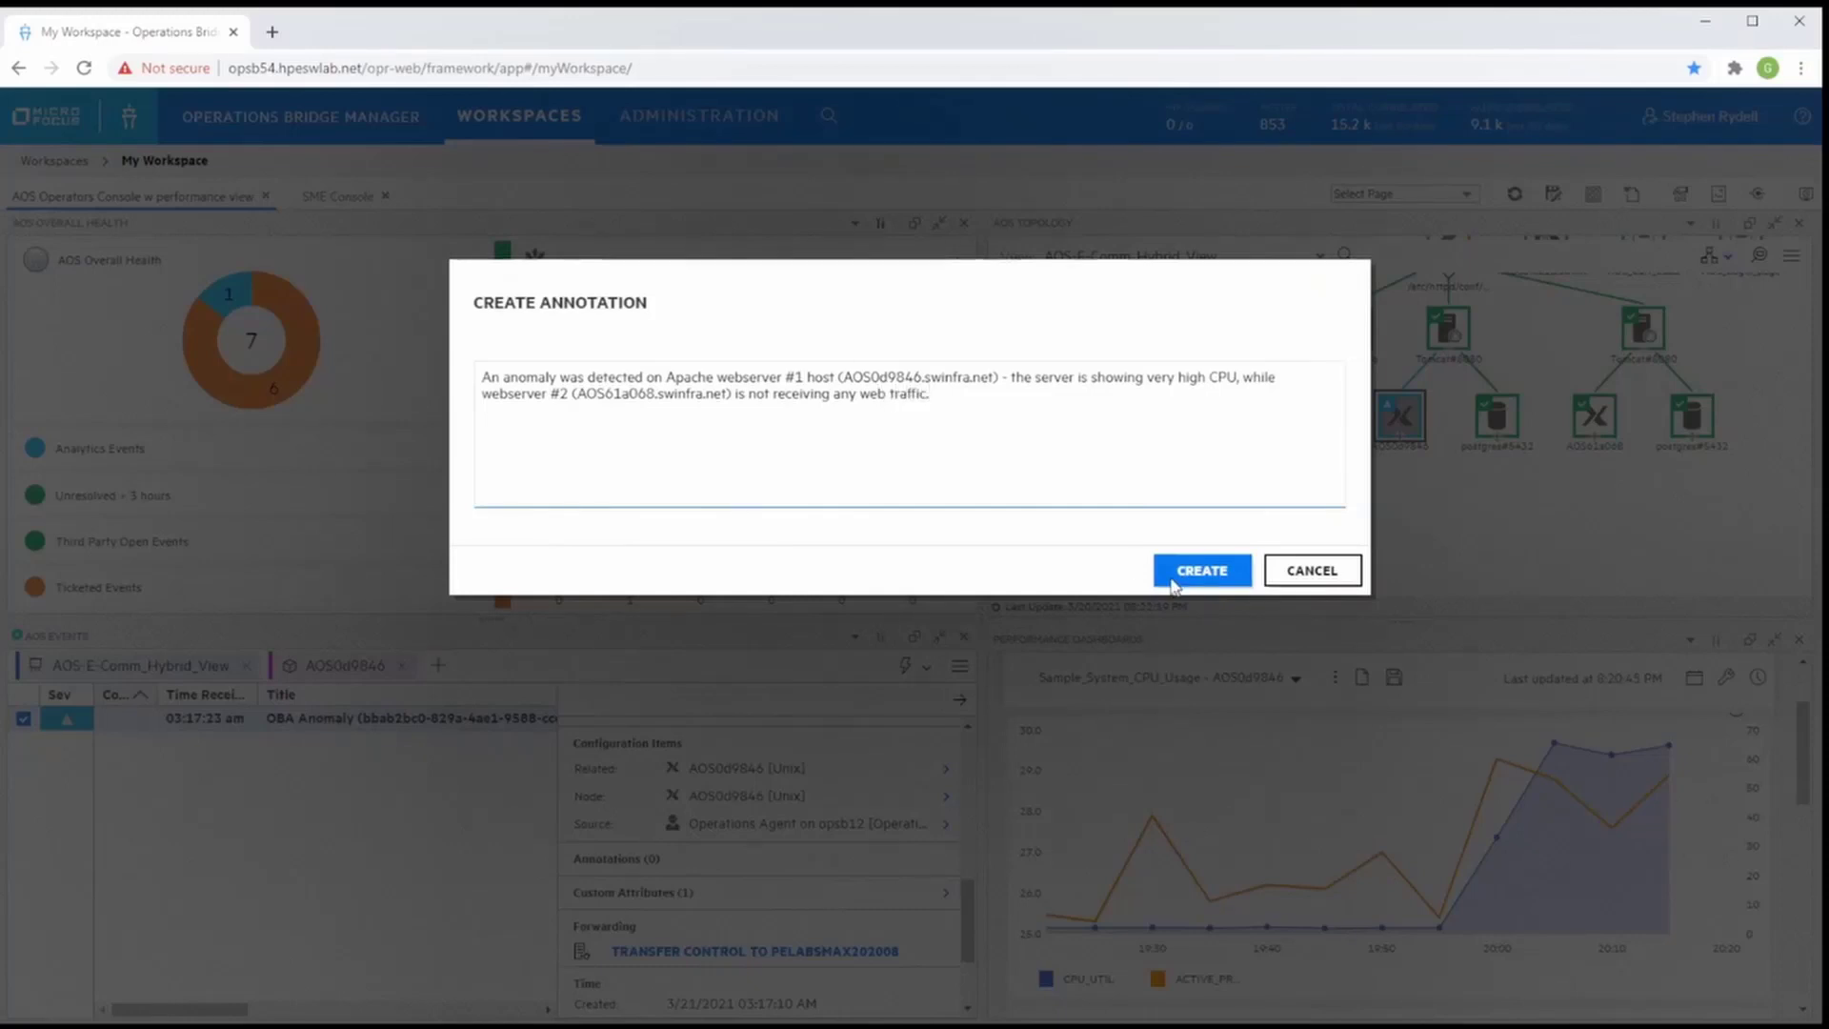
mouse_move(1012, 487)
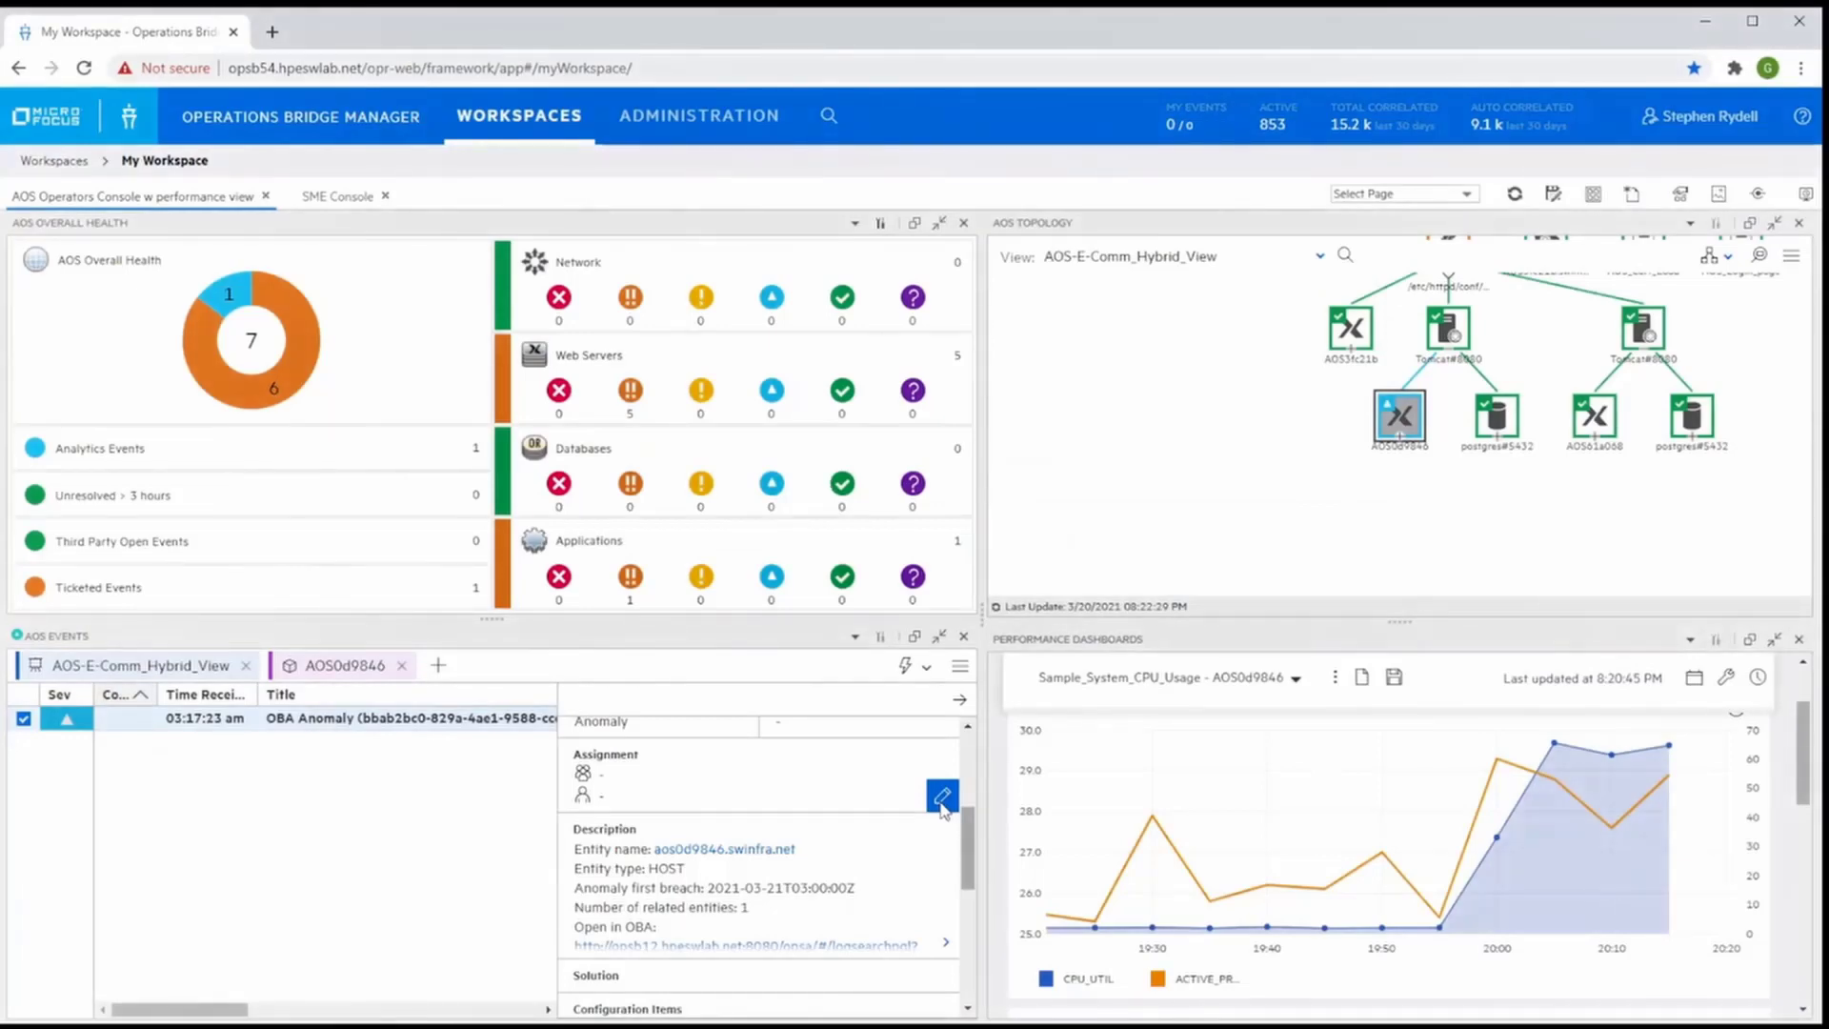
Change the anomaly event's assignment to user Joe Smith (jsmith) and save it
left_click(943, 796)
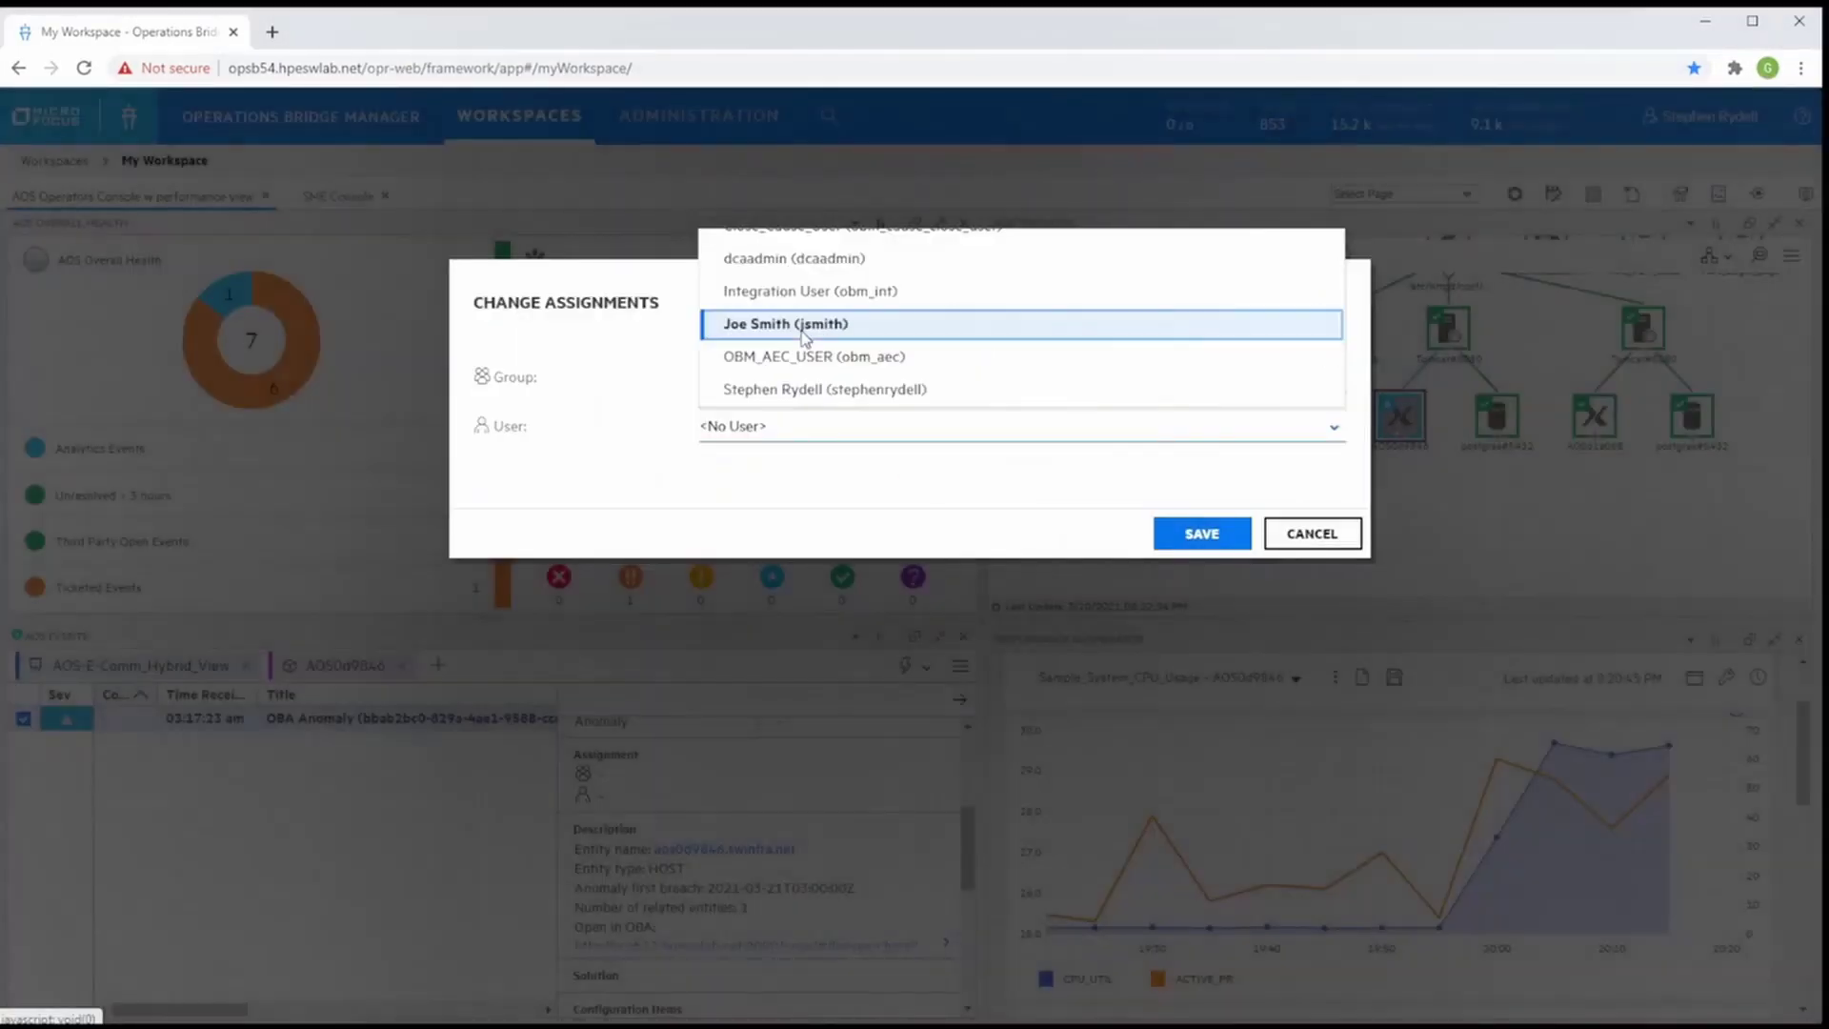
left_click(784, 324)
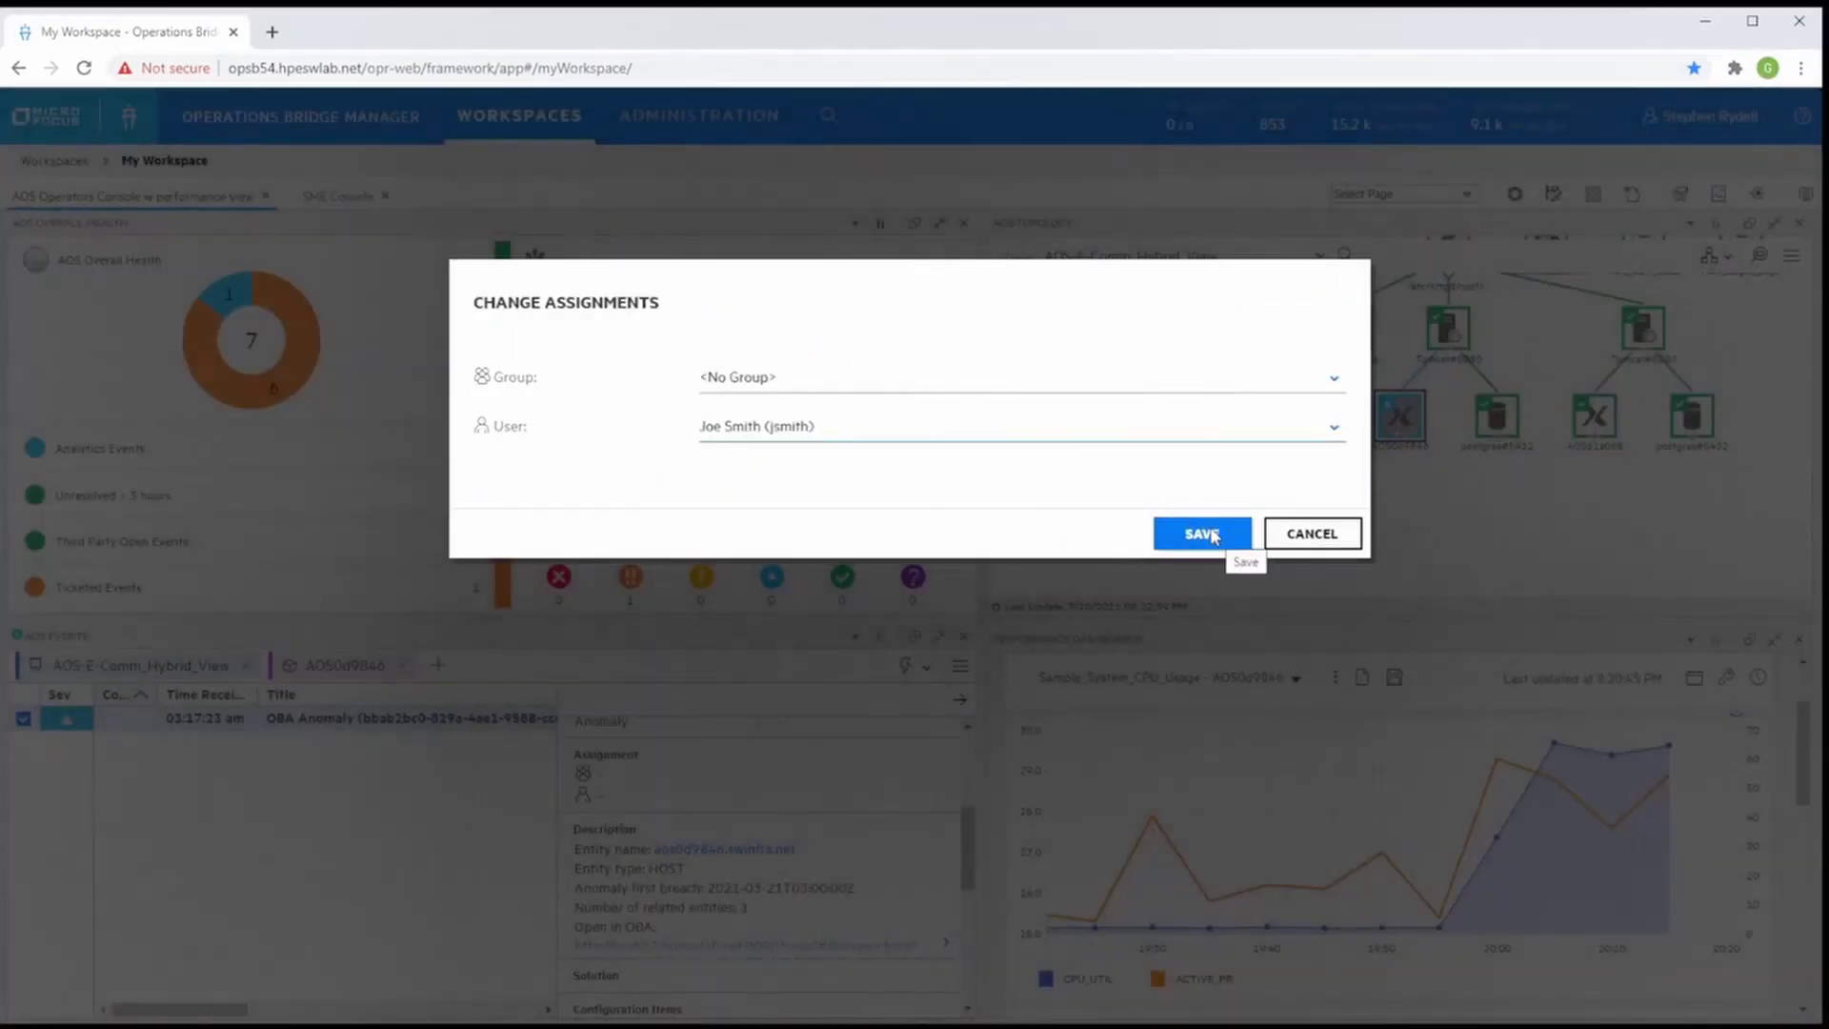
left_click(1202, 533)
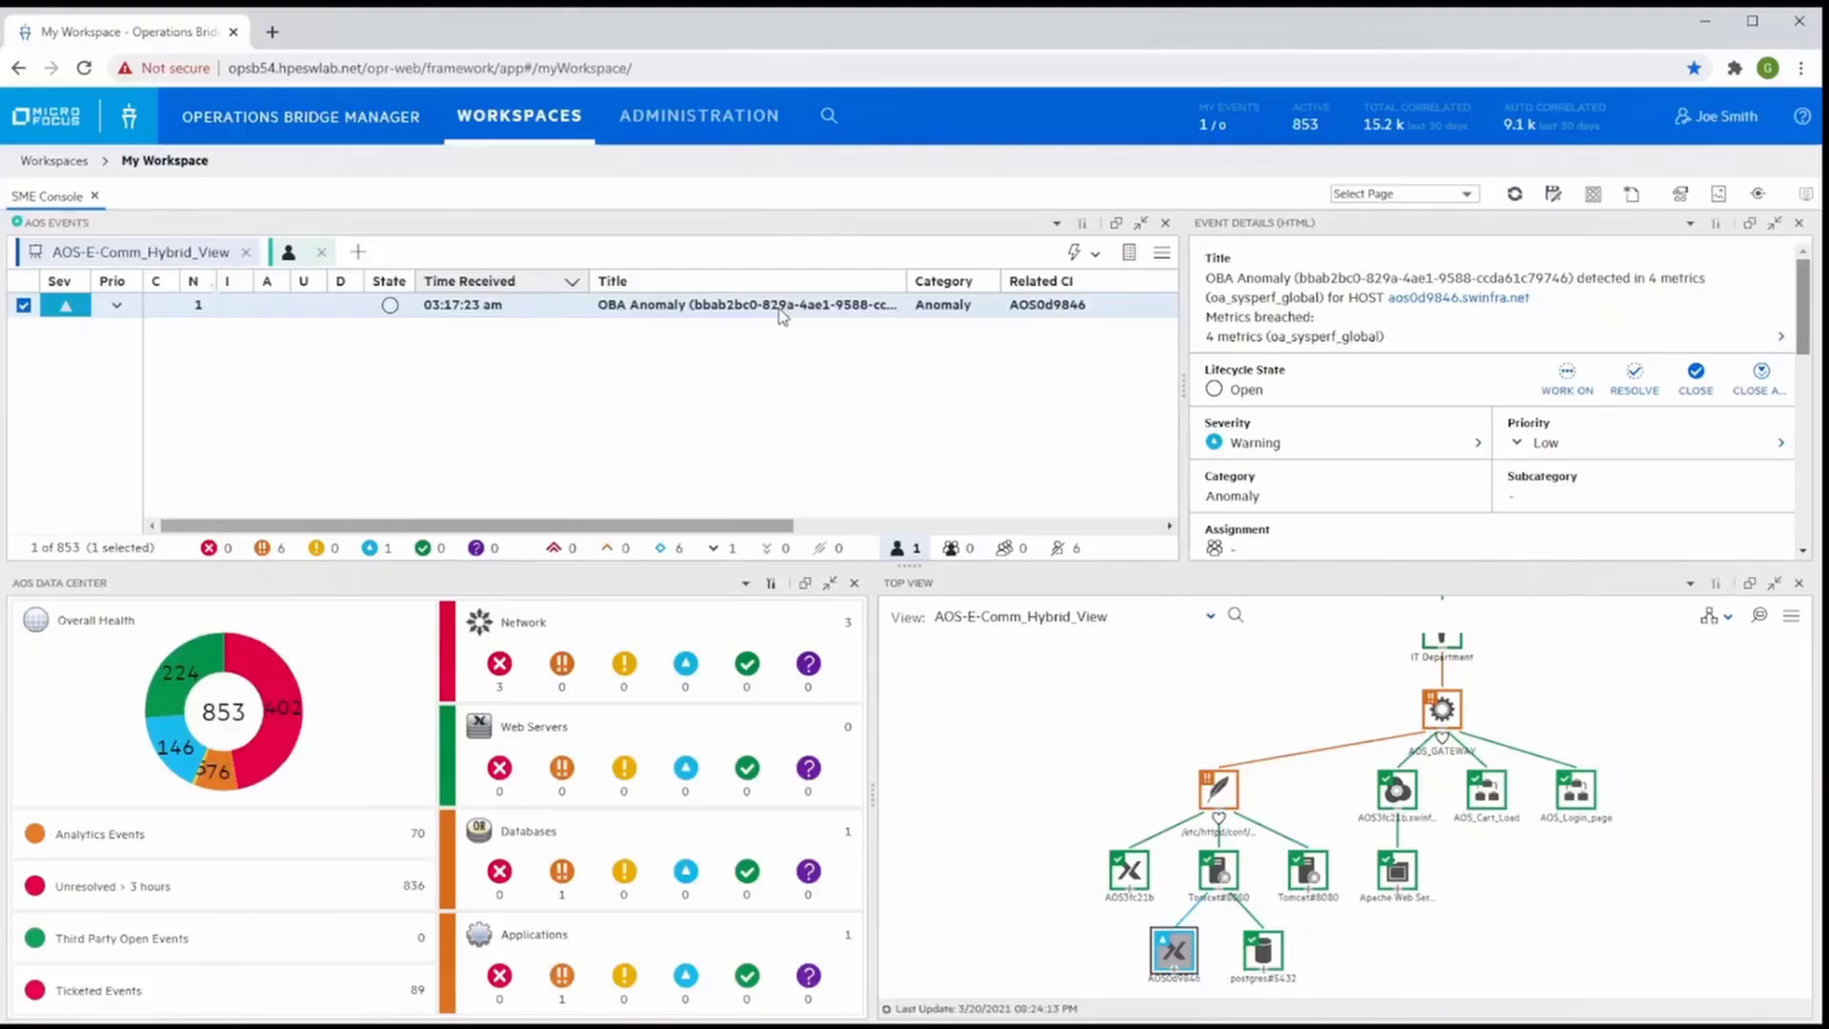
mouse_move(735, 317)
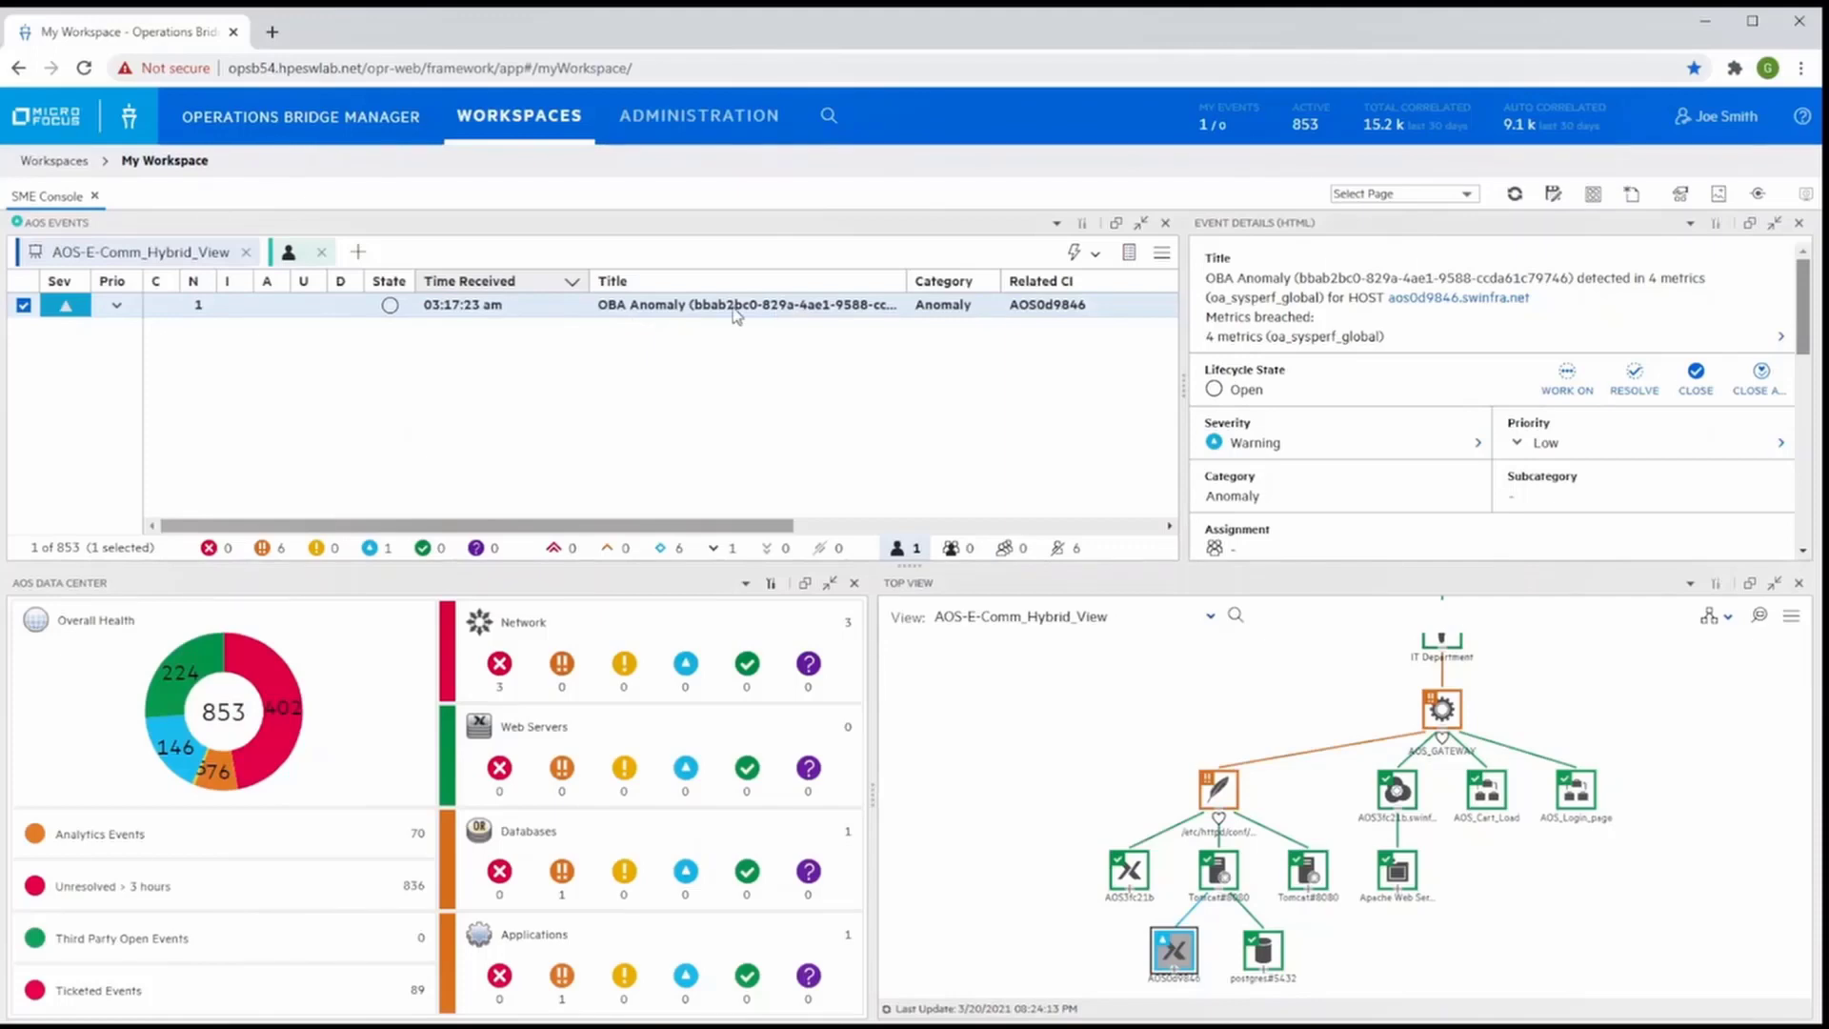
mouse_move(1025, 328)
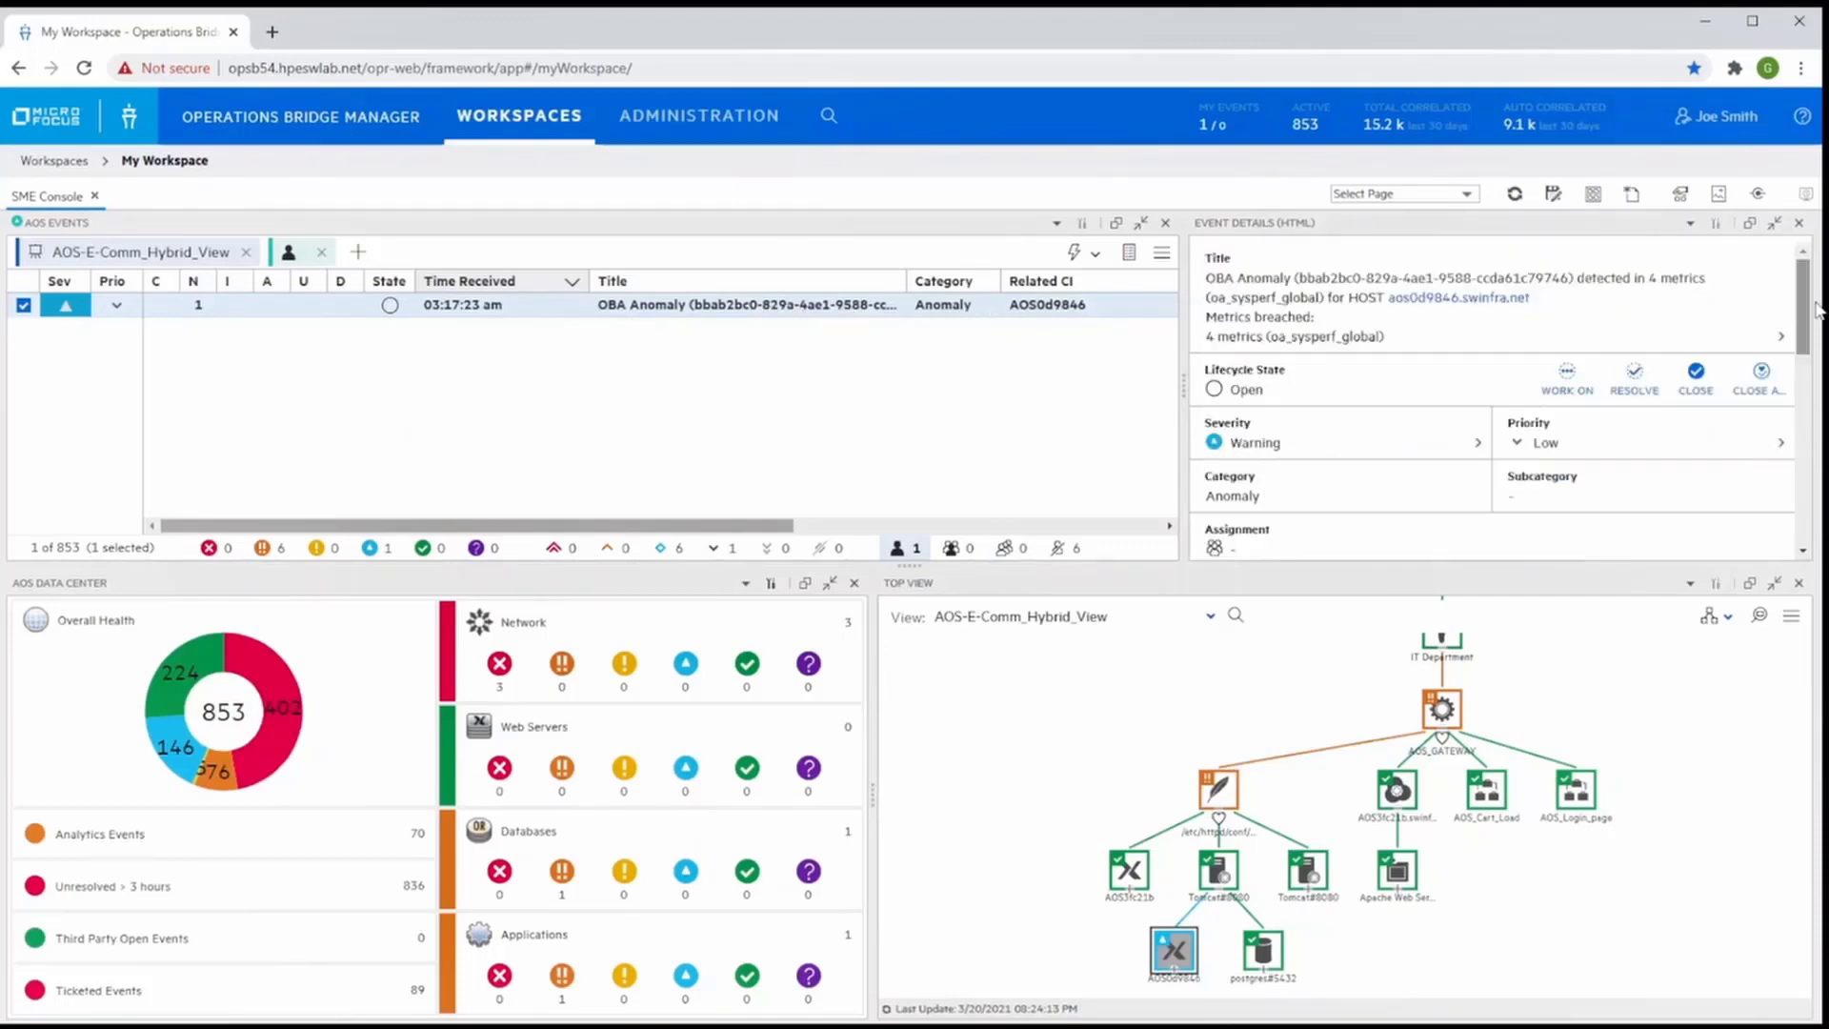
Follow the Open in OBA link in the event Description to the anomaly in Operations Bridge Analytics
scroll("down", 3)
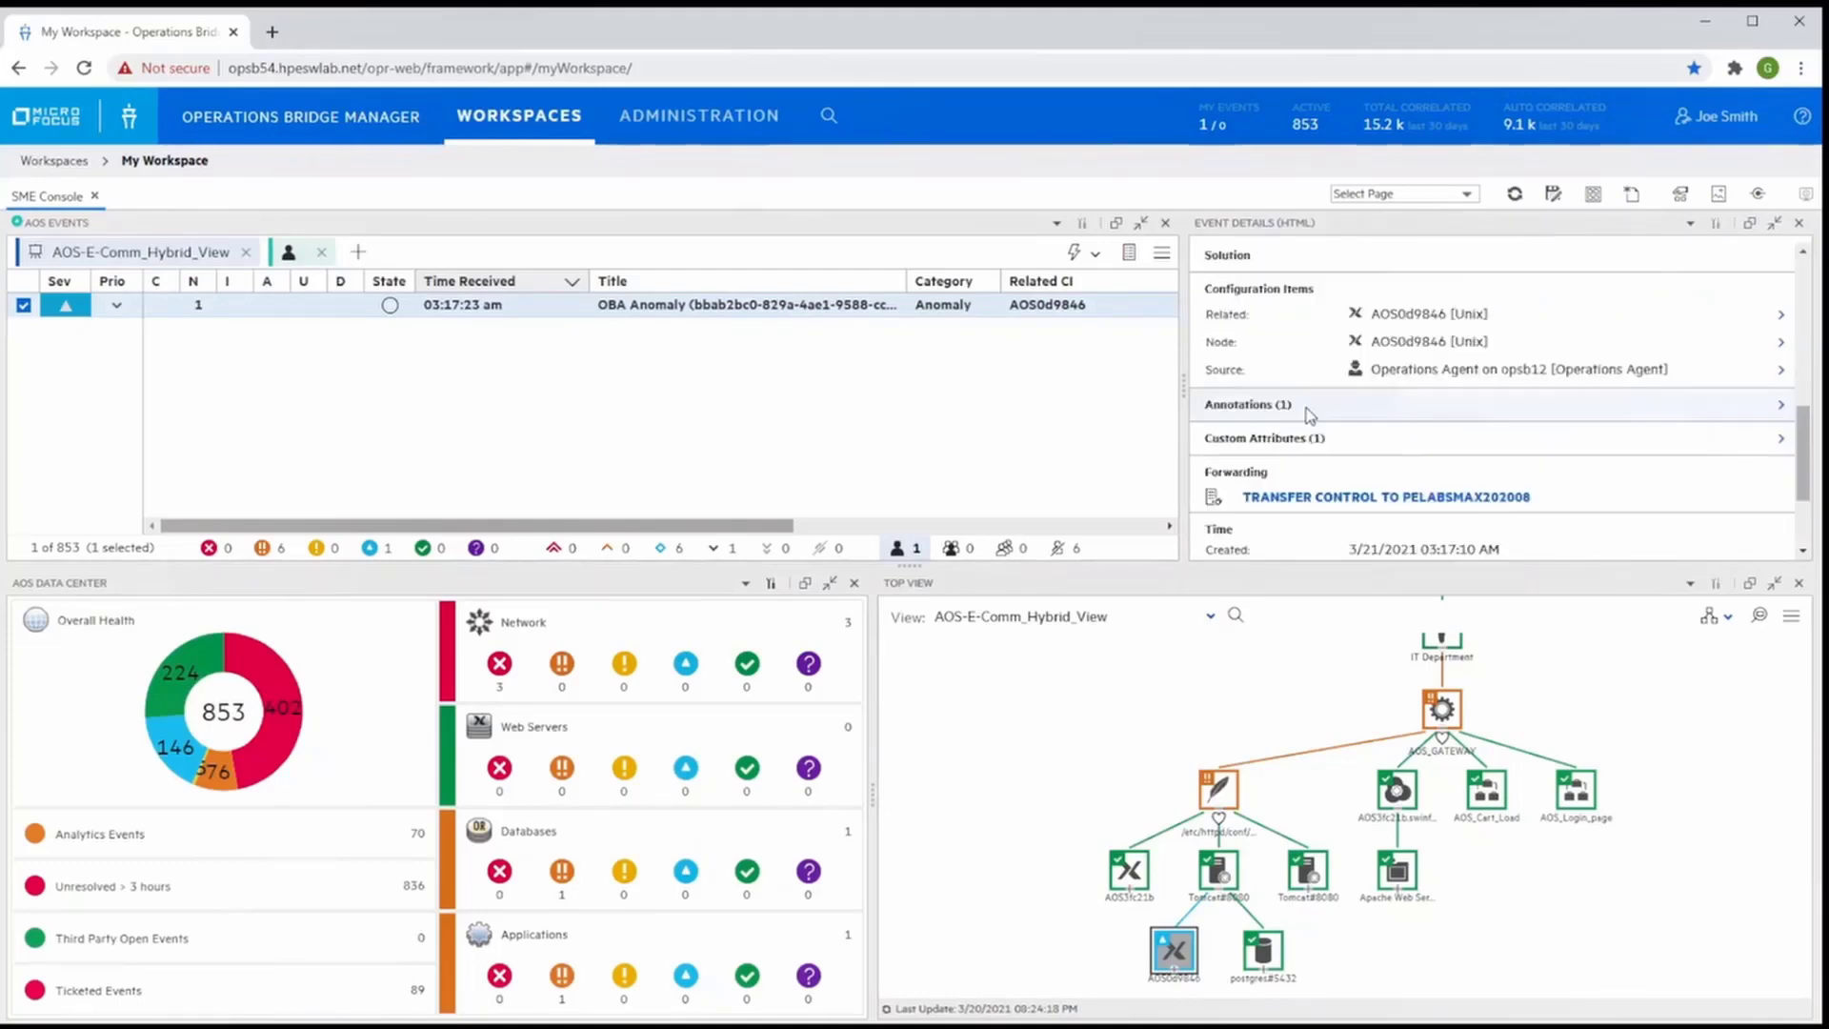
left_click(1248, 404)
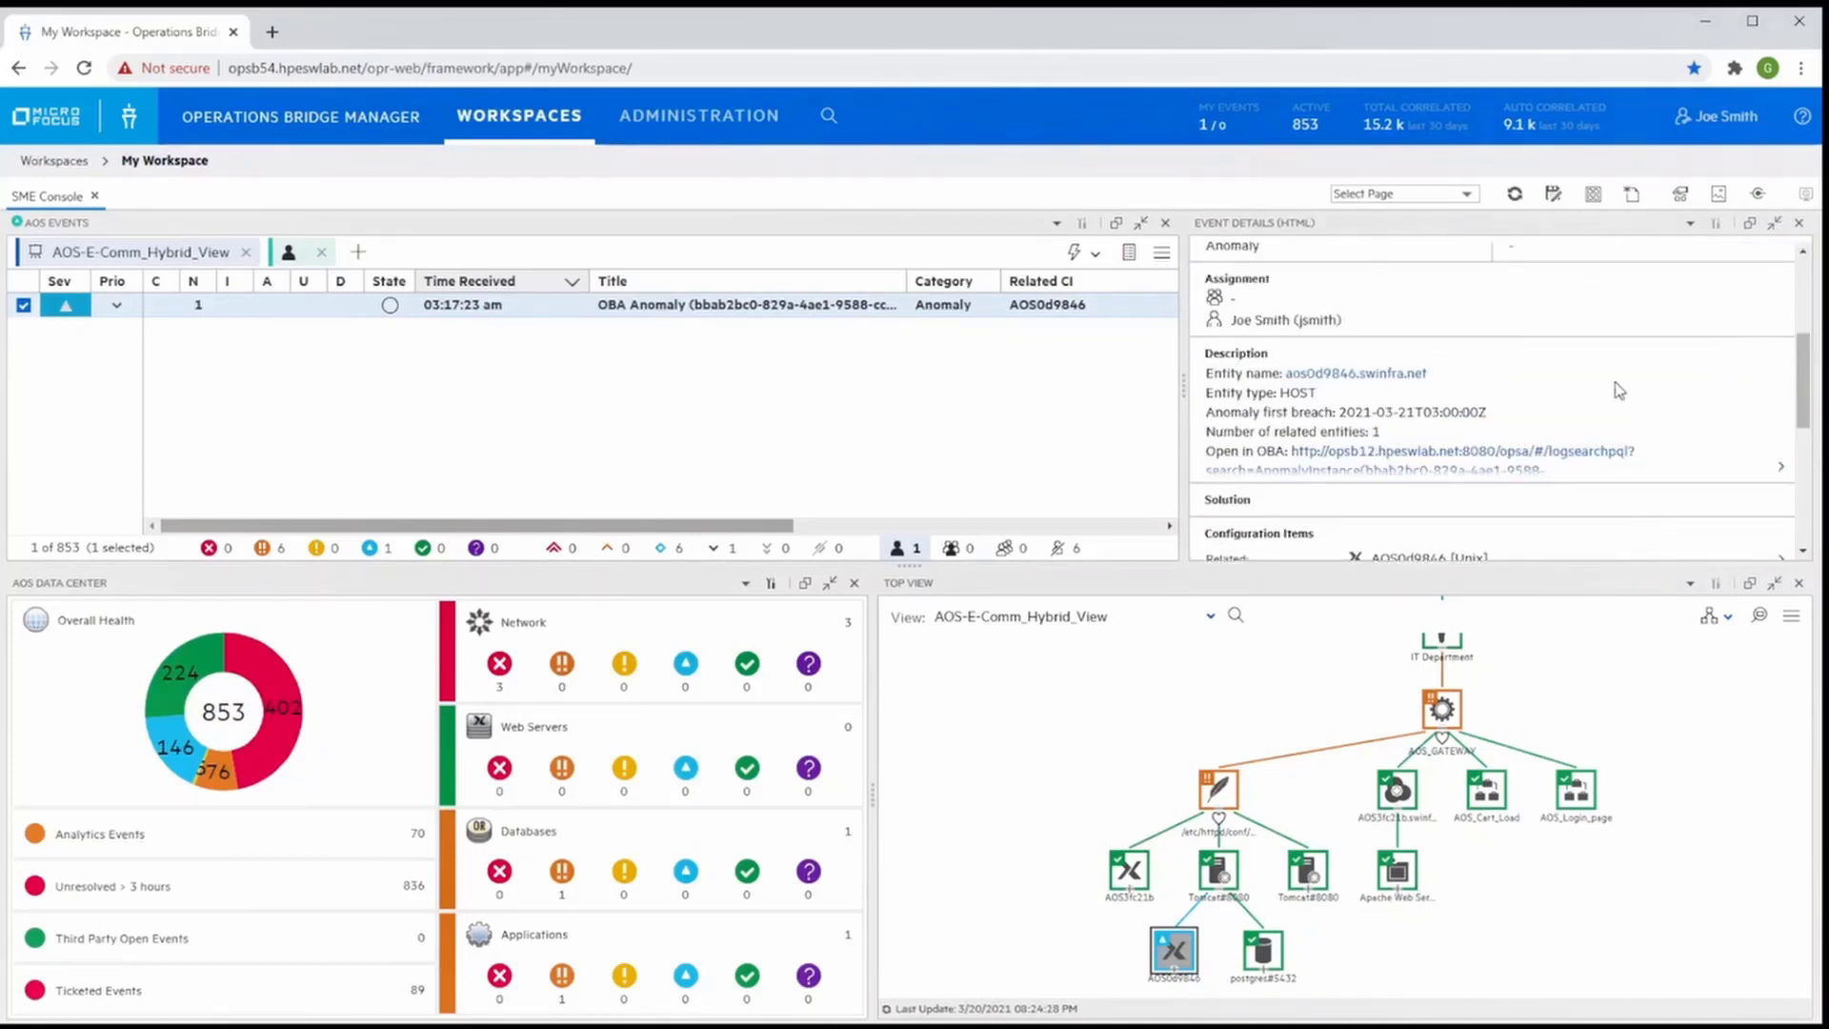
left_click(1456, 449)
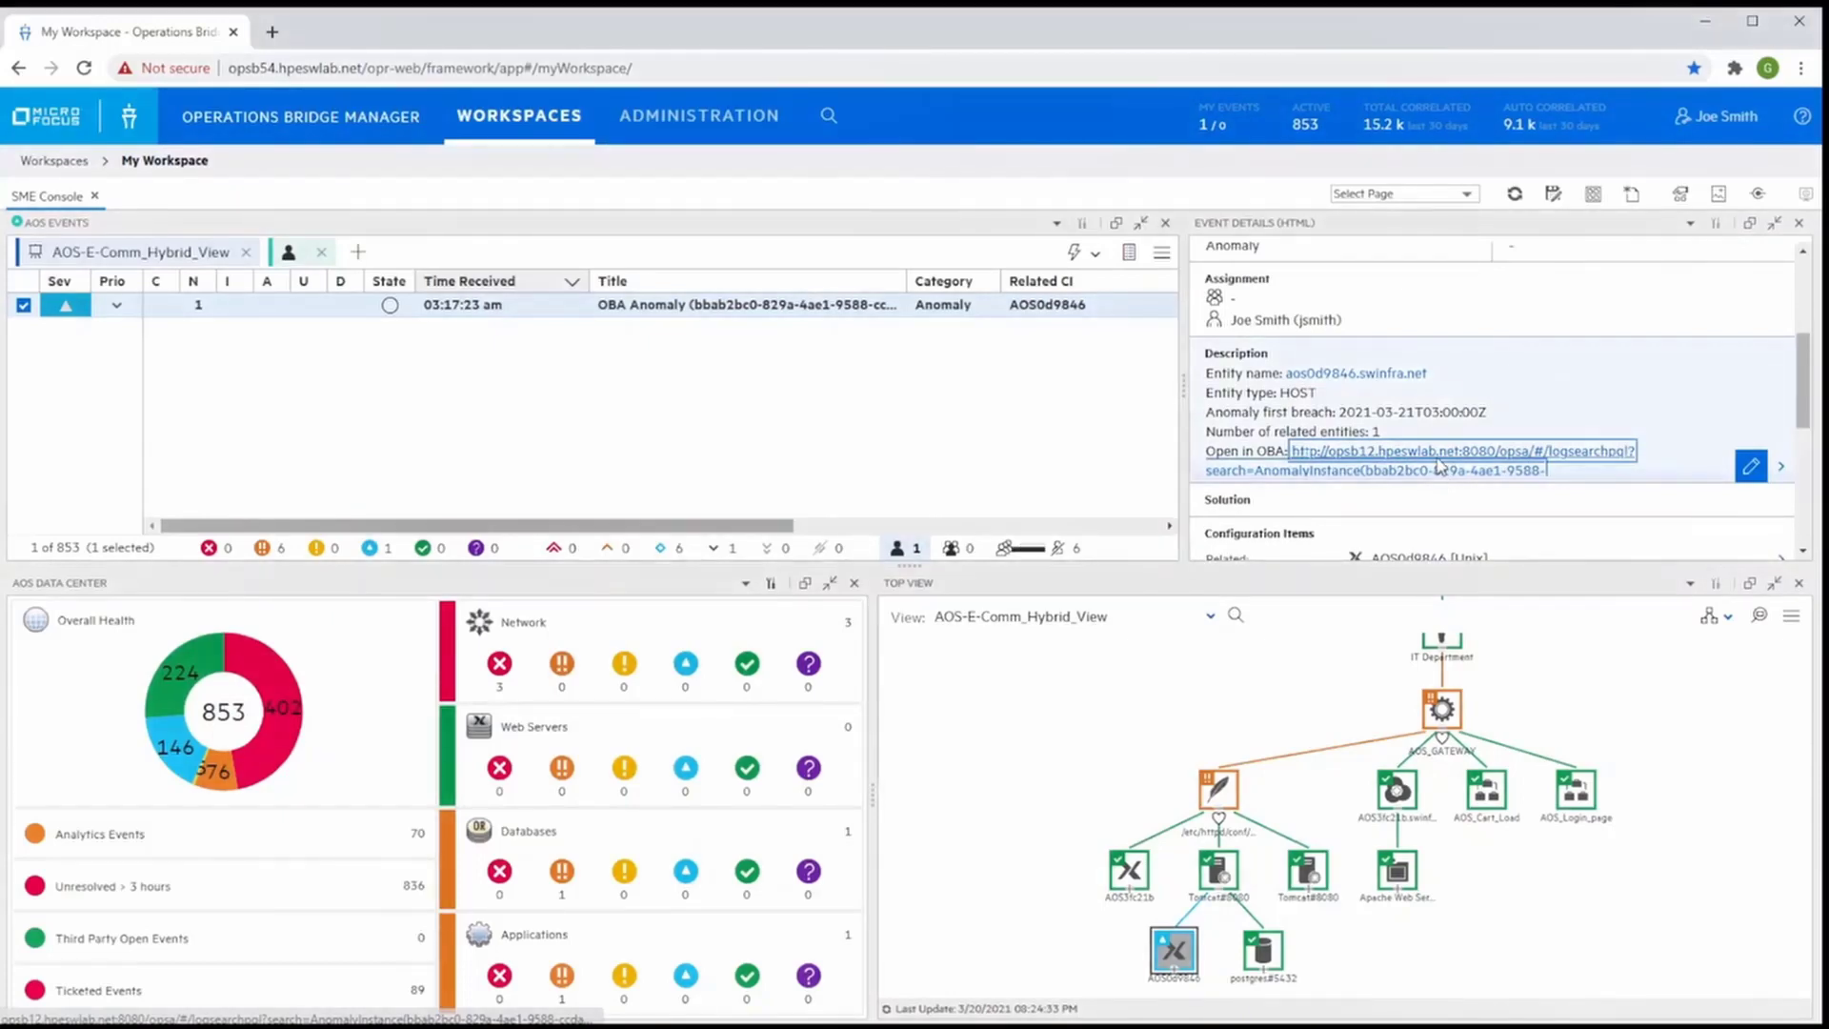
left_click(1420, 452)
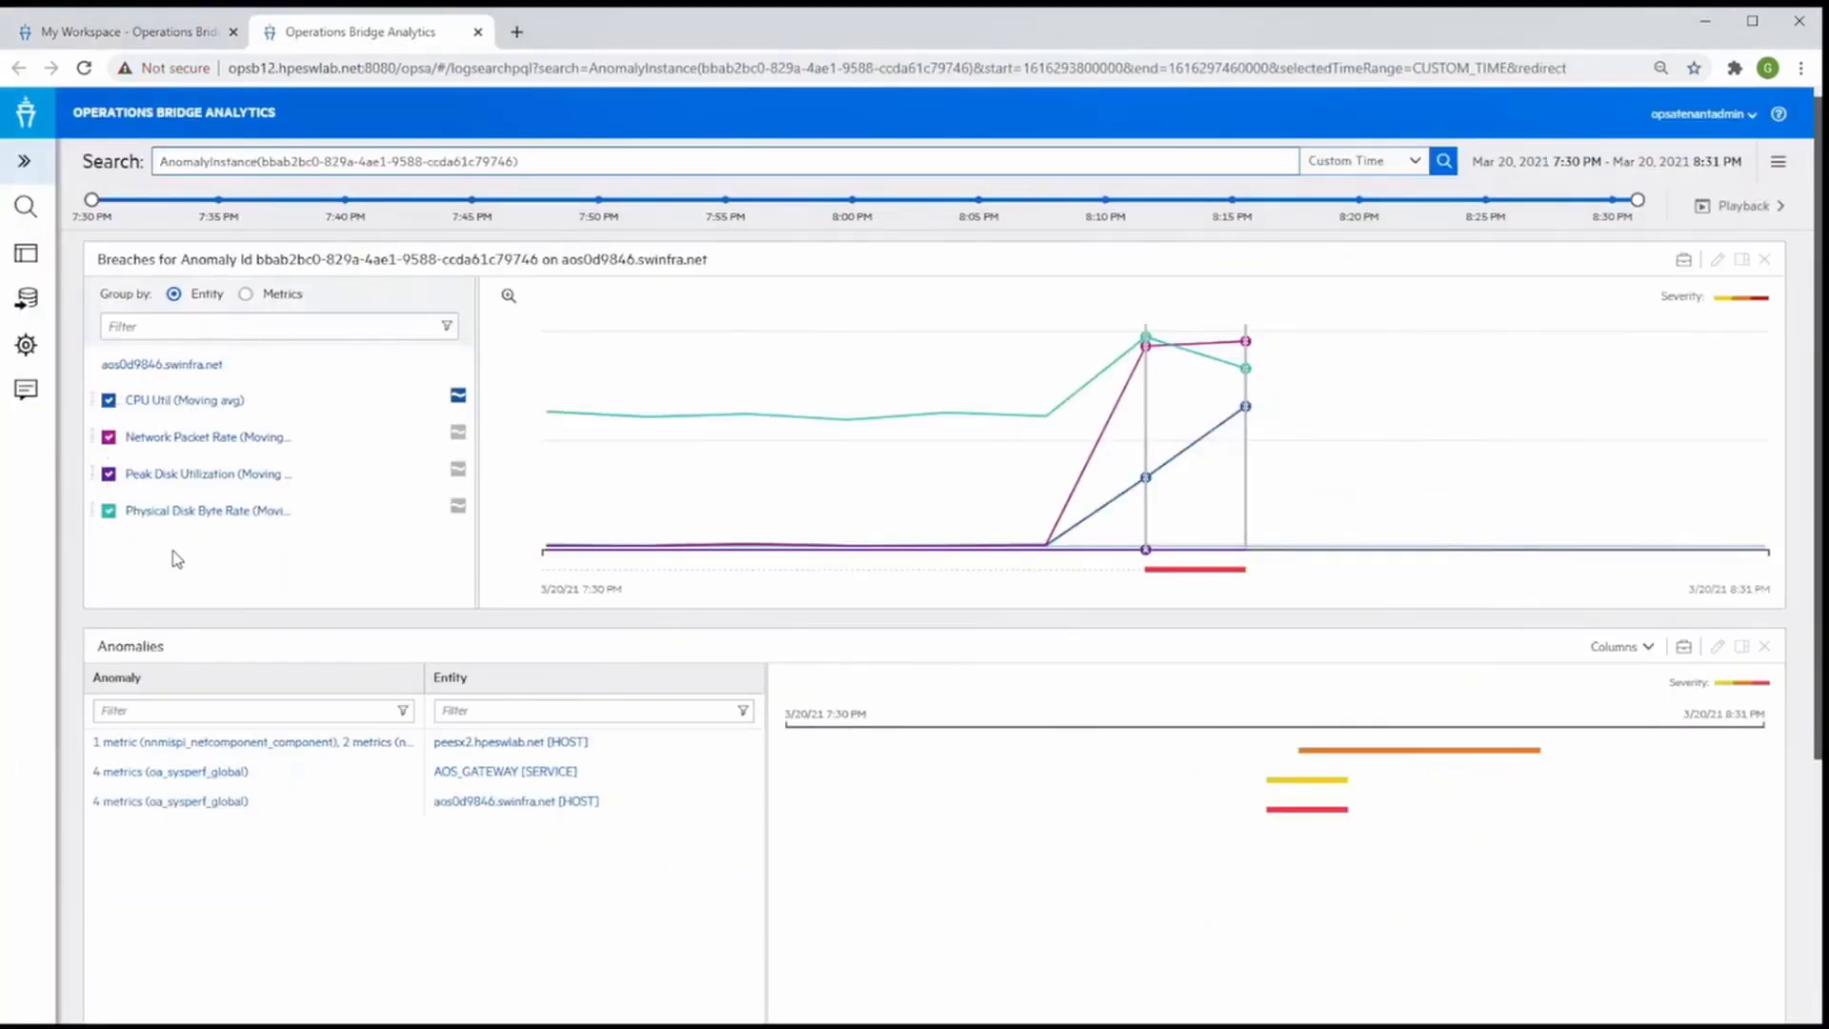
mouse_move(202, 355)
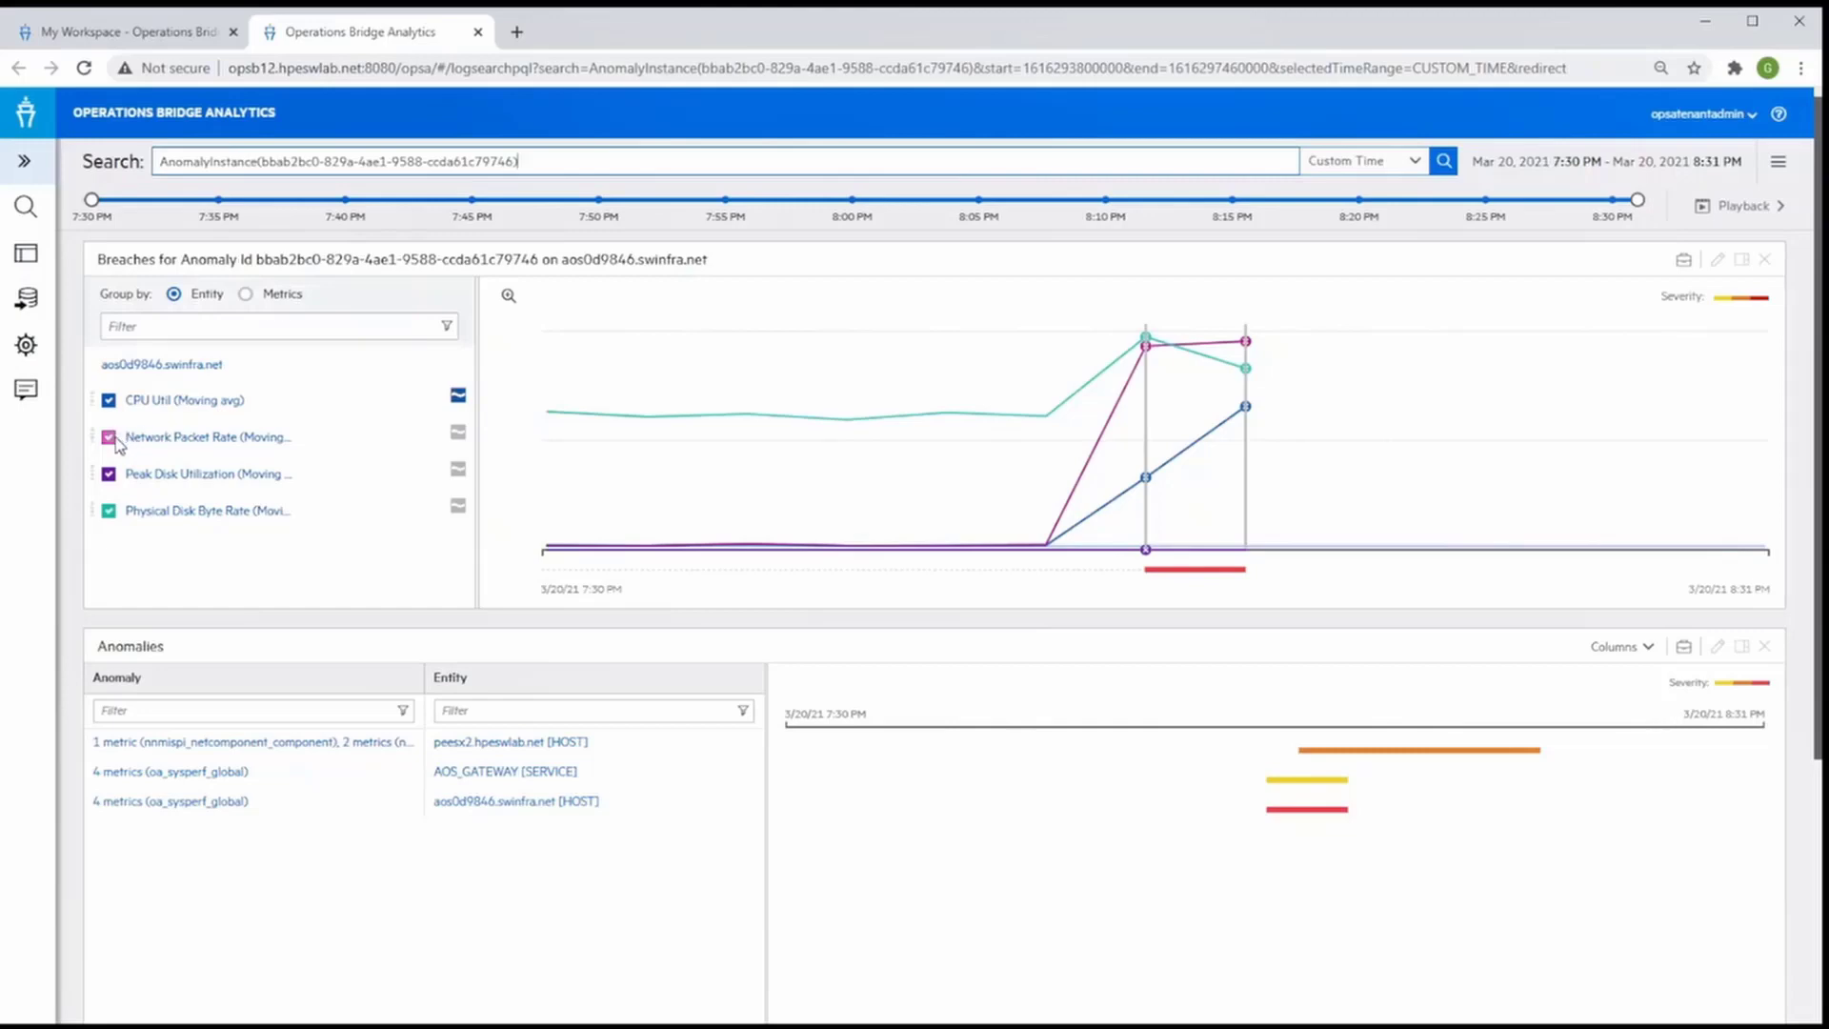
left_click(107, 436)
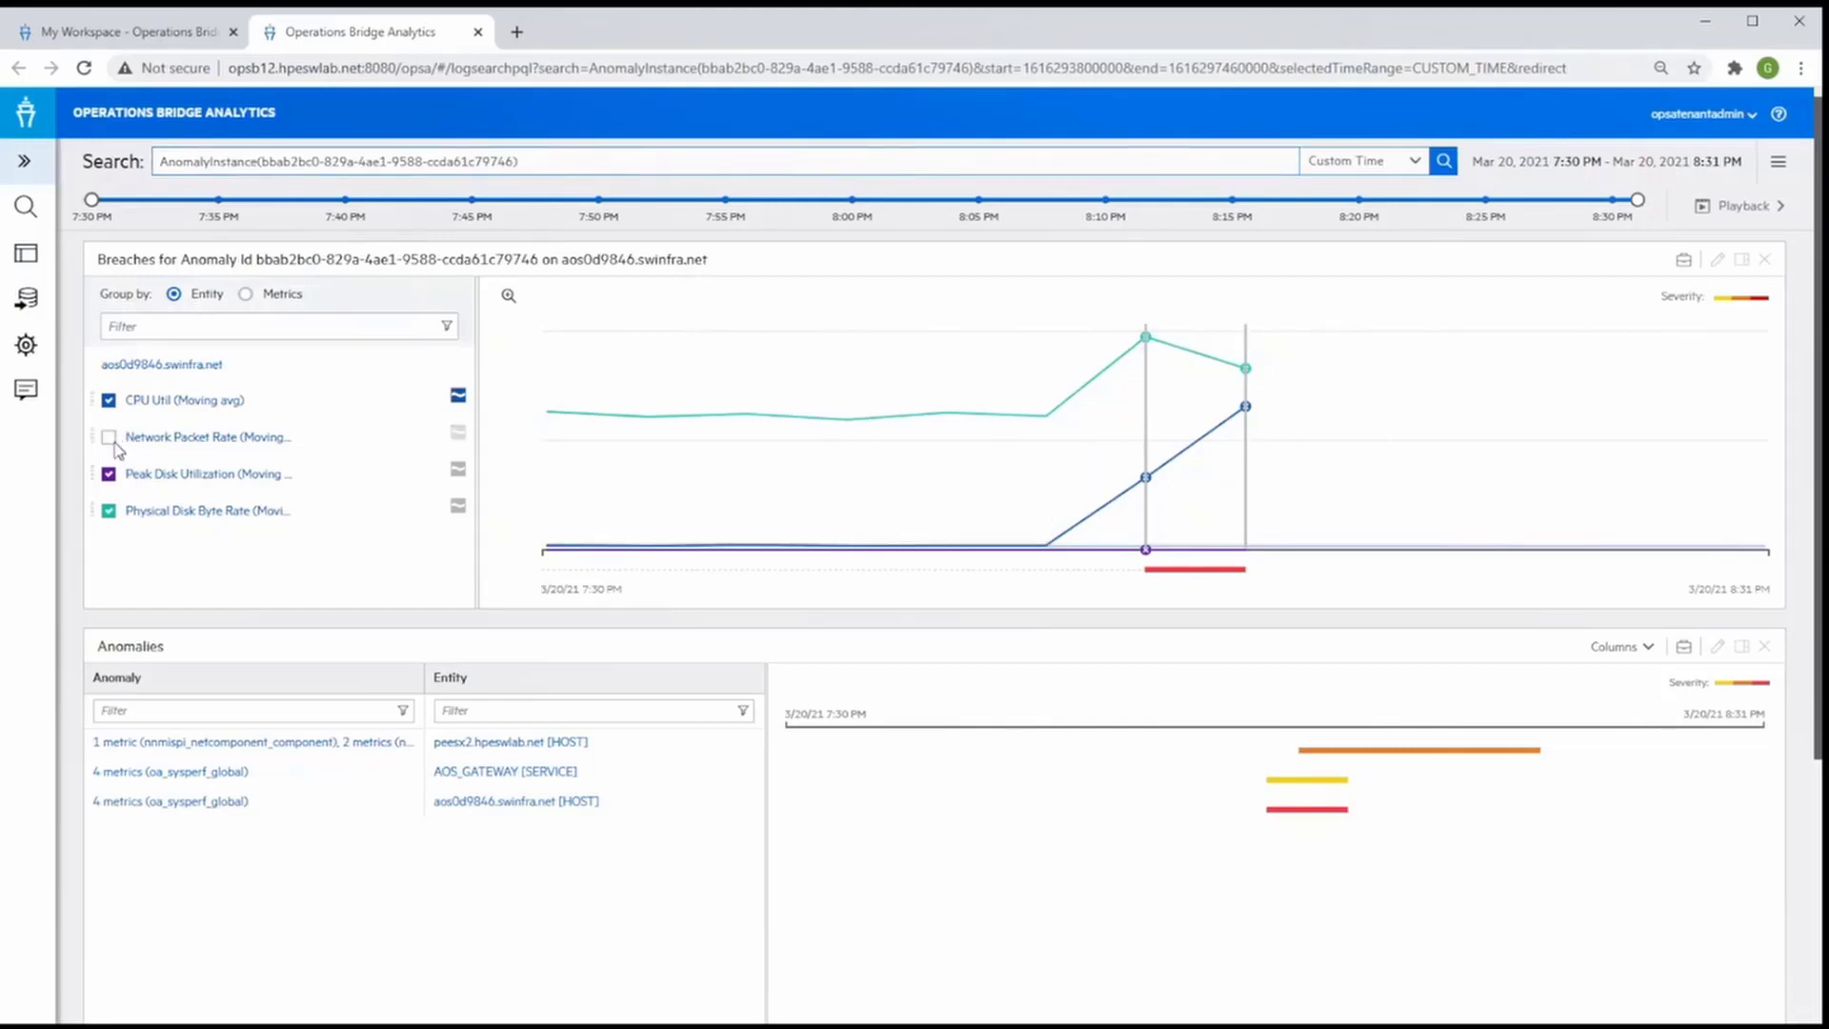
left_click(107, 437)
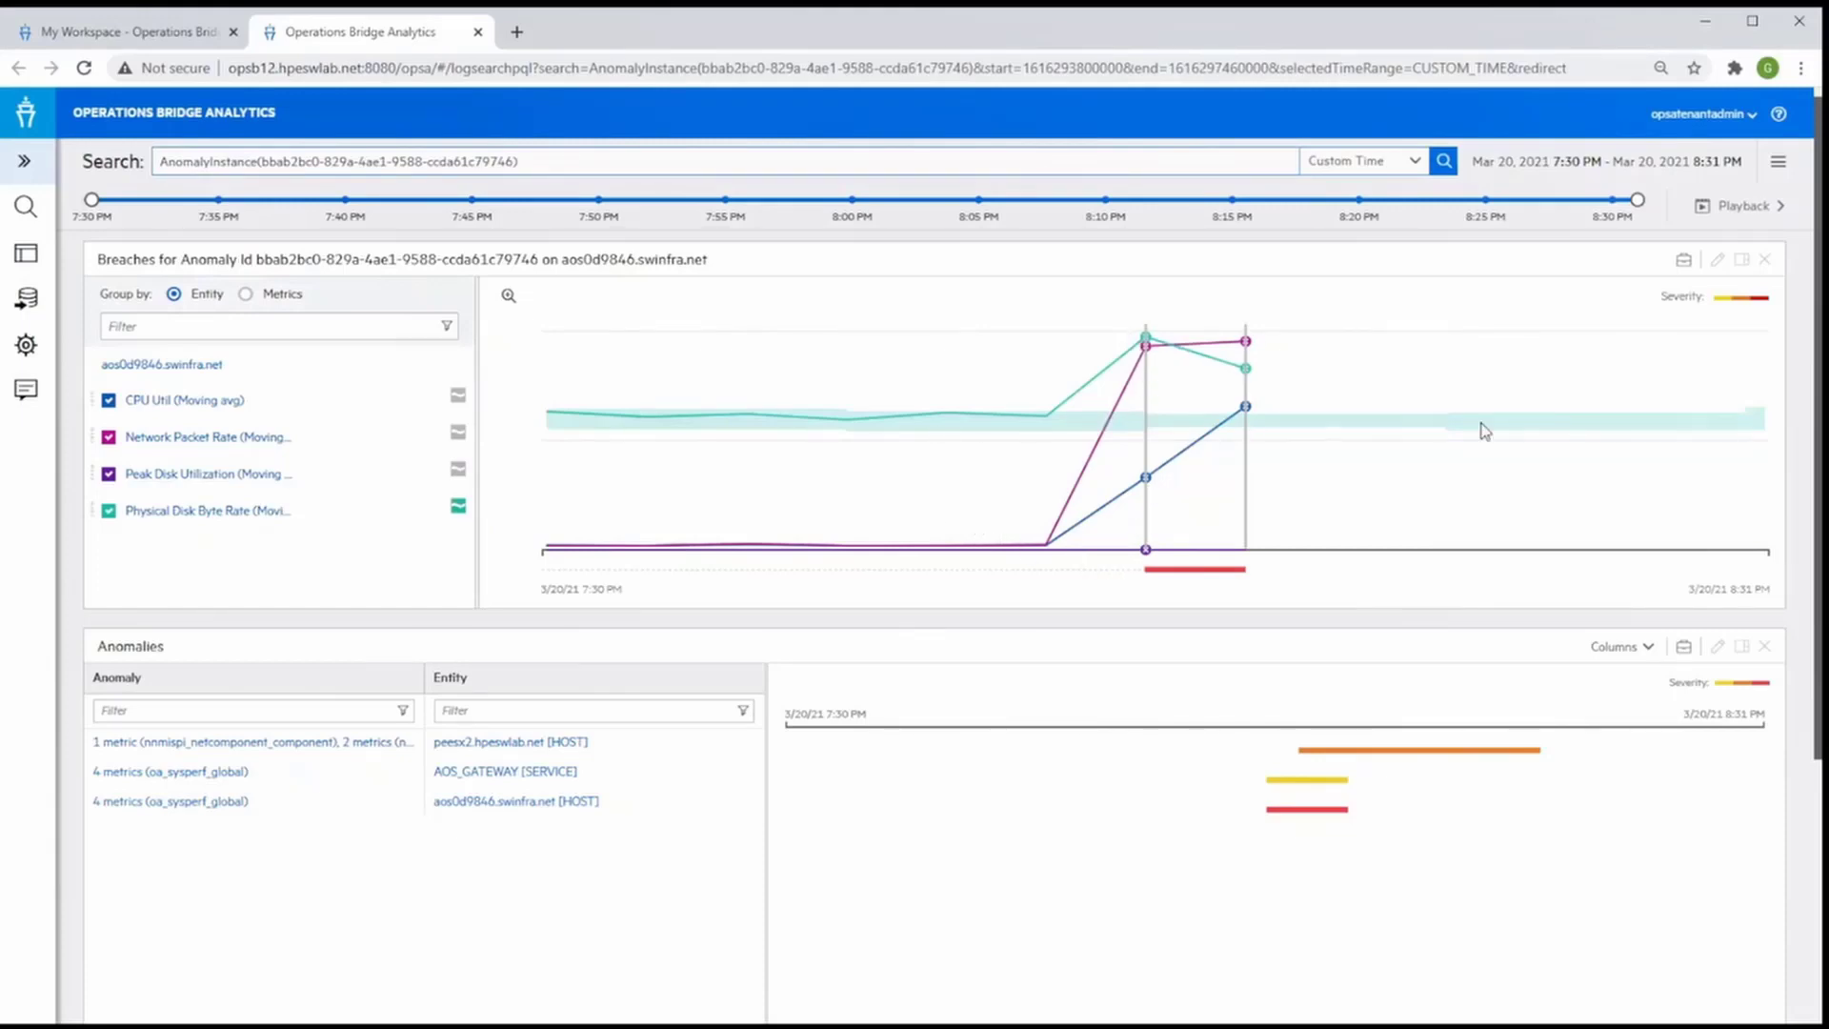
mouse_move(1728, 427)
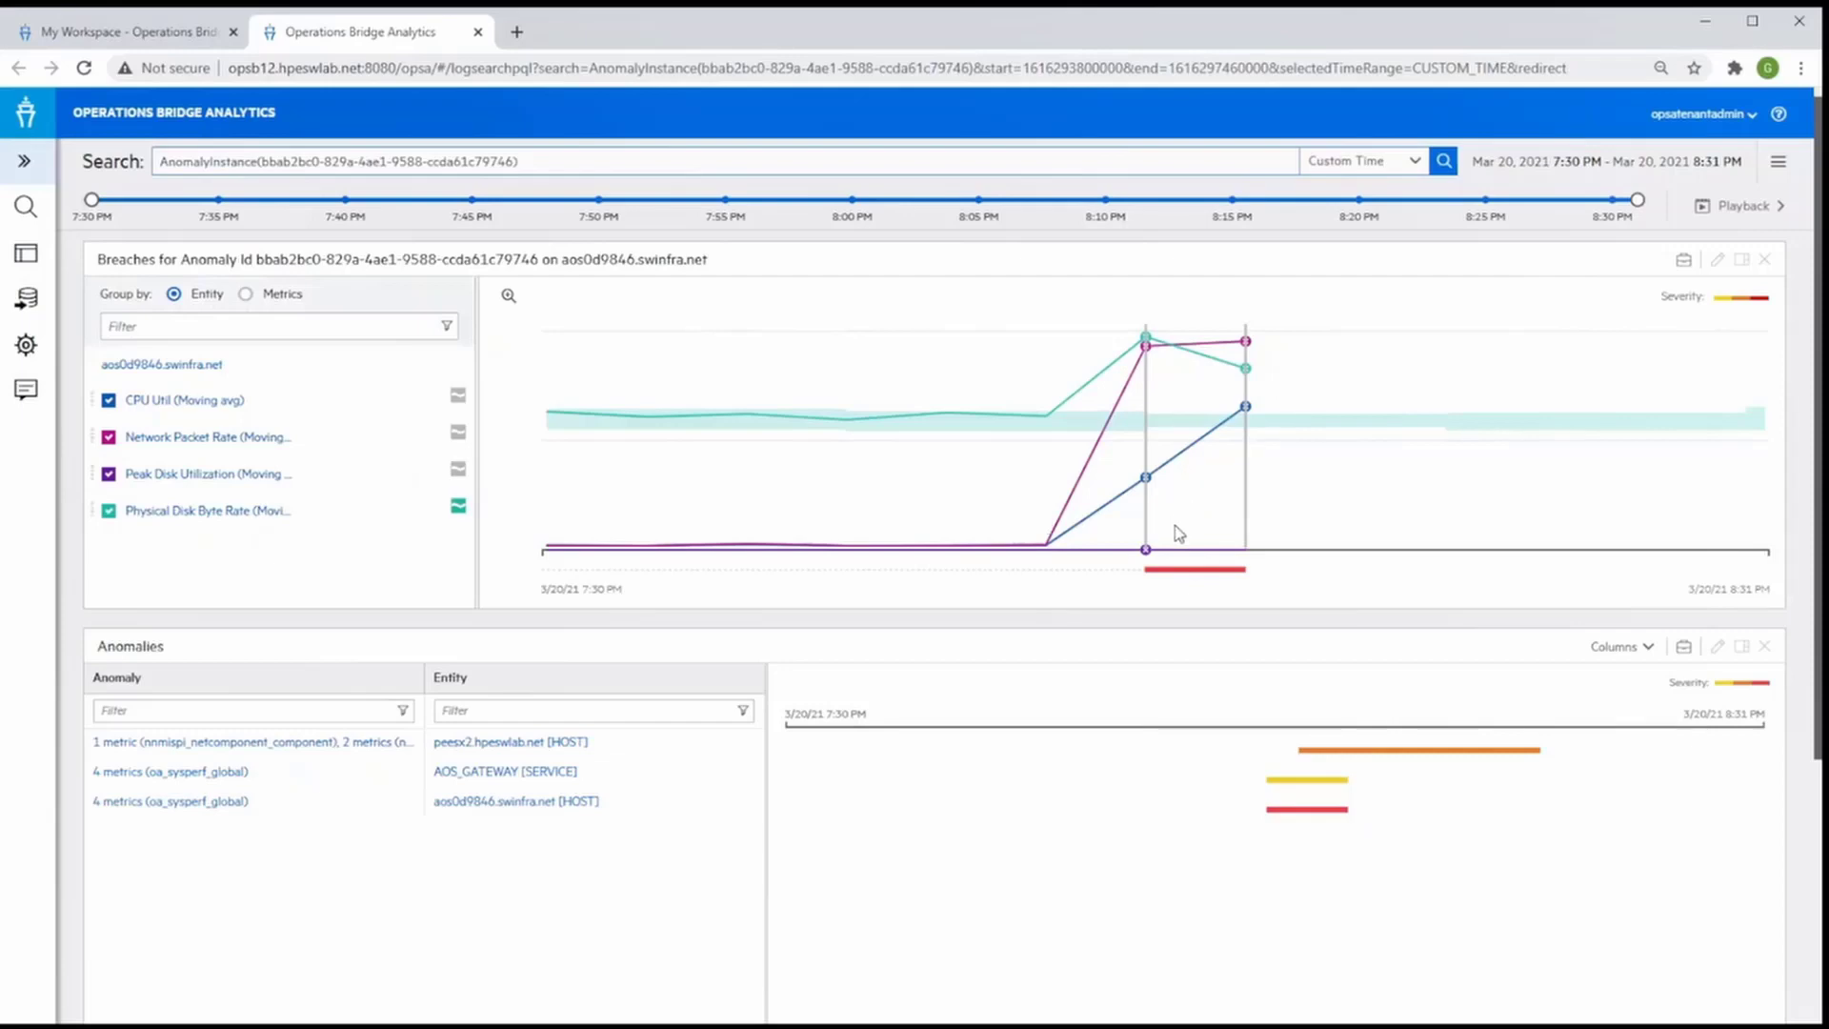
mouse_move(1243, 595)
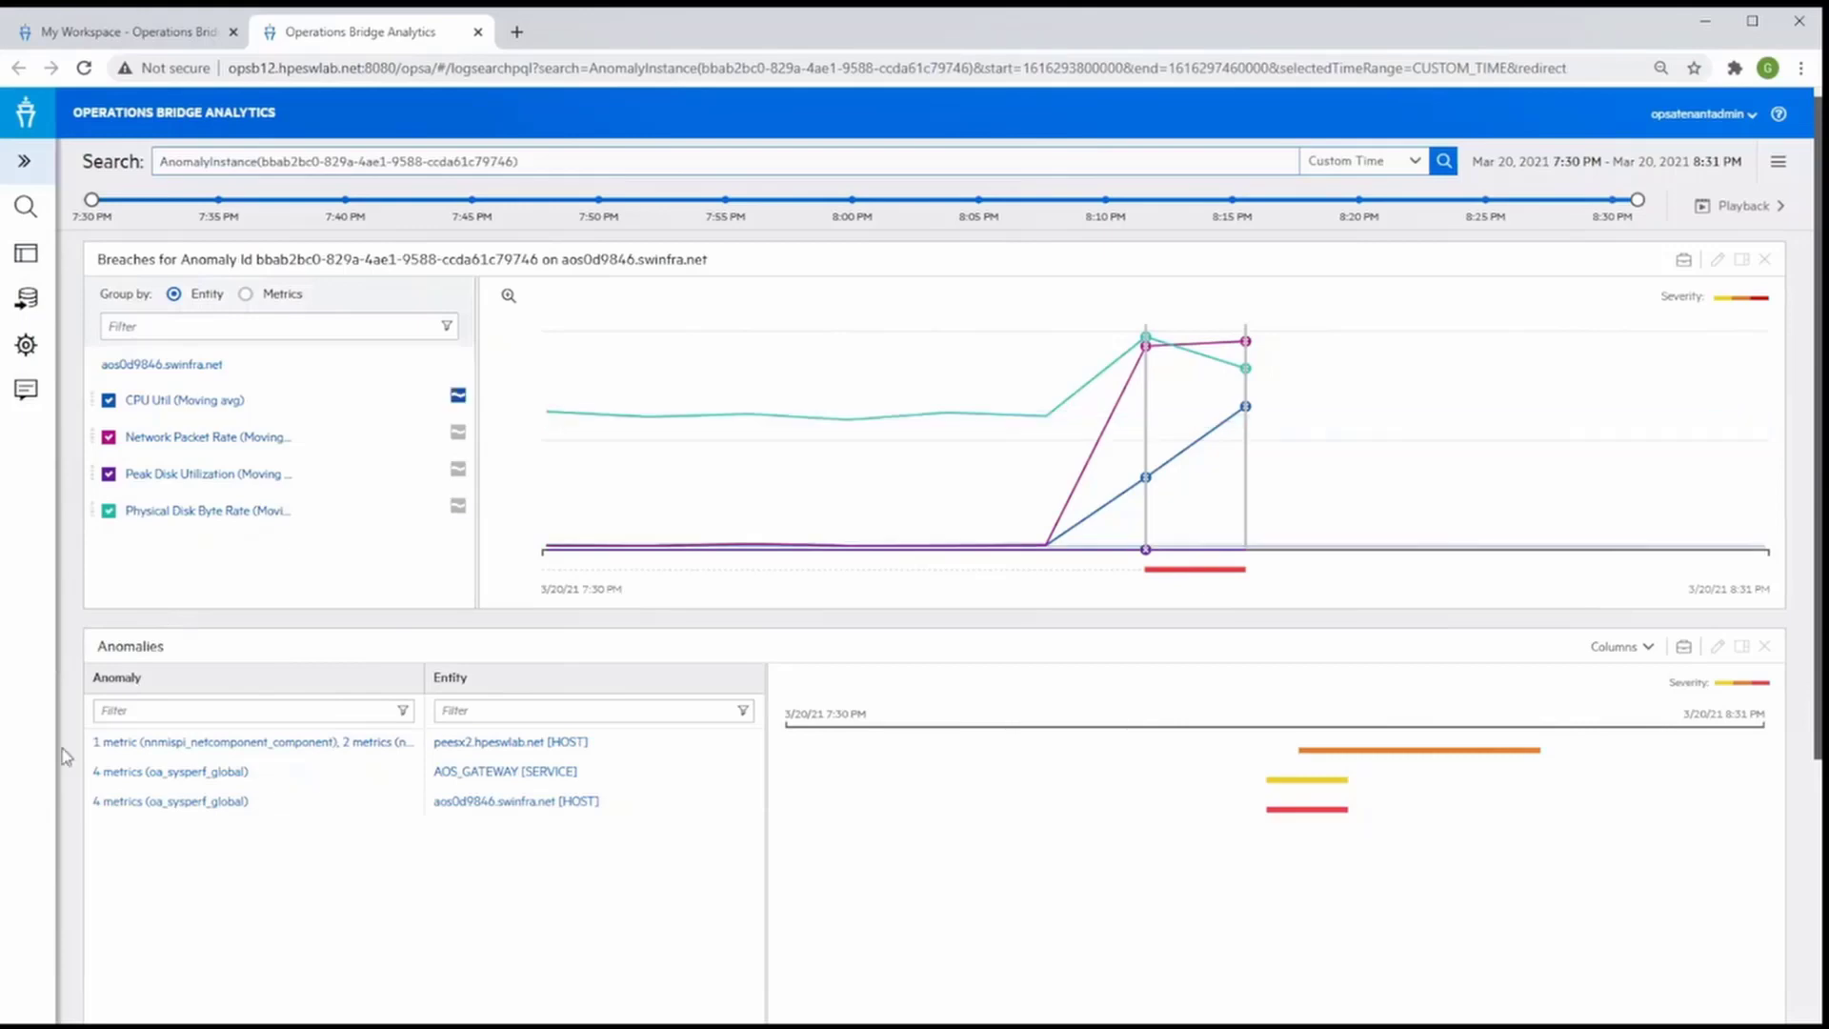
mouse_move(301, 760)
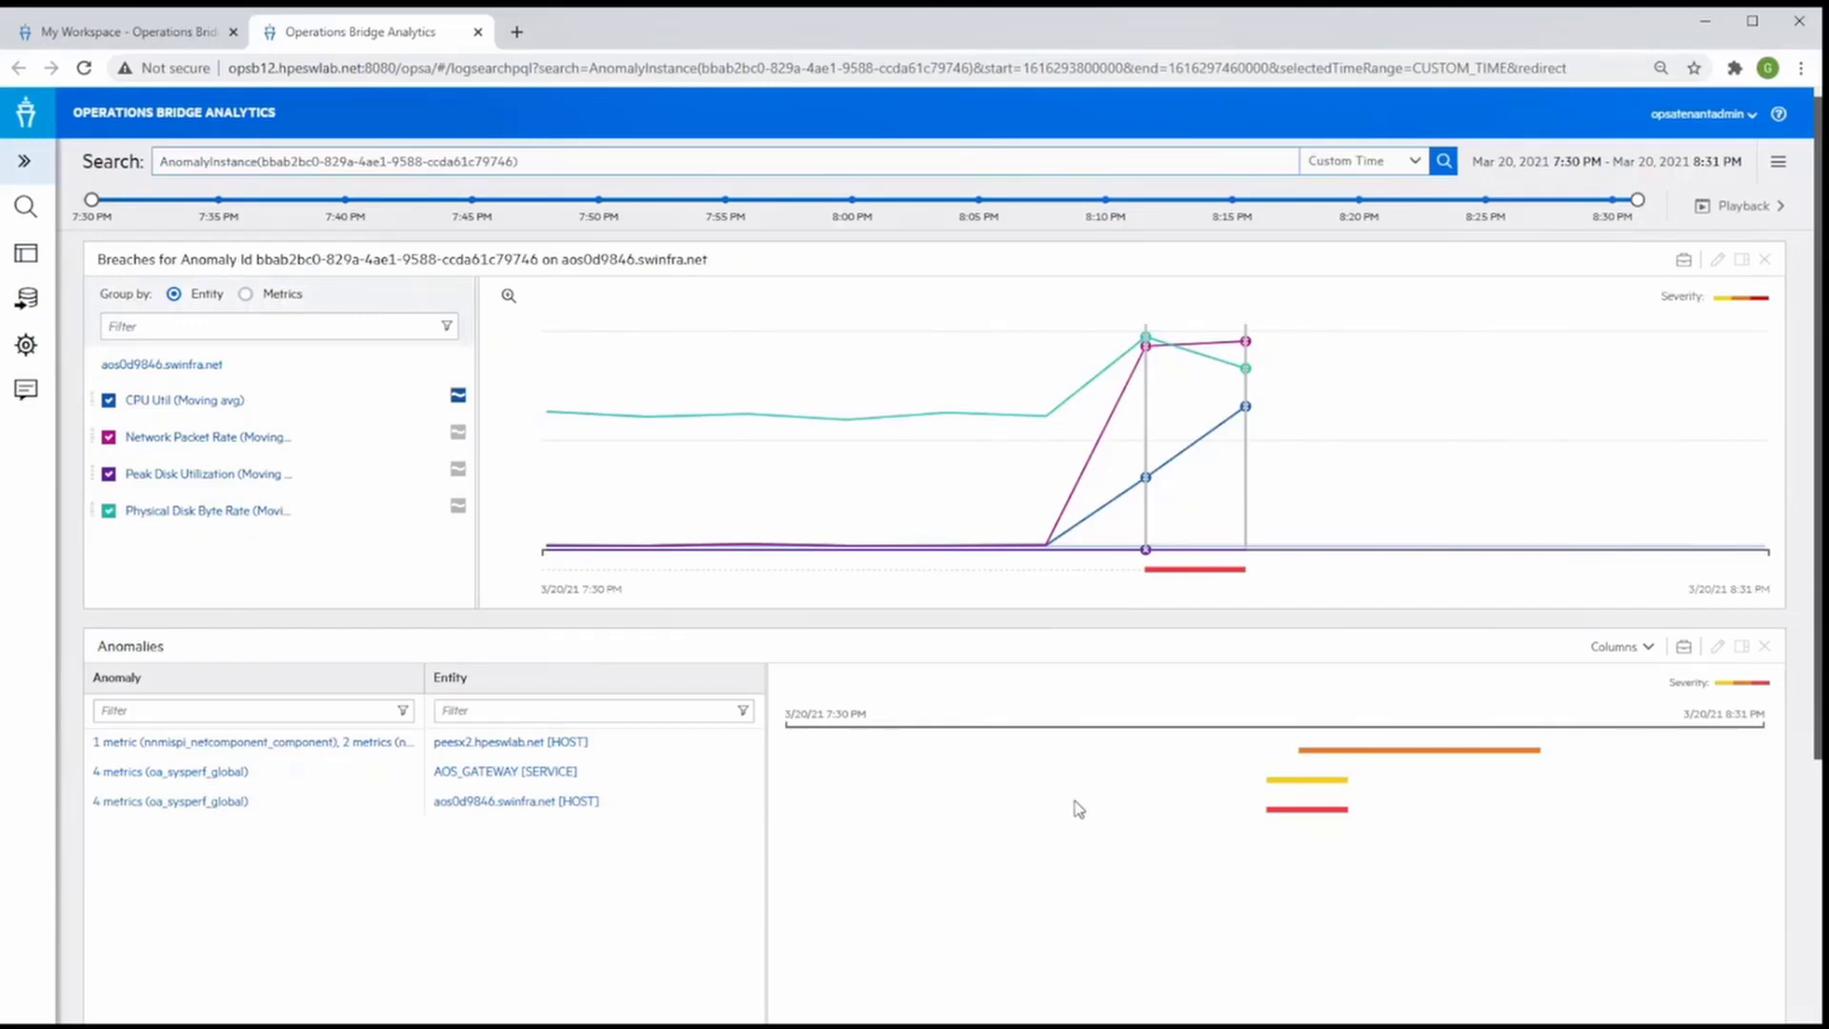
mouse_move(490, 682)
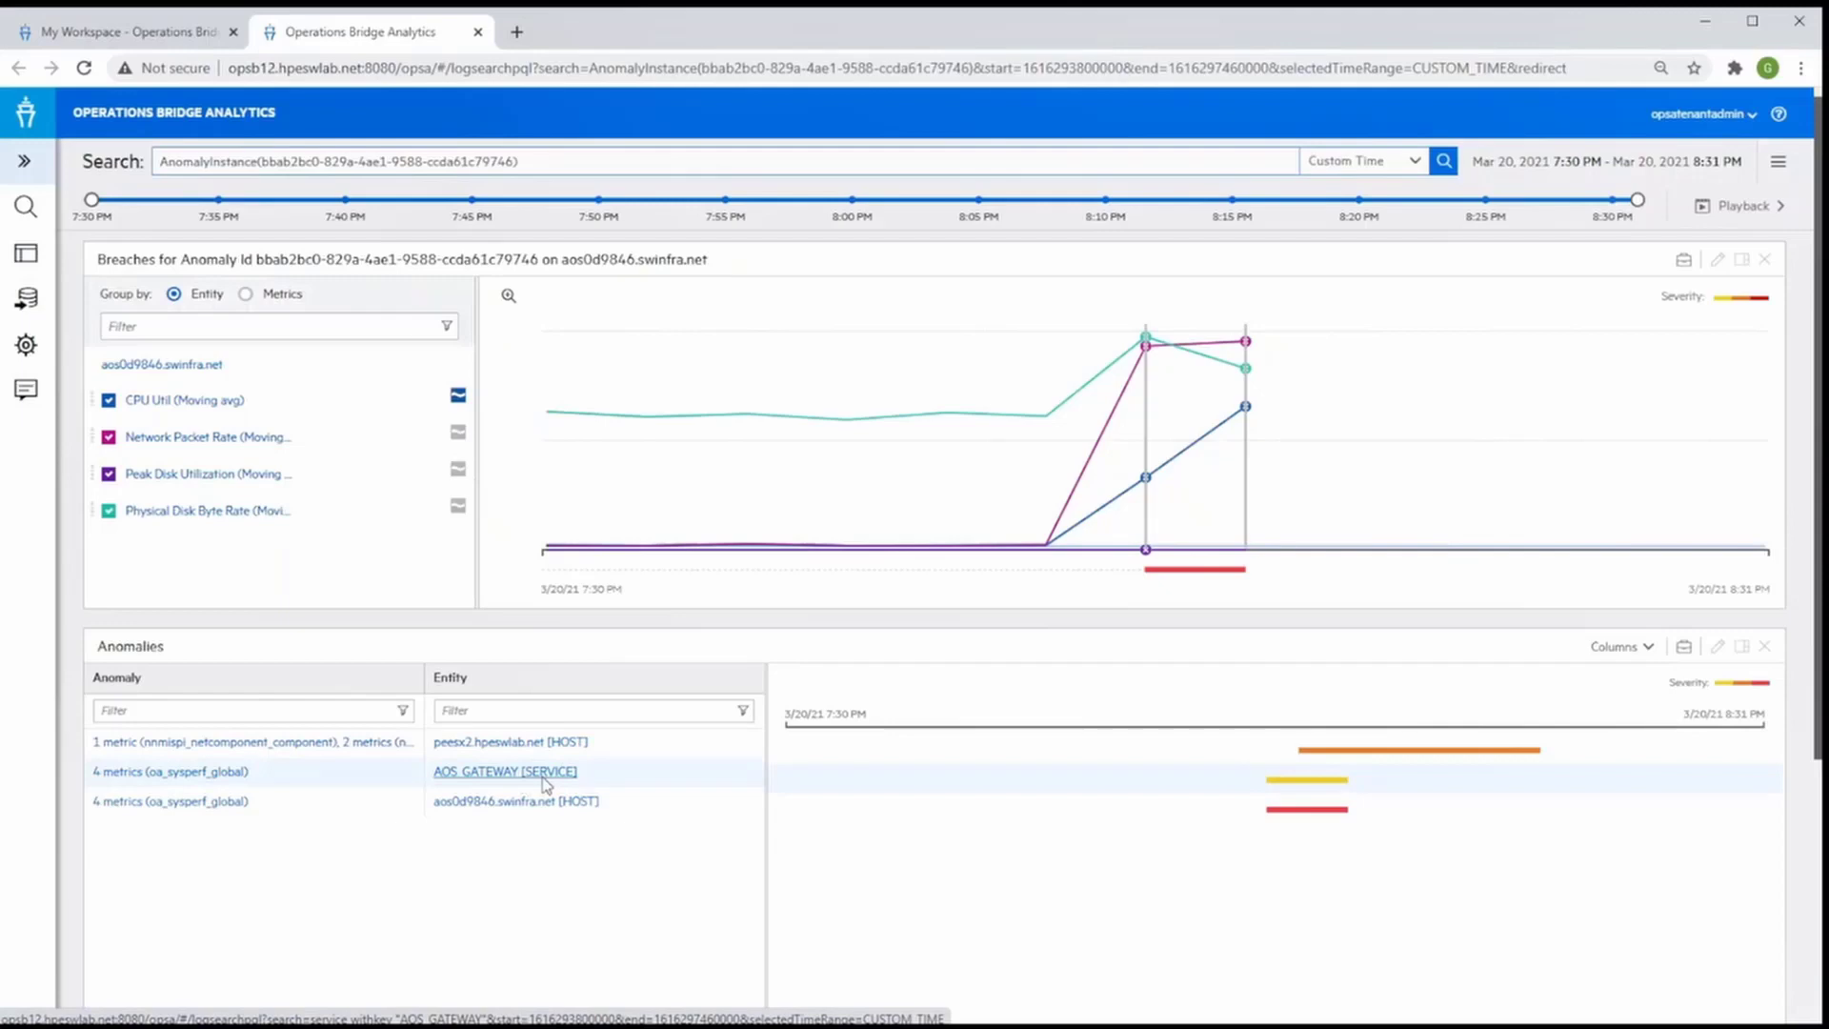
Open the AOS_GATEWAY [SERVICE] entity's analytics view from the Anomalies panel
left_click(503, 772)
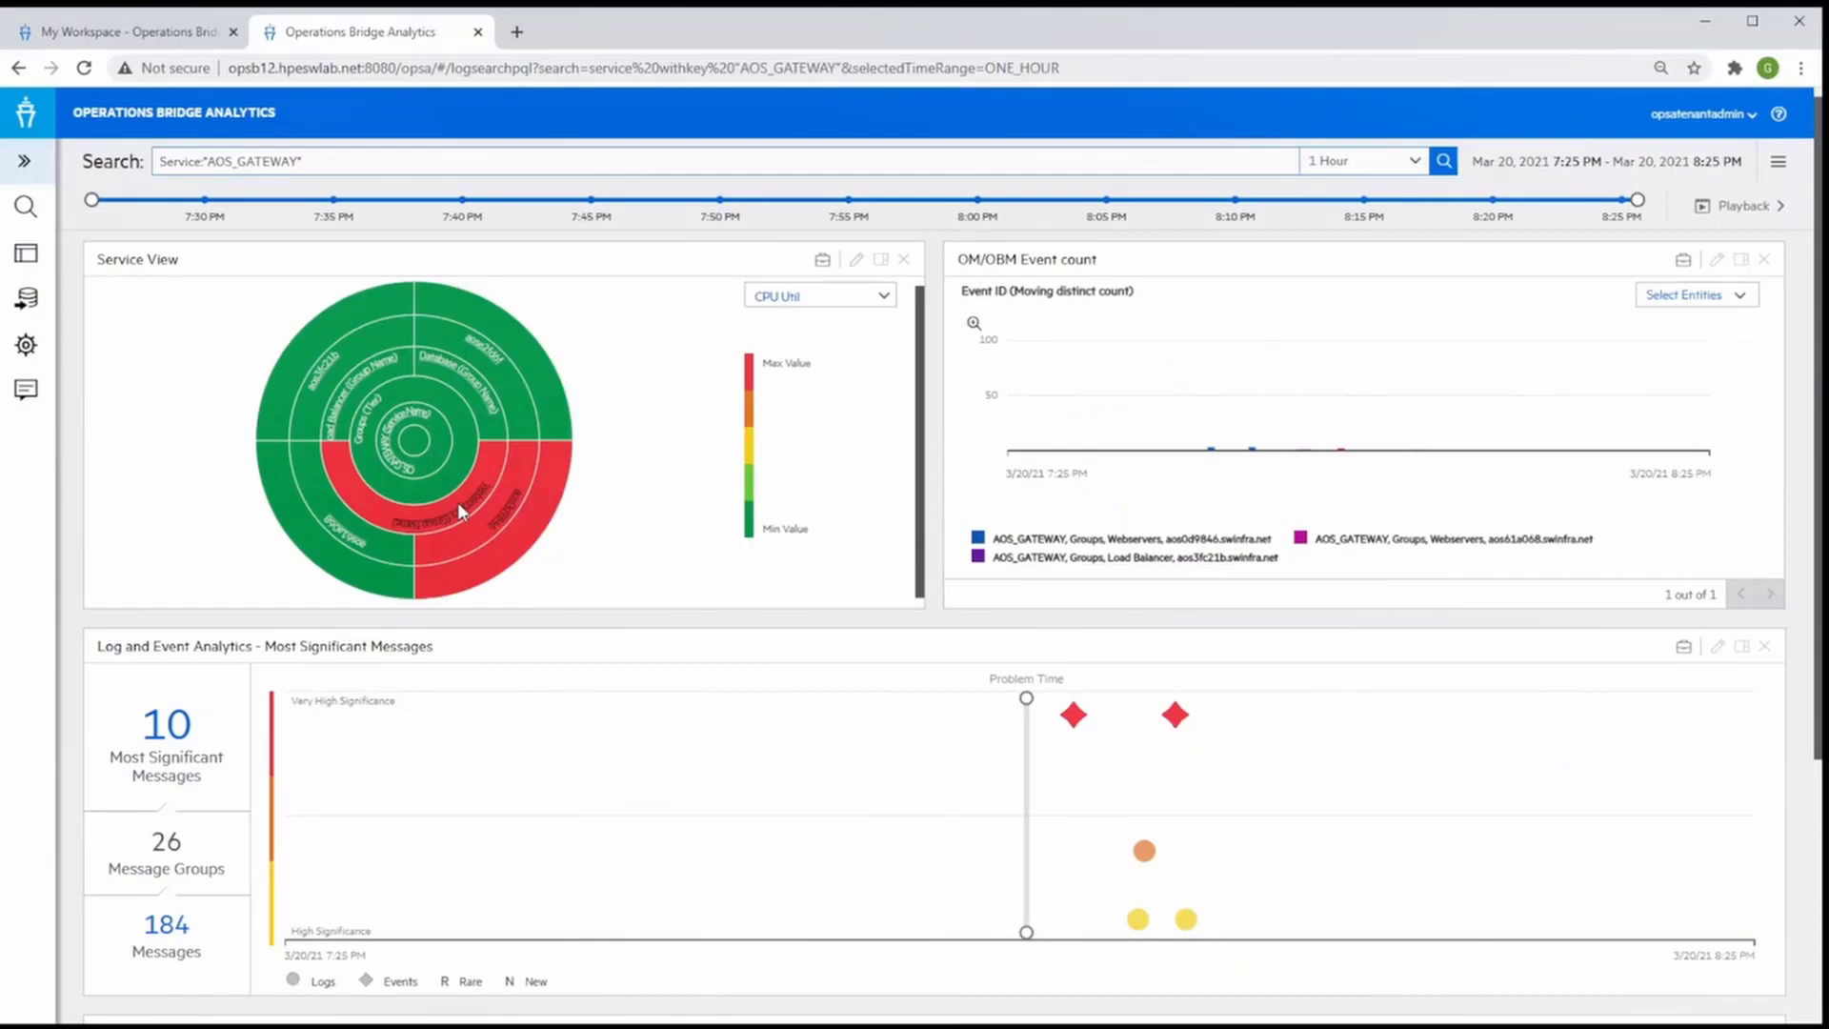
mouse_move(446, 429)
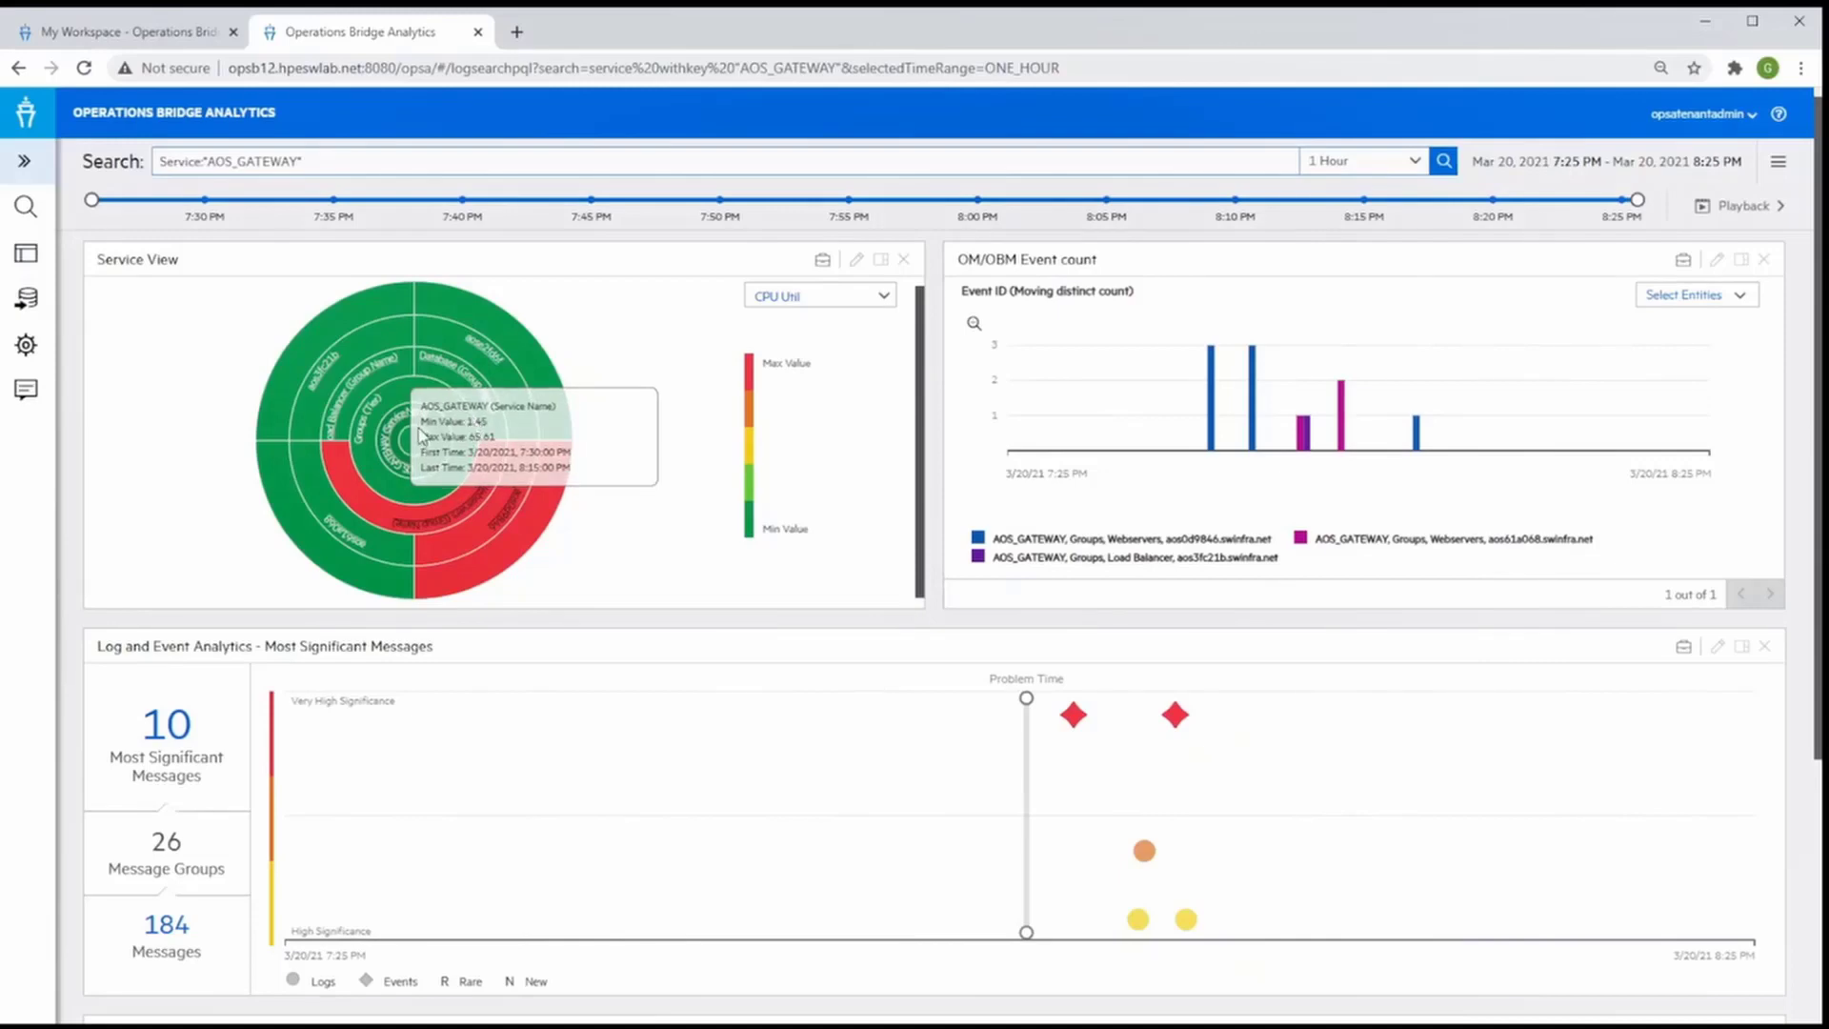
mouse_move(397, 425)
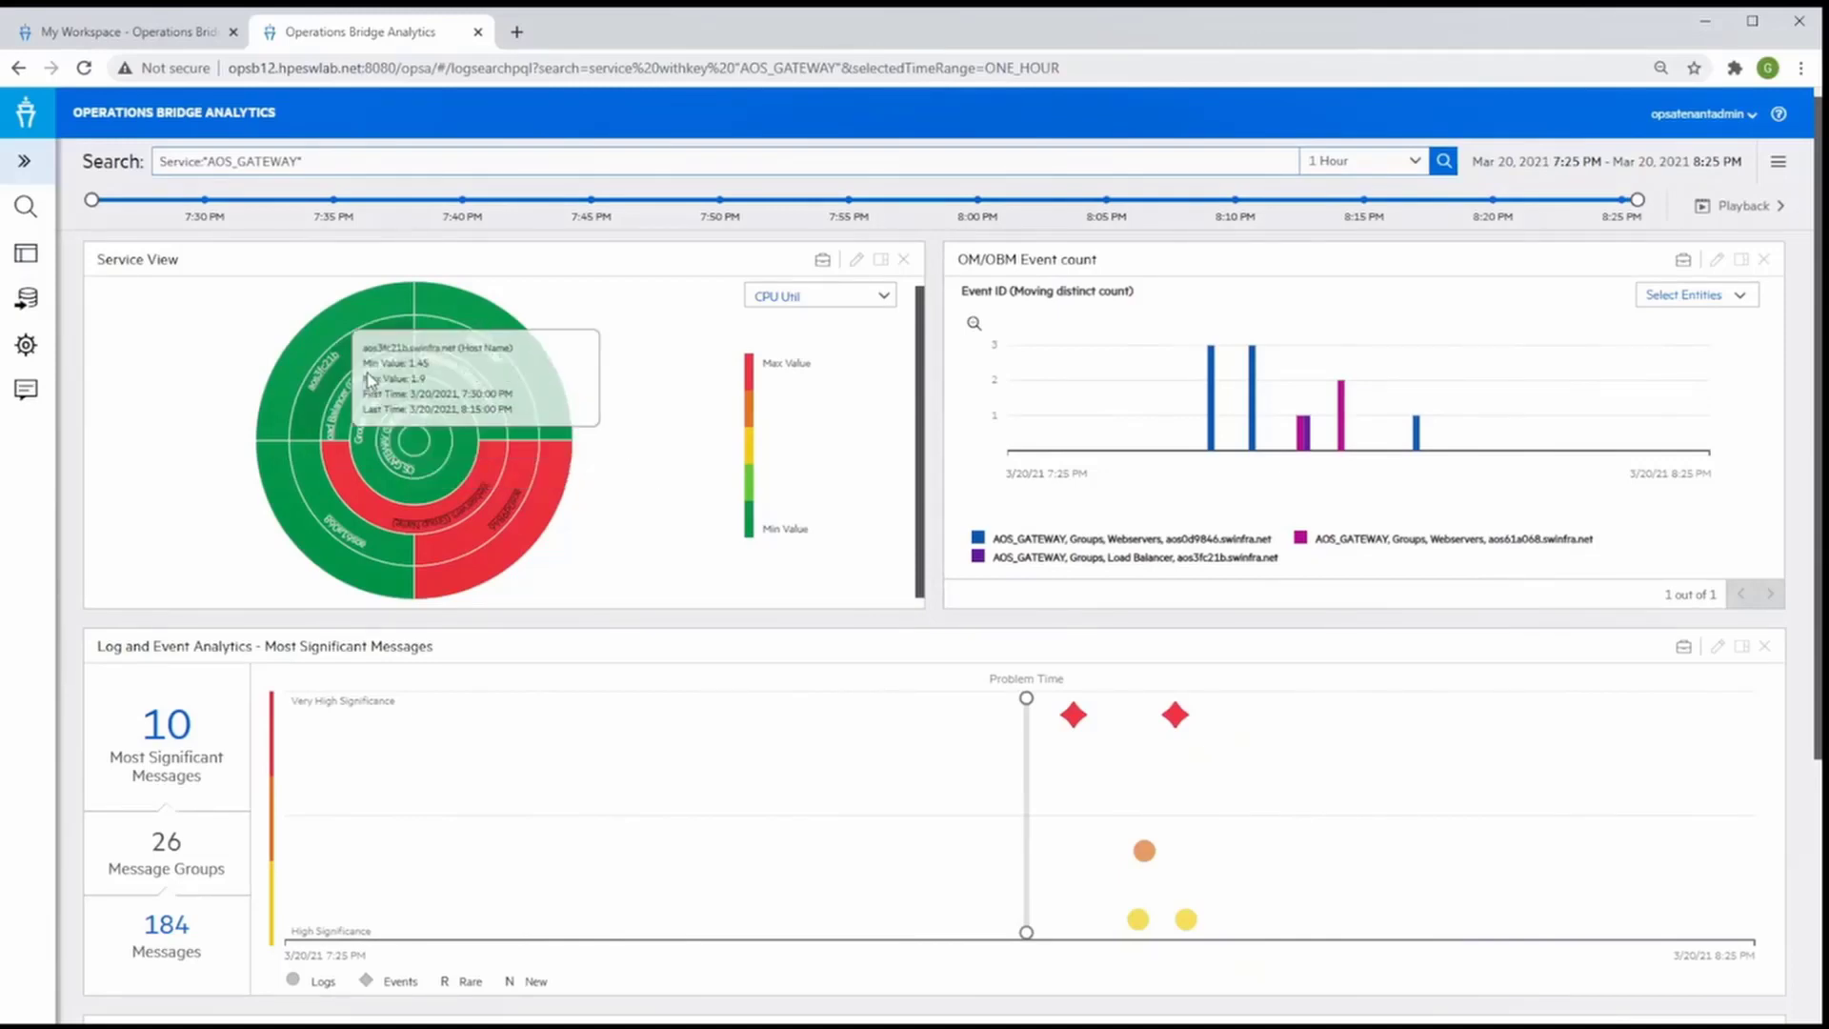
mouse_move(419, 419)
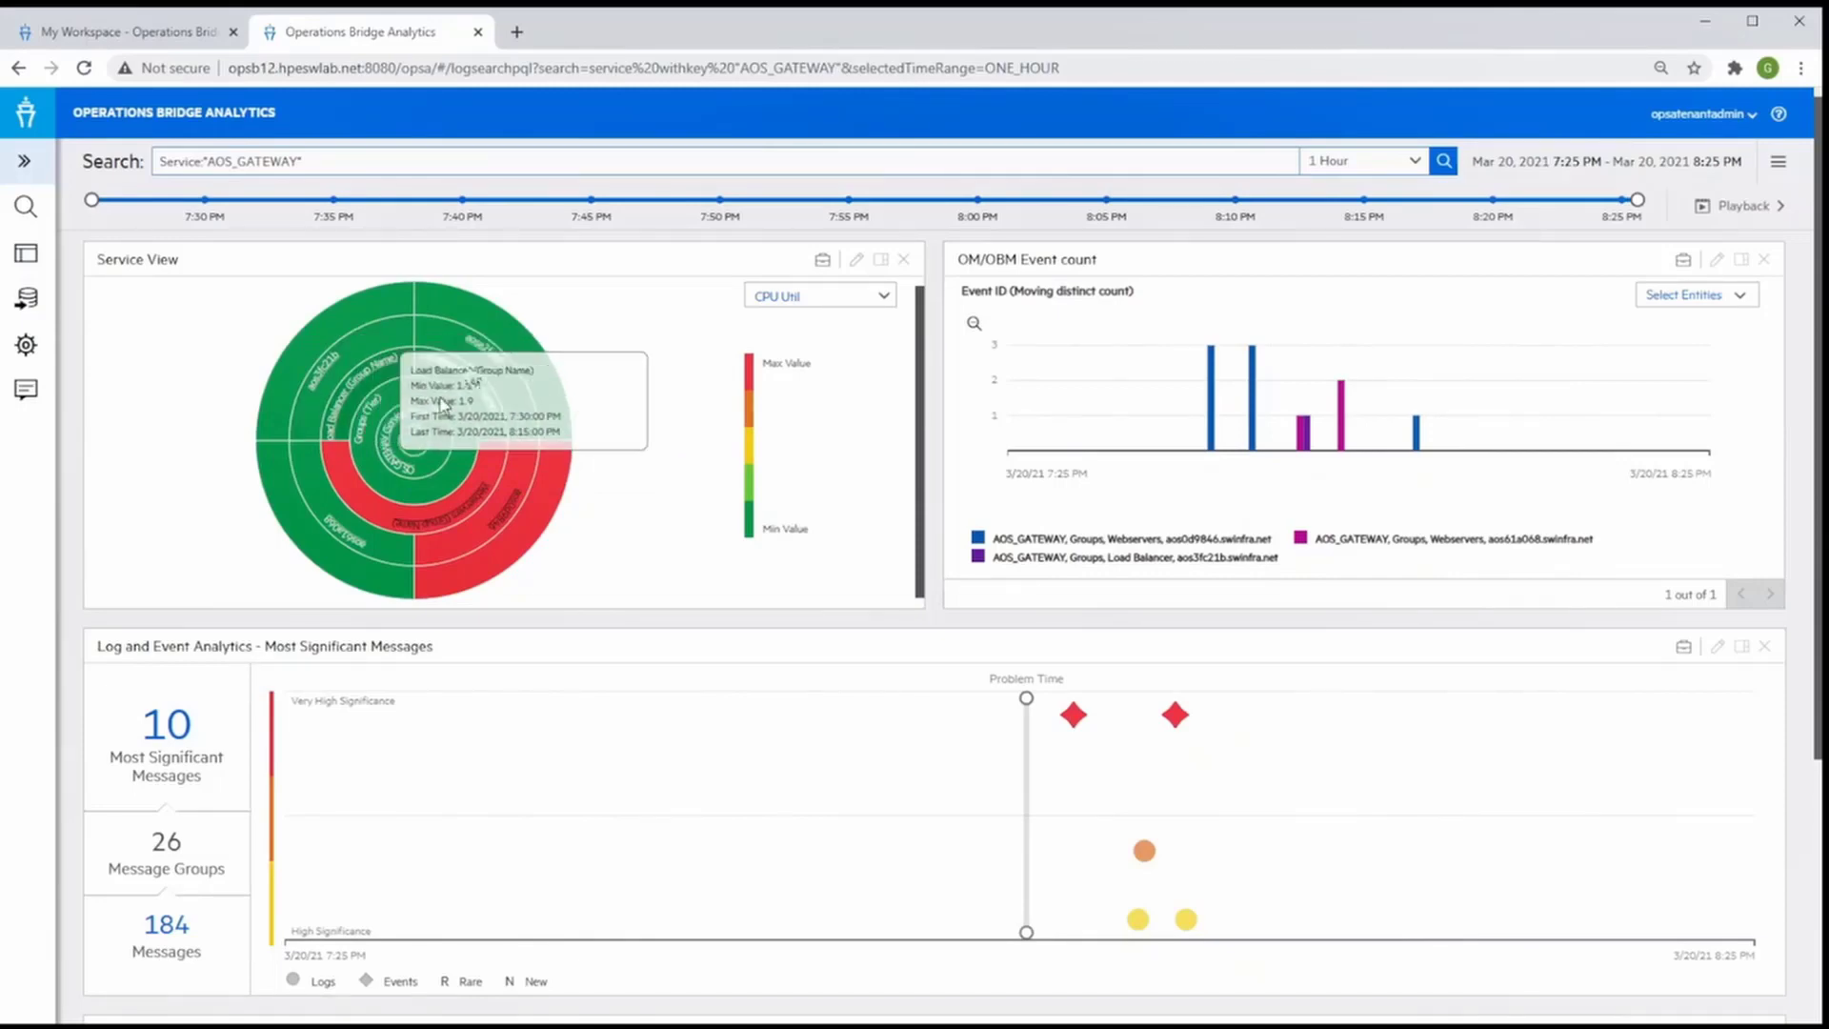
mouse_move(549, 371)
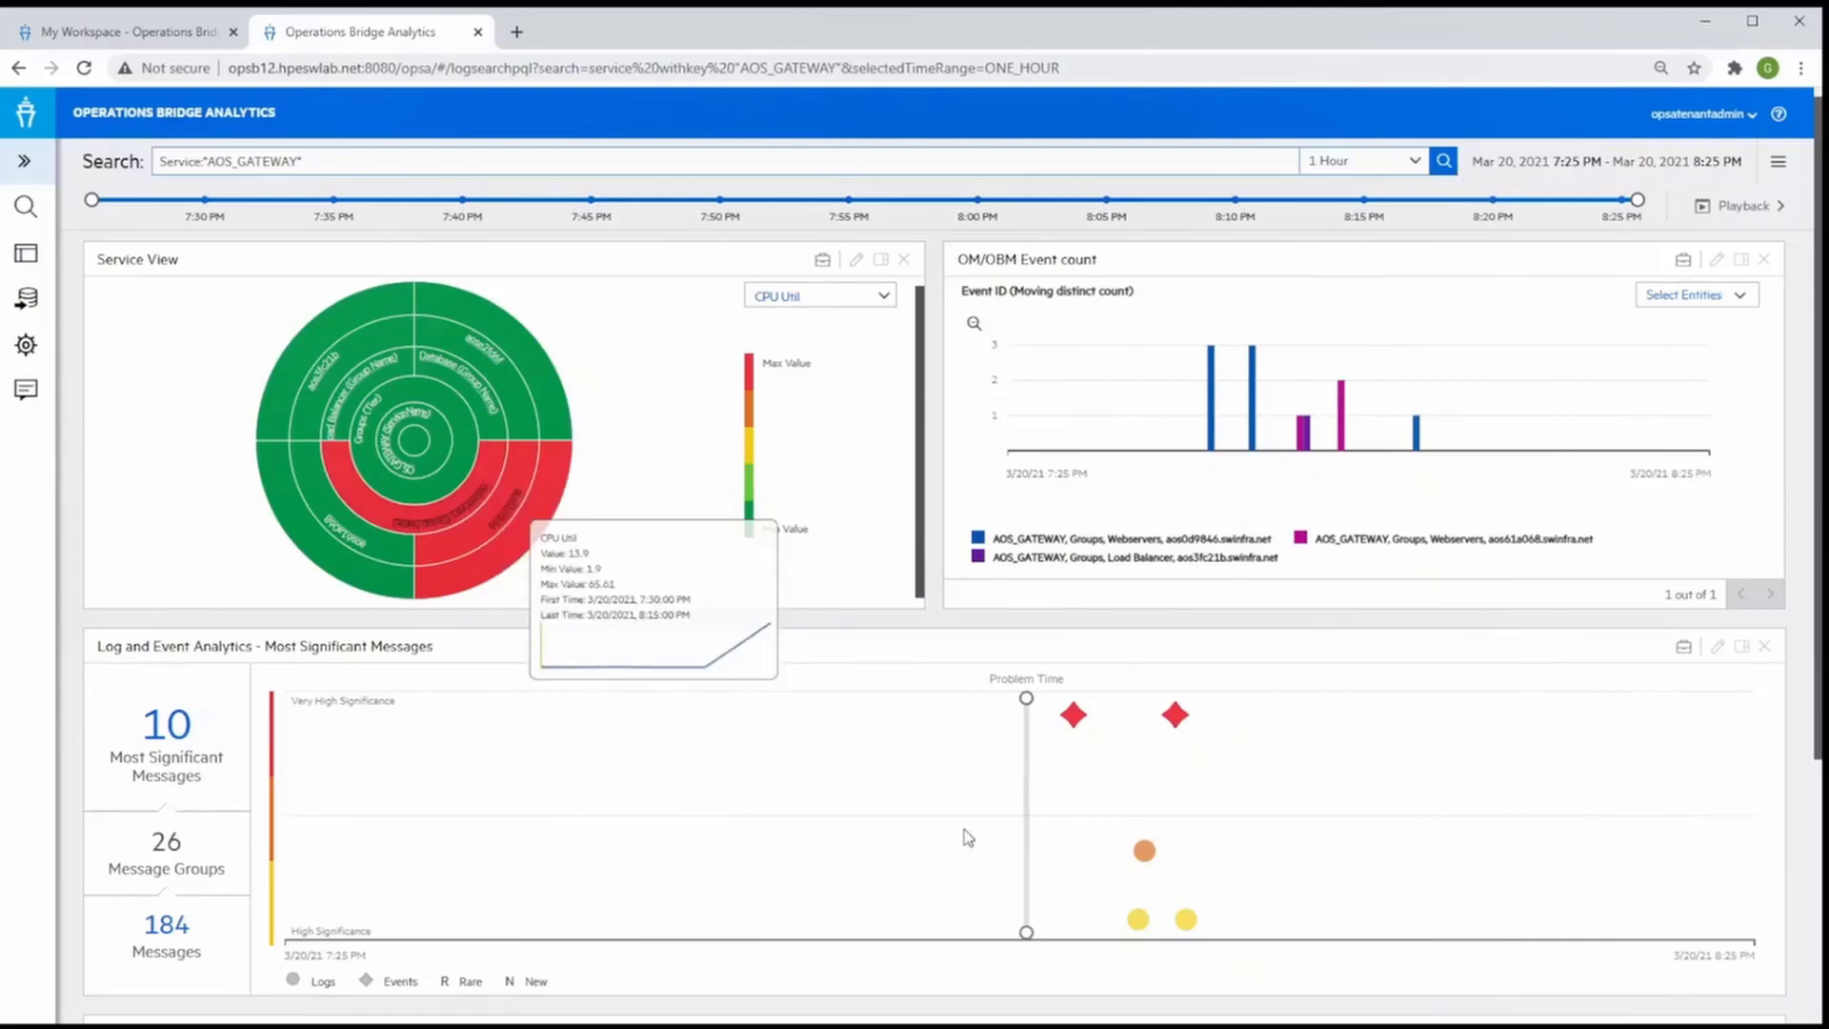
mouse_move(930, 230)
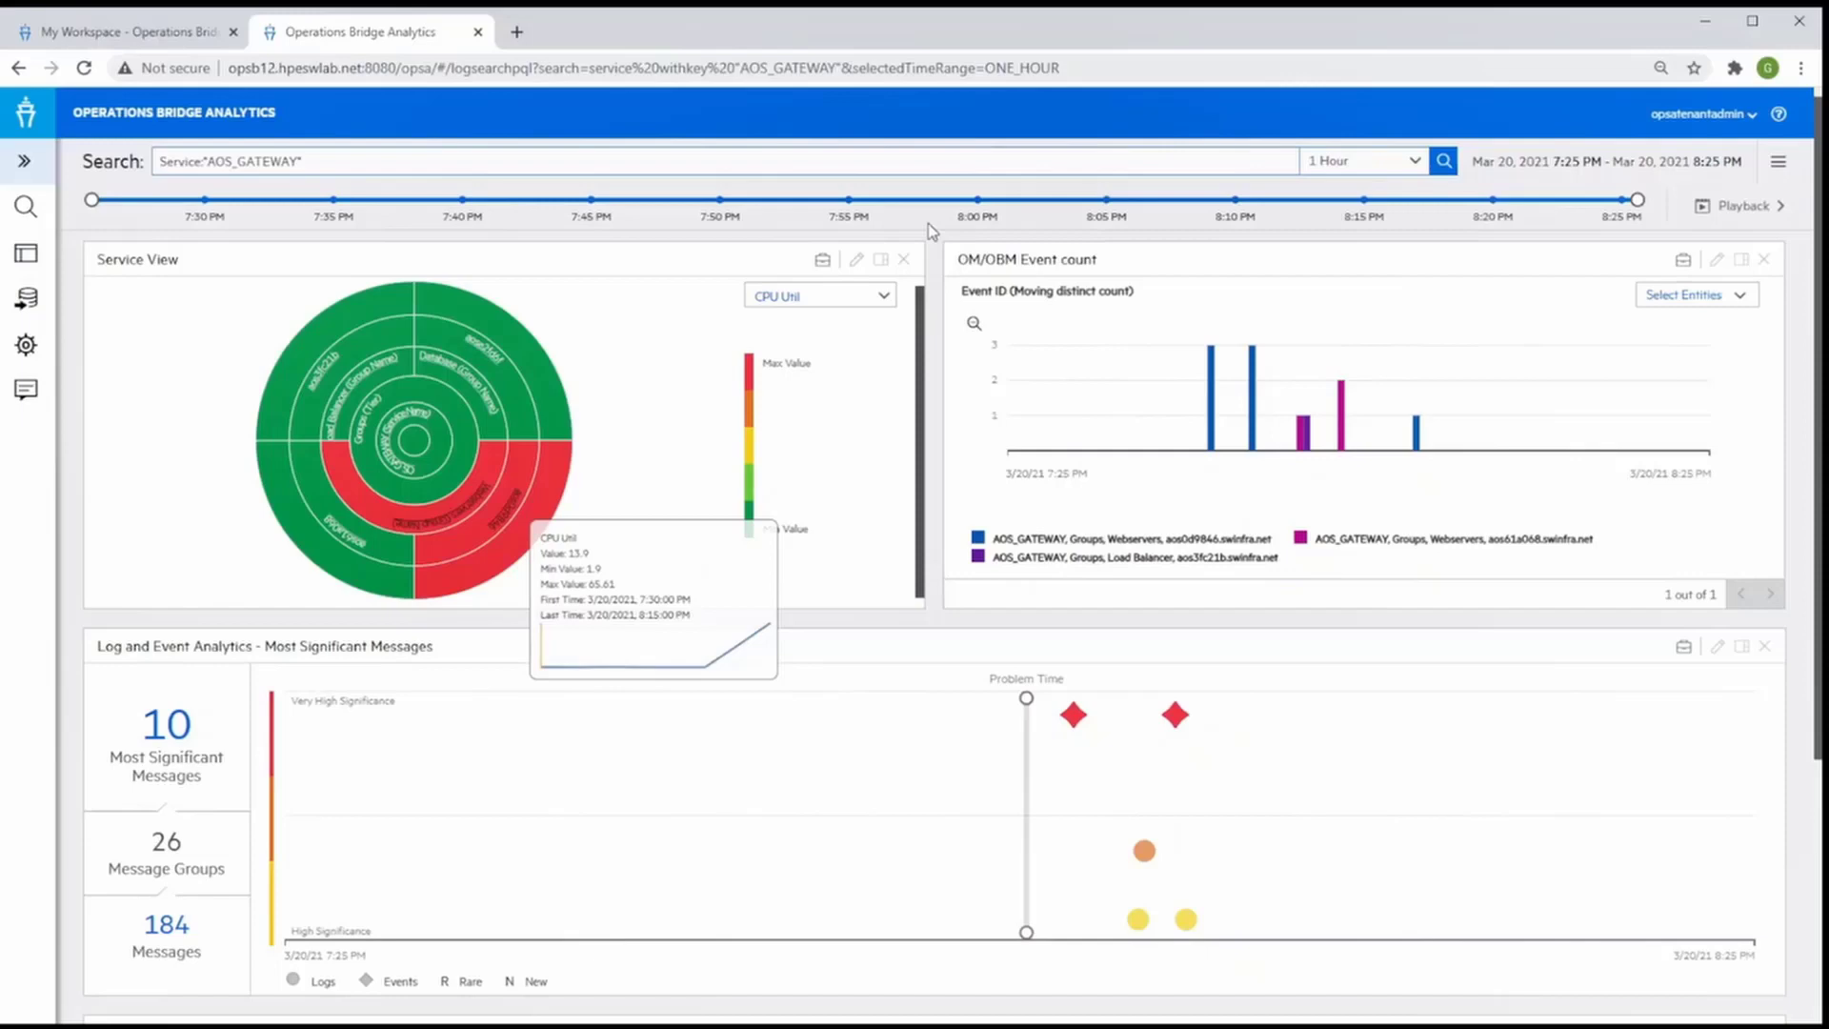
mouse_move(818, 320)
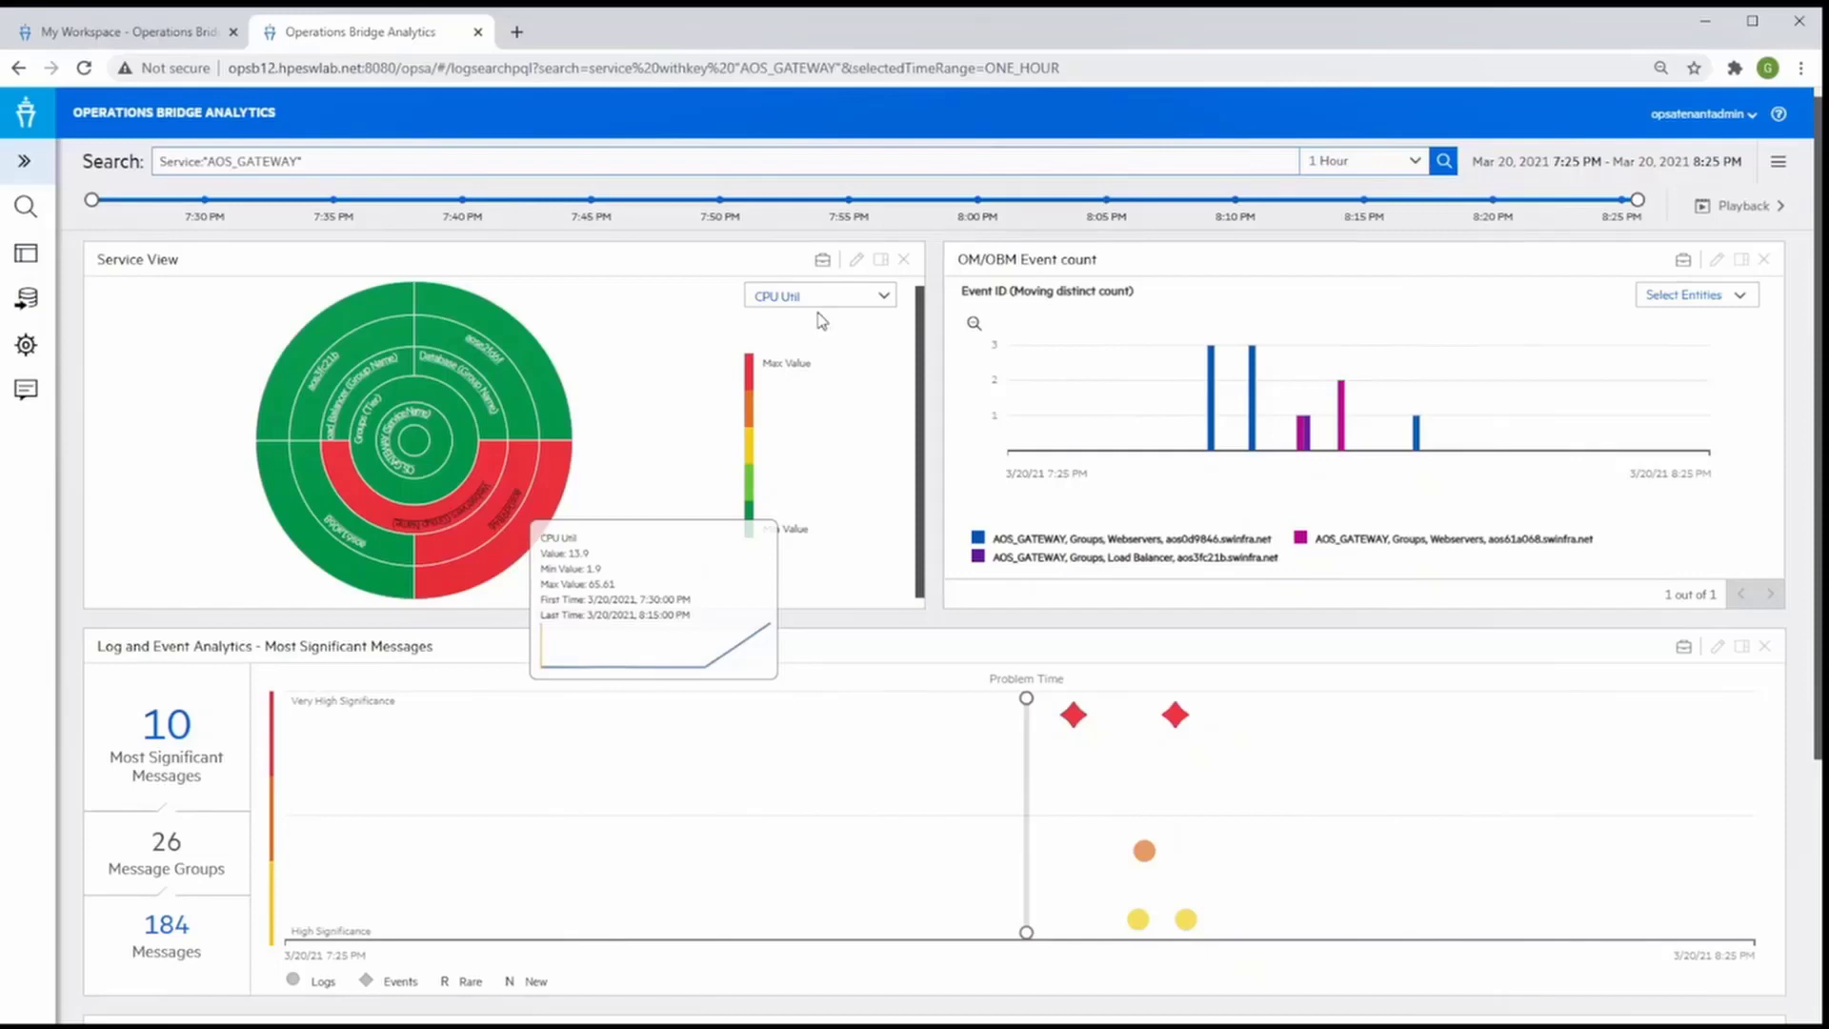
mouse_move(558, 534)
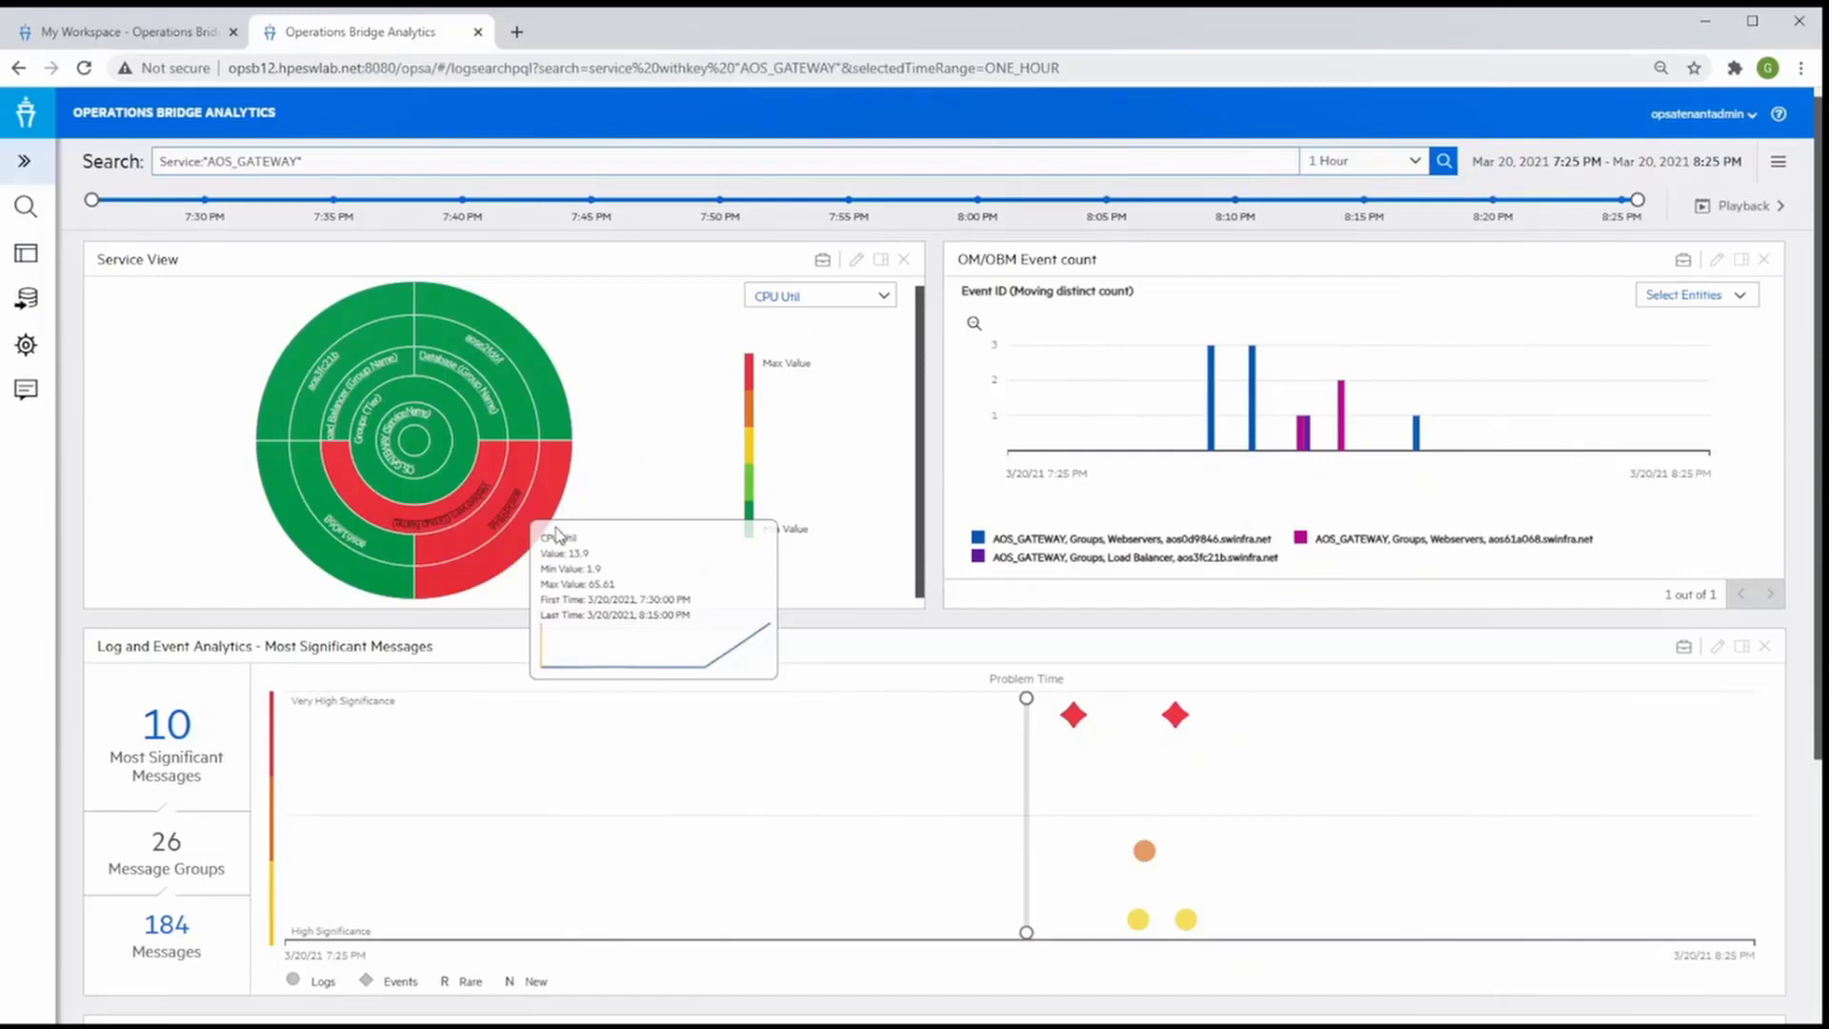
mouse_move(507, 455)
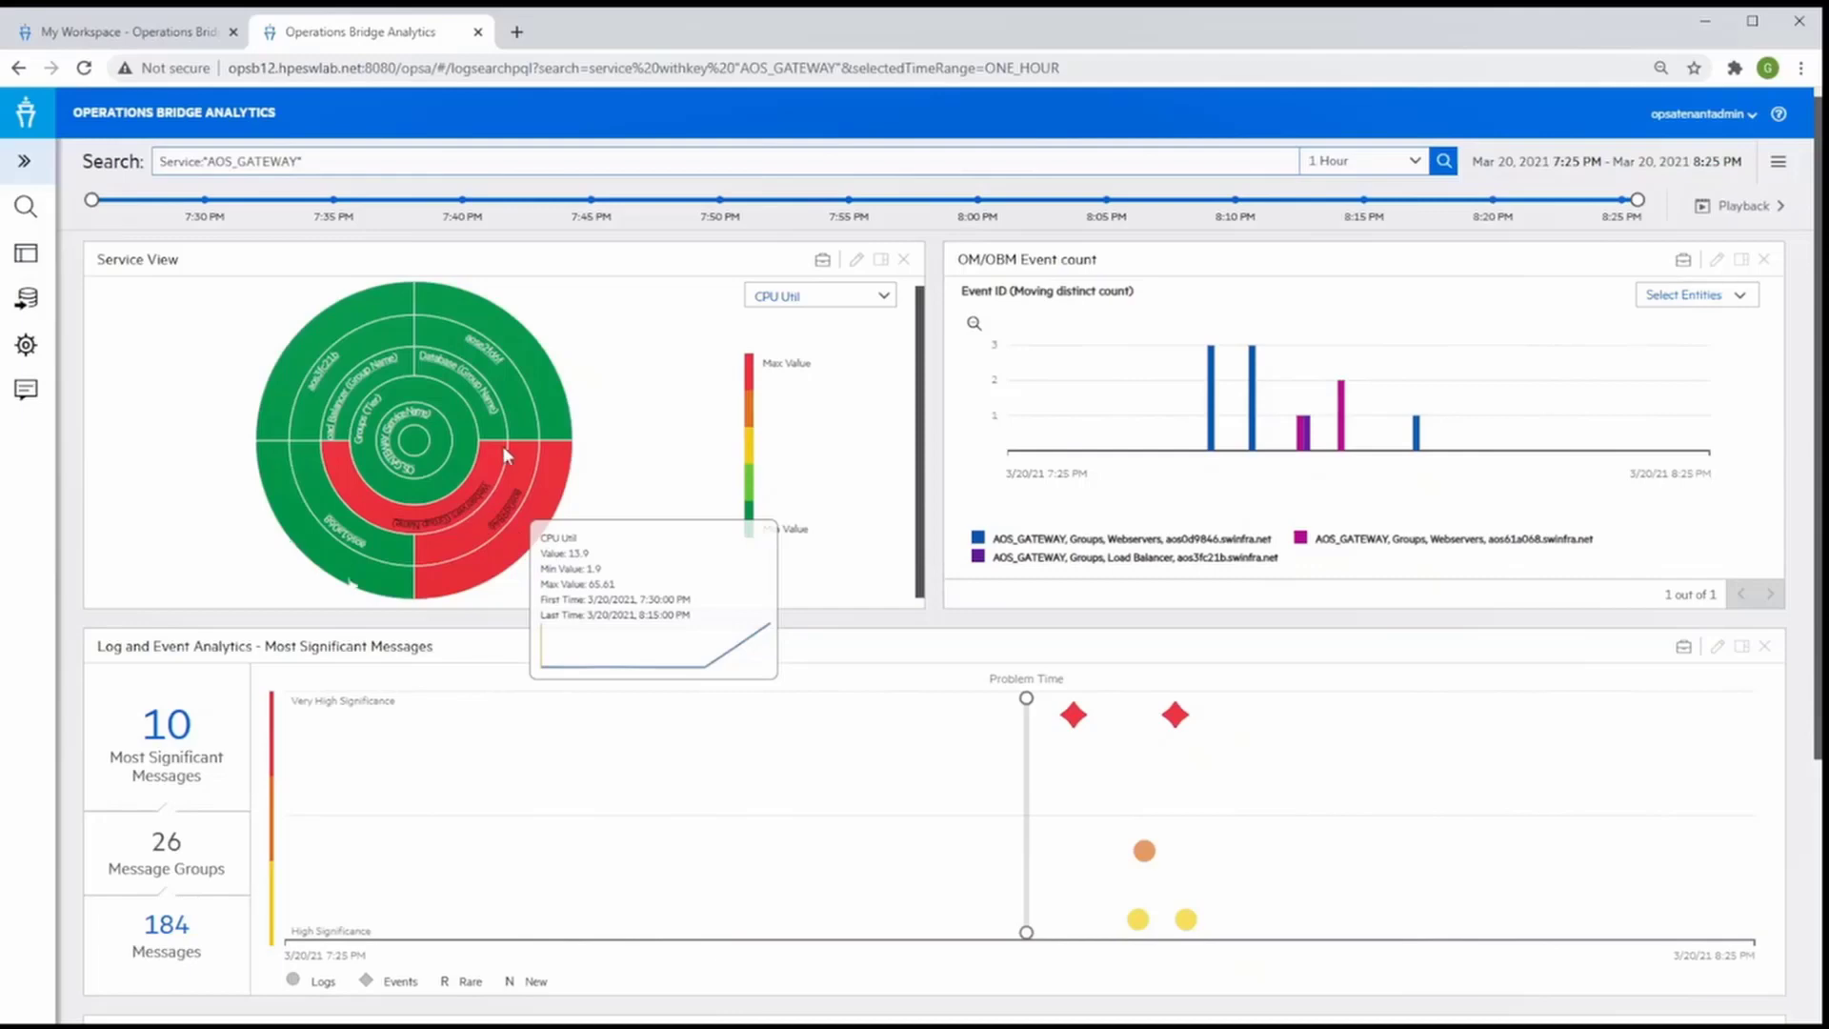
mouse_move(391, 294)
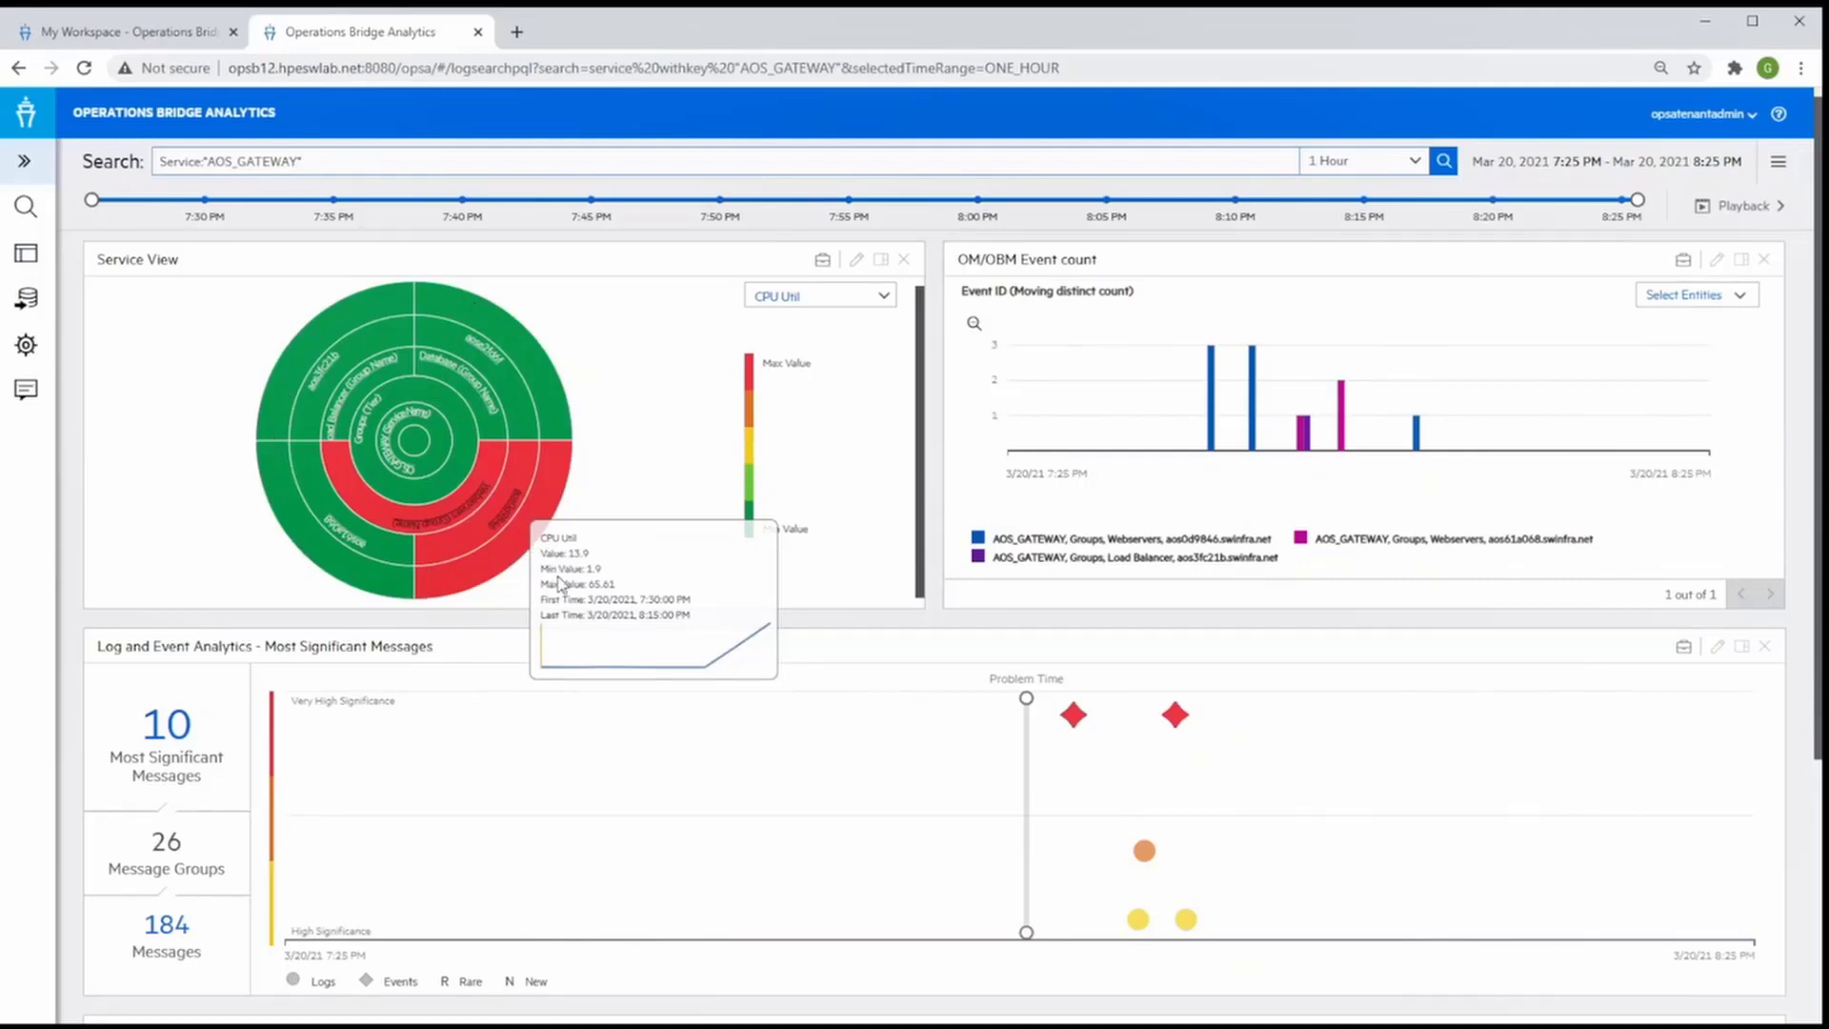
mouse_move(569, 615)
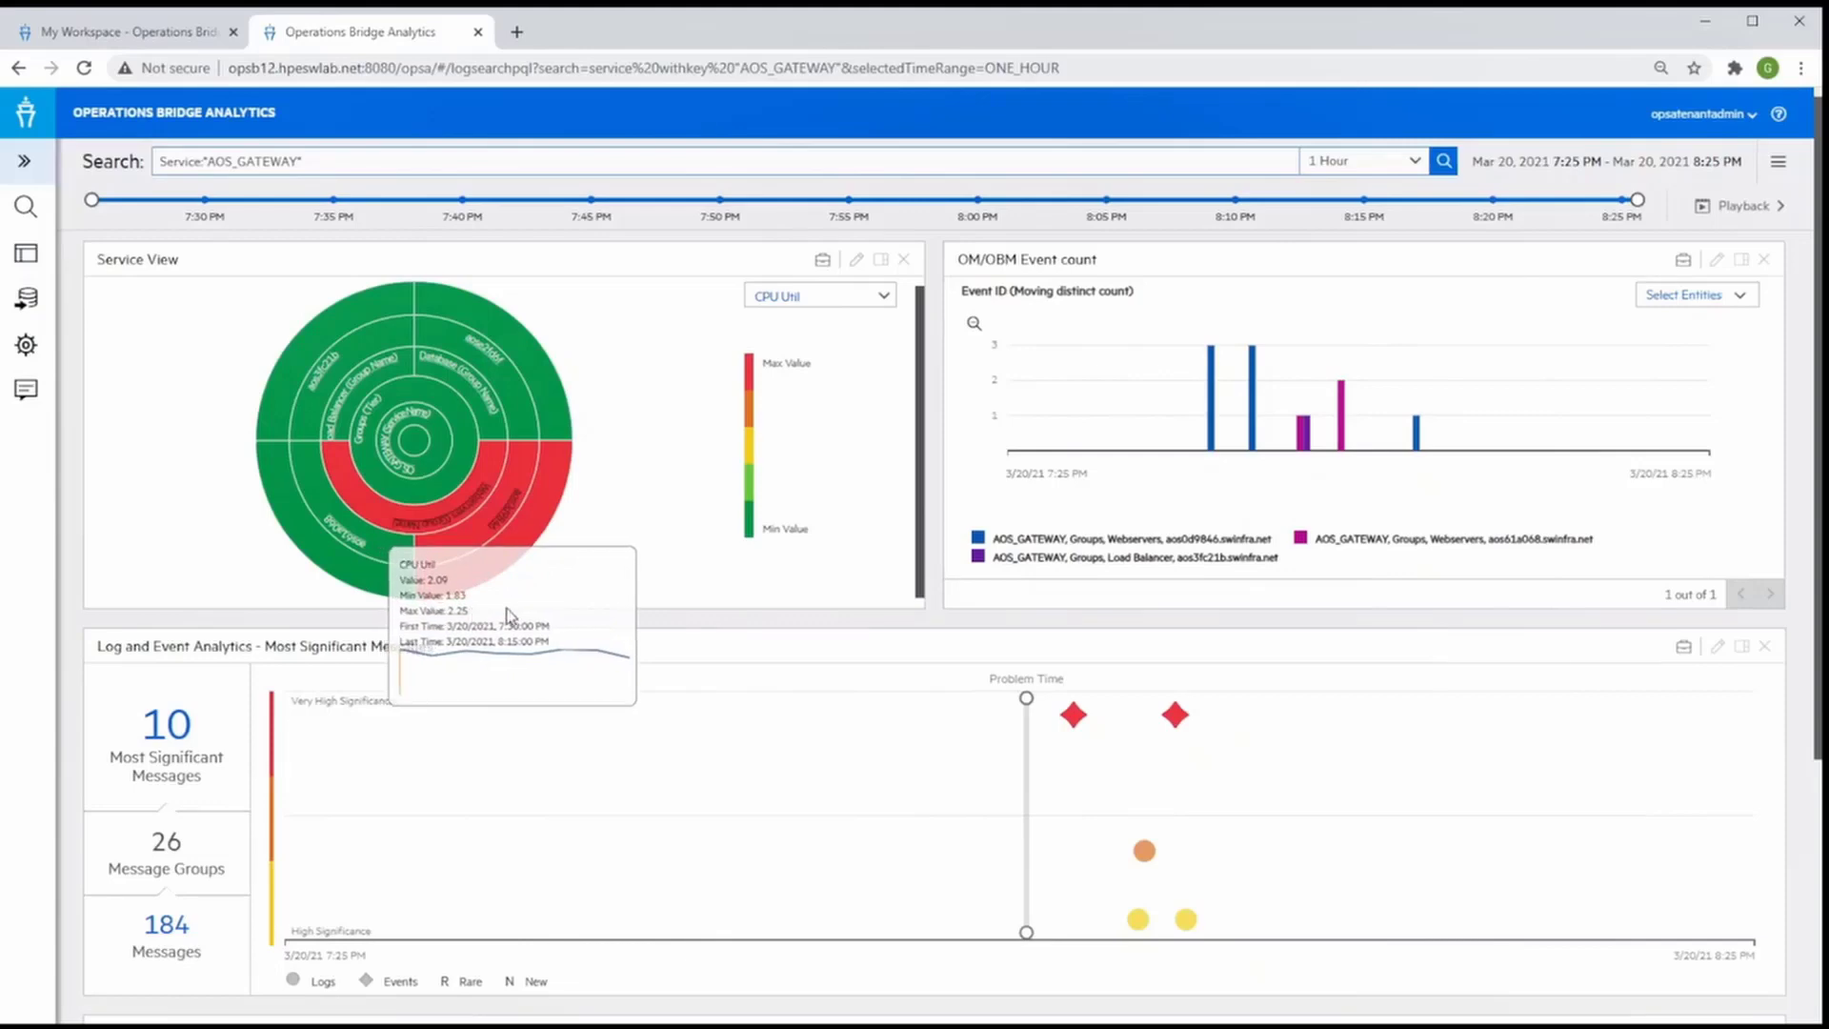
mouse_move(1469, 561)
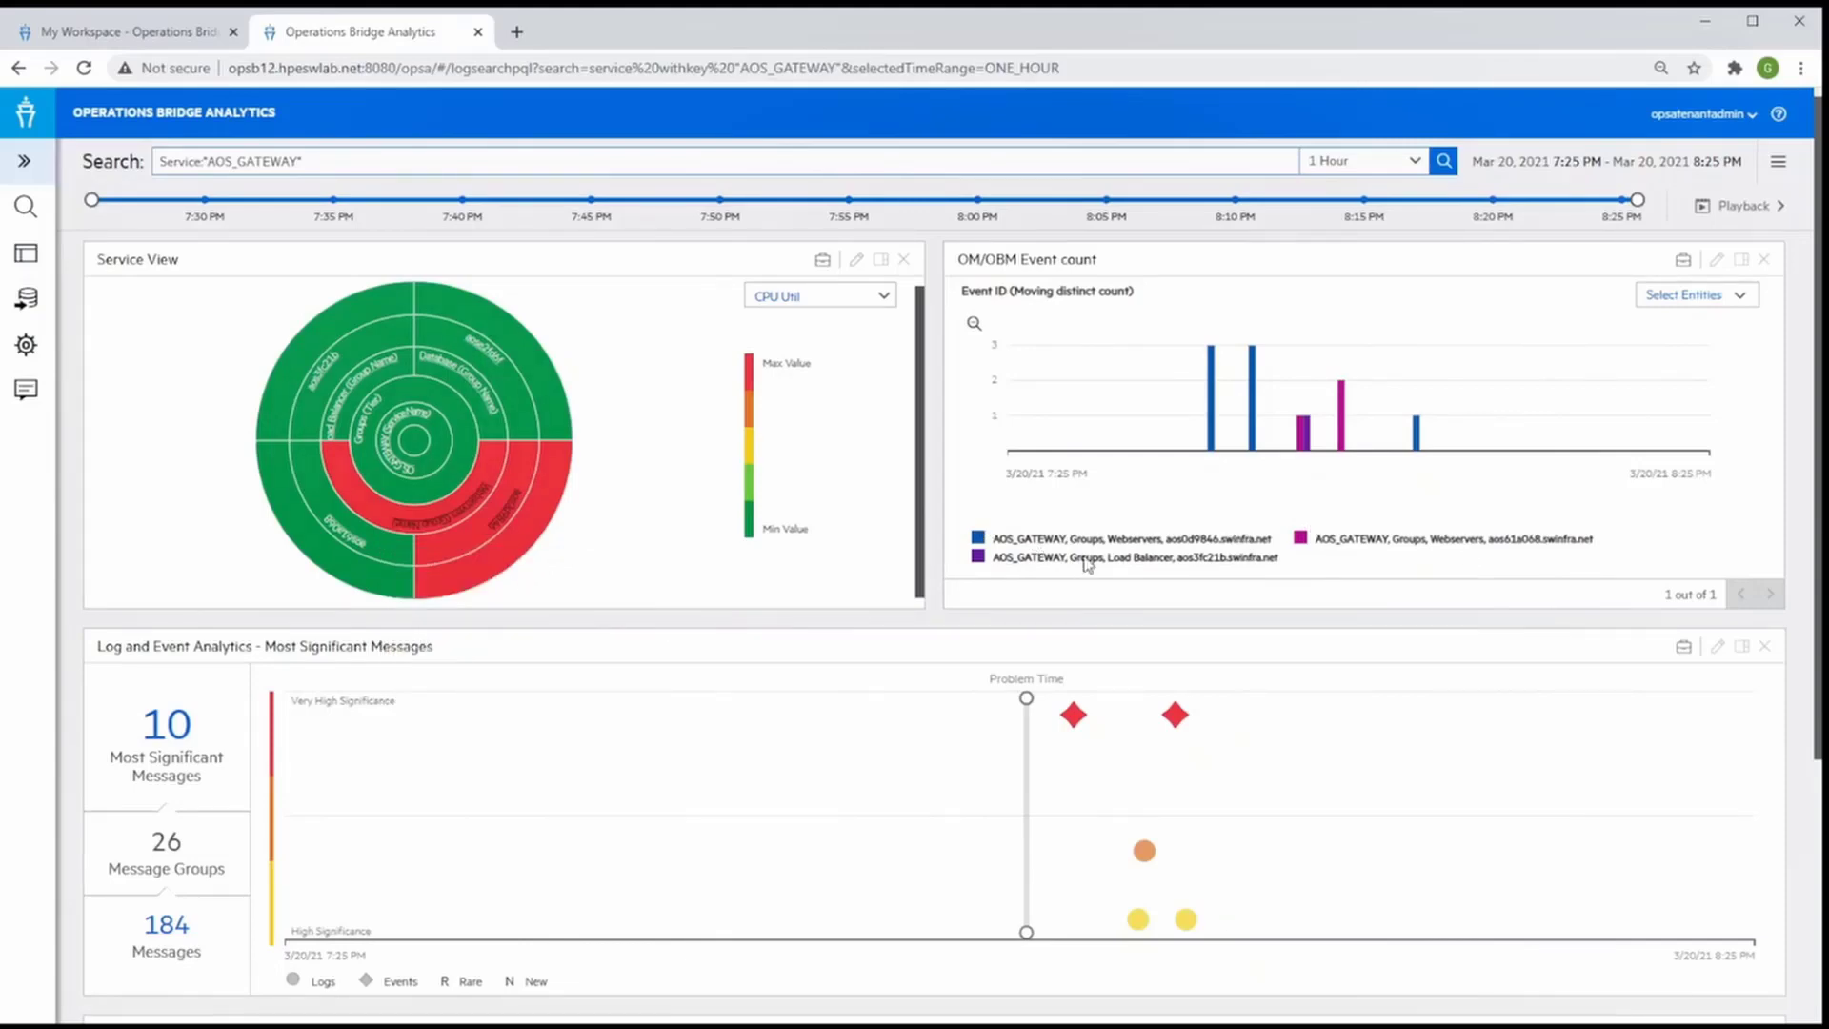
mouse_move(1141, 918)
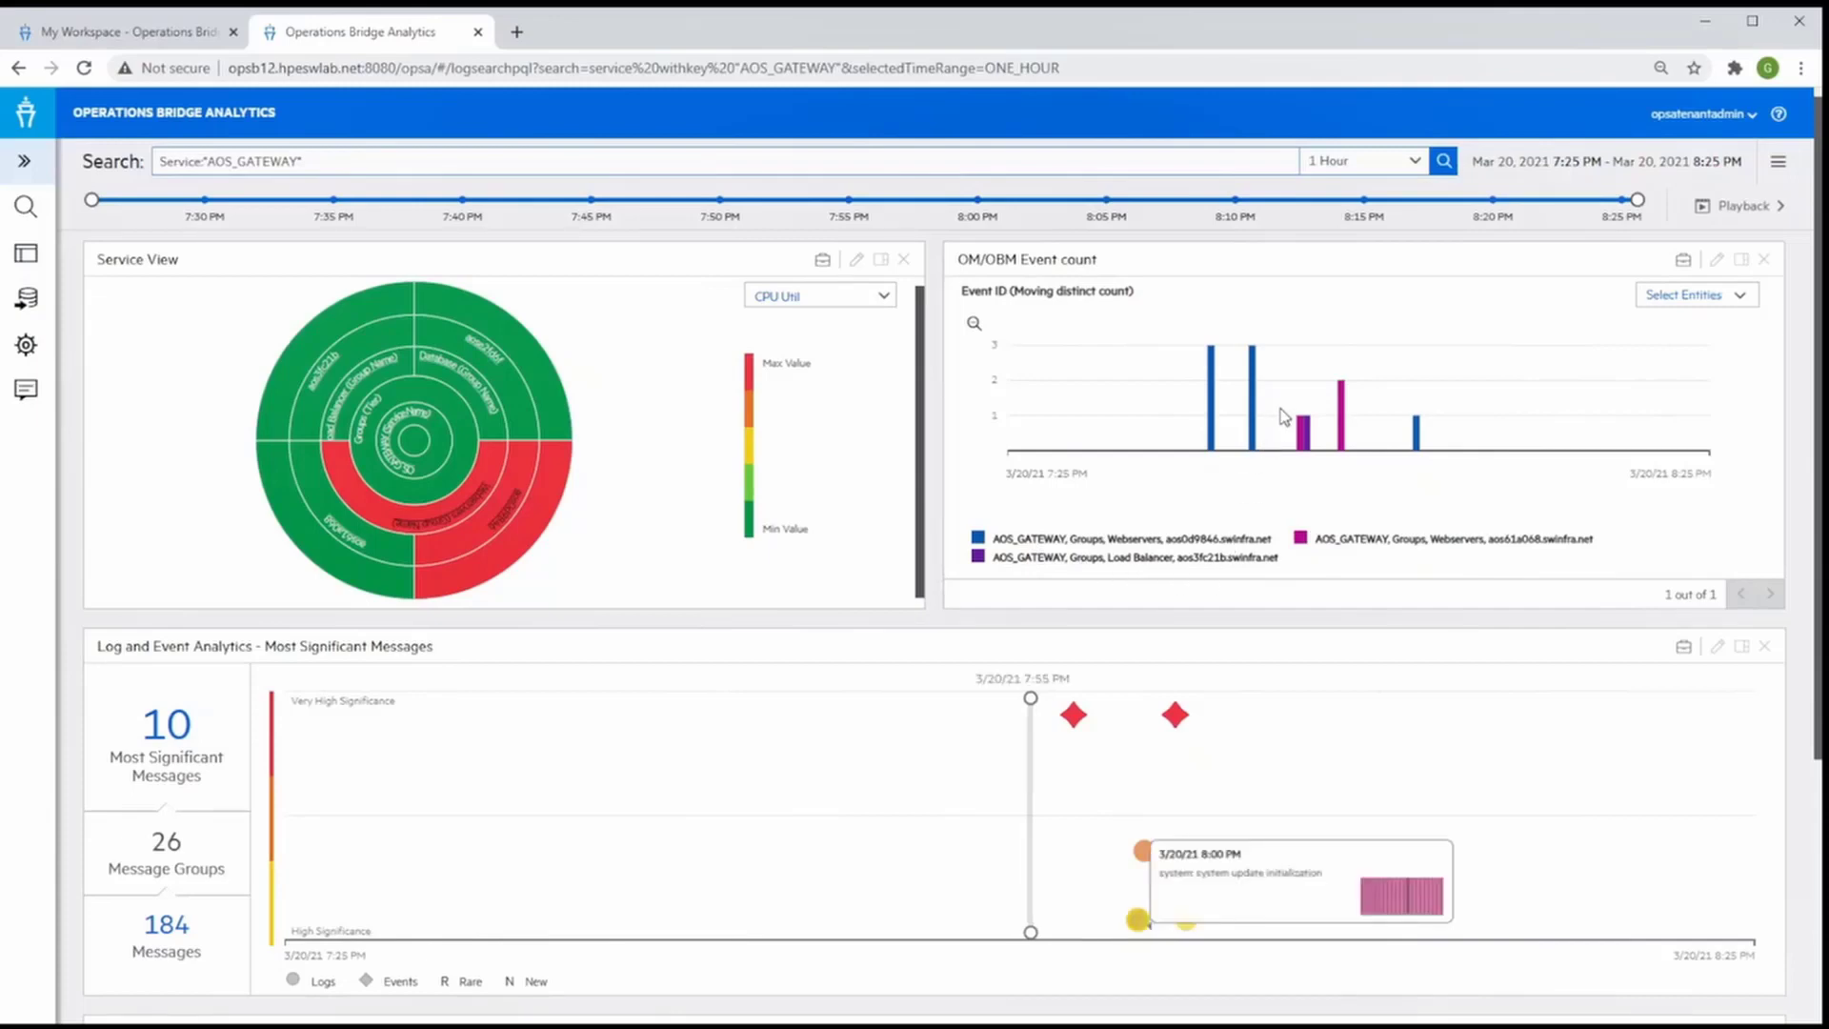
mouse_move(1178, 855)
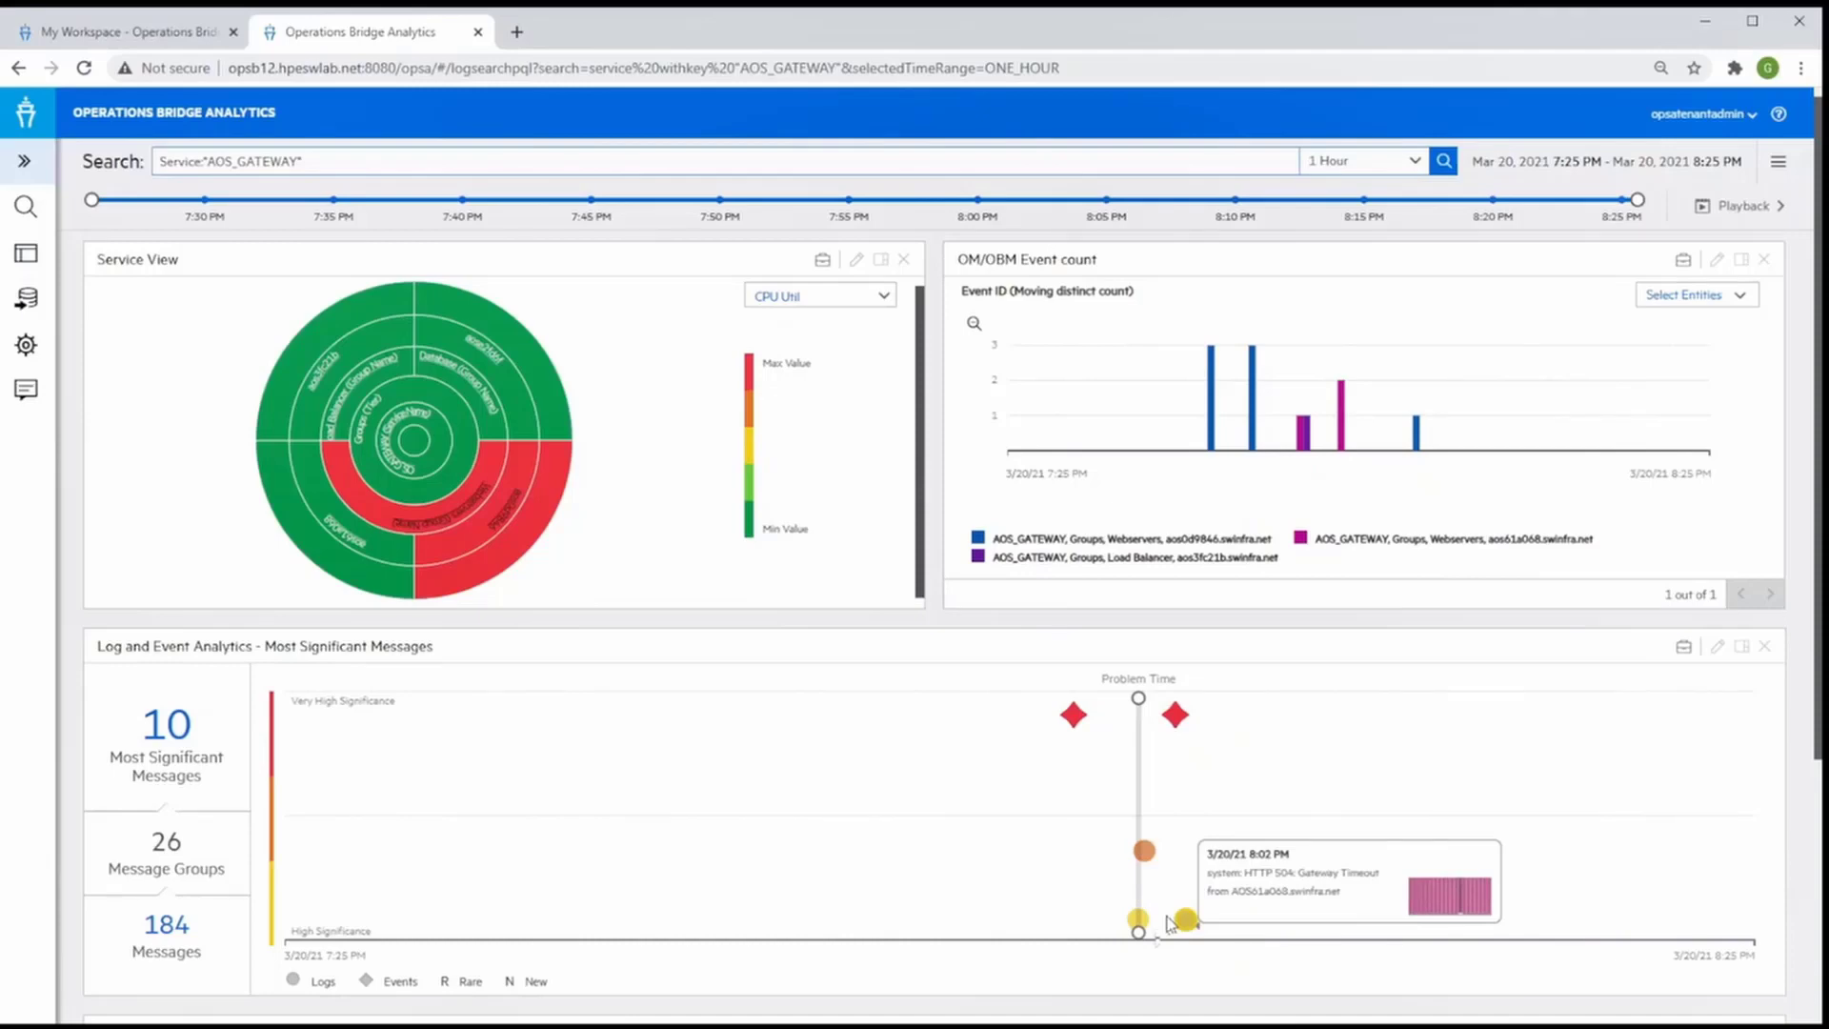
mouse_move(1176, 715)
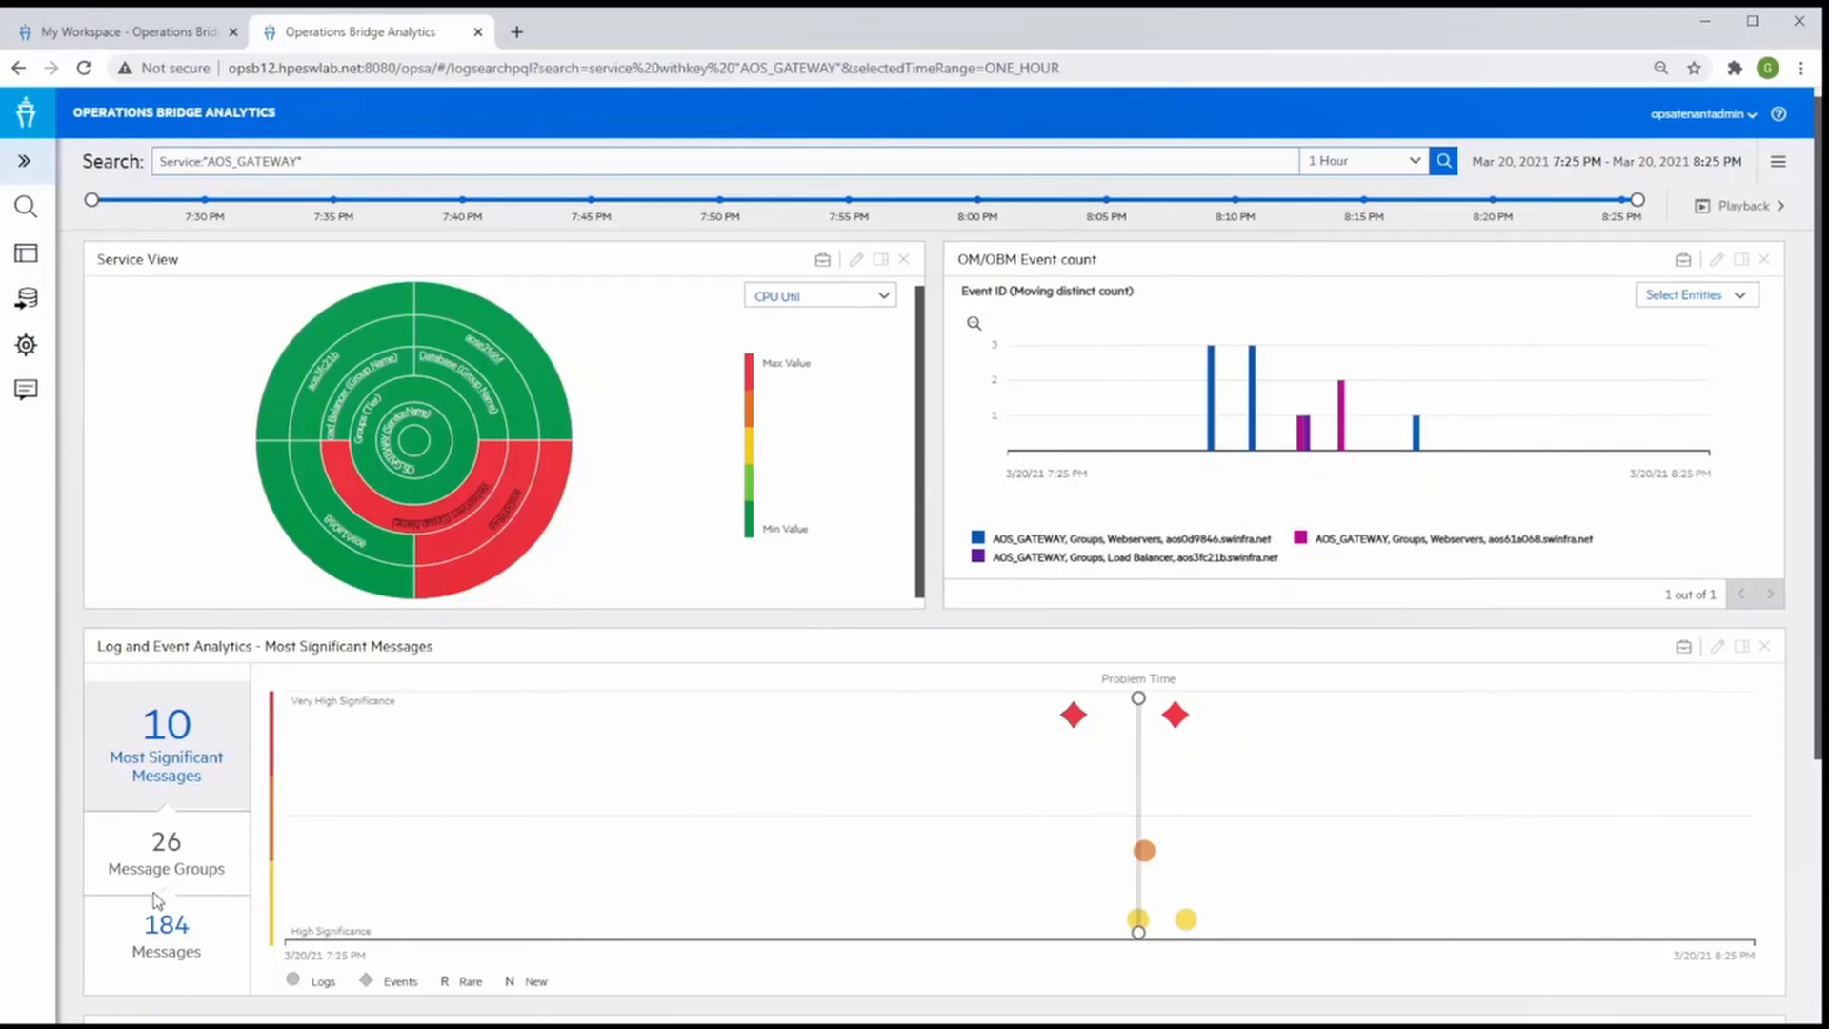
mouse_move(225, 980)
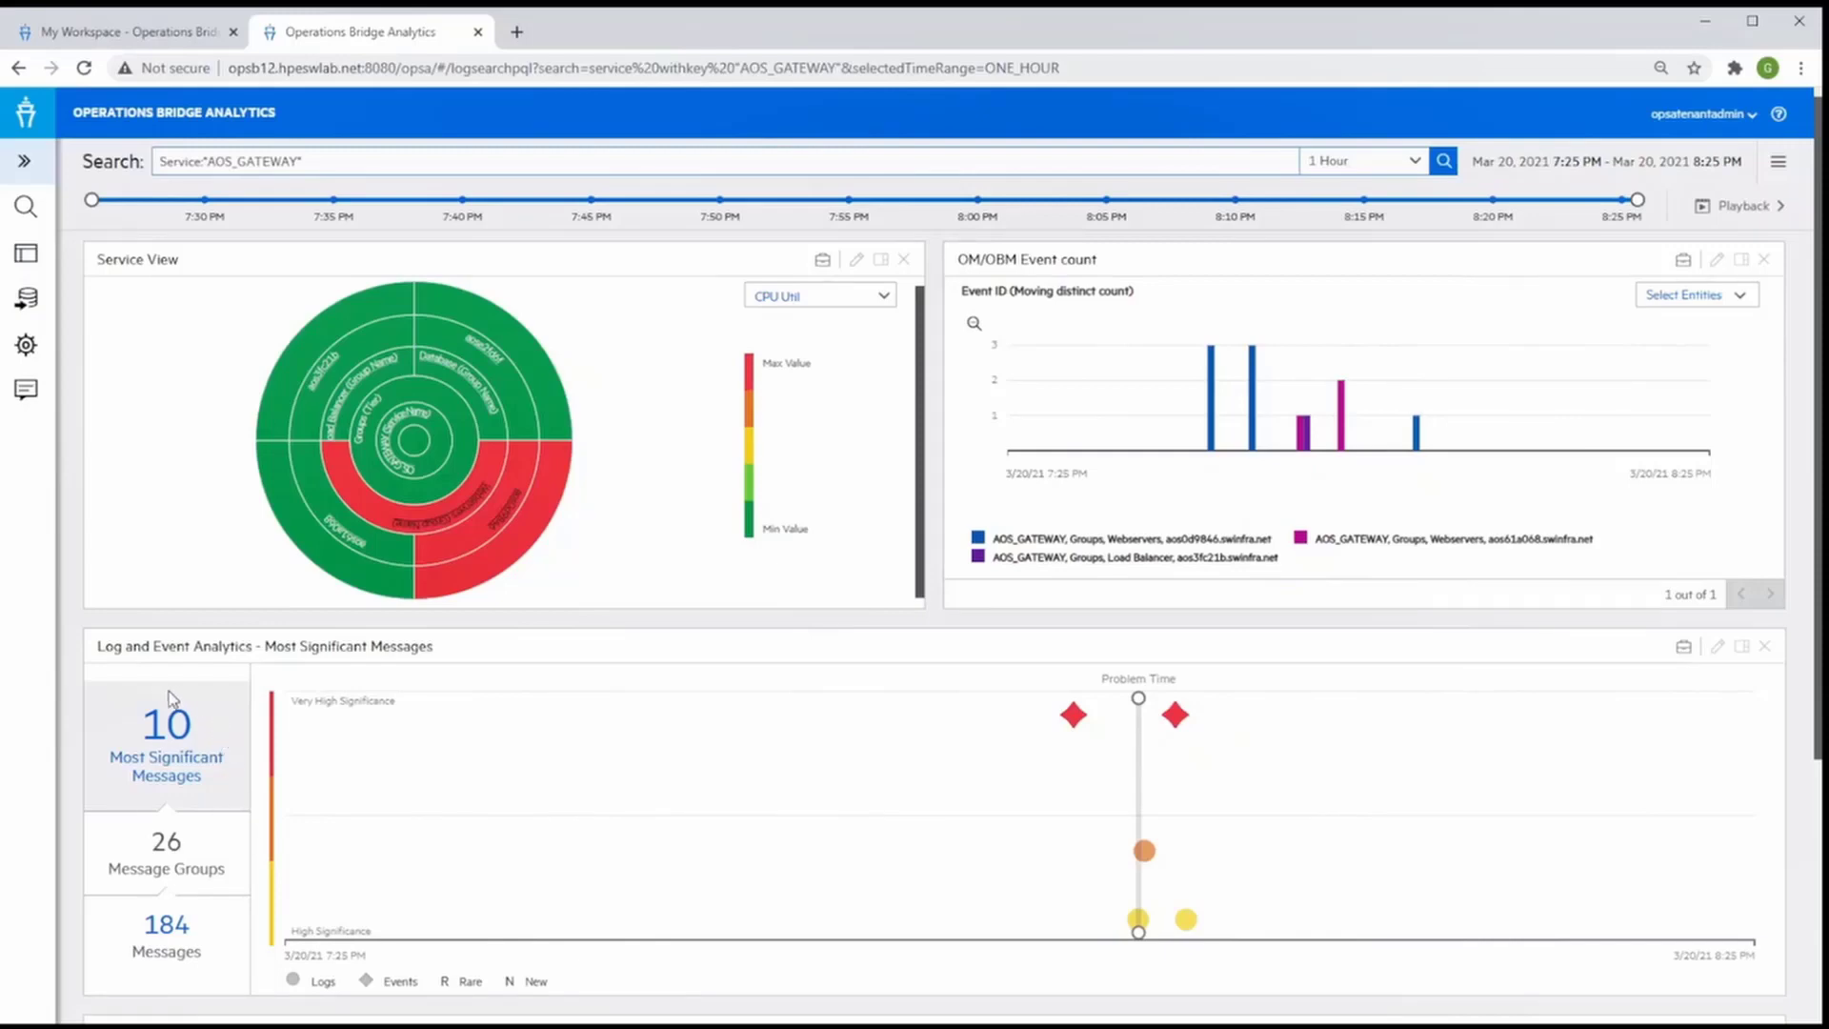
mouse_move(213, 791)
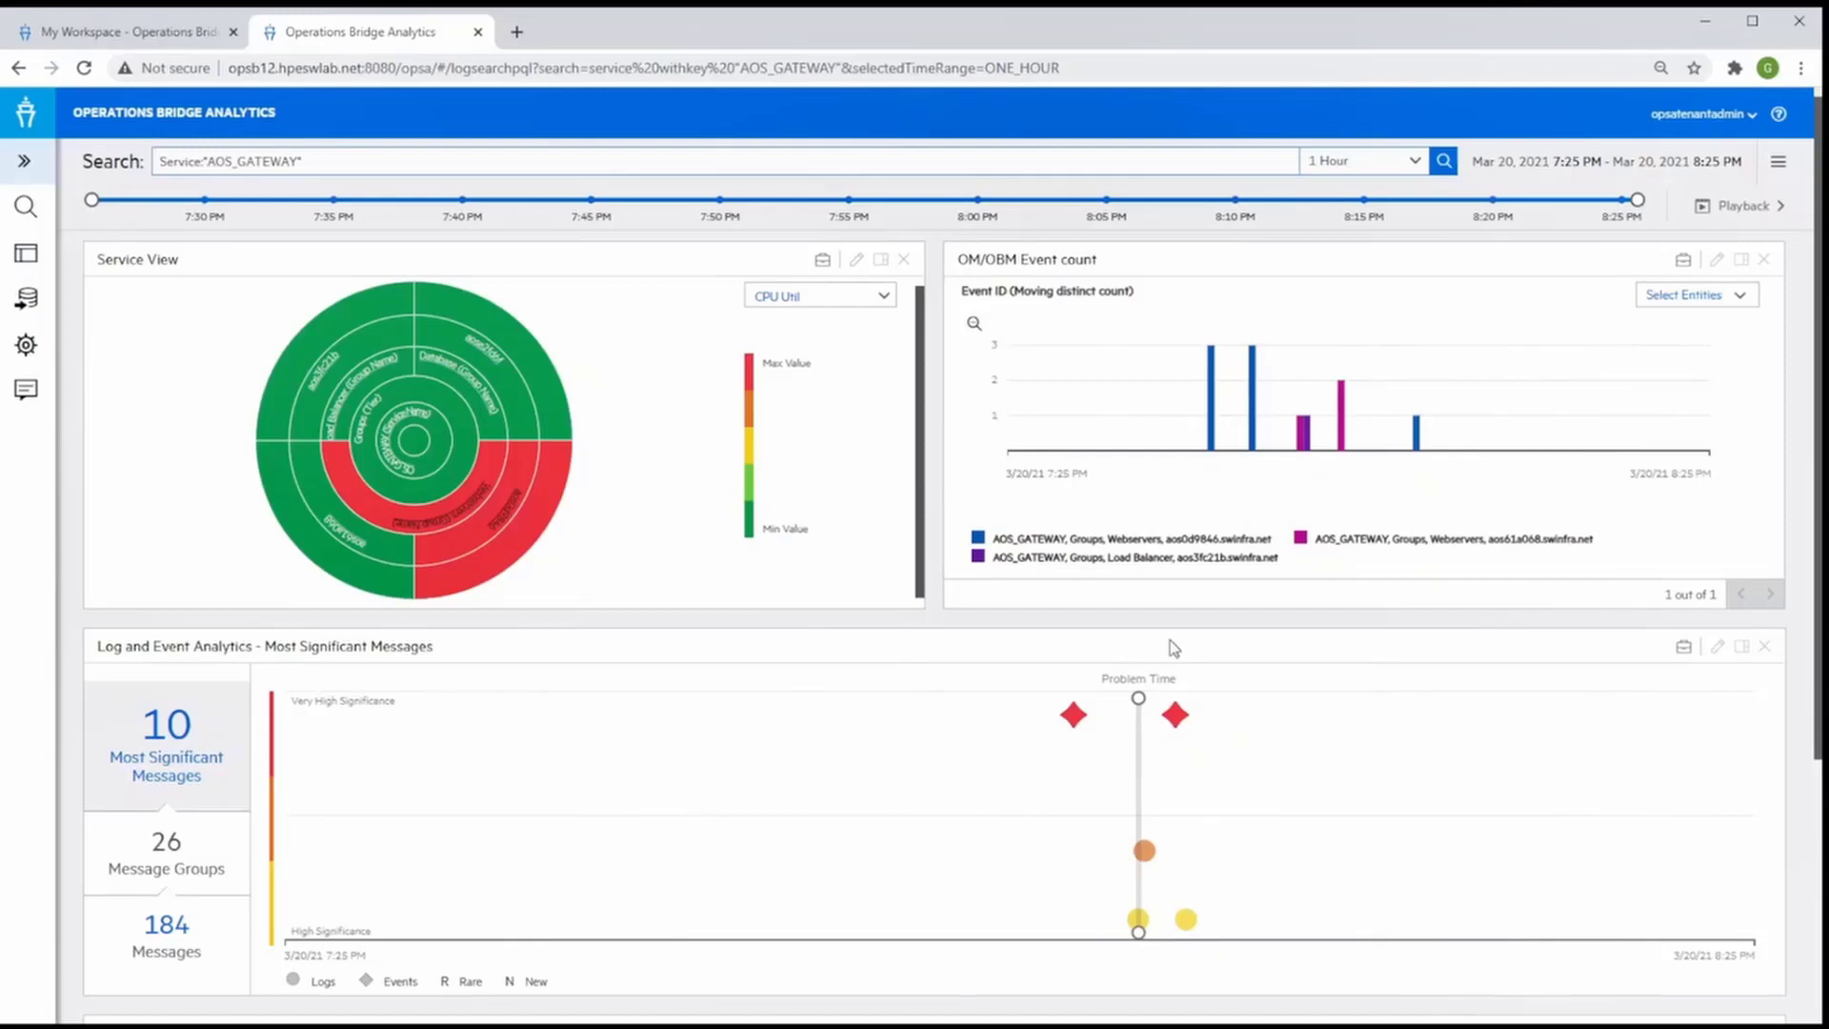
mouse_move(1014, 752)
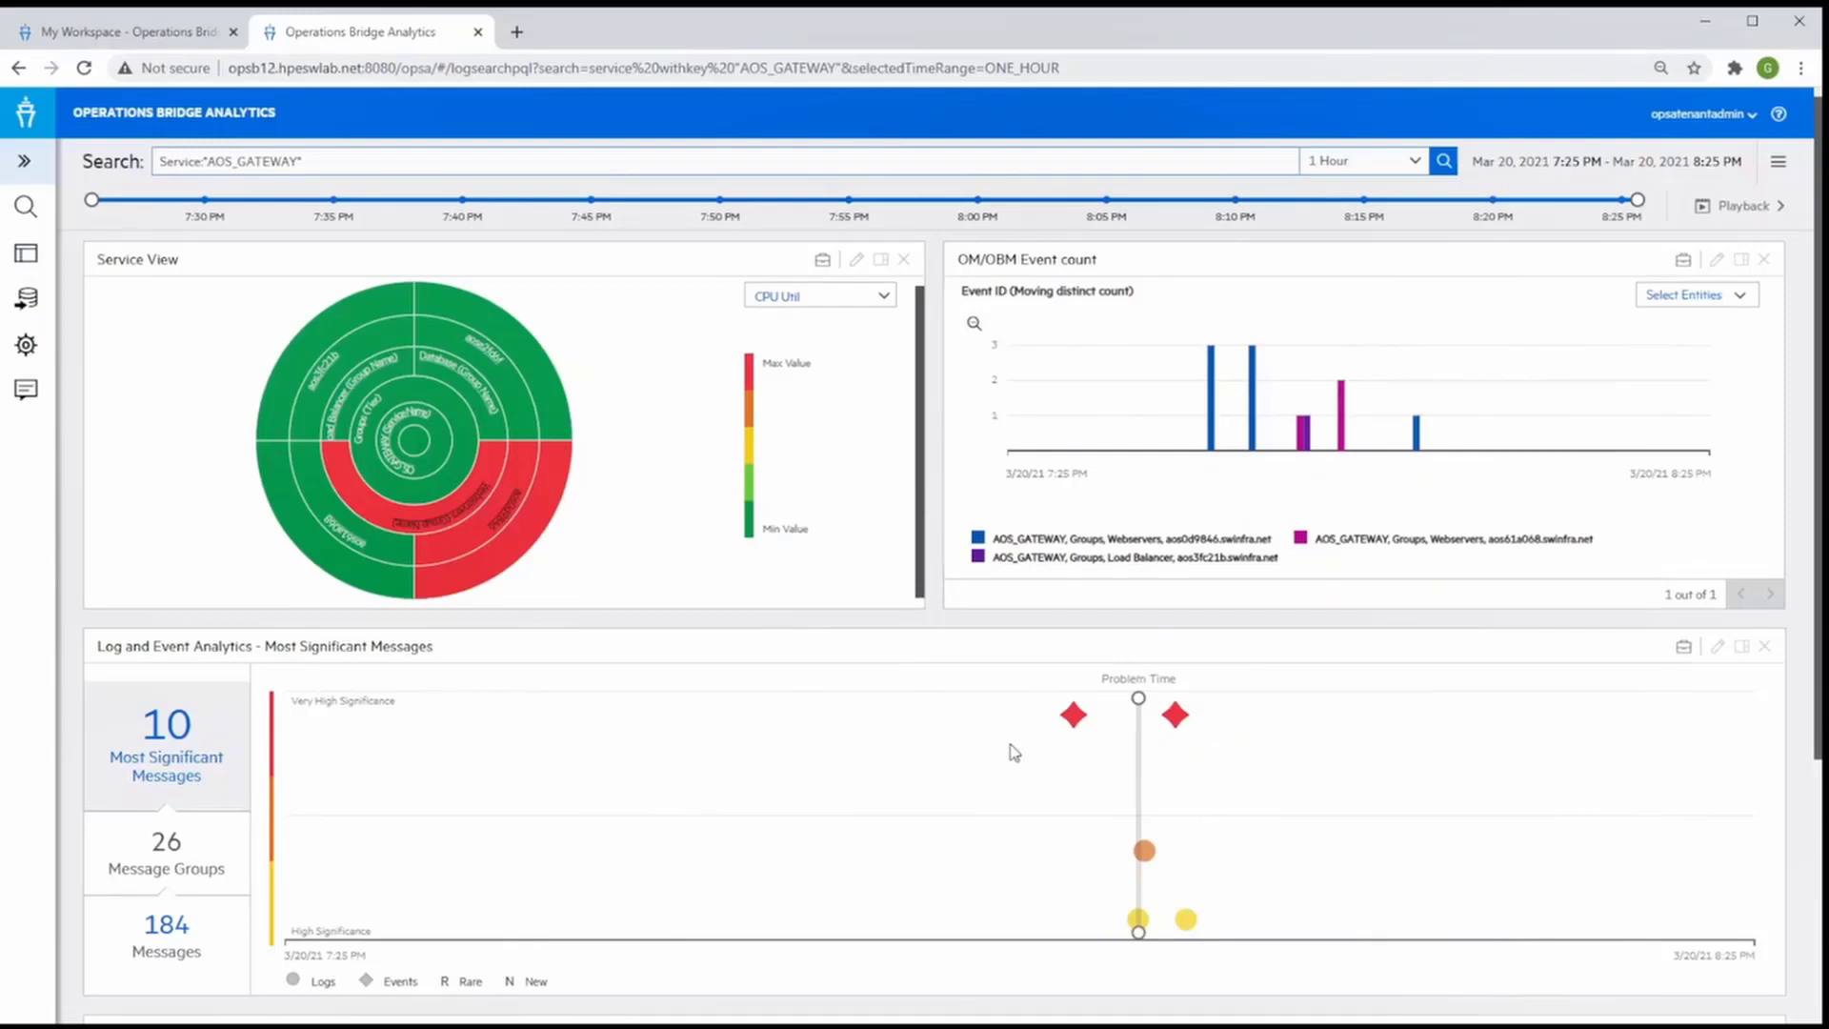
mouse_move(662, 827)
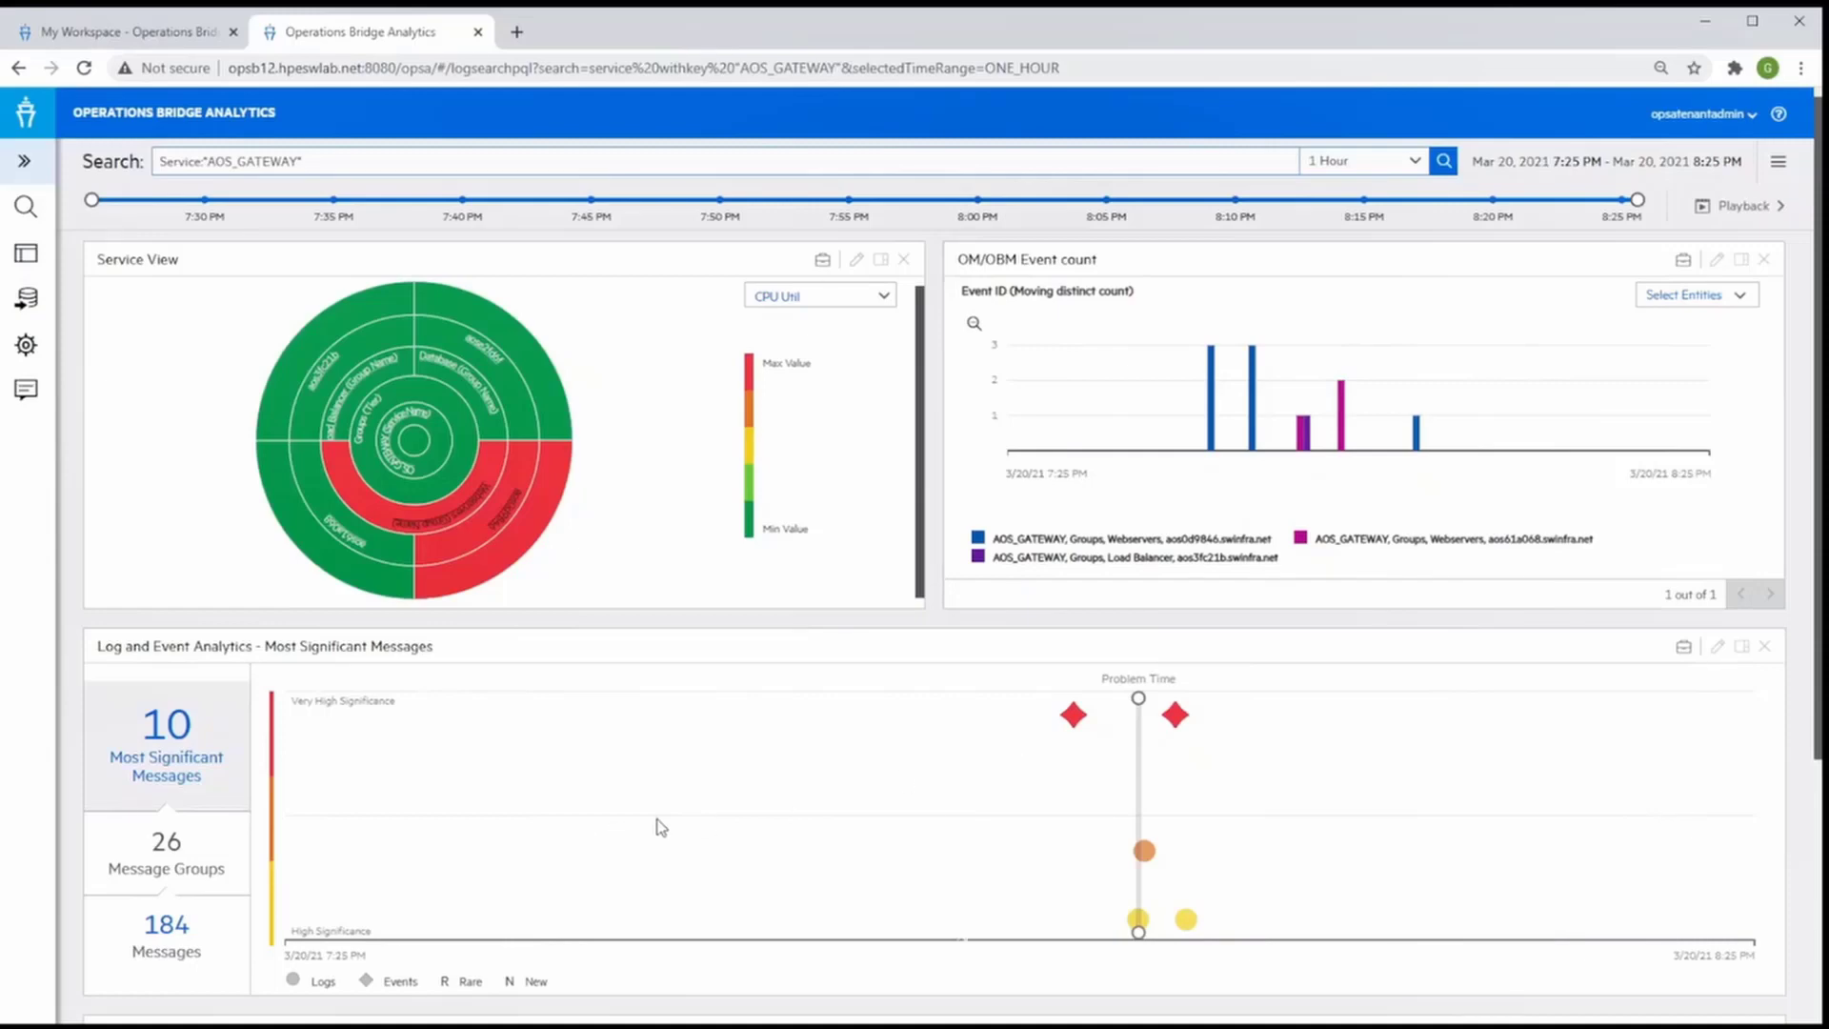
mouse_move(345, 804)
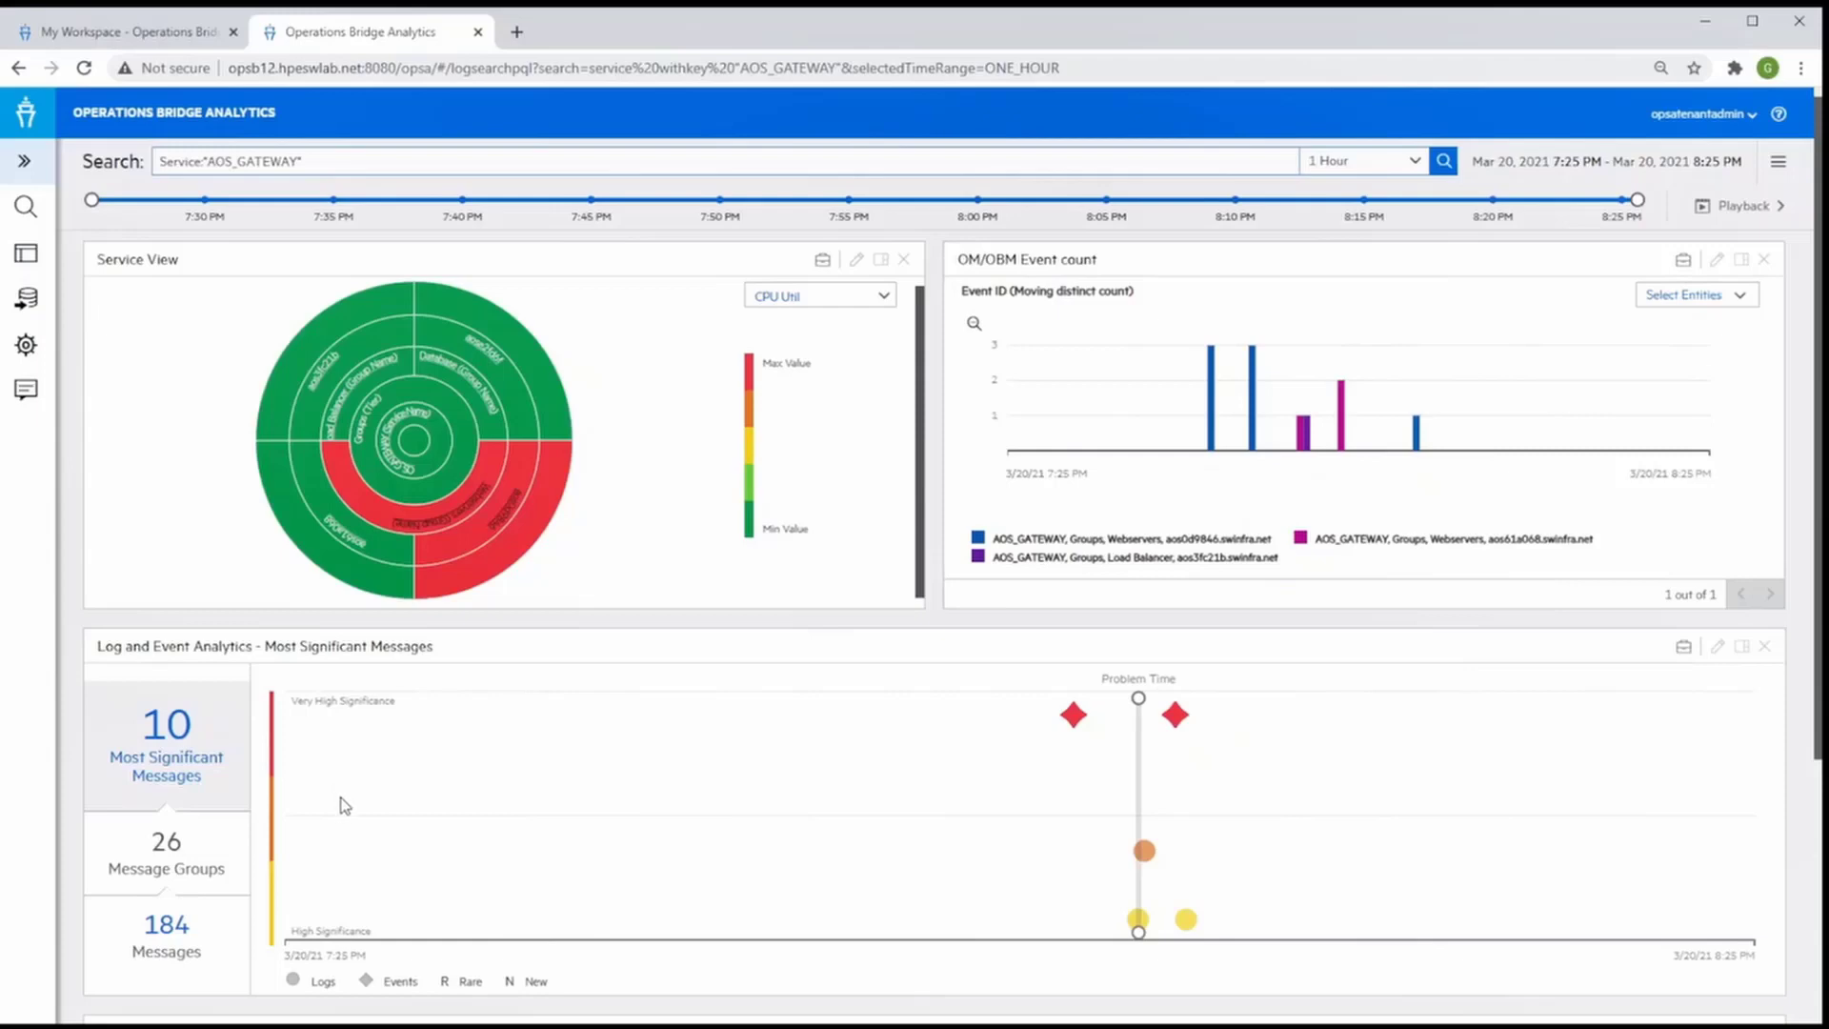
mouse_move(341, 939)
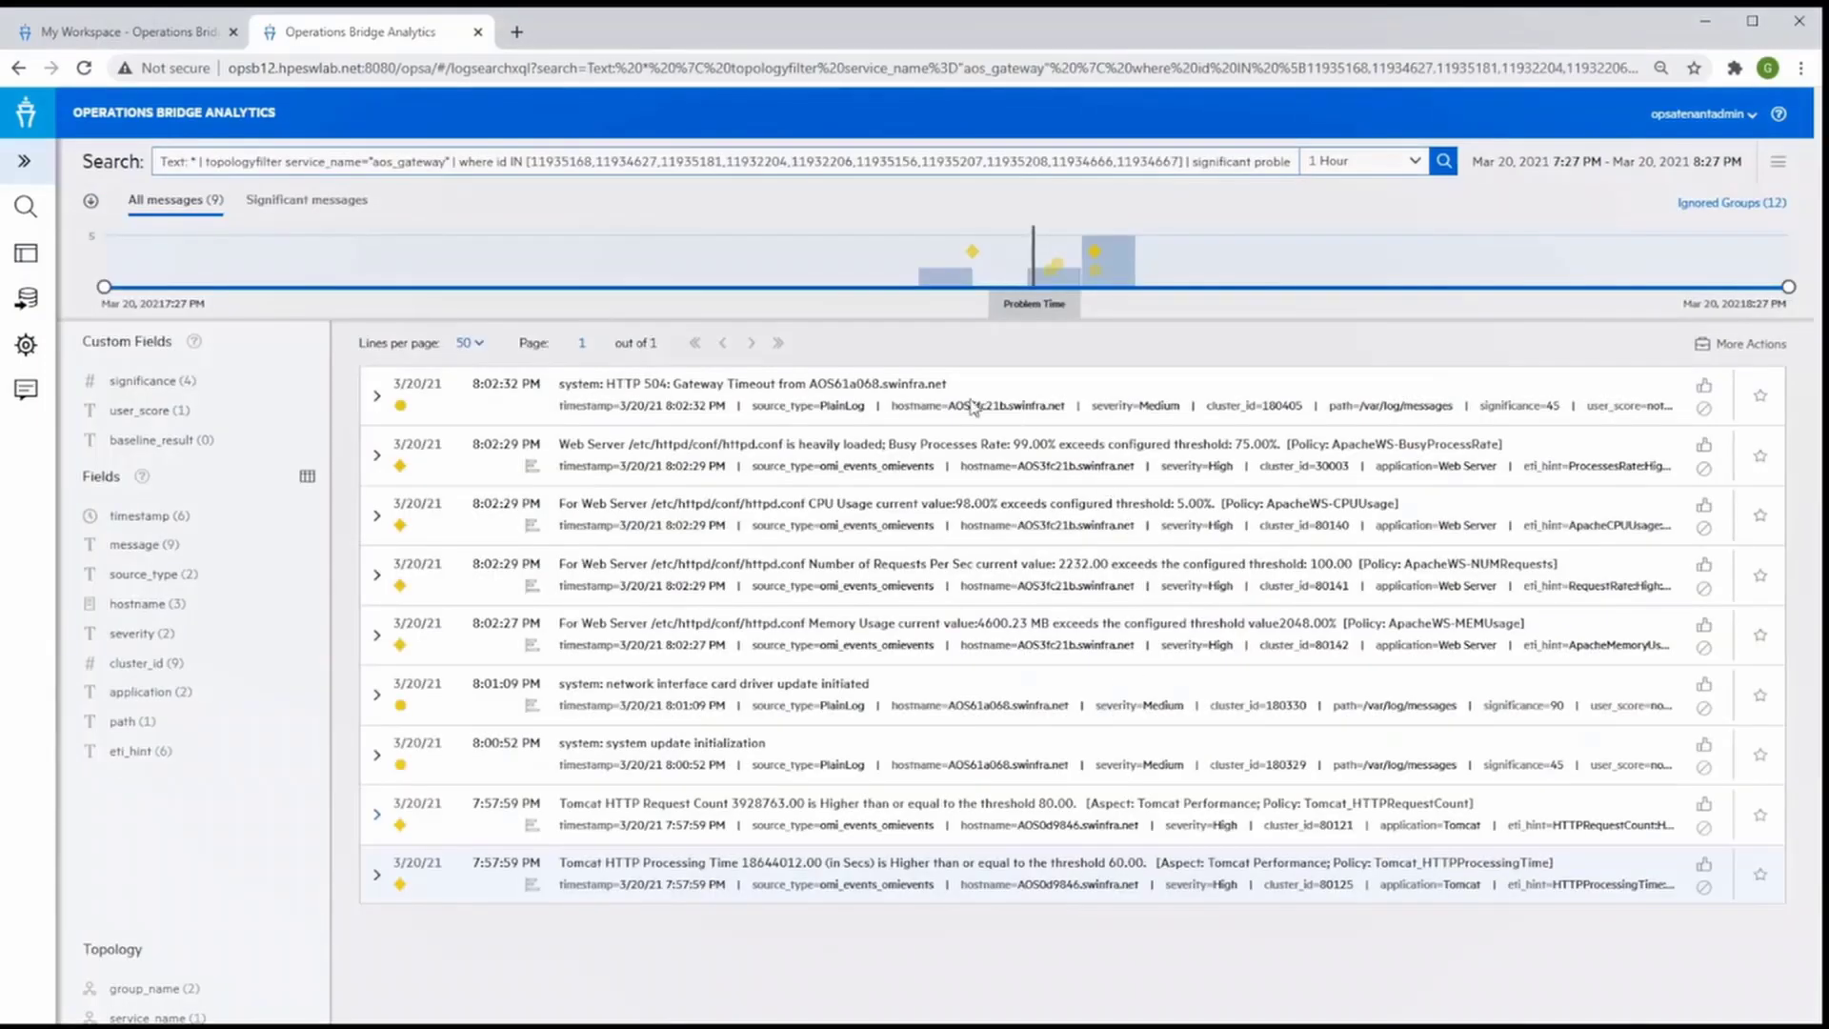
mouse_move(526, 273)
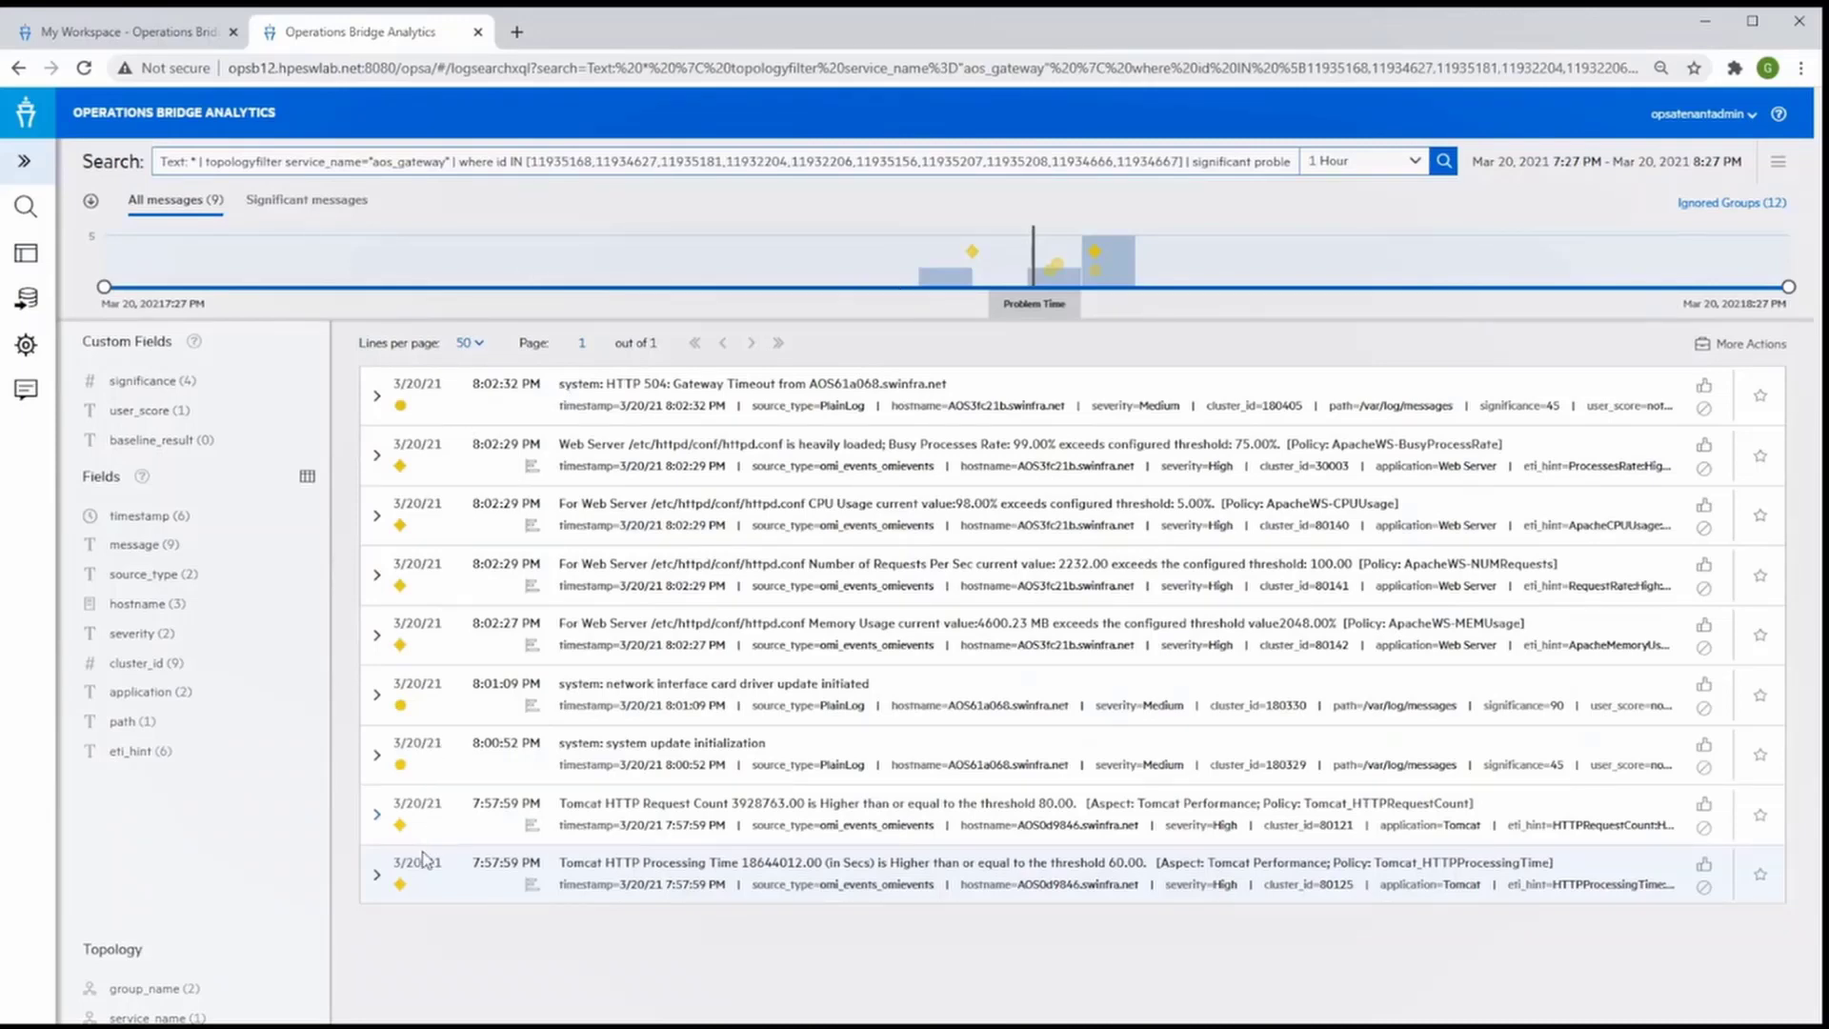
mouse_move(549, 893)
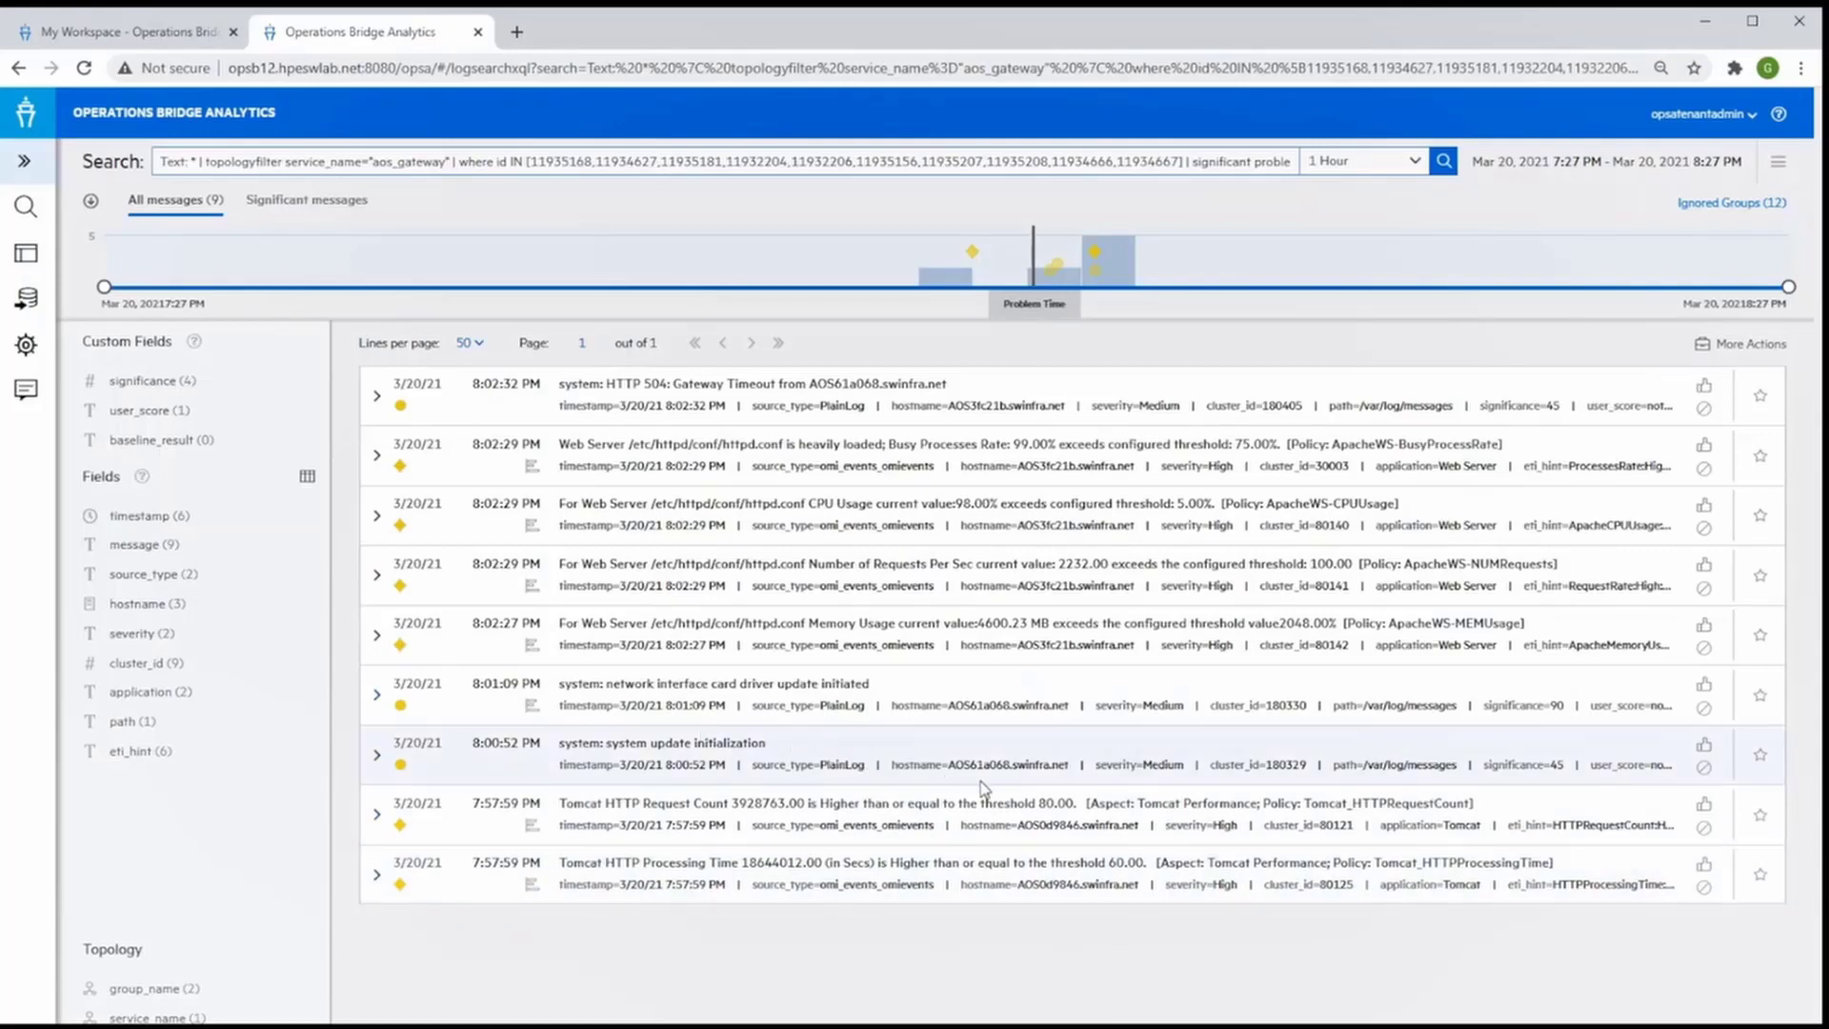
mouse_move(756, 696)
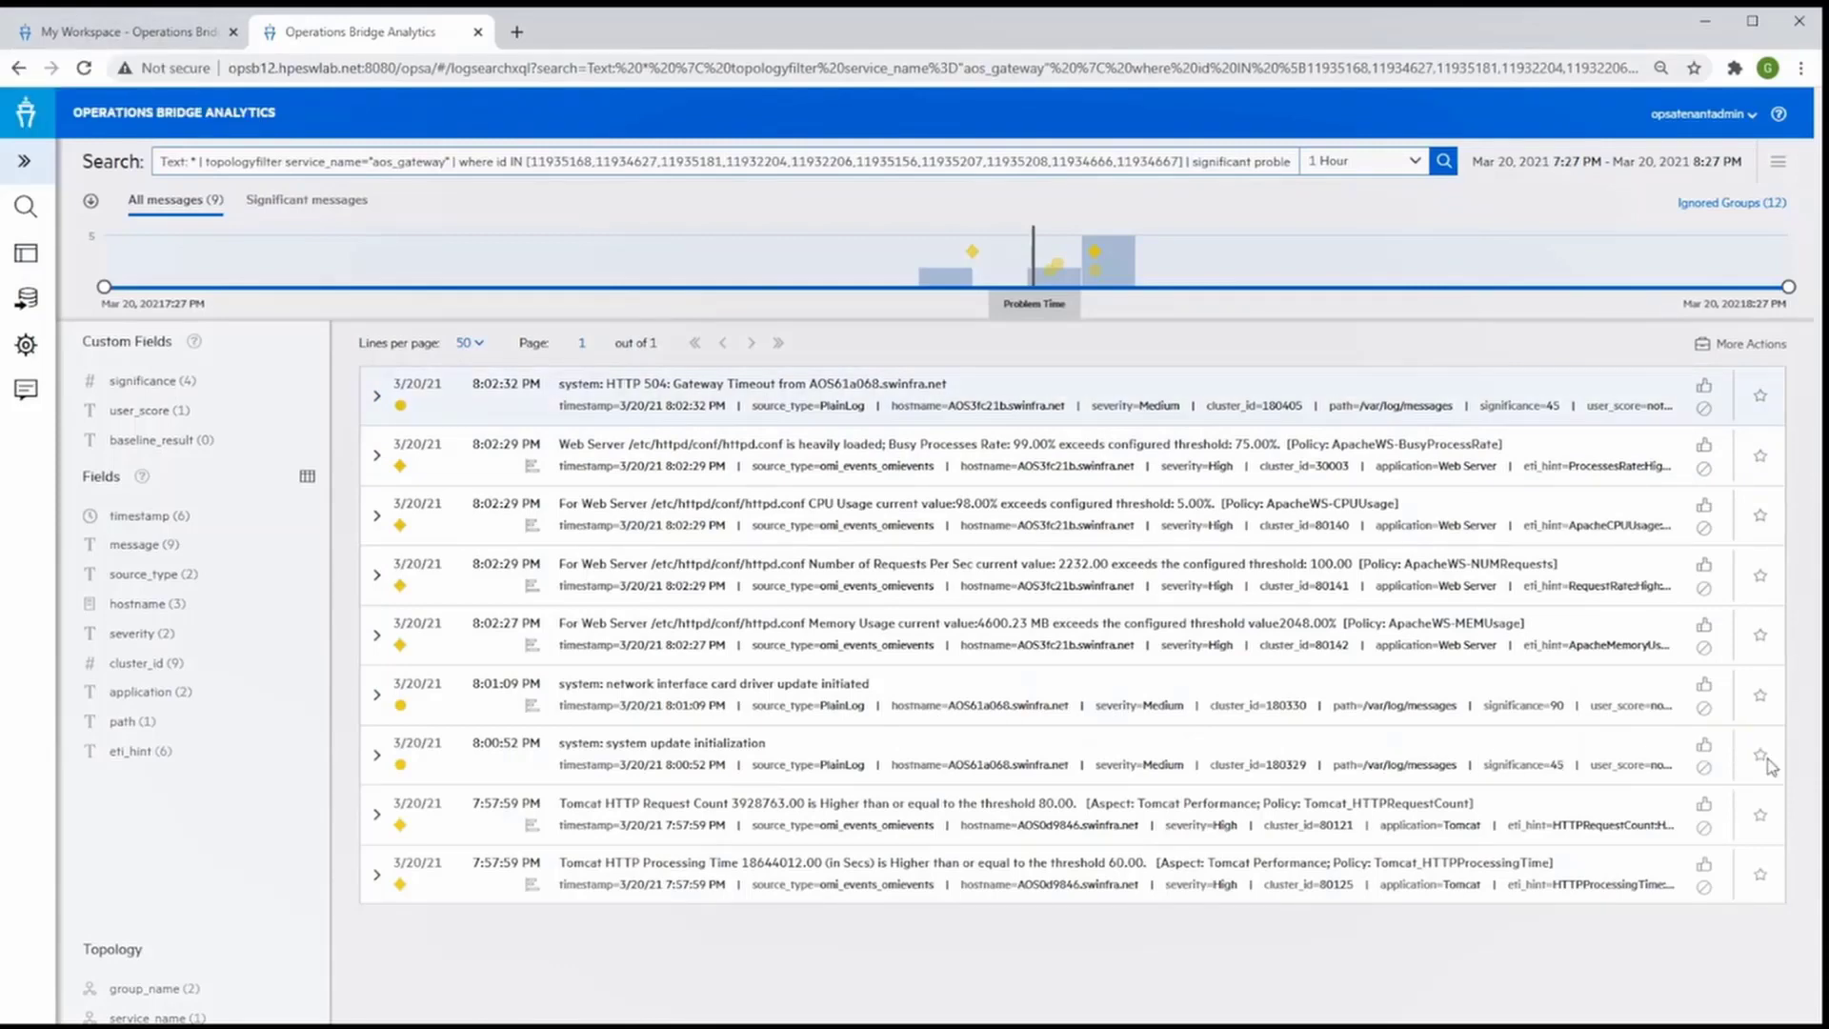
Star the 'system: system update initialization' message in the Most Significant Messages list
left_click(1759, 755)
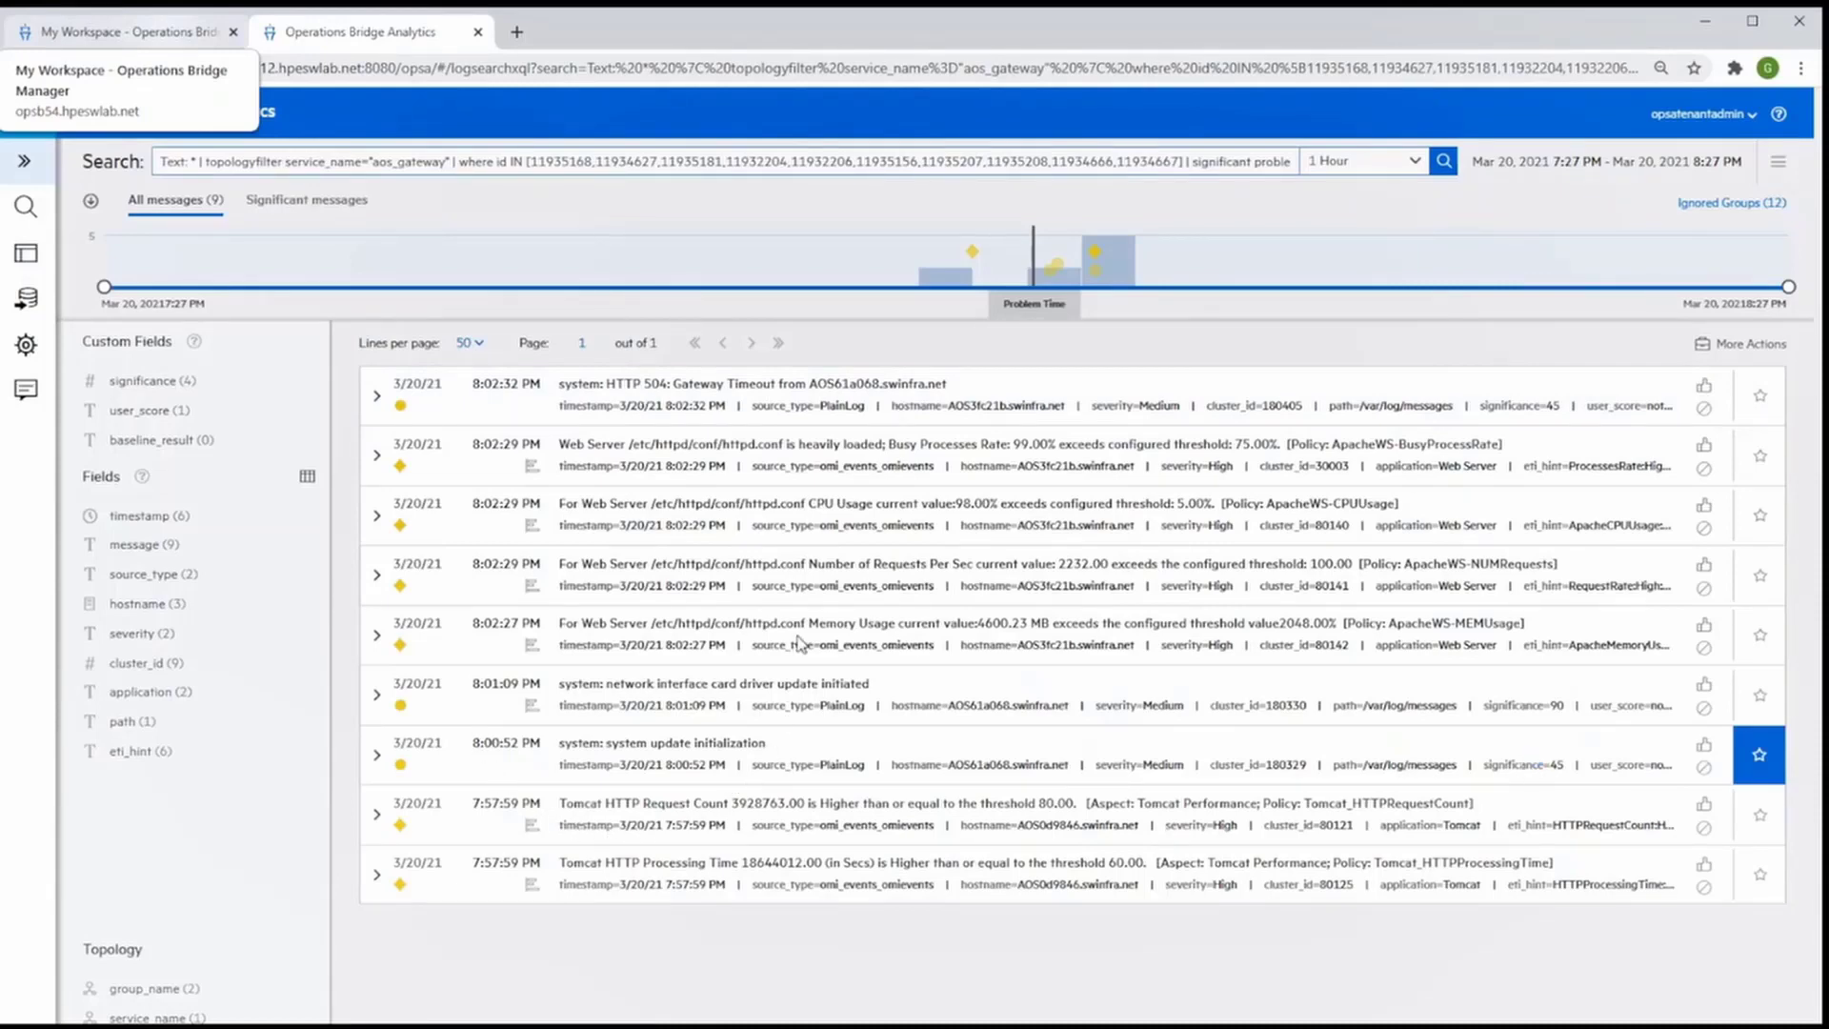
mouse_move(451, 683)
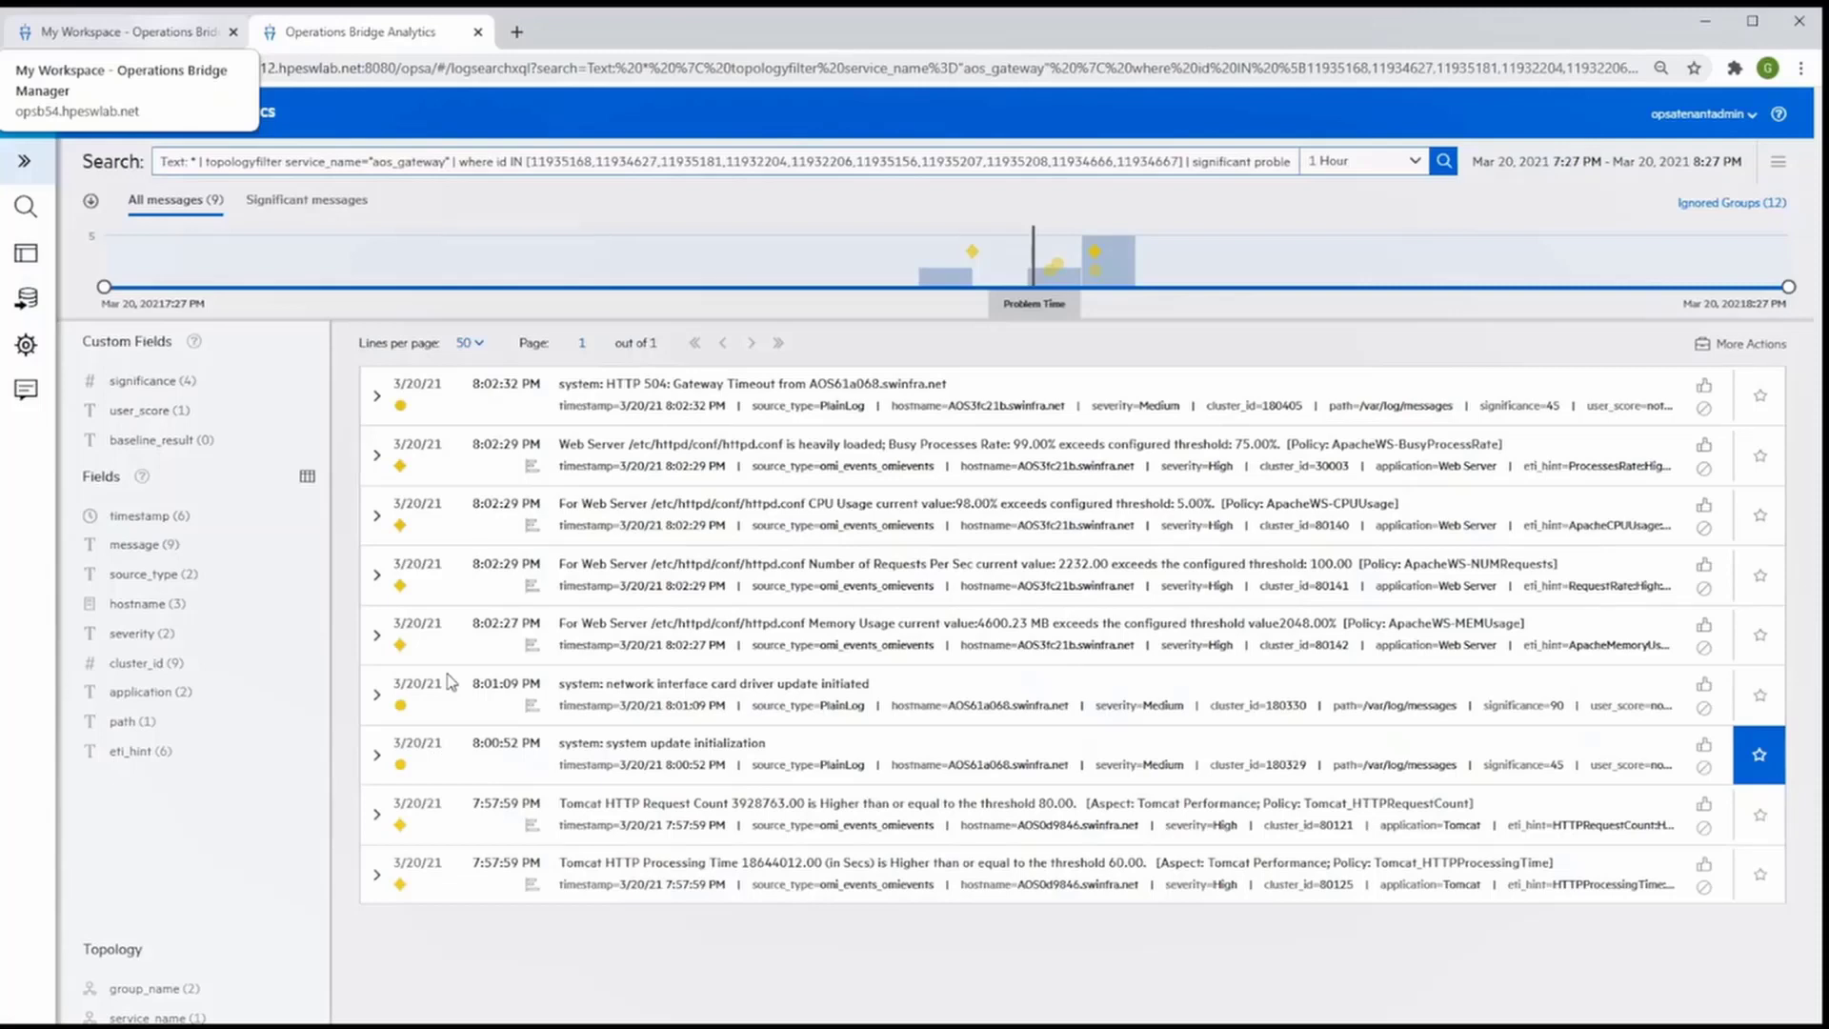
mouse_move(467, 869)
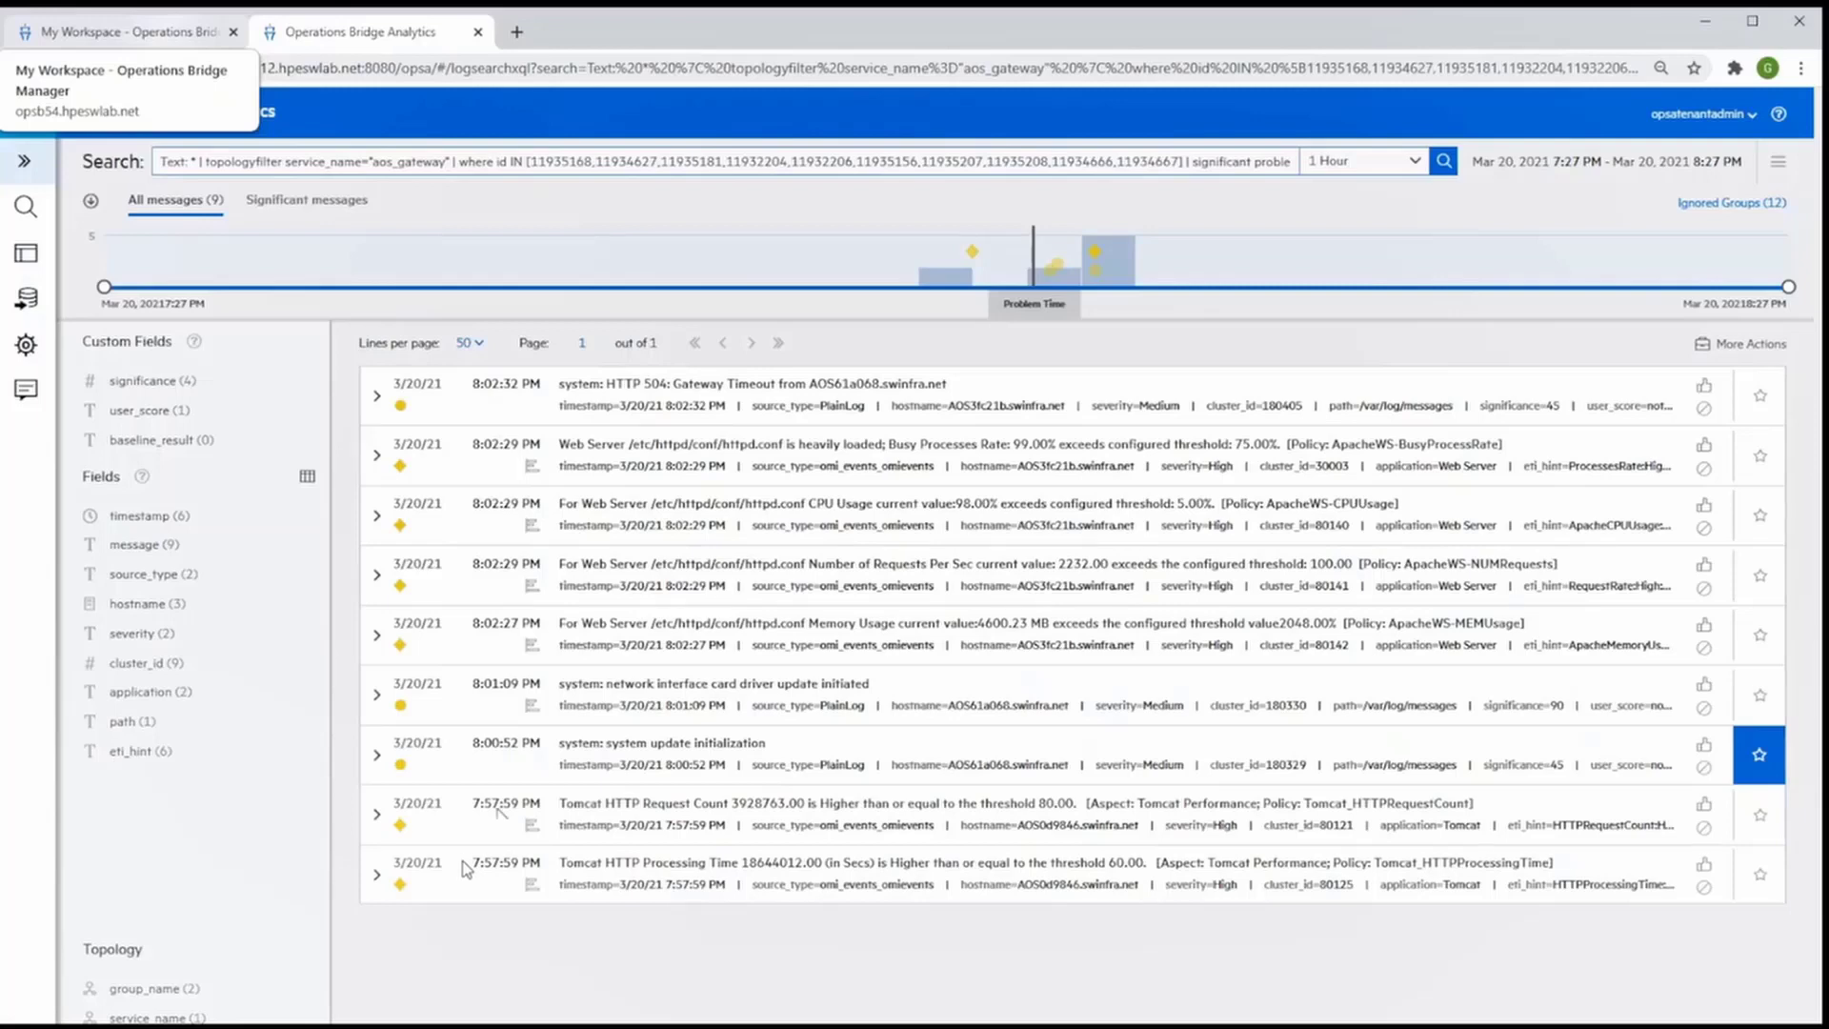
mouse_move(804, 726)
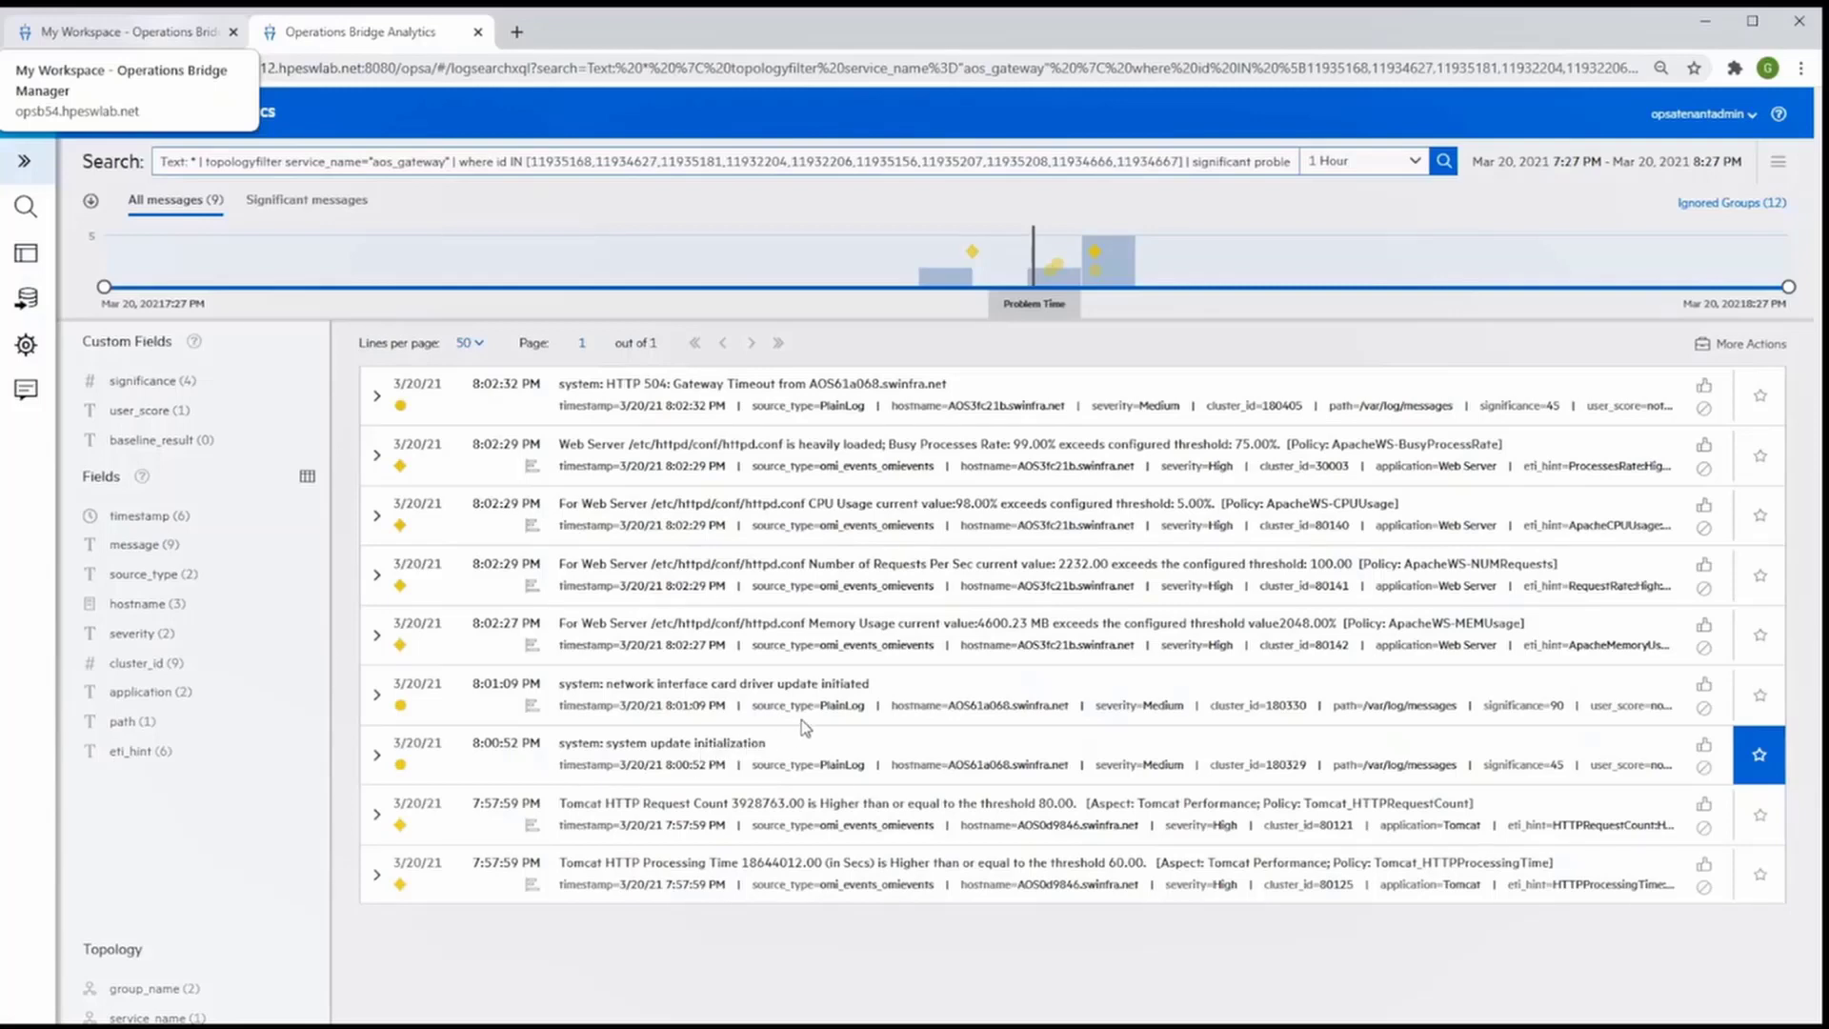
mouse_move(825, 720)
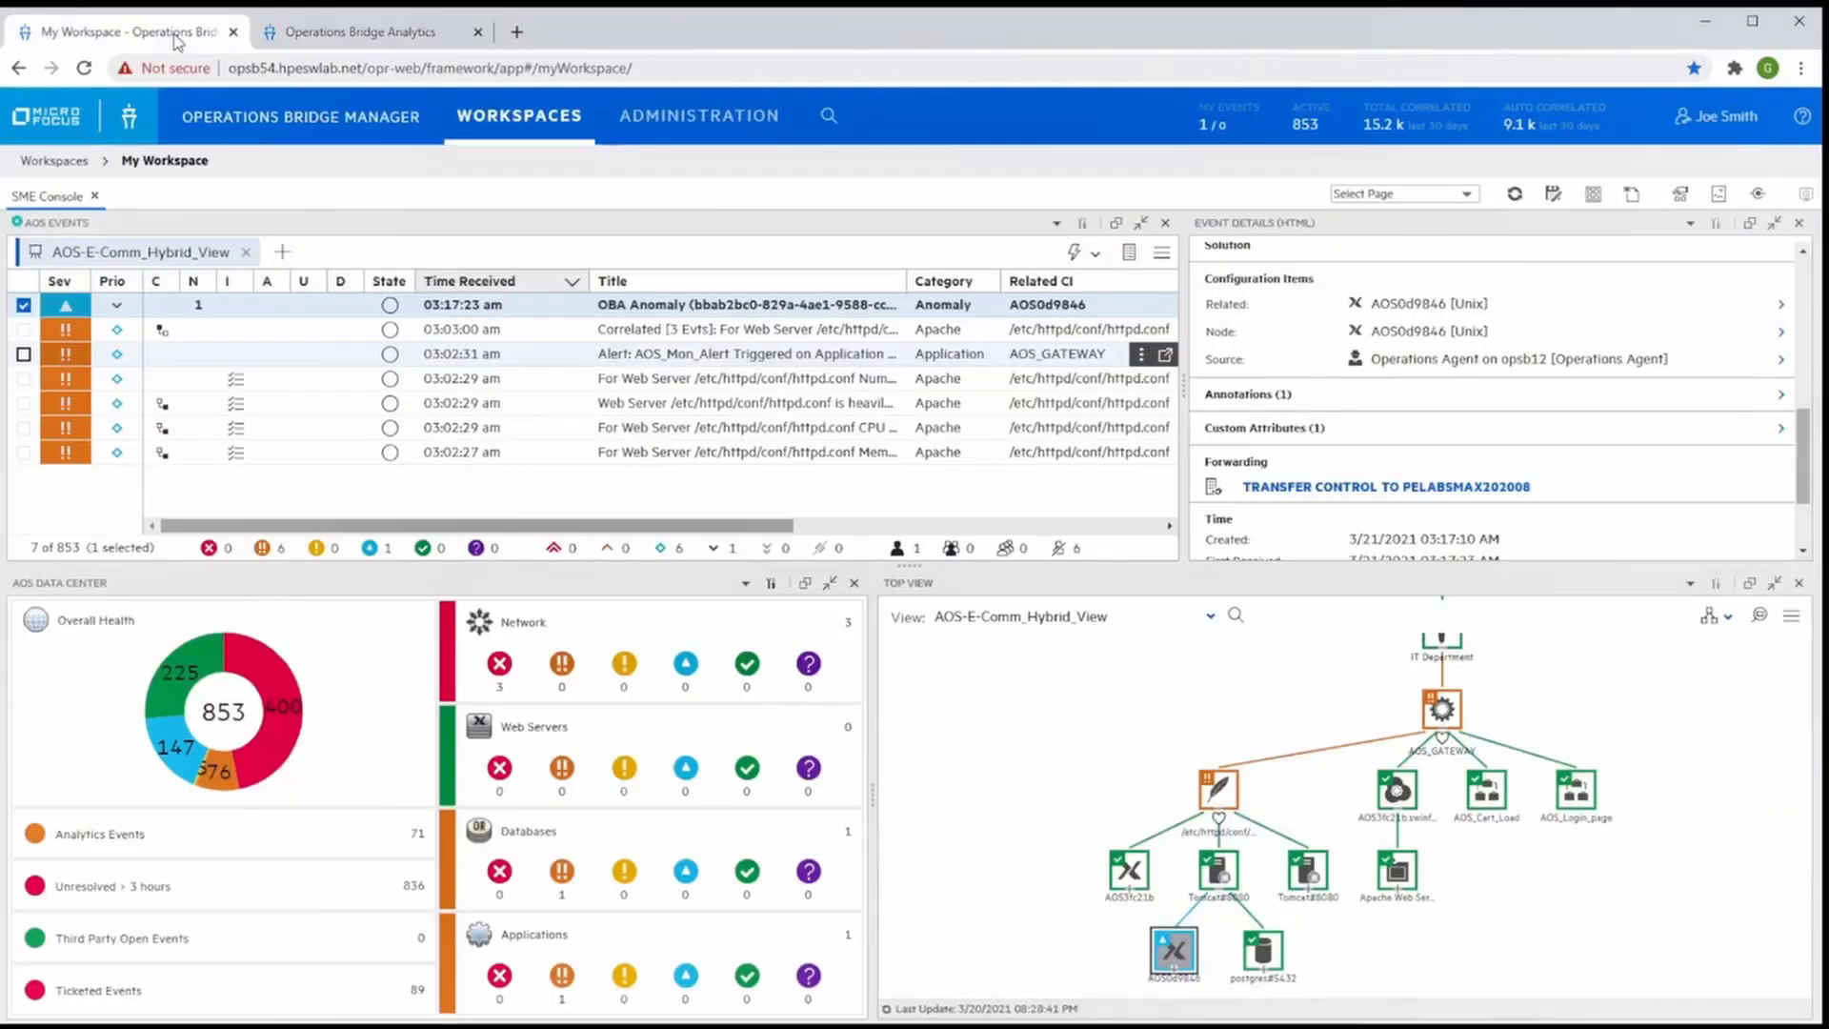
Annotate the AOS_Mon_Alert event blaming webserver #2's network card driver update and create it
left_click(23, 355)
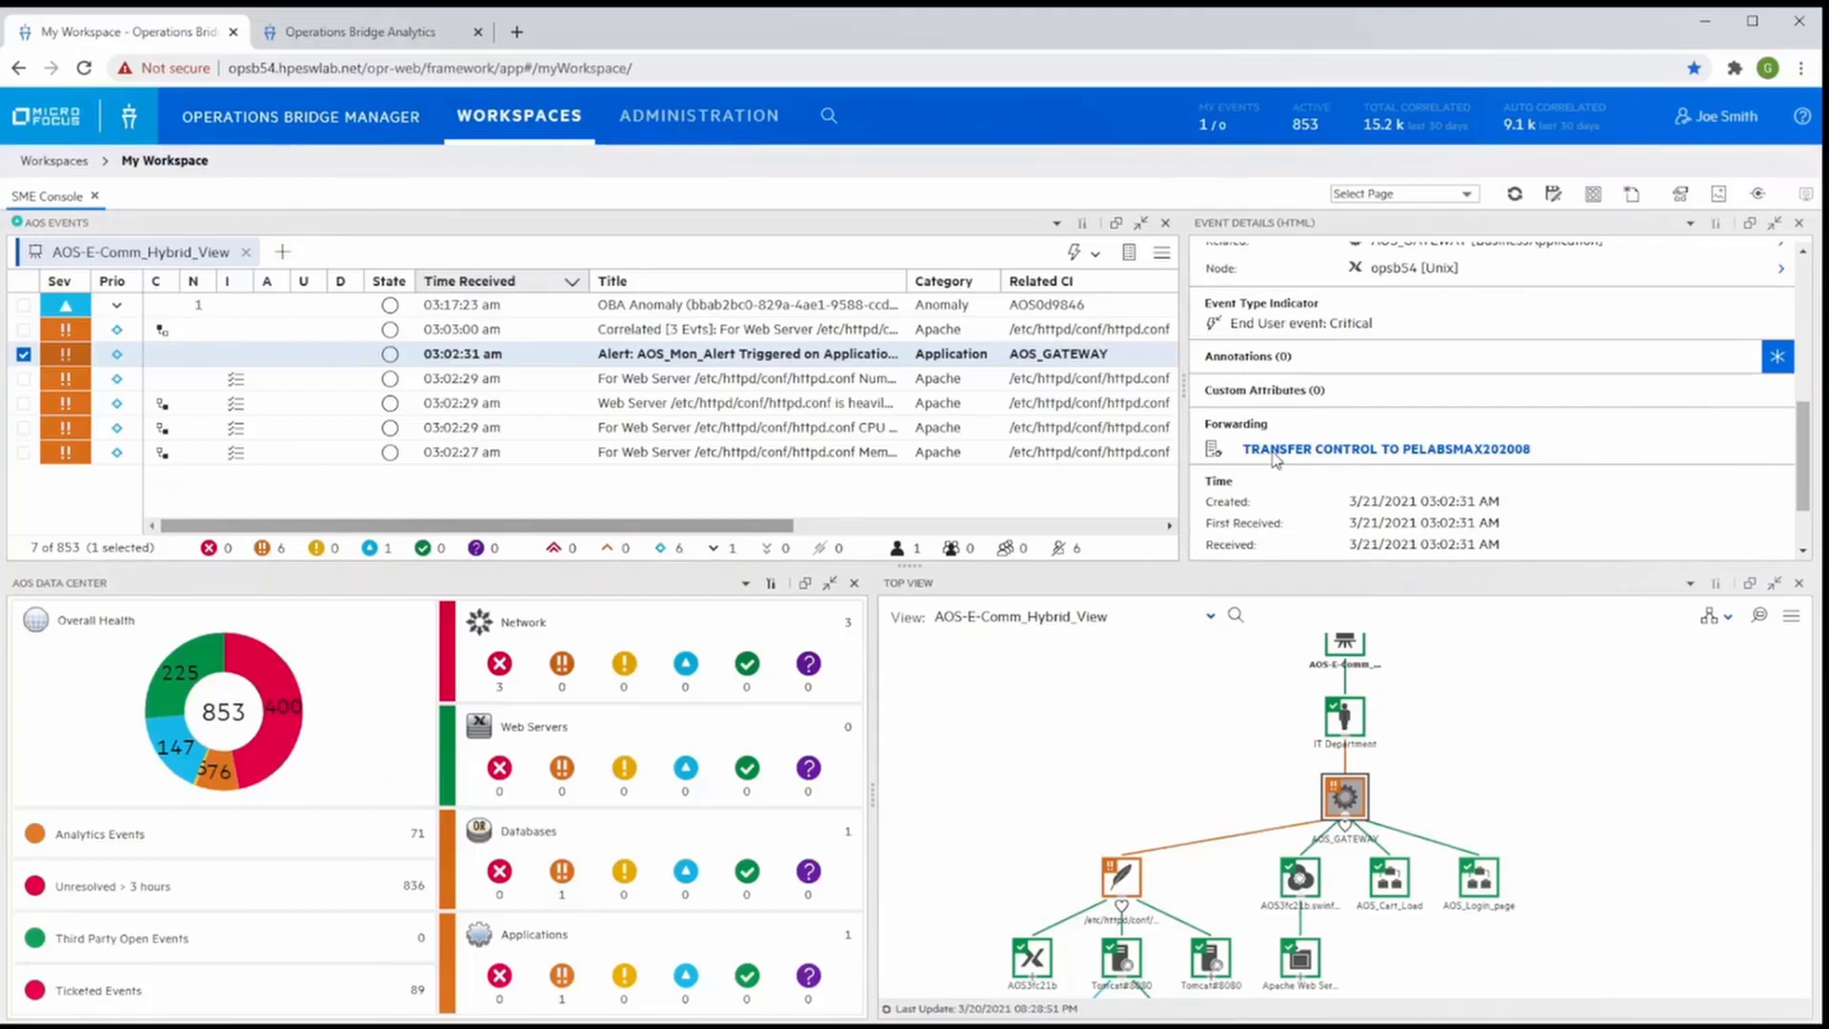
left_click(1778, 356)
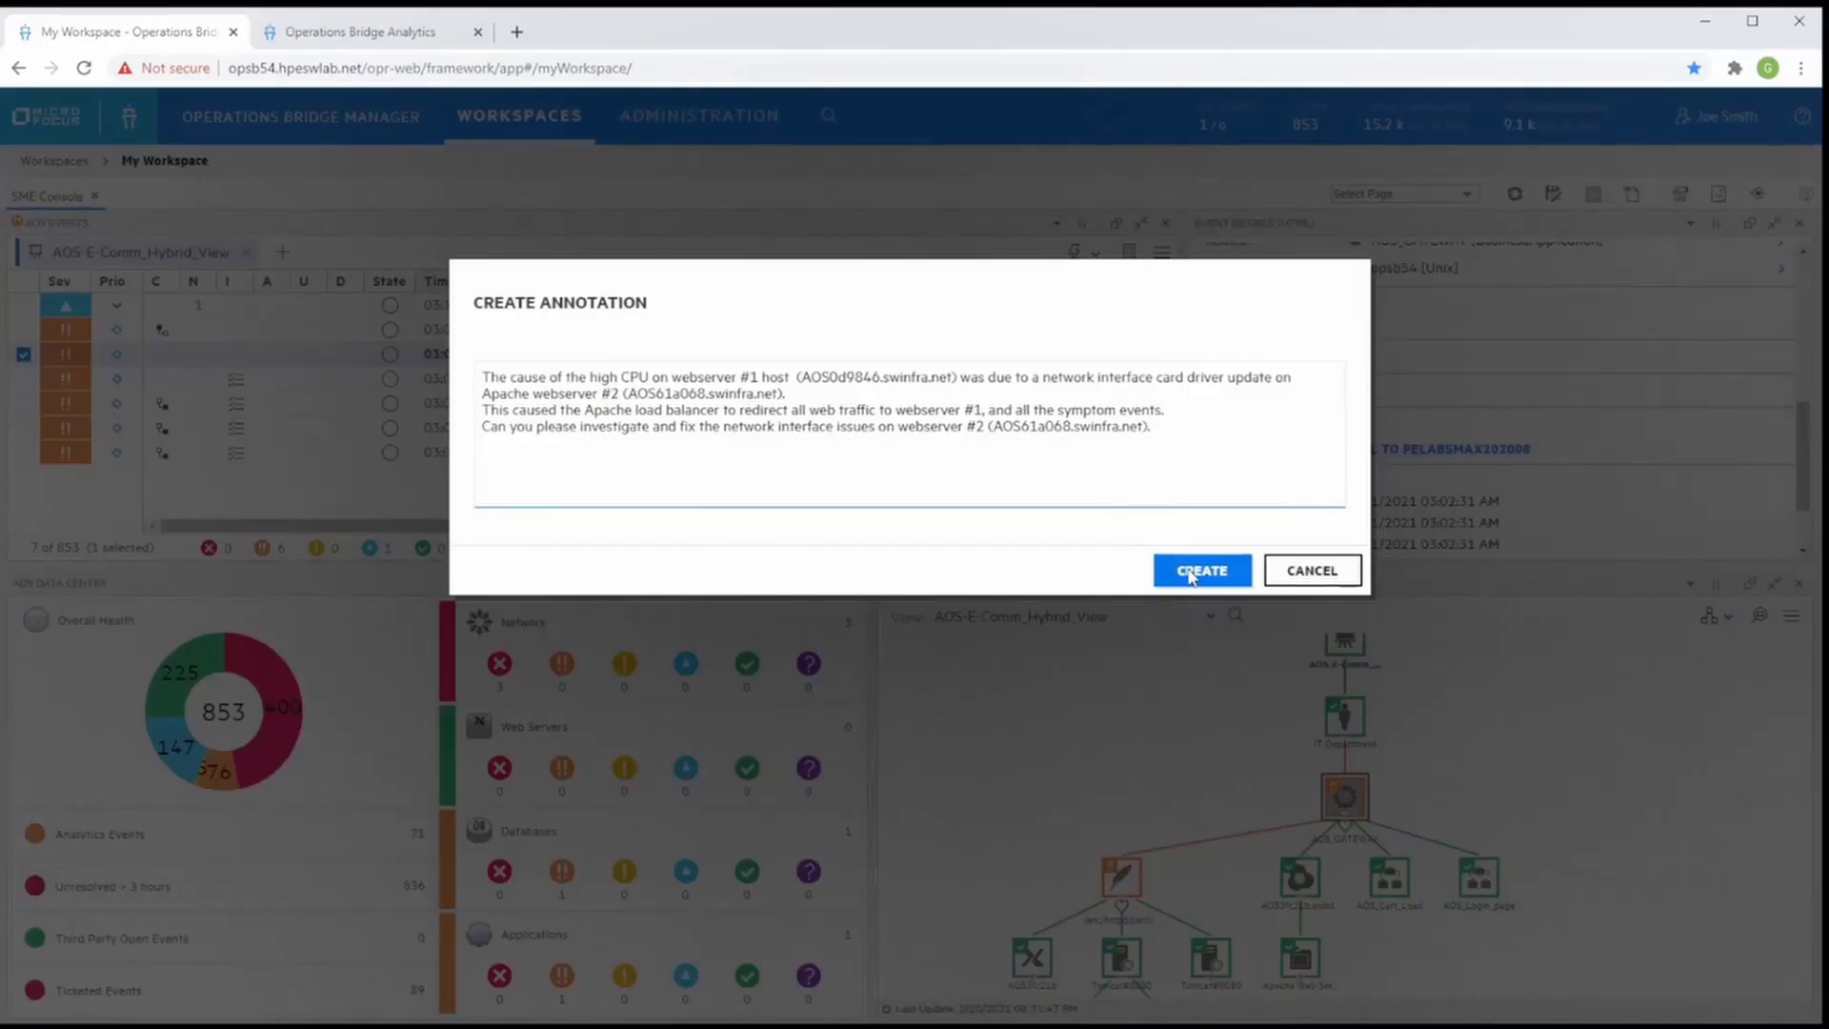
left_click(1203, 570)
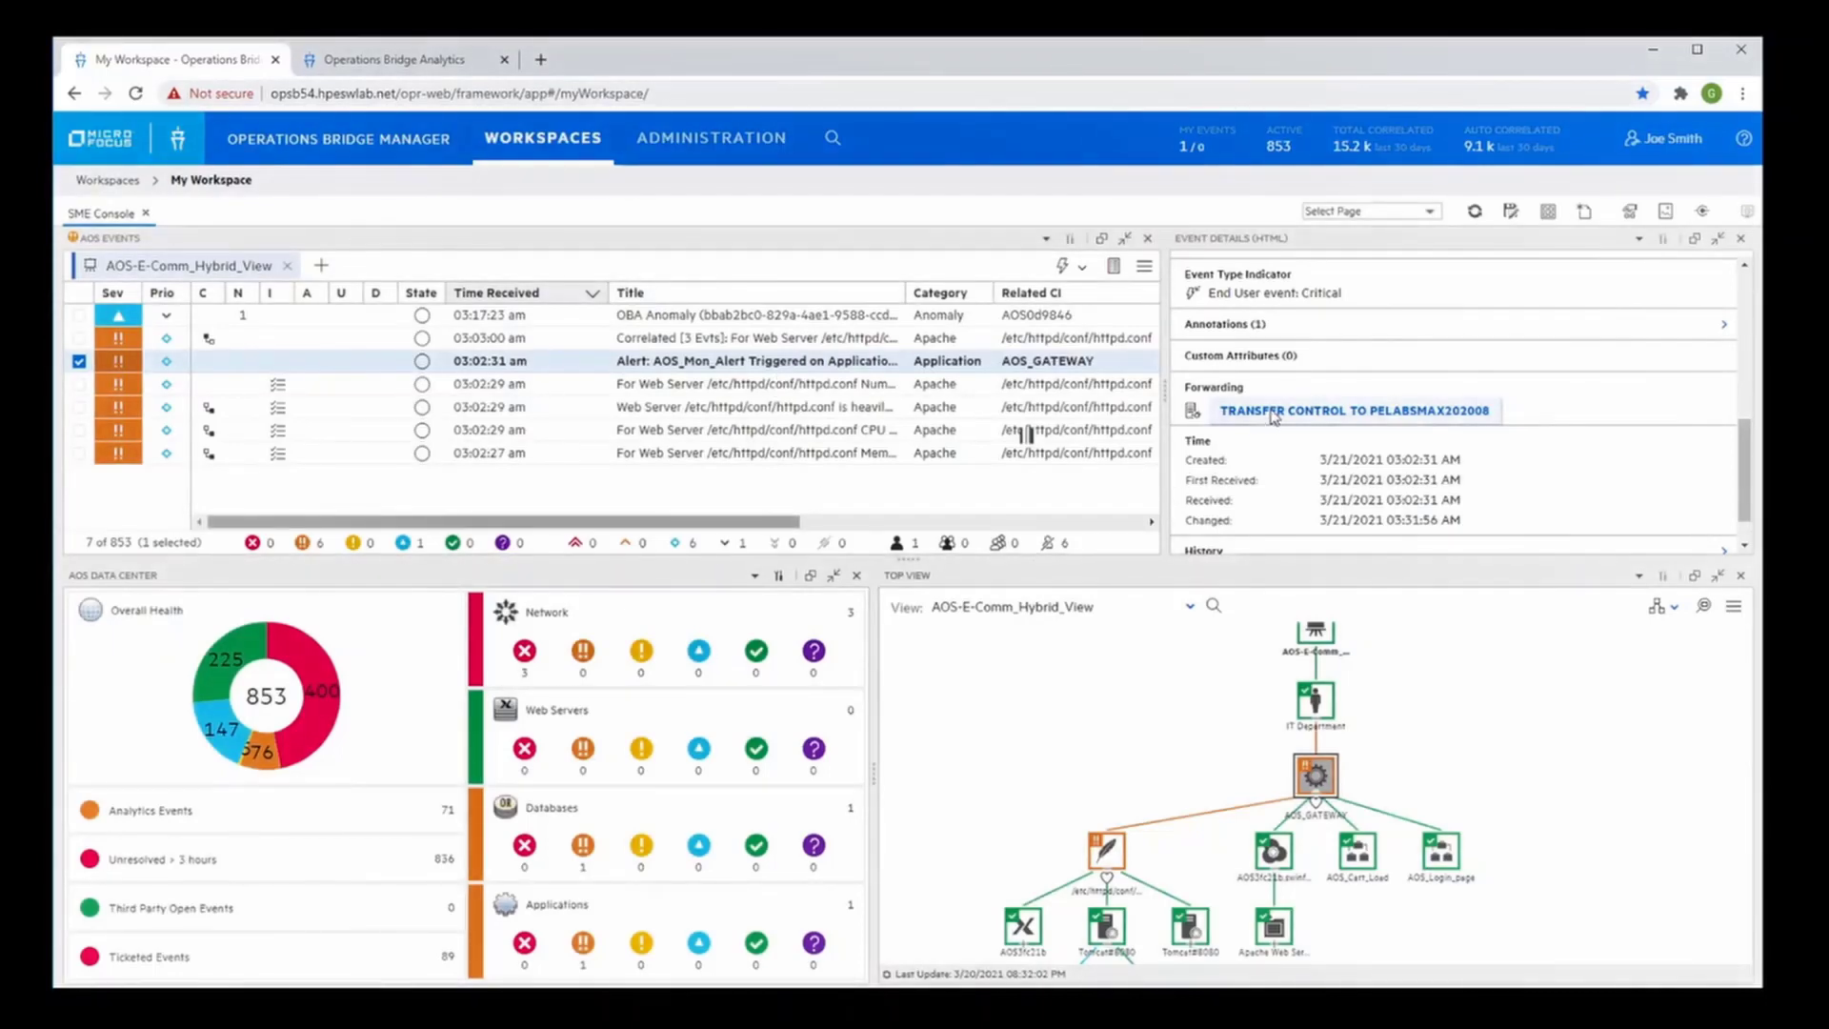
Transfer control of the alert event to PELABSMAX202008 and confirm
left_click(1353, 410)
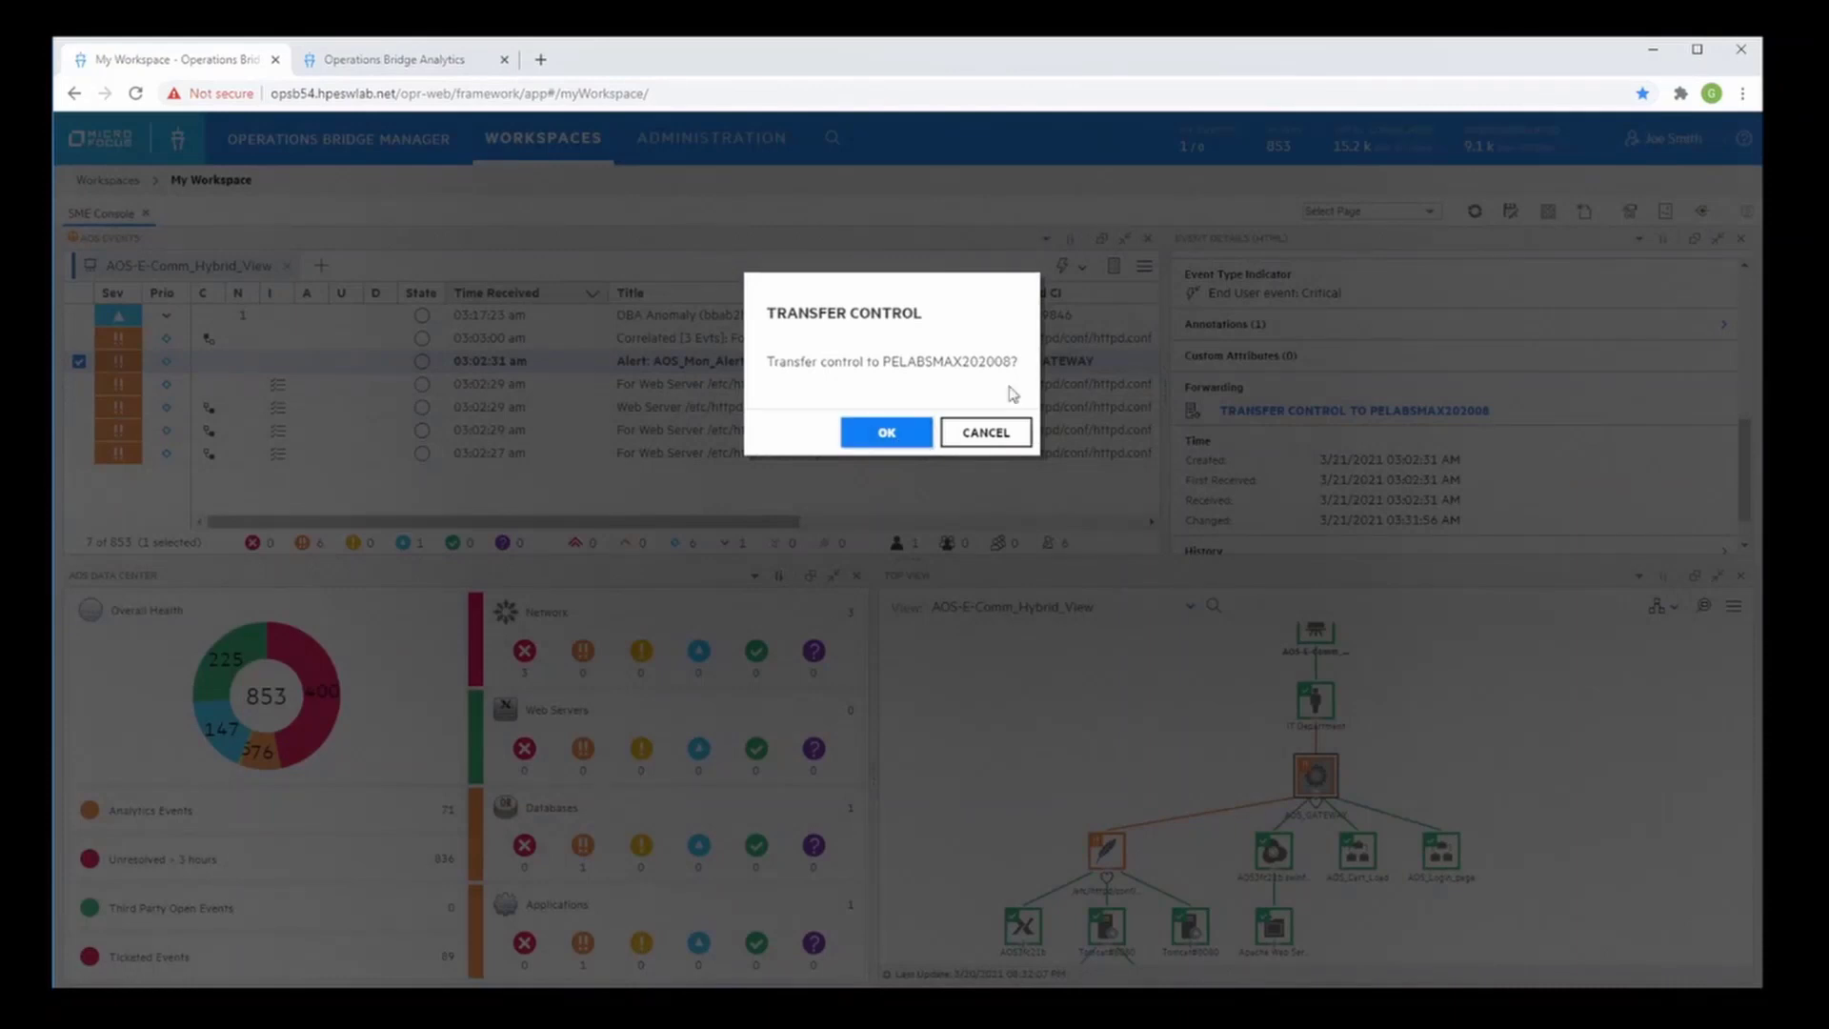
left_click(886, 432)
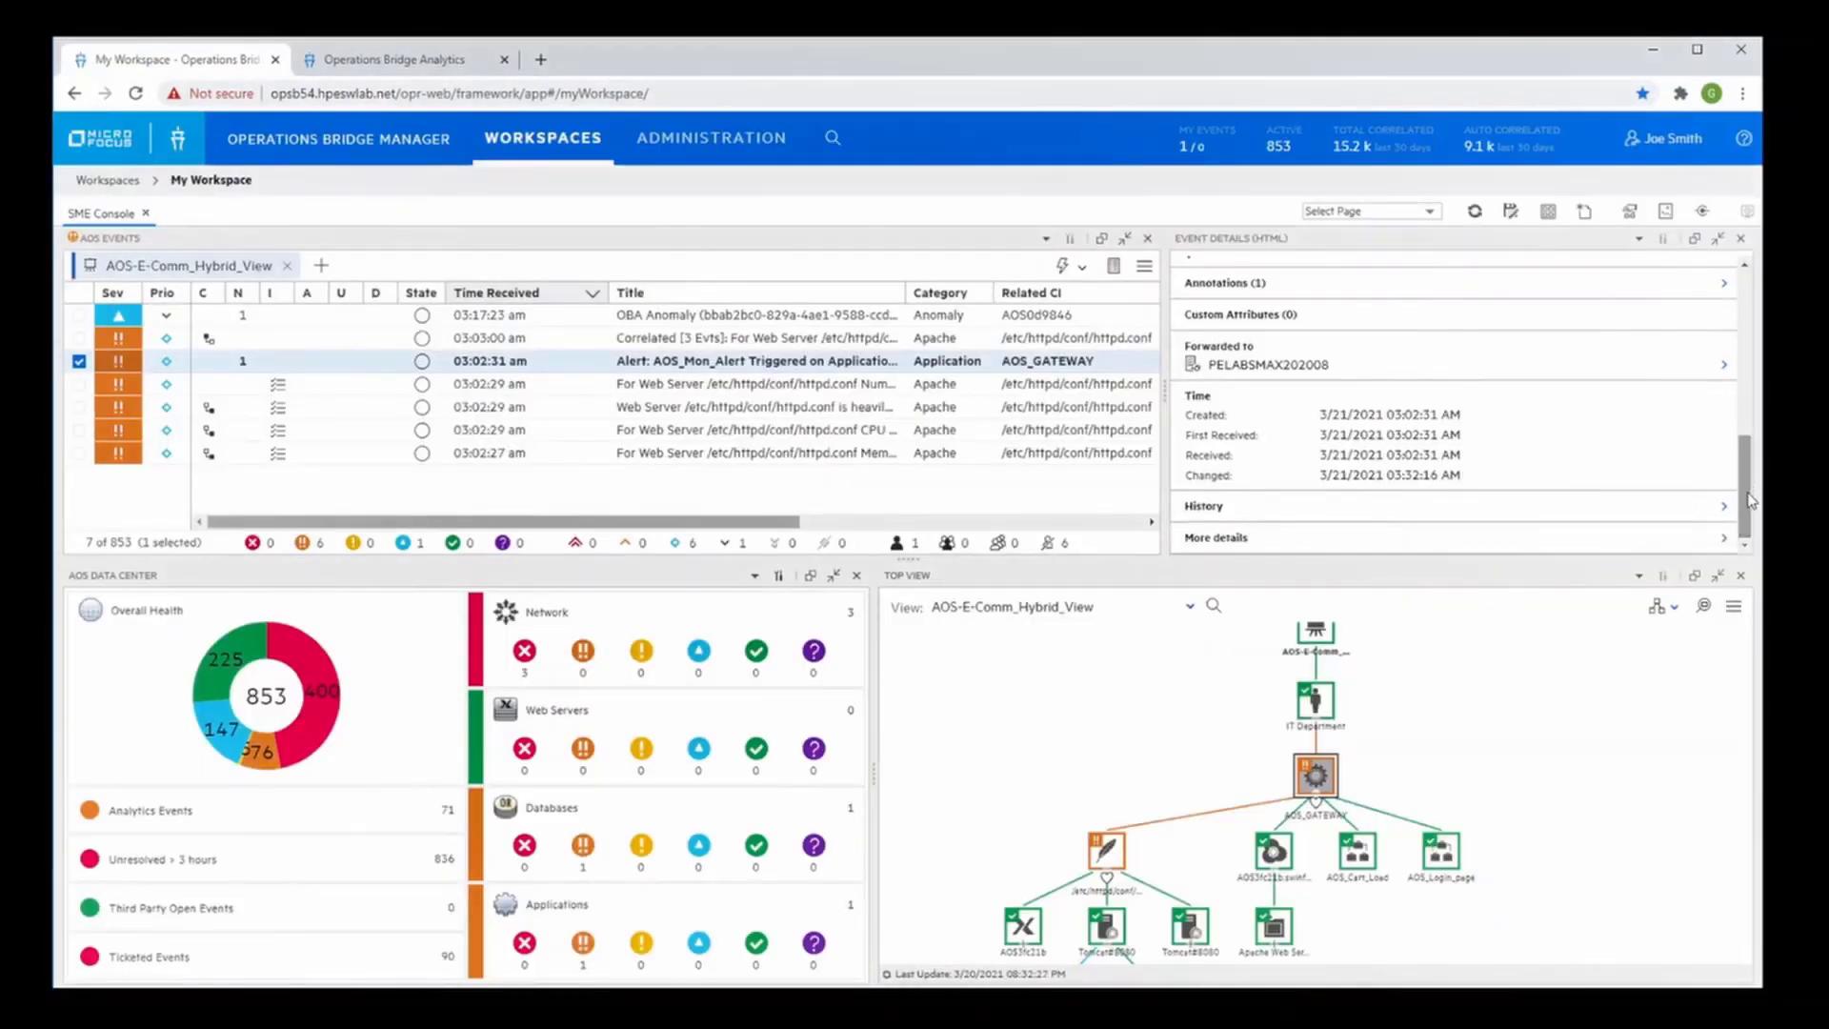